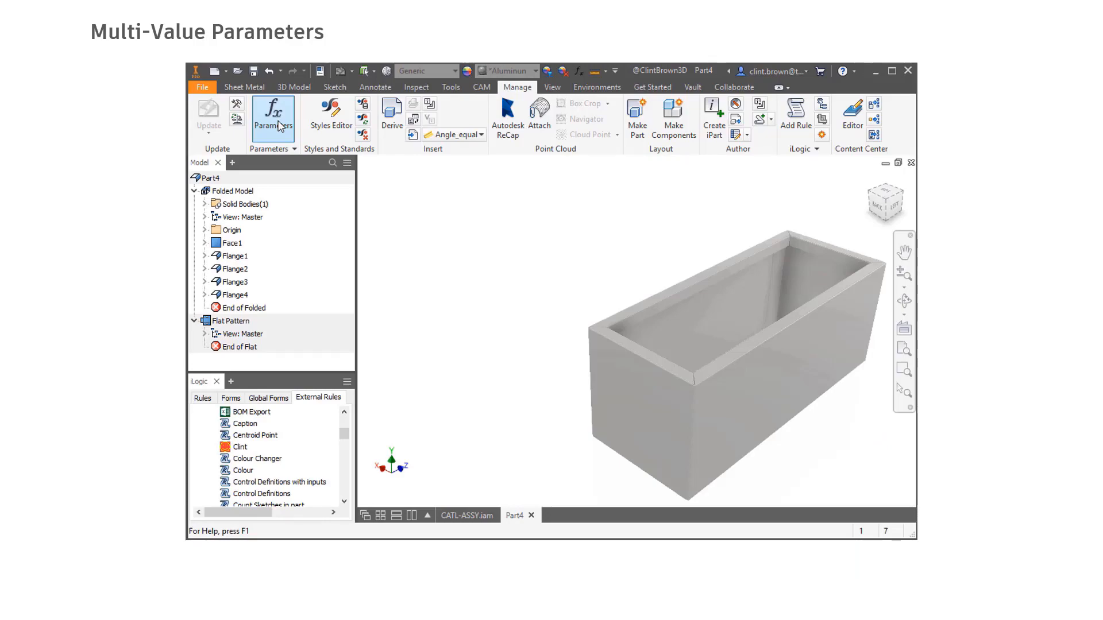
Step: Open the part Parameters and change the box Width to 300, then 100 mm
{"action": "left_click", "coordinate": [274, 116]}
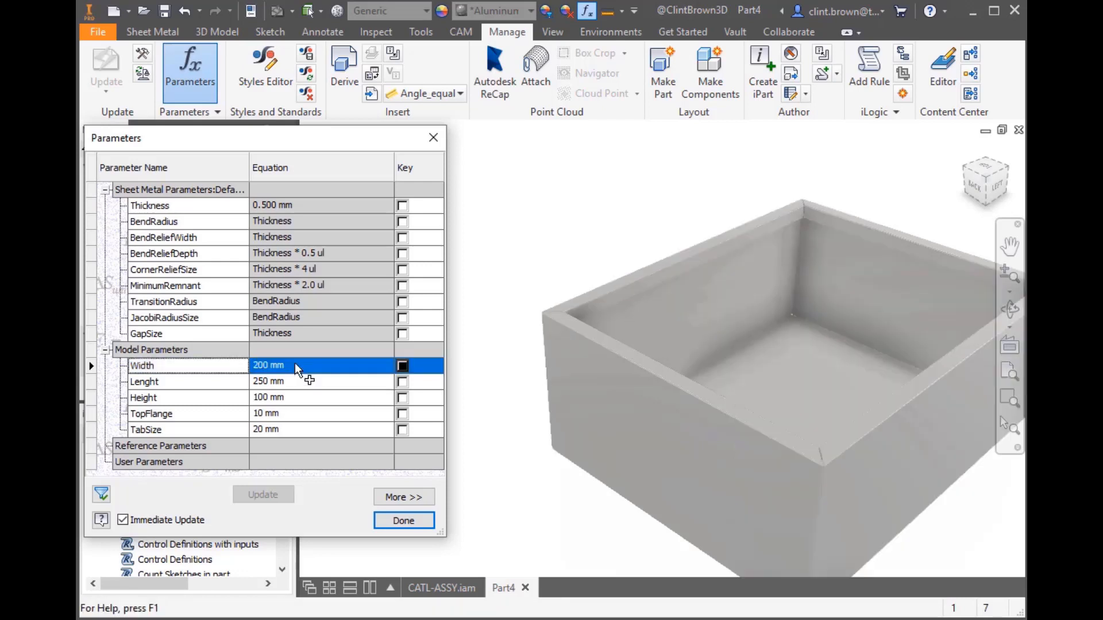
{"action": "type", "text": "300"}
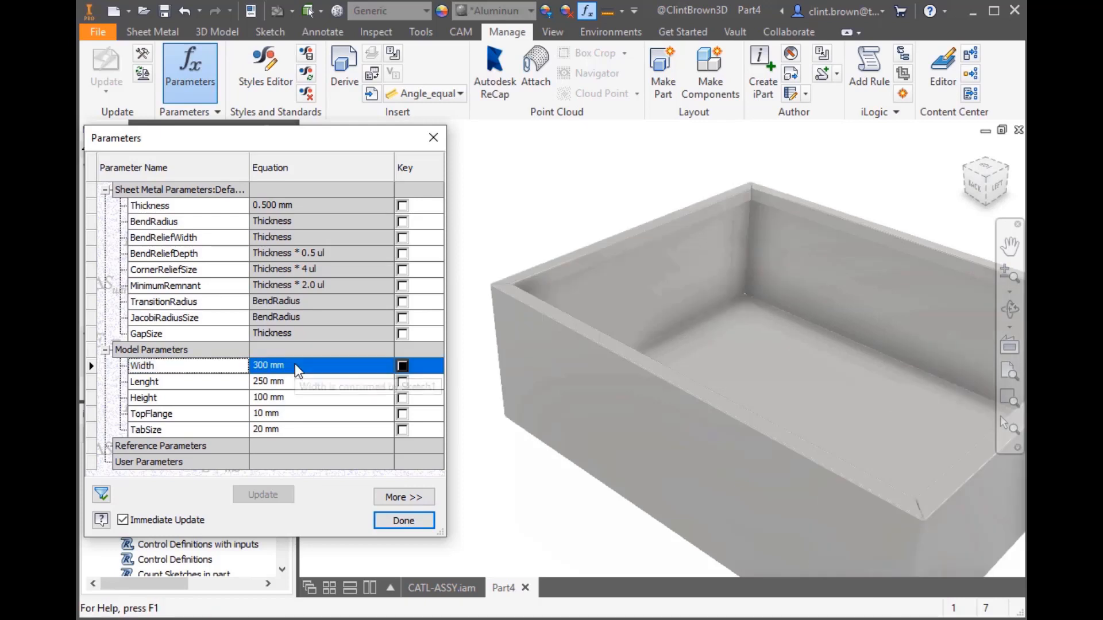
{"action": "type", "text": "100"}
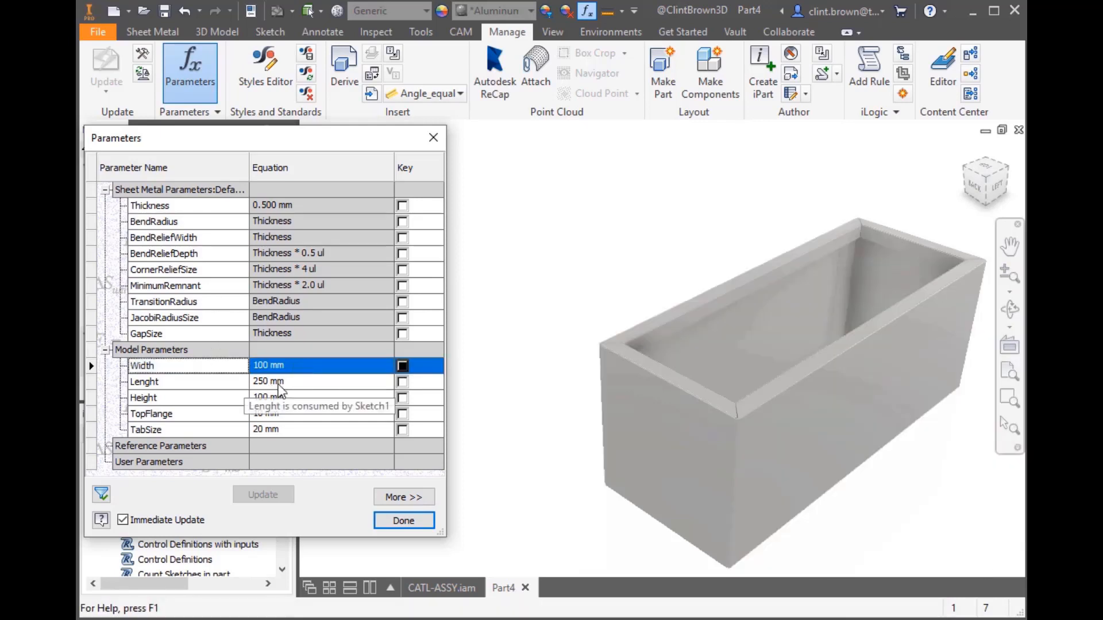
{"action": "right_click", "coordinate": [267, 366]}
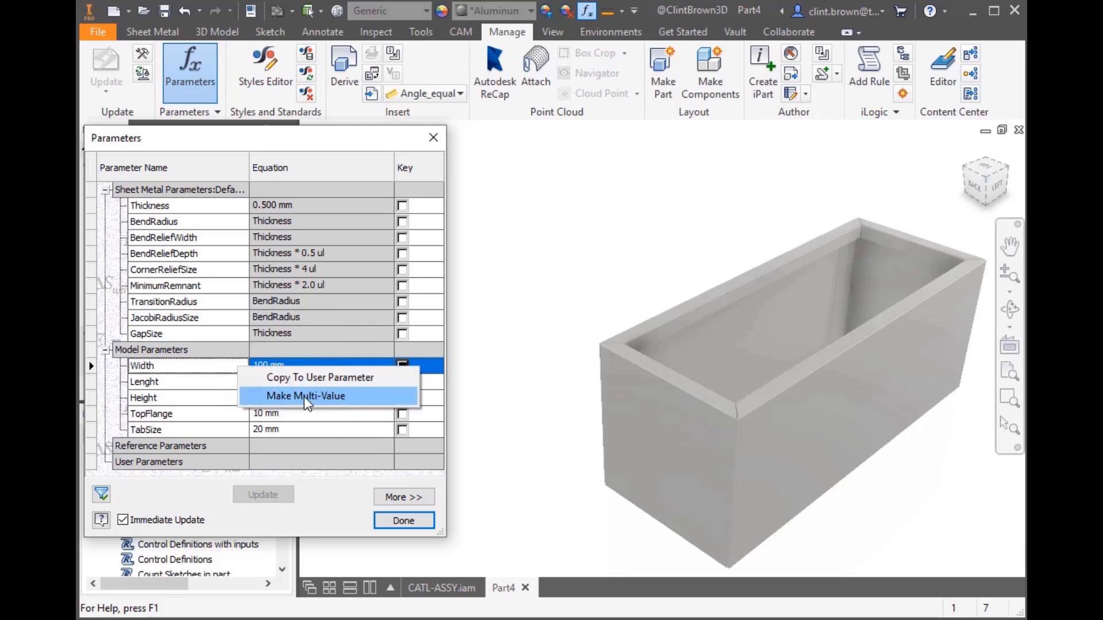
Step: Make Width multi-value with the list 100, 150, 200, 250, 300
{"action": "left_click", "coordinate": [305, 396]}
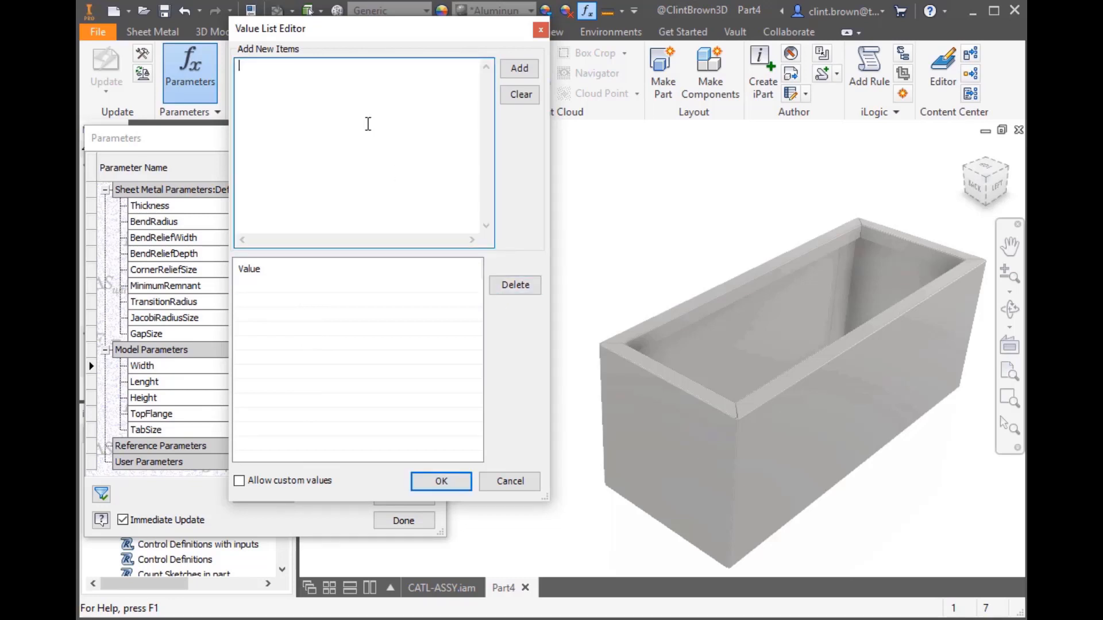
{"action": "type", "text": "100"}
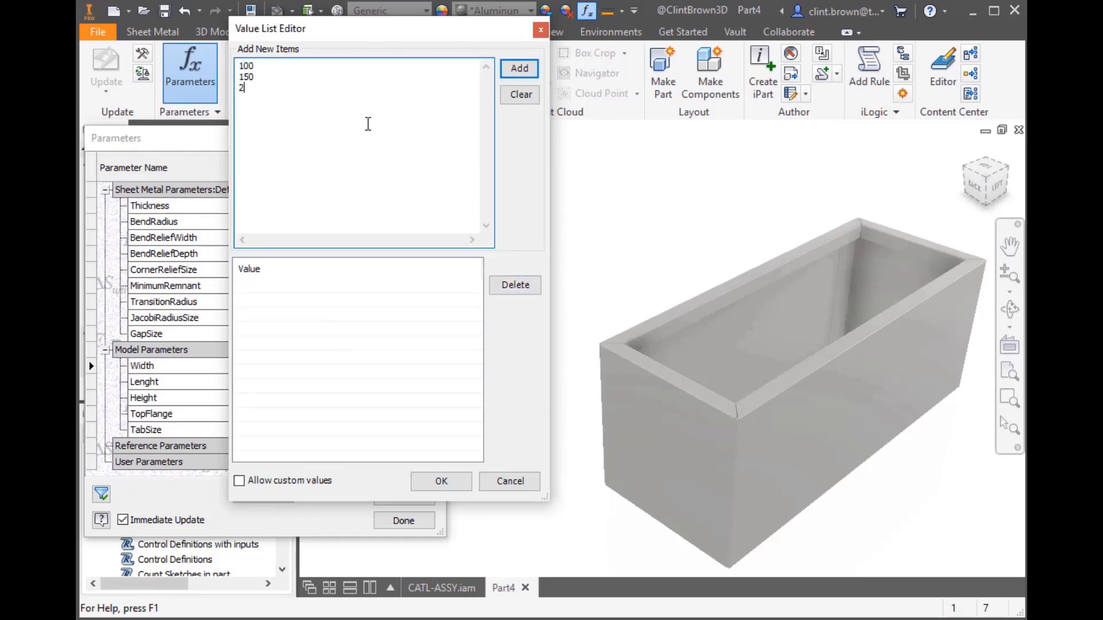
{"action": "type", "text": "00"}
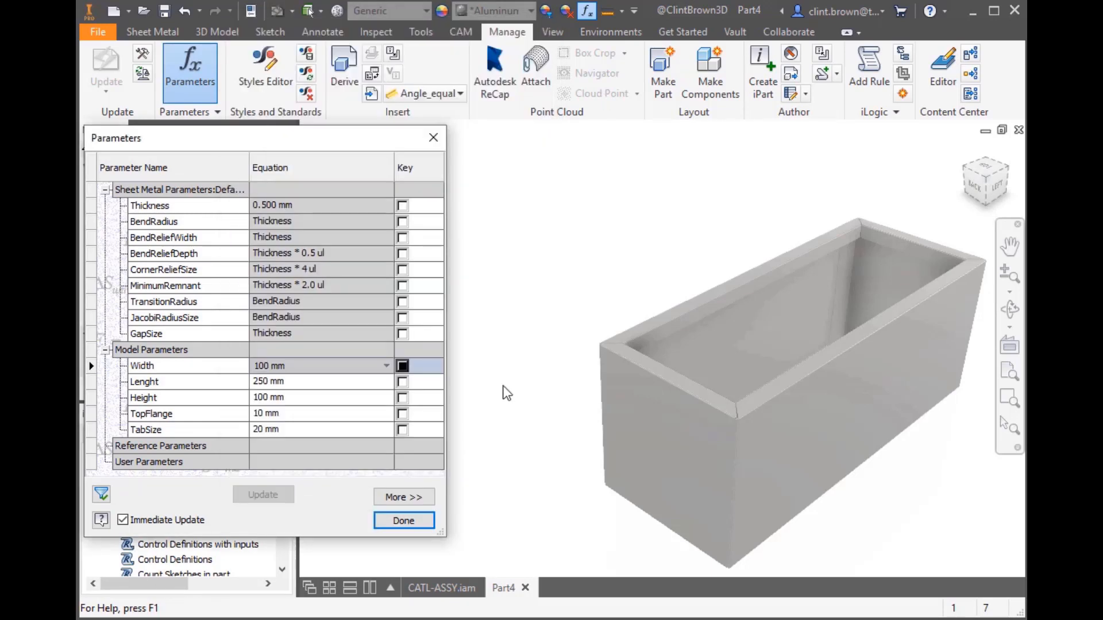
{"action": "left_click", "coordinate": [385, 365]}
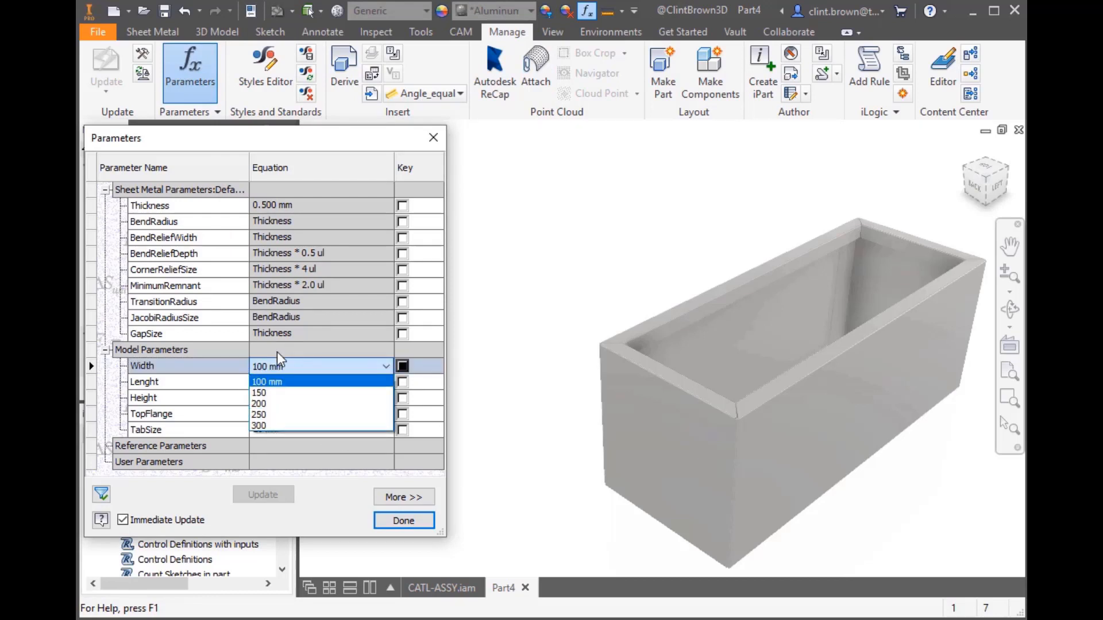
Step: Pick different values from the Width dropdown to resize the box
{"action": "left_click", "coordinate": [259, 392]}
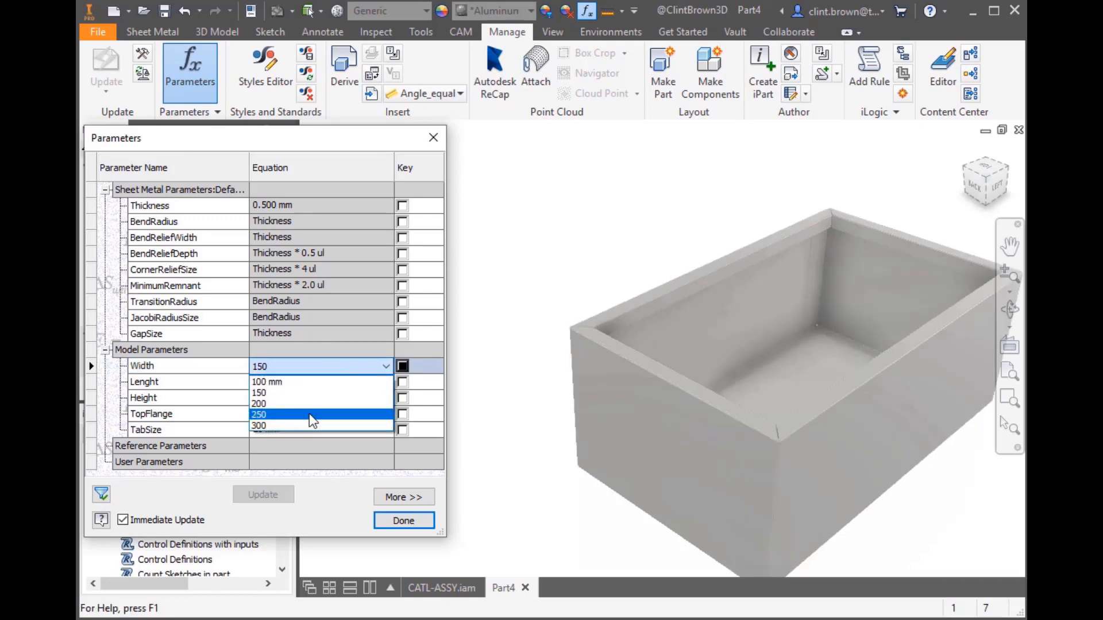
{"action": "left_click", "coordinate": [259, 414]}
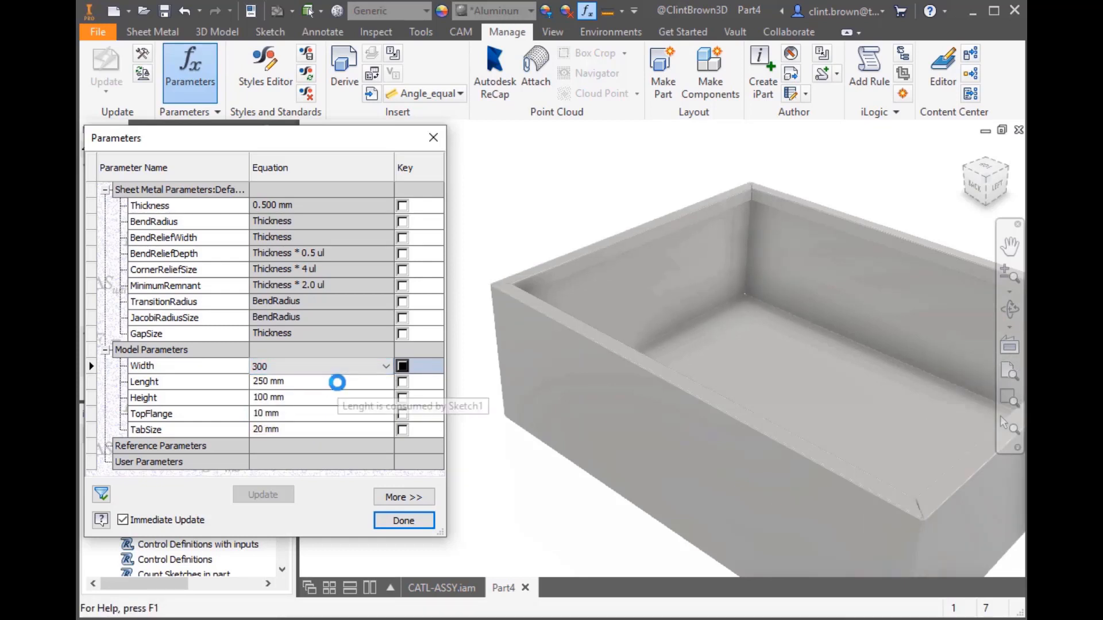
{"action": "left_click", "coordinate": [385, 366]}
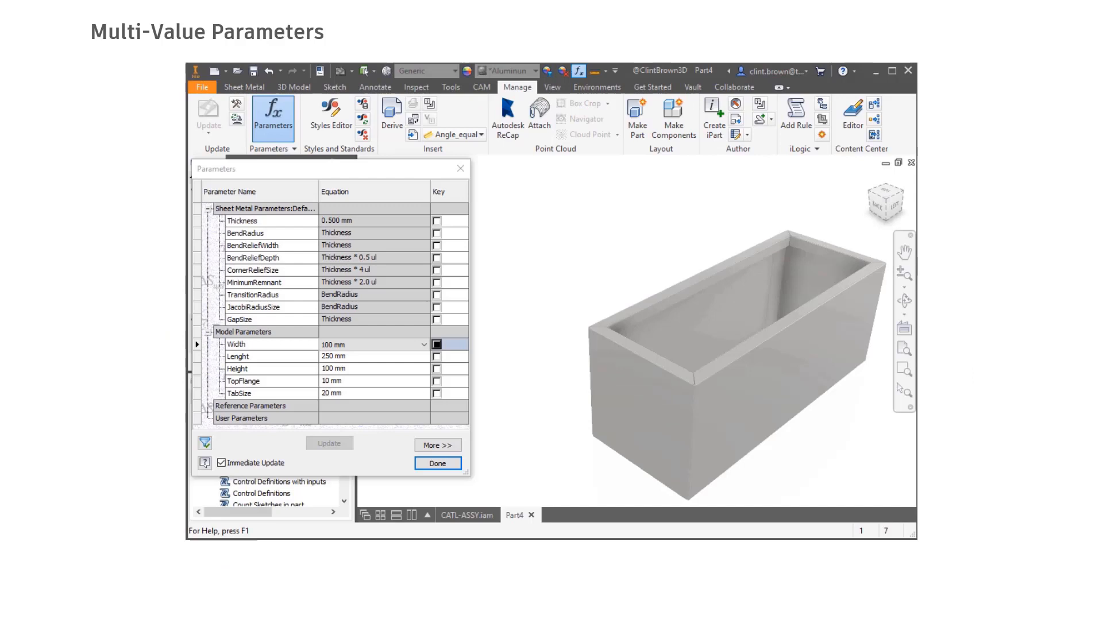
Step: Show the iLogic browser panel and add a new form from its Forms tab
{"action": "left_click", "coordinate": [437, 463]}
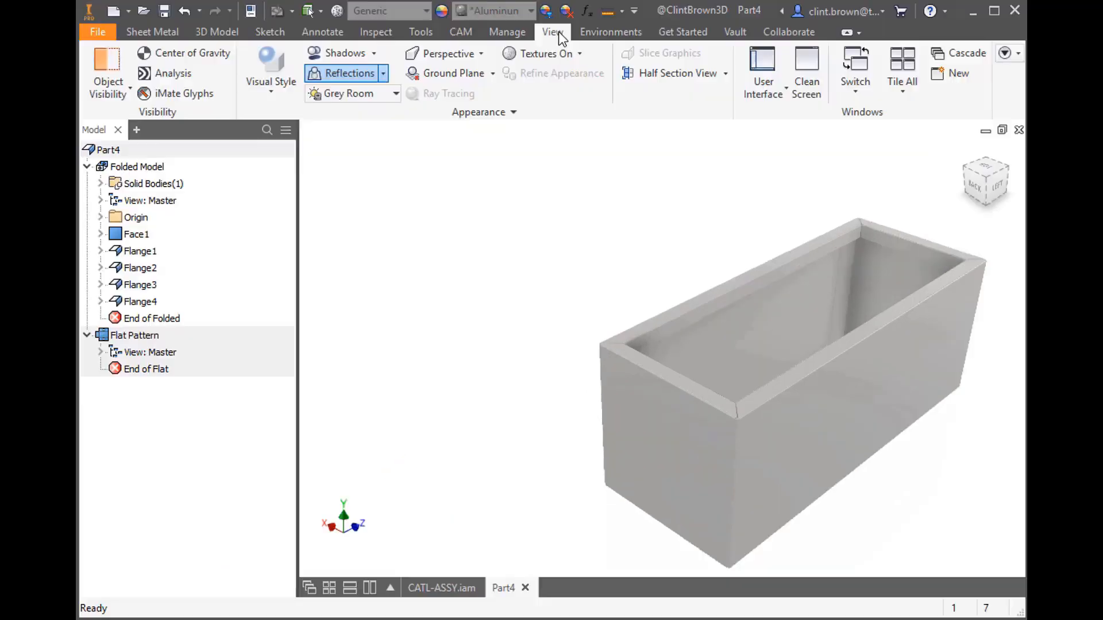
{"action": "left_click", "coordinate": [136, 129]}
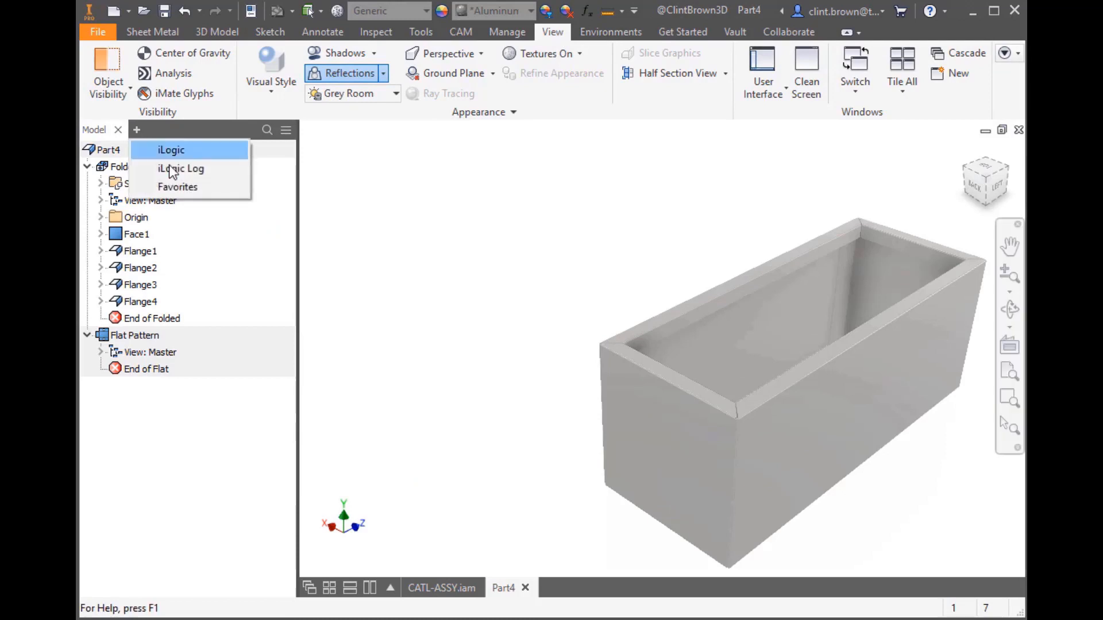
{"action": "mouse_move", "coordinate": [549, 49]}
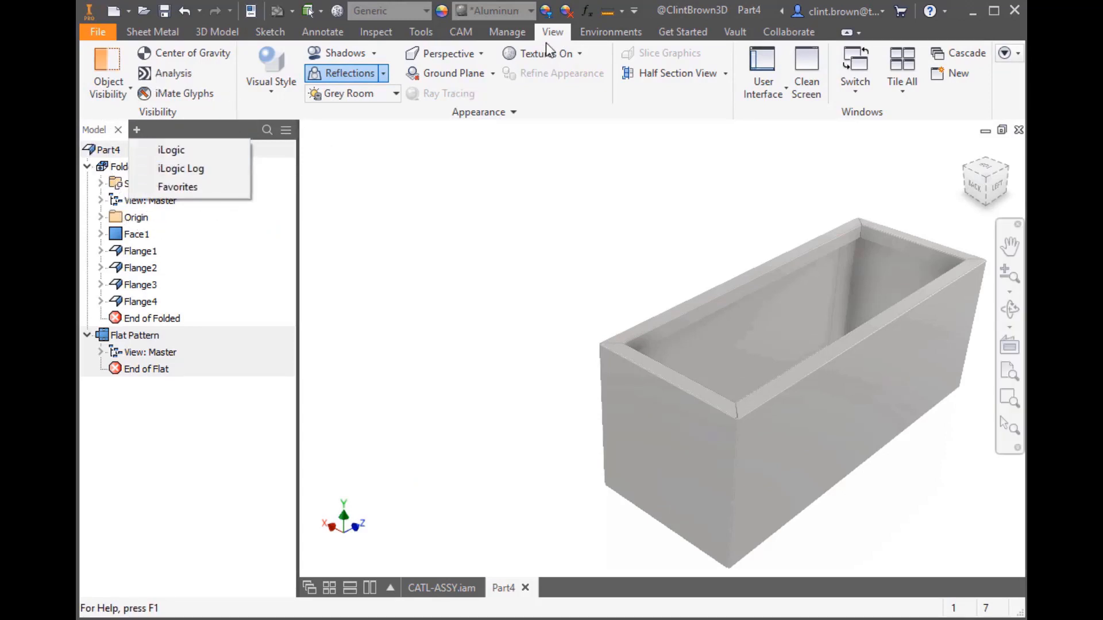
{"action": "left_click", "coordinate": [763, 70]}
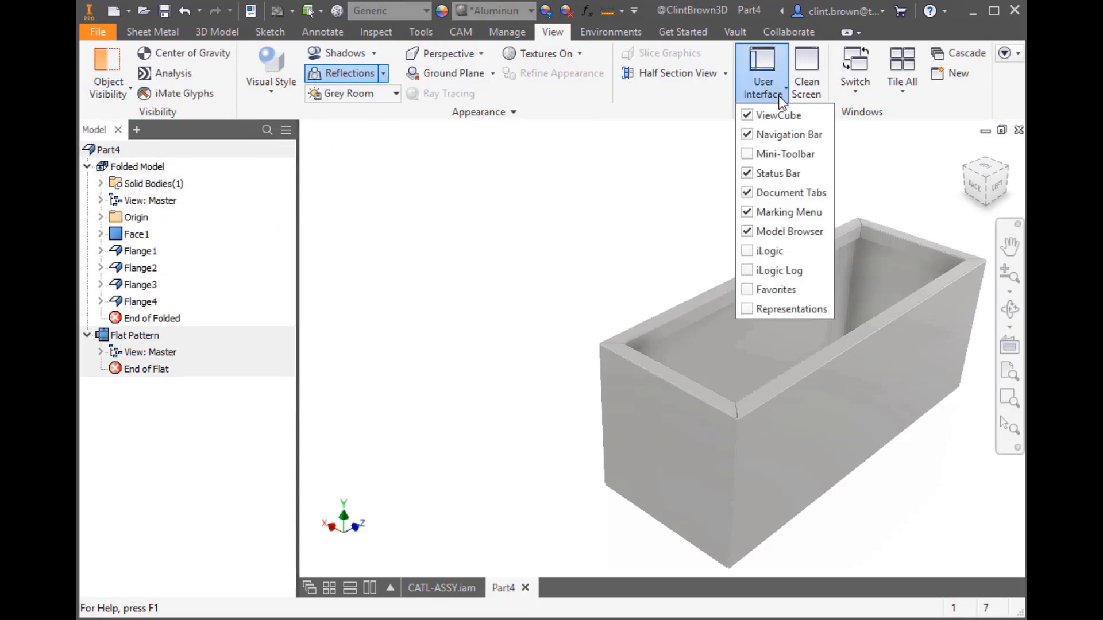
{"action": "left_click", "coordinate": [747, 250]}
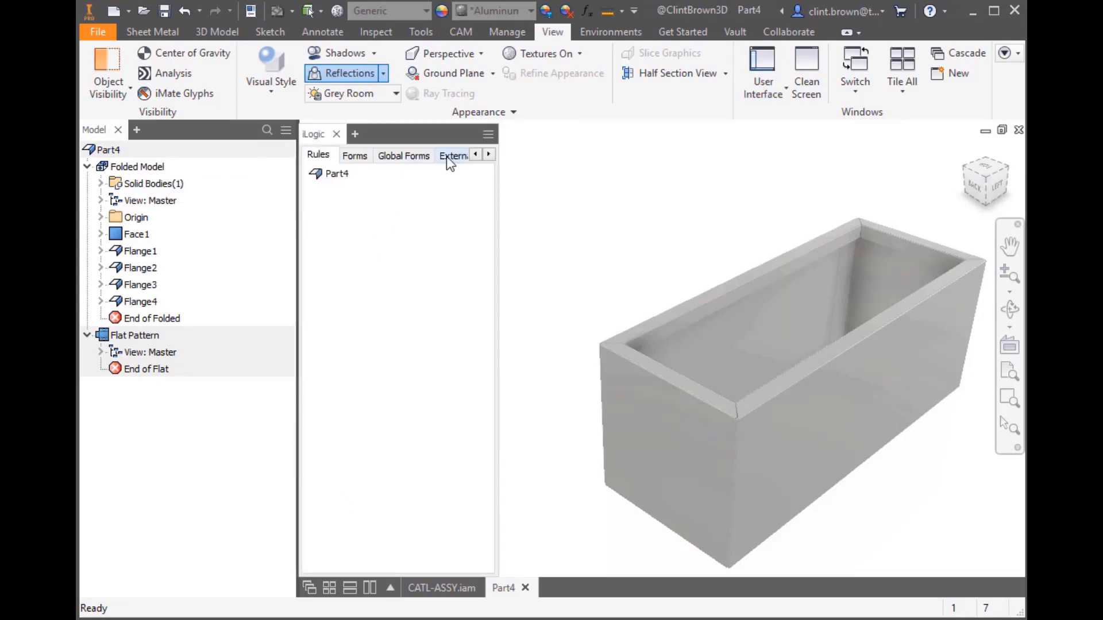
{"action": "left_click", "coordinate": [354, 156]}
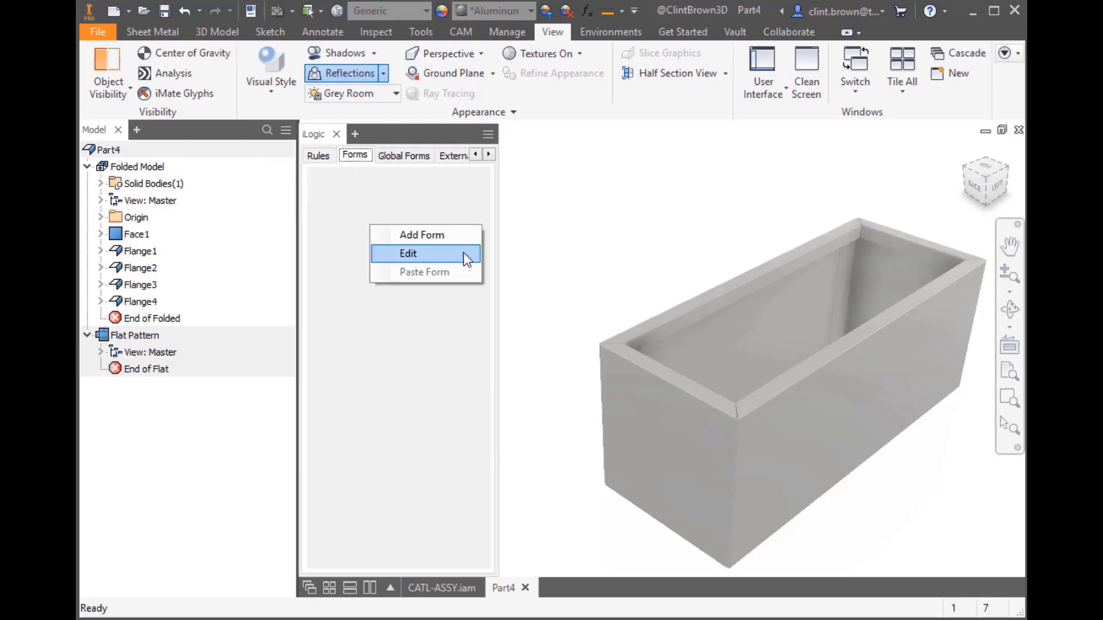
{"action": "left_click", "coordinate": [409, 253]}
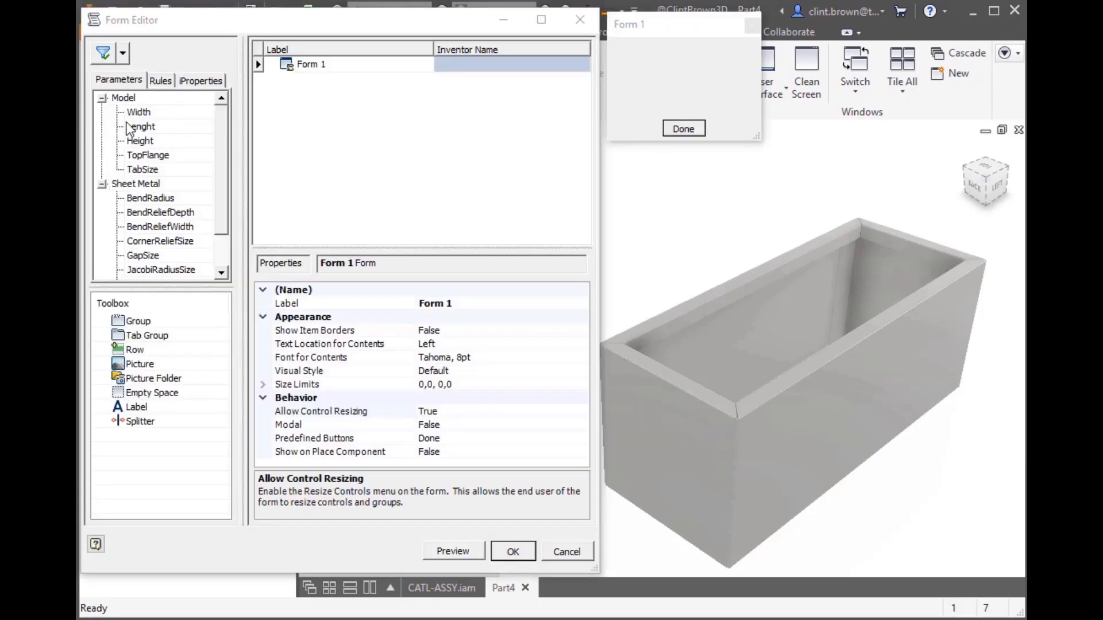
Step: Add Width, Length, Height, a splitter, TopFlange, TabSize and a picture; relabel Lenght as Length
{"action": "left_click", "coordinate": [139, 112]}
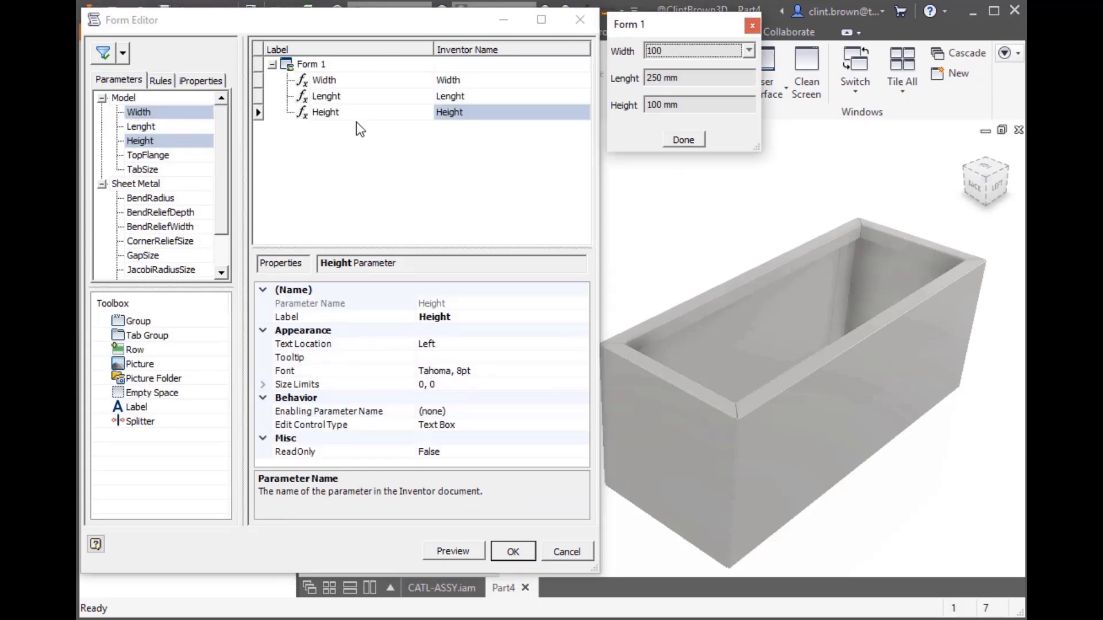
{"action": "mouse_move", "coordinate": [171, 169]}
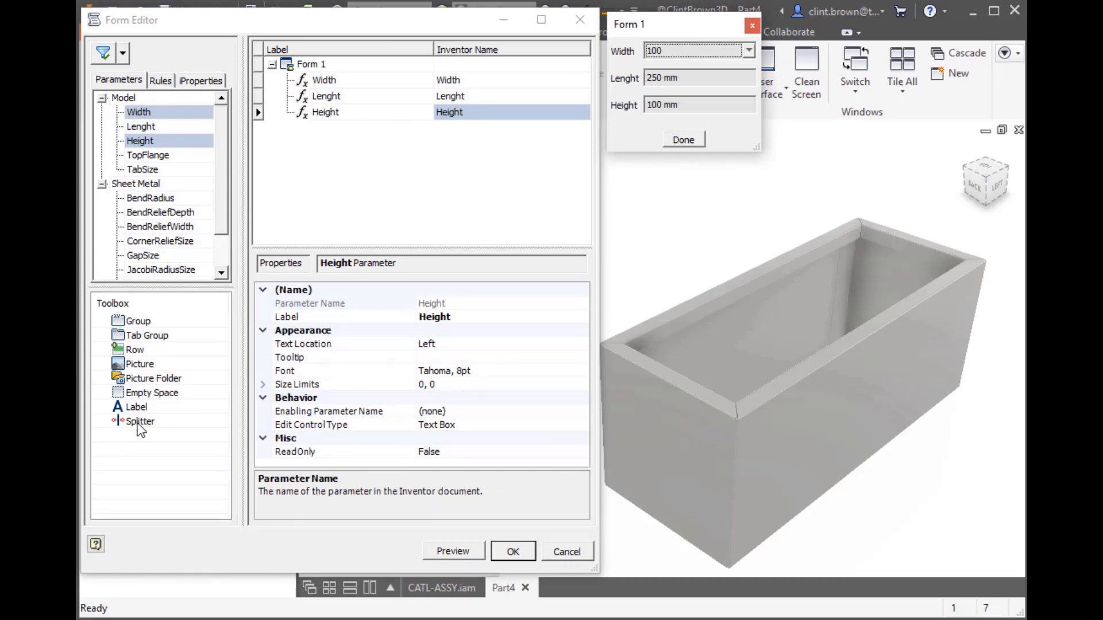
{"action": "double_click", "coordinate": [141, 420]}
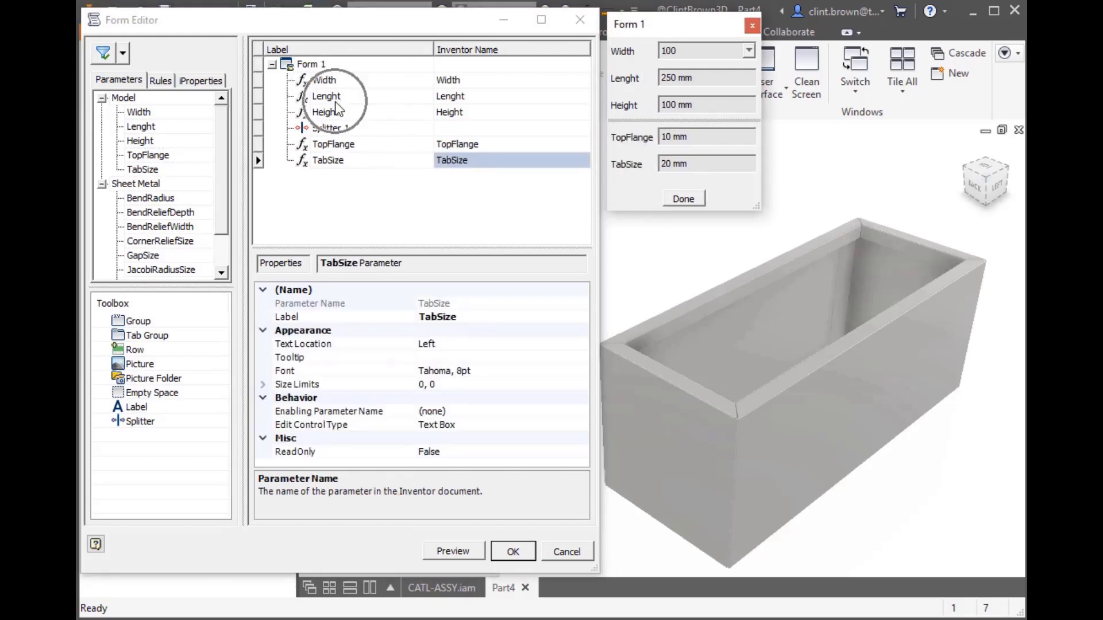
{"action": "left_click", "coordinate": [327, 97]}
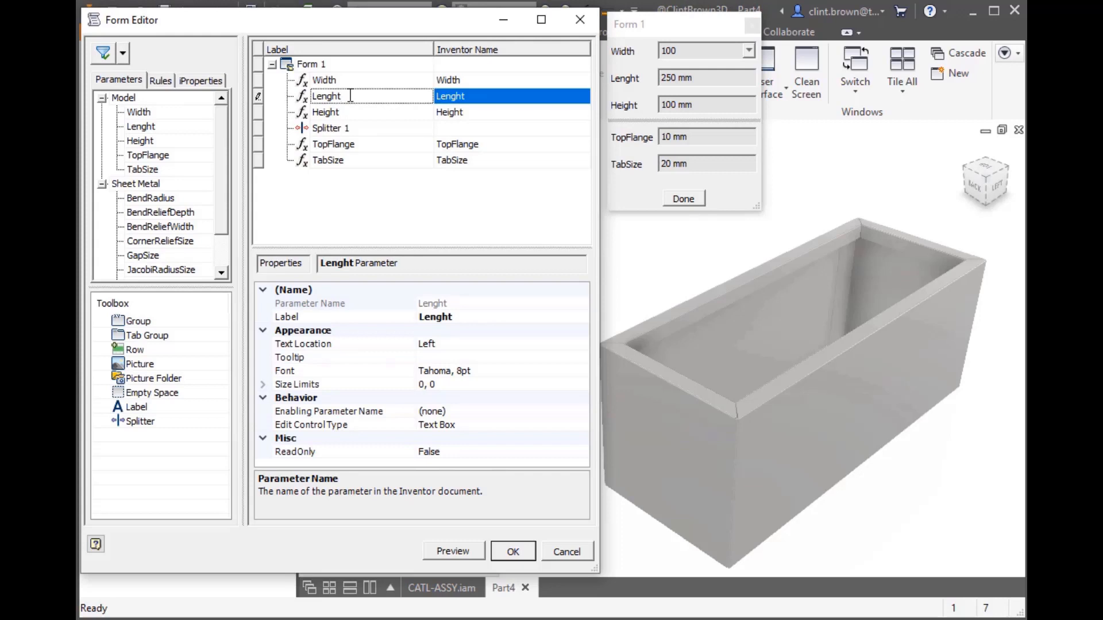
{"action": "type", "text": "Length"}
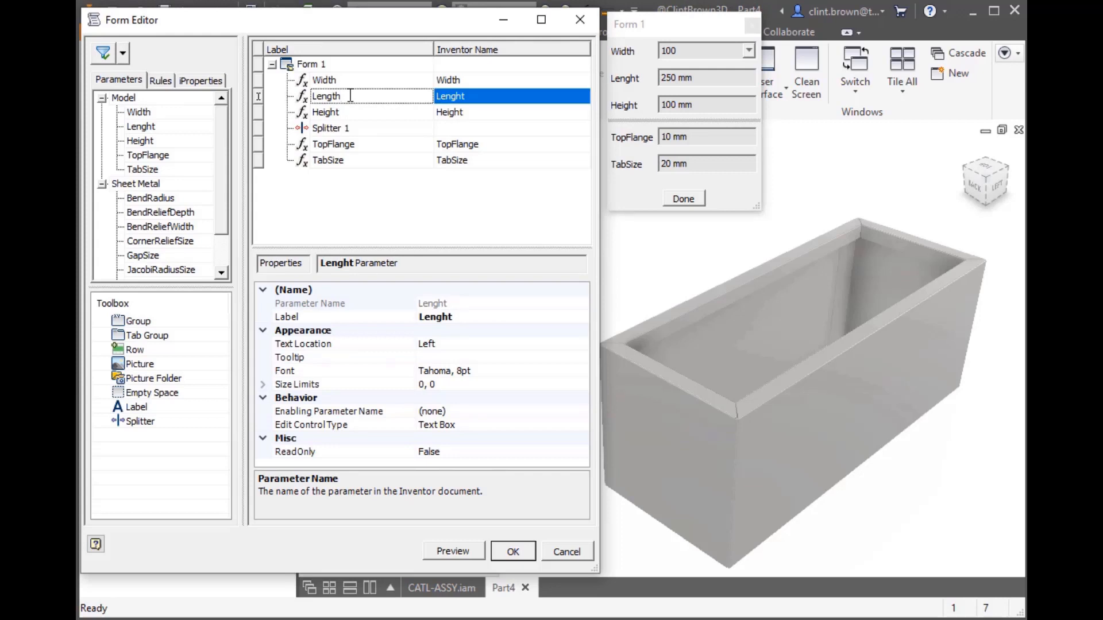
{"action": "mouse_move", "coordinate": [563, 154]}
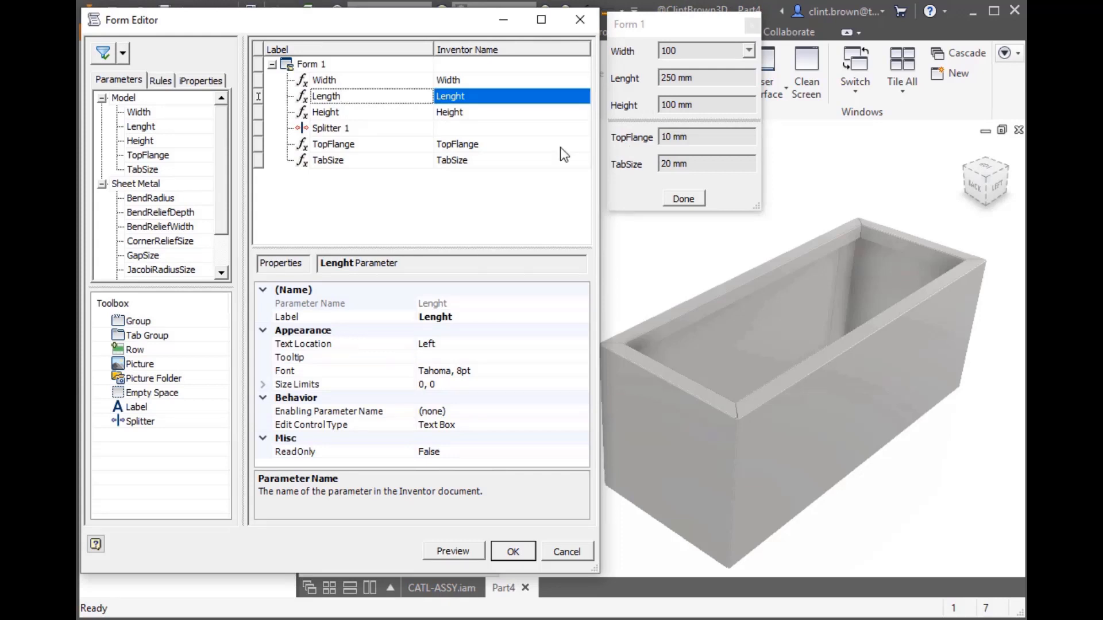
{"action": "mouse_move", "coordinate": [138, 364]}
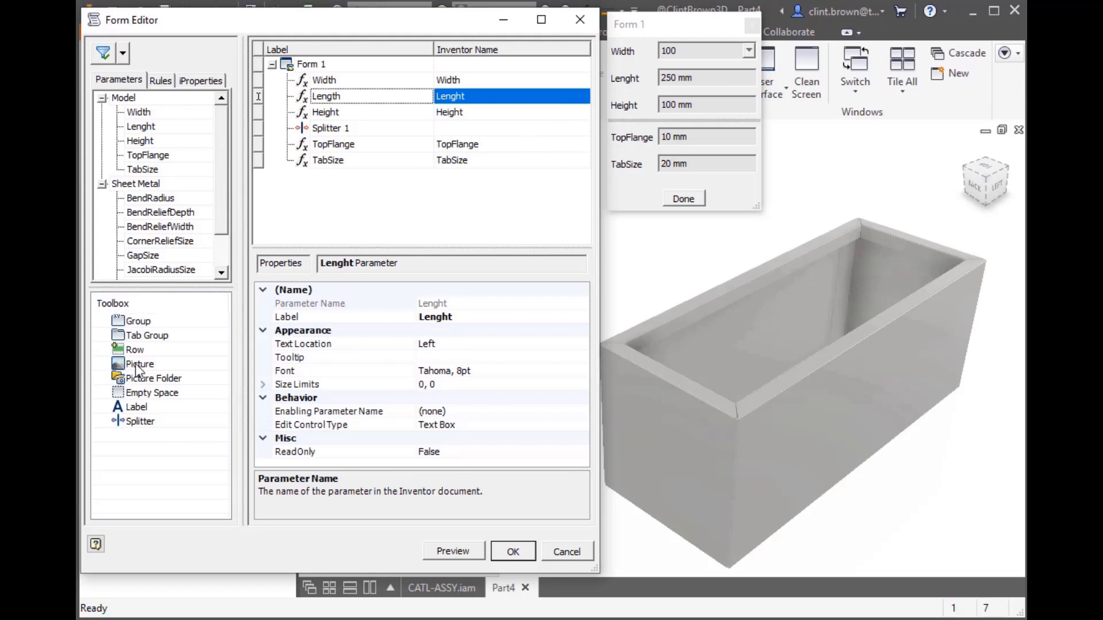
{"action": "left_click", "coordinate": [138, 364]}
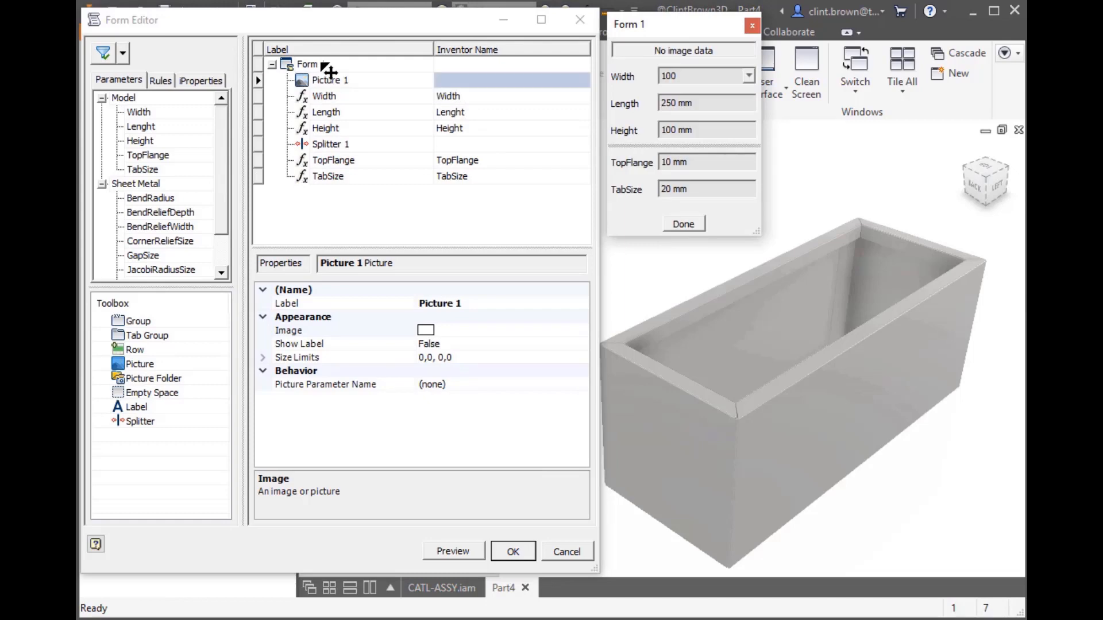
Step: Put the Inventor logo picture at the top and apply DevExpress Dark Style to Form 1
{"action": "left_click", "coordinate": [289, 329]}
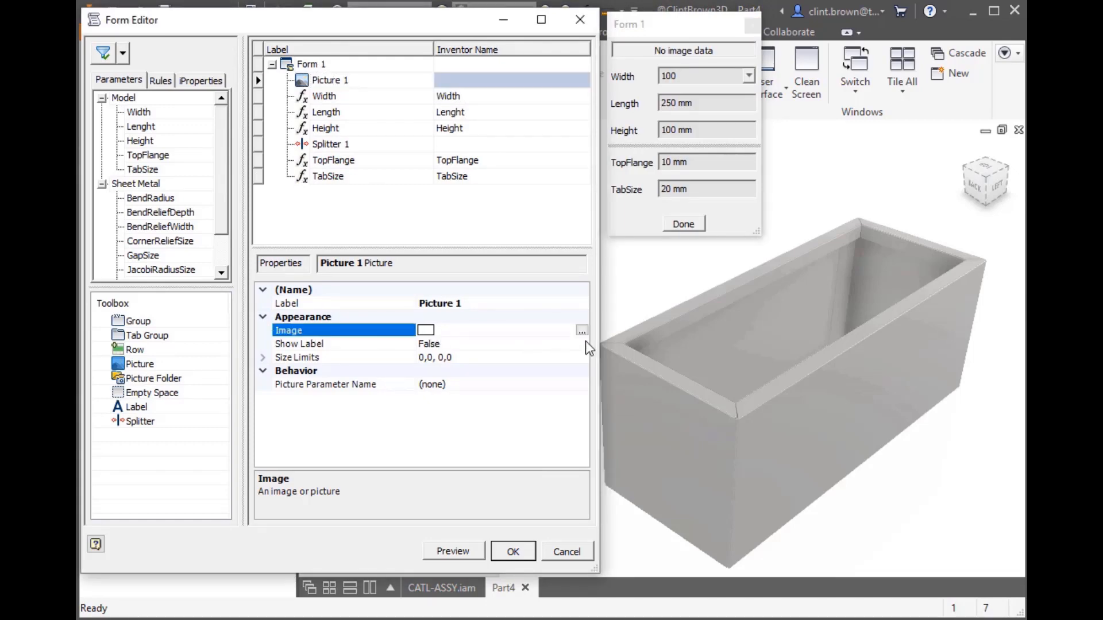
{"action": "left_click", "coordinate": [582, 331]}
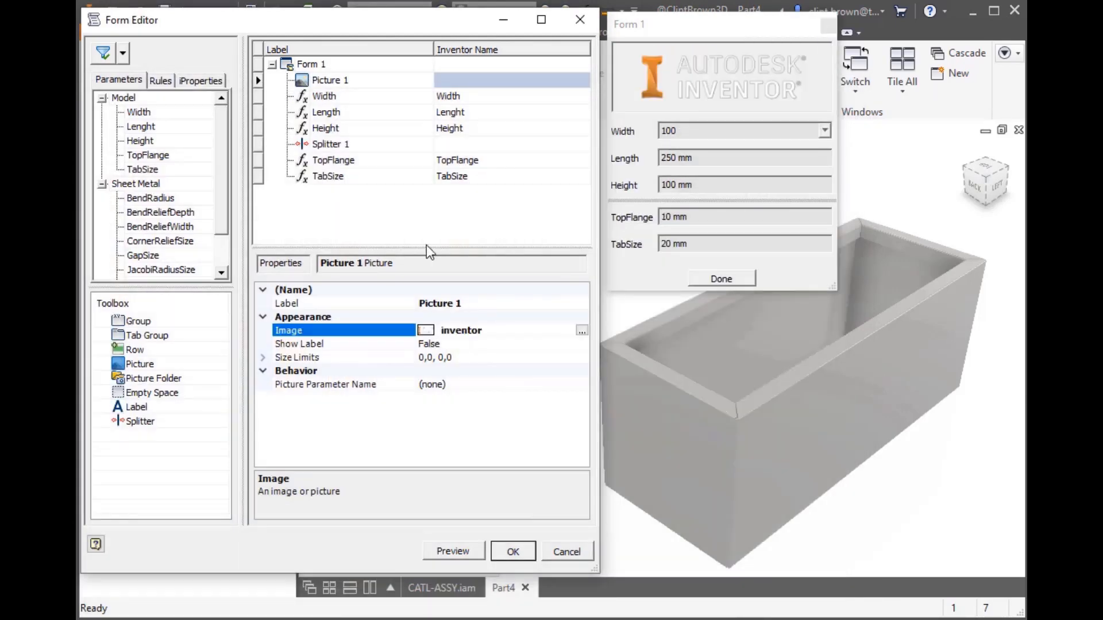
{"action": "left_click", "coordinate": [310, 63]}
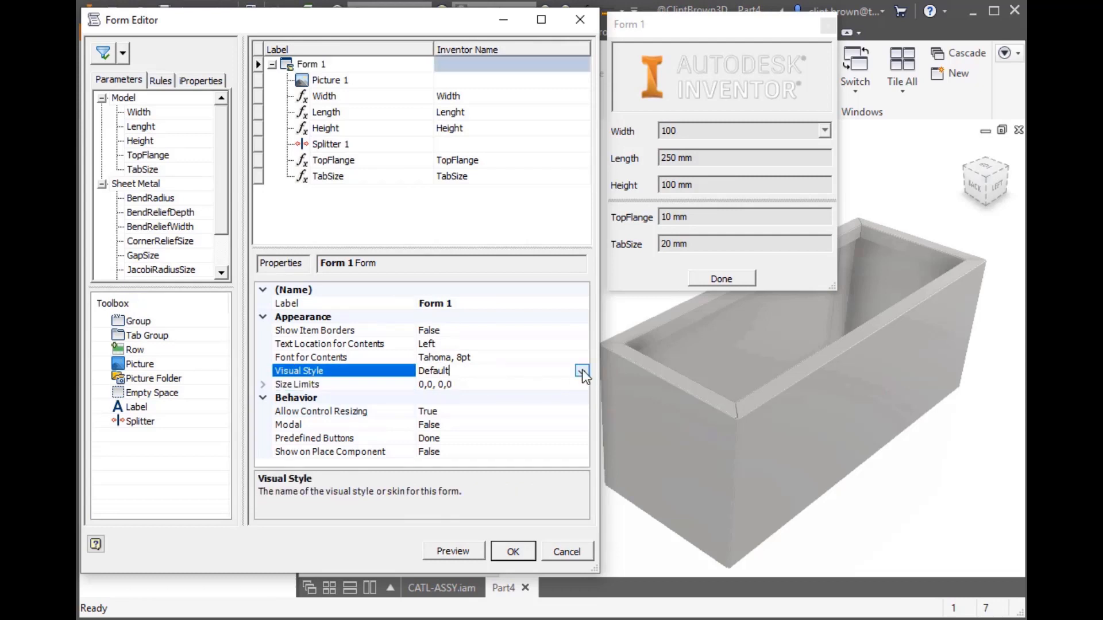
{"action": "left_click", "coordinate": [582, 370]}
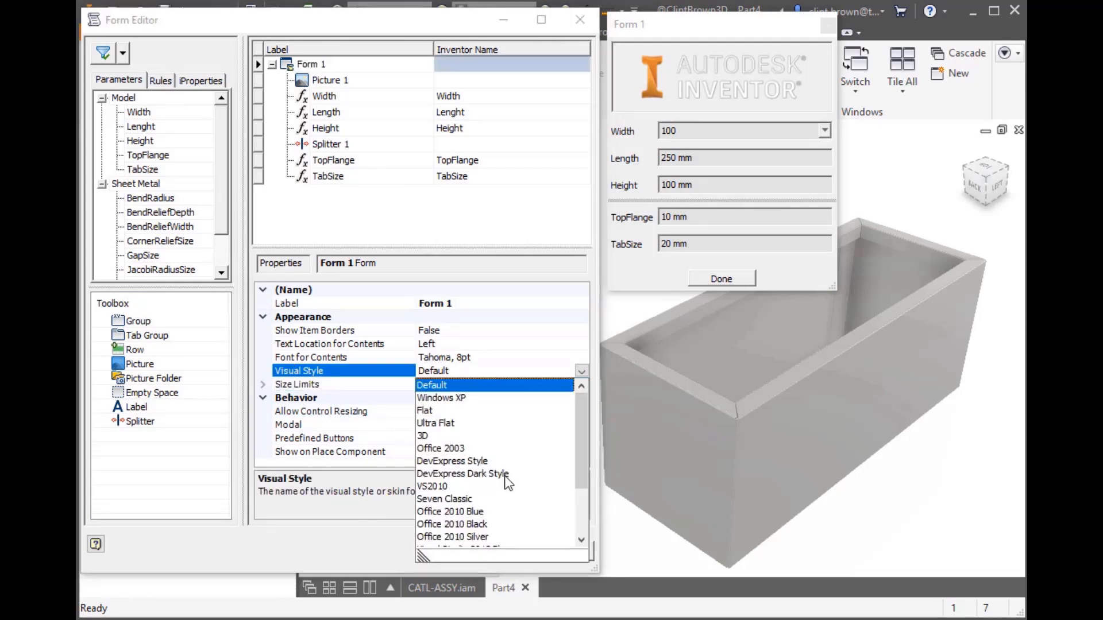
{"action": "left_click", "coordinate": [462, 473]}
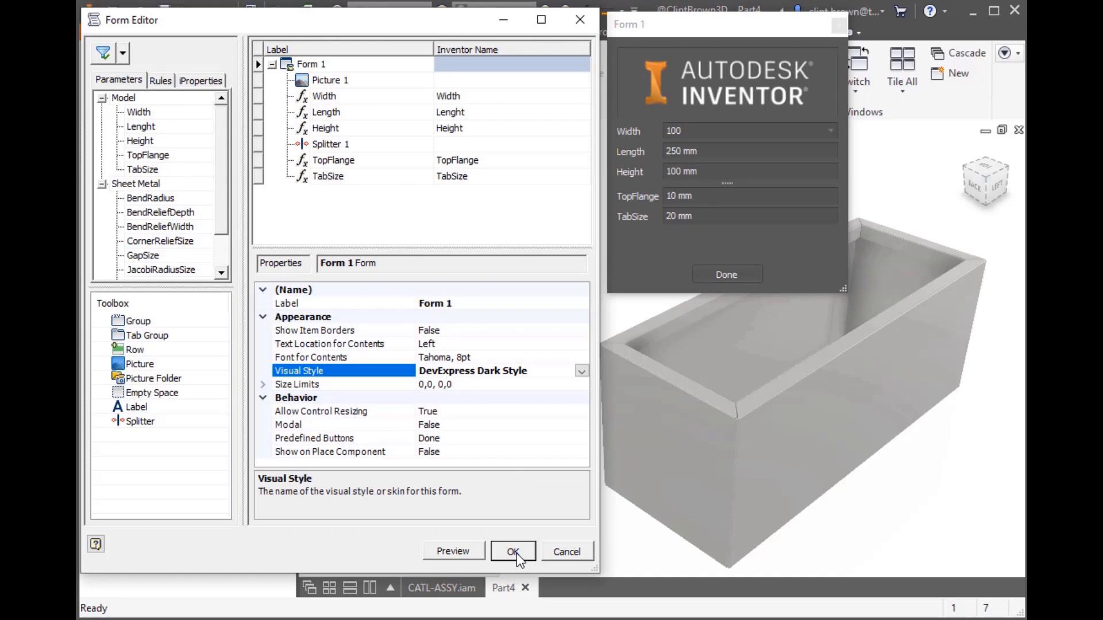
{"action": "left_click", "coordinate": [513, 551]}
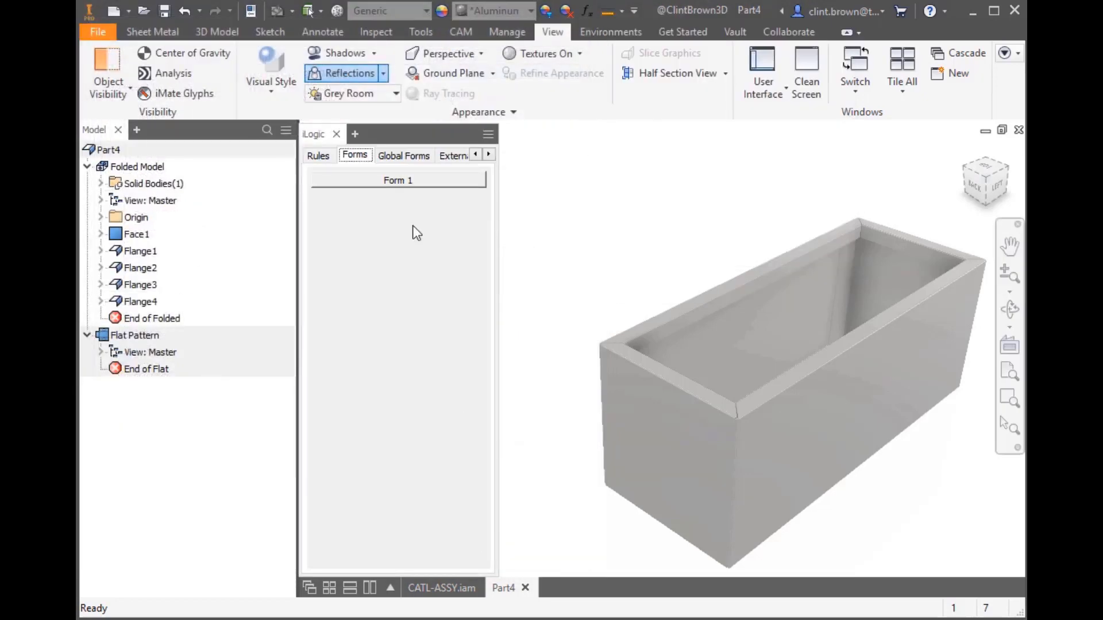
Step: Edit the form and relabel its title to 'Box size'
{"action": "left_click", "coordinate": [398, 180]}
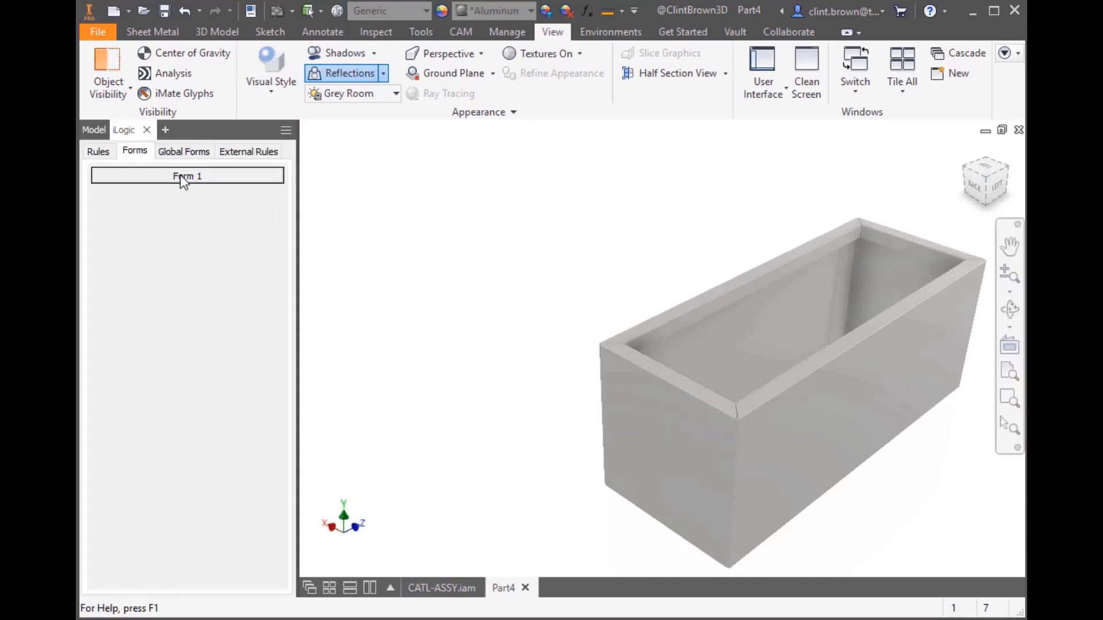
{"action": "double_click", "coordinate": [188, 176]}
{"action": "type", "text": "B"}
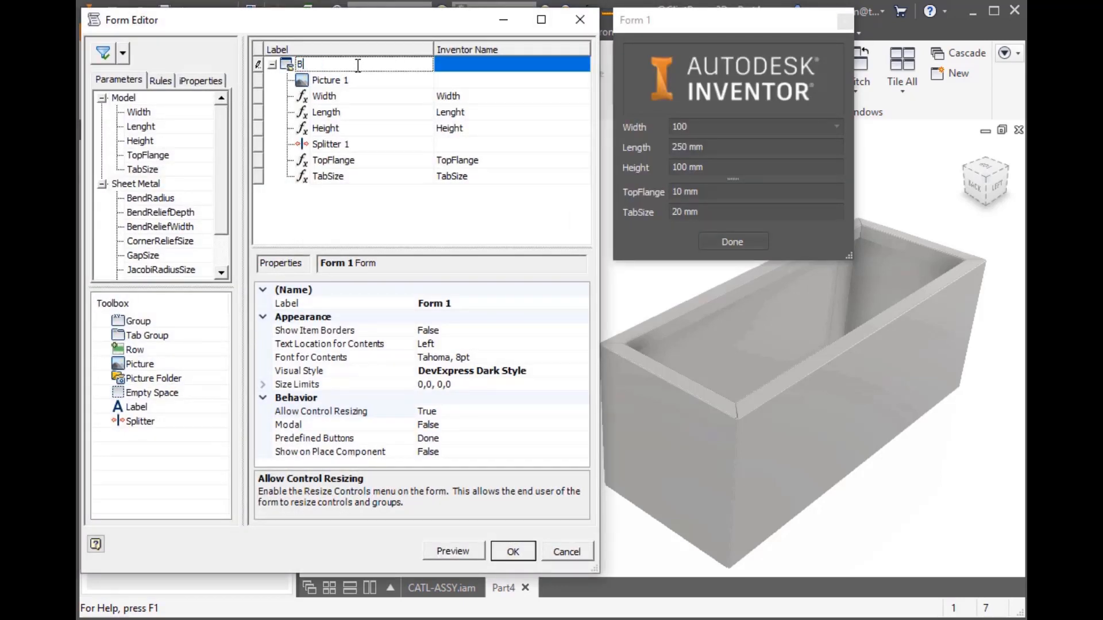
{"action": "type", "text": "ox"}
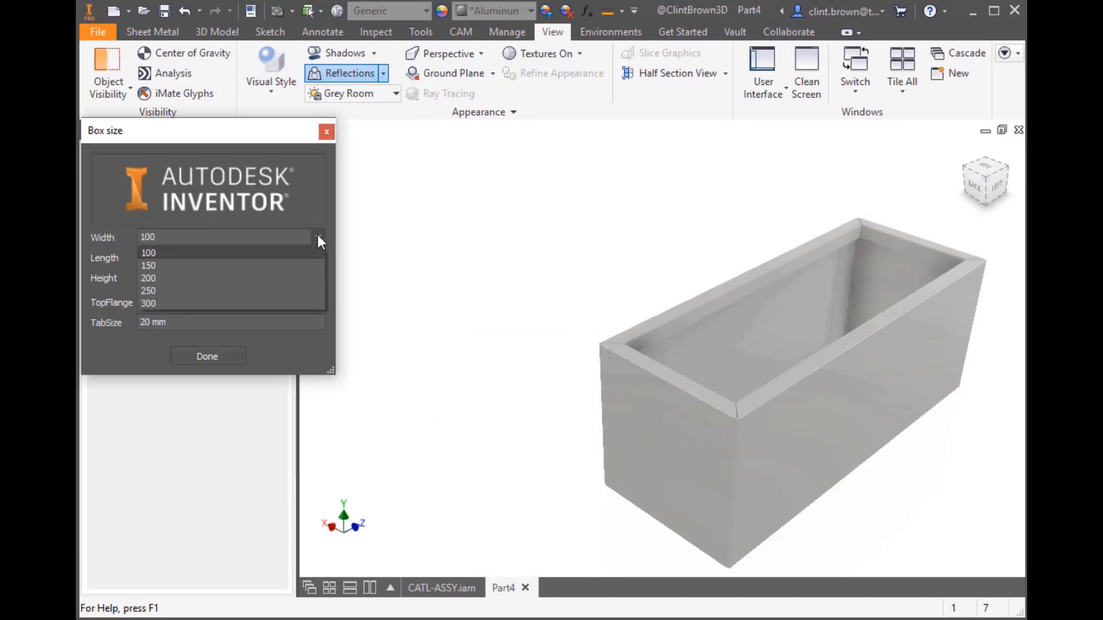
Step: Try widths 200 and 300 in the running Box size form, then finish
{"action": "left_click", "coordinate": [148, 290]}
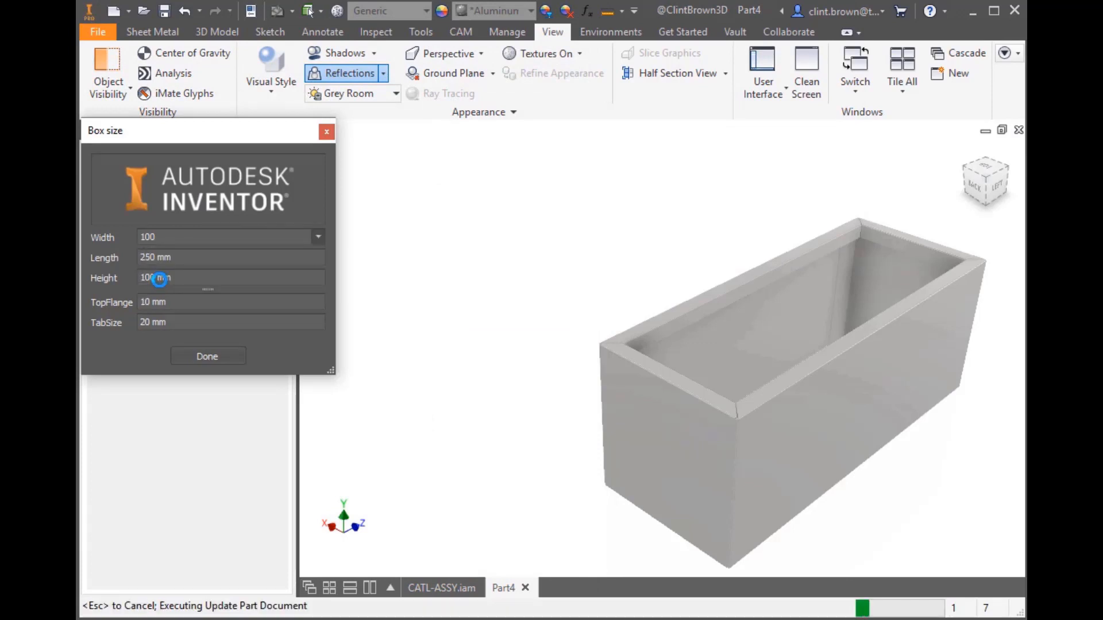
{"action": "type", "text": "200"}
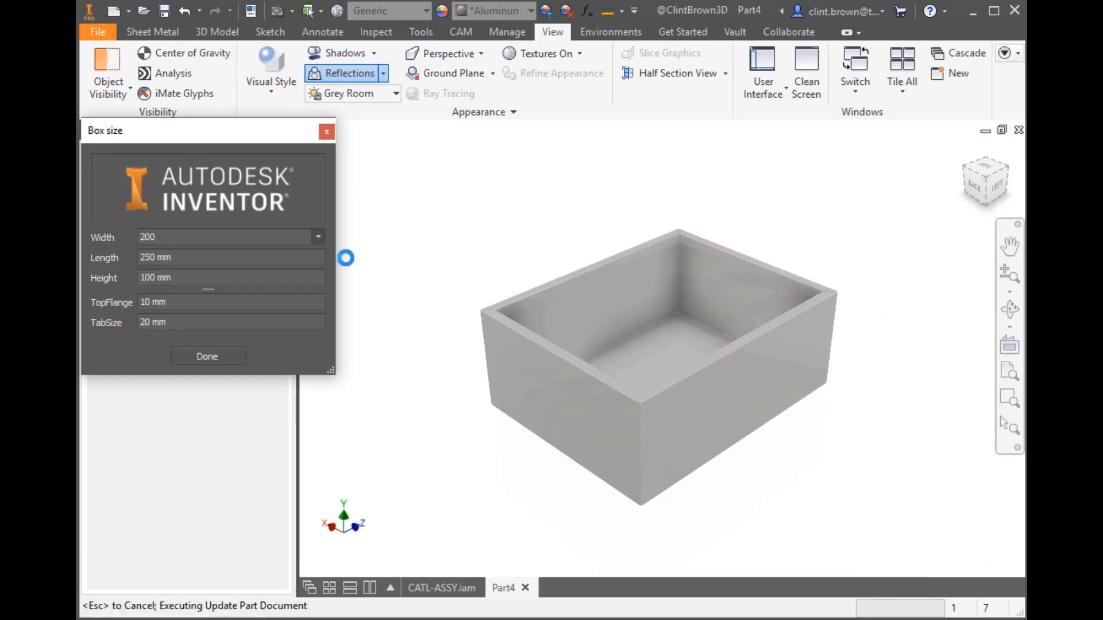
{"action": "type", "text": "300"}
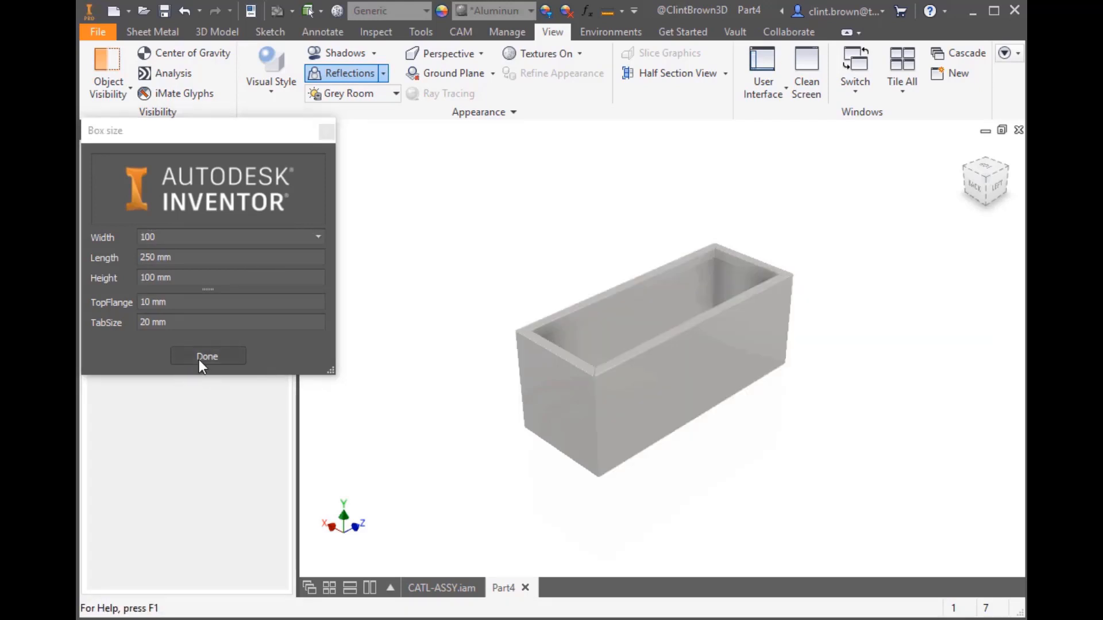
{"action": "left_click", "coordinate": [206, 356]}
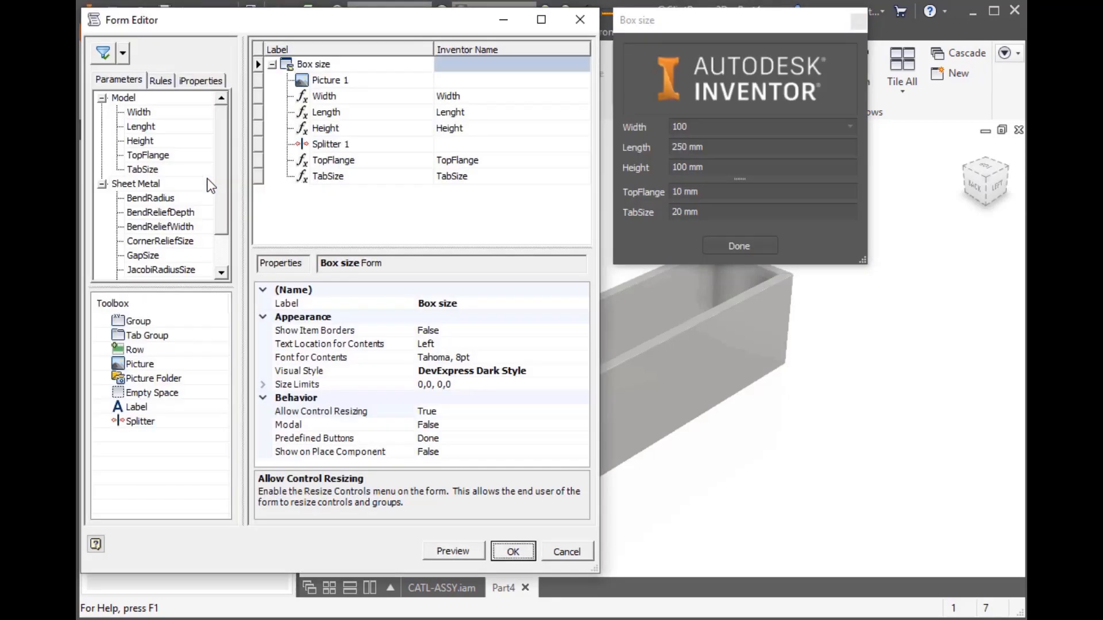
{"action": "mouse_move", "coordinate": [337, 452]}
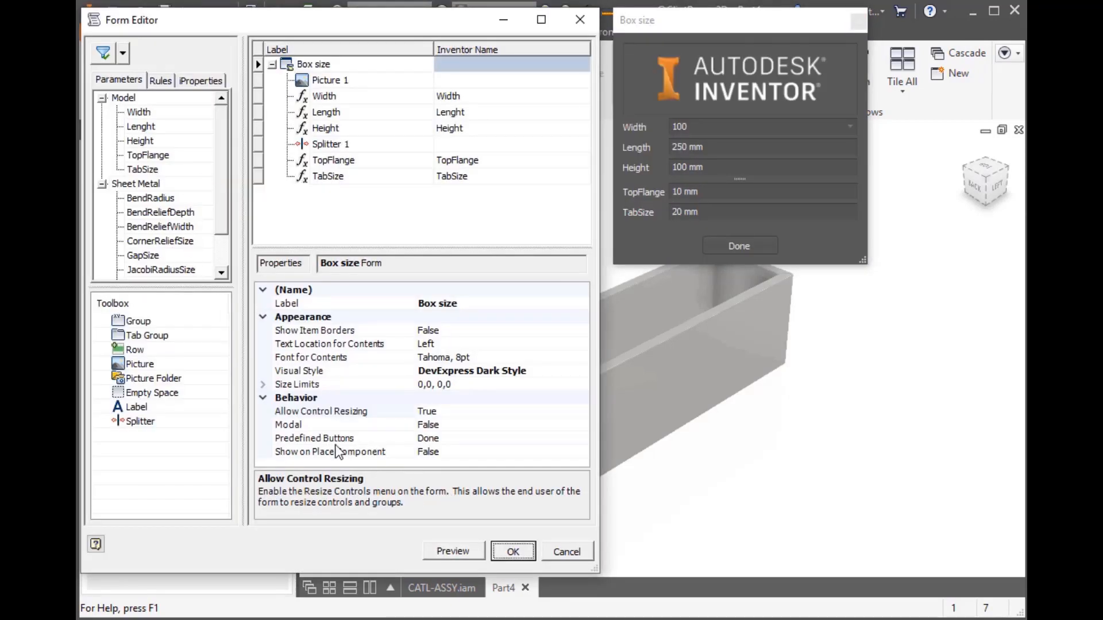
Step: Add OK/Cancel/Apply buttons, then apply width 250, length 500, height 150, flange 25, tab 50
{"action": "left_click", "coordinate": [338, 439]}
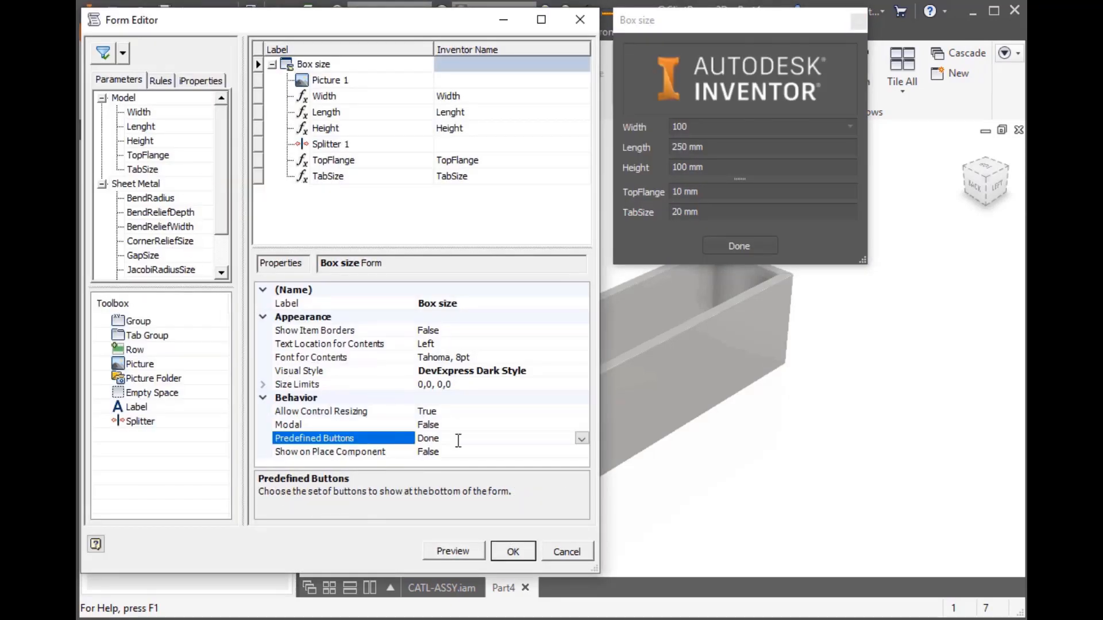
{"action": "left_click", "coordinate": [581, 439]}
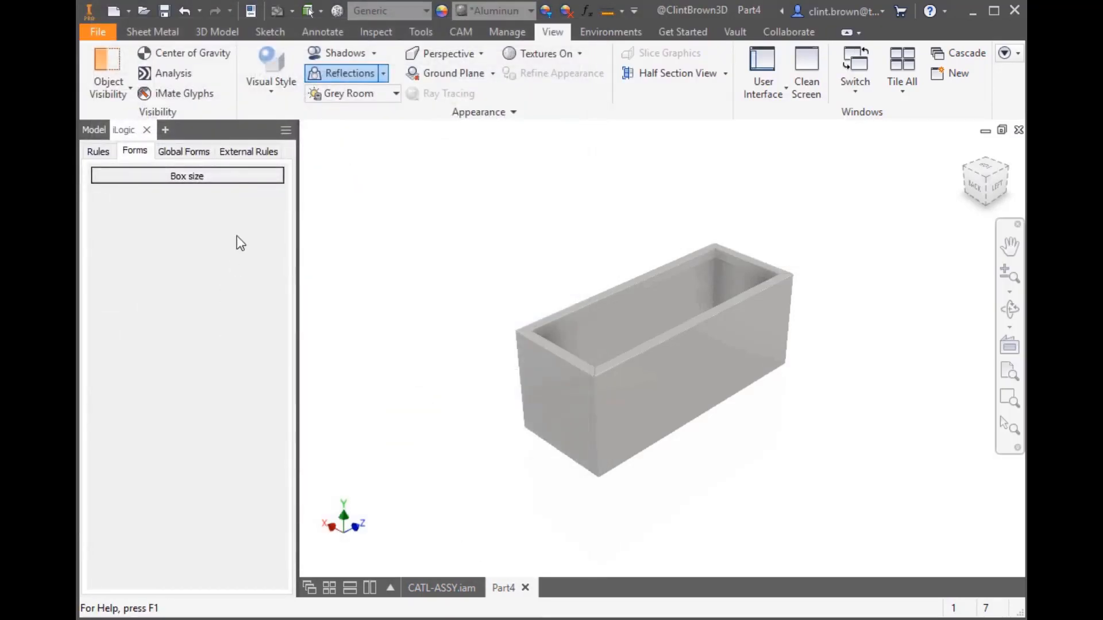
{"action": "left_click", "coordinate": [186, 175]}
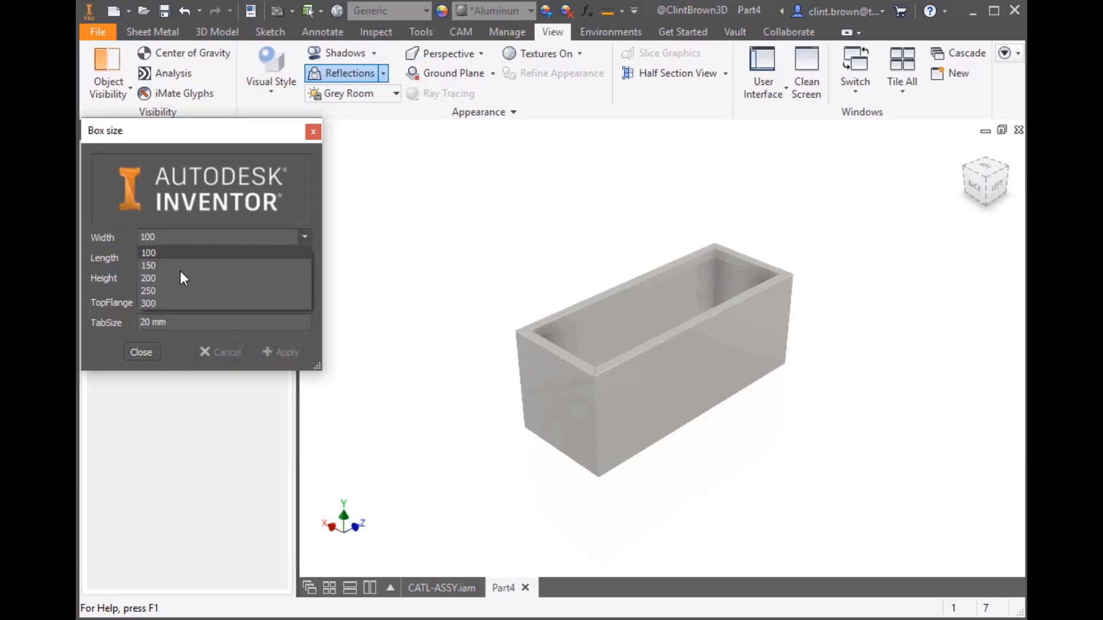
{"action": "left_click", "coordinate": [148, 291]}
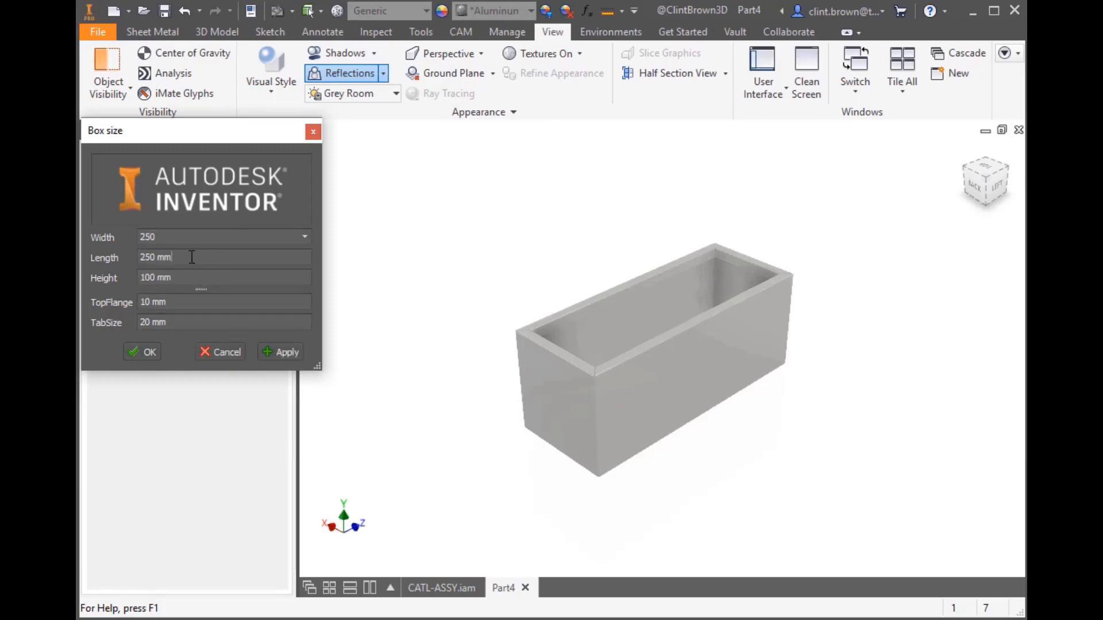
{"action": "type", "text": "500"}
{"action": "left_click", "coordinate": [224, 277]}
{"action": "type", "text": "1"}
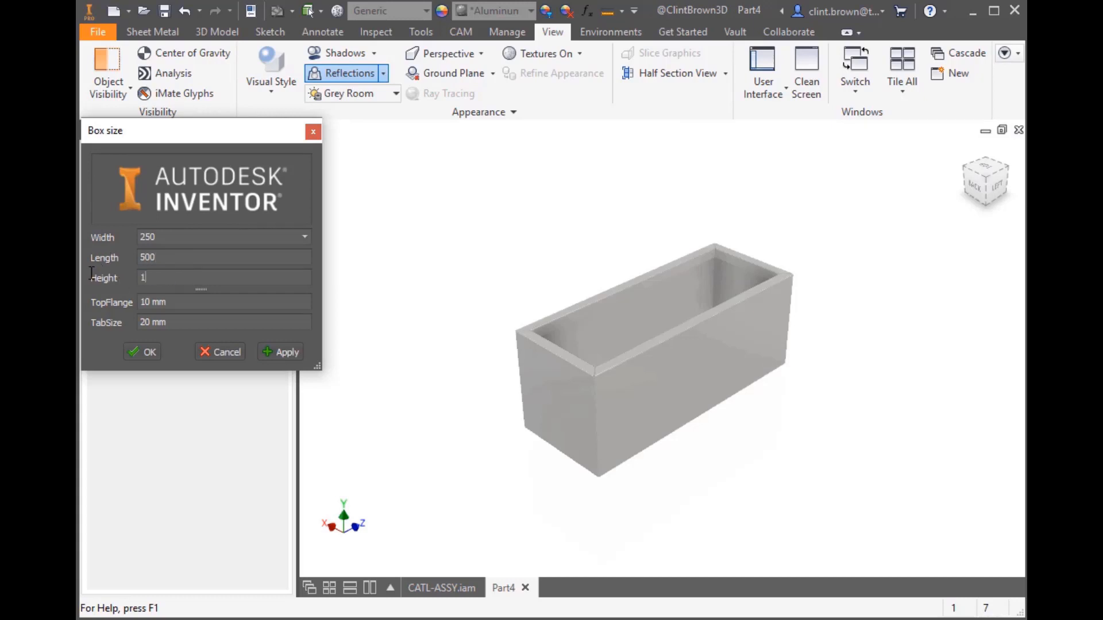
{"action": "type", "text": "50"}
{"action": "left_click", "coordinate": [225, 301]}
{"action": "type", "text": "2"}
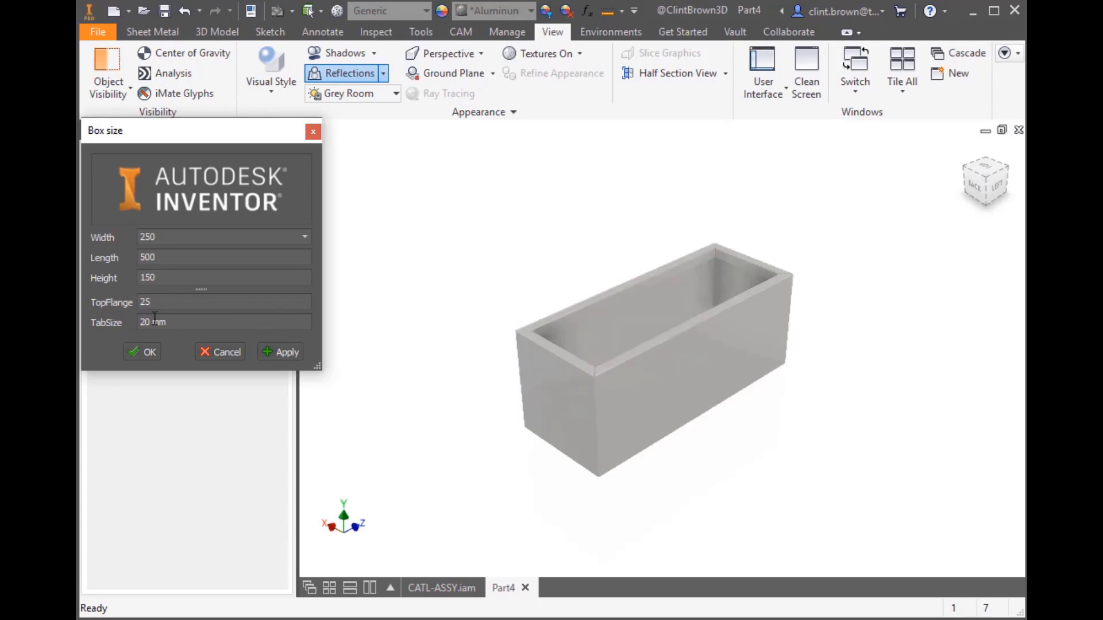
{"action": "type", "text": "50"}
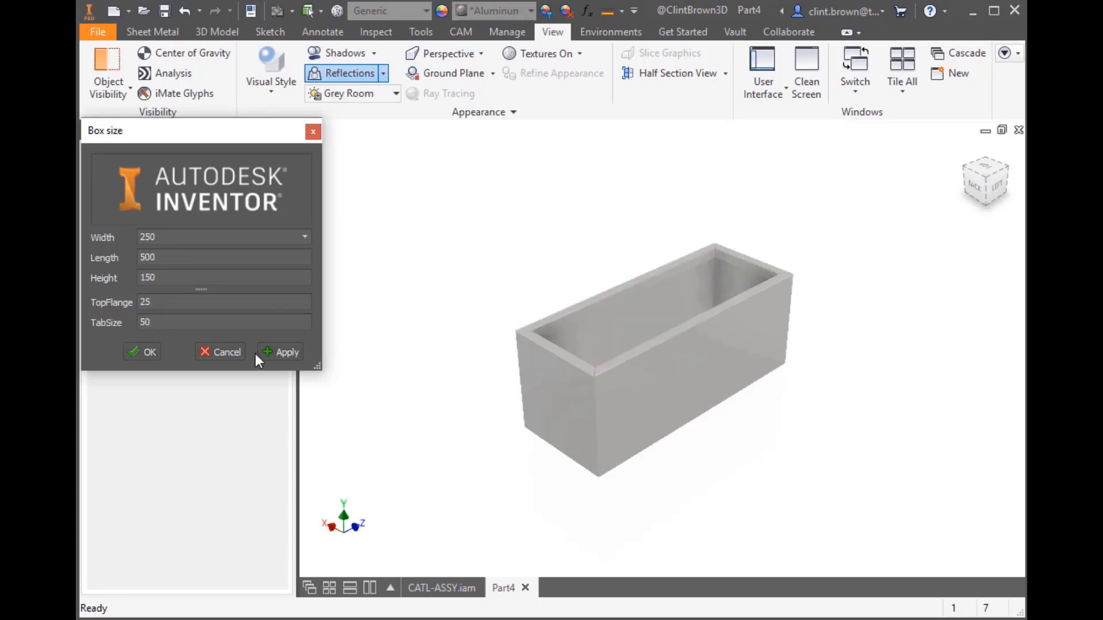
{"action": "left_click", "coordinate": [280, 352]}
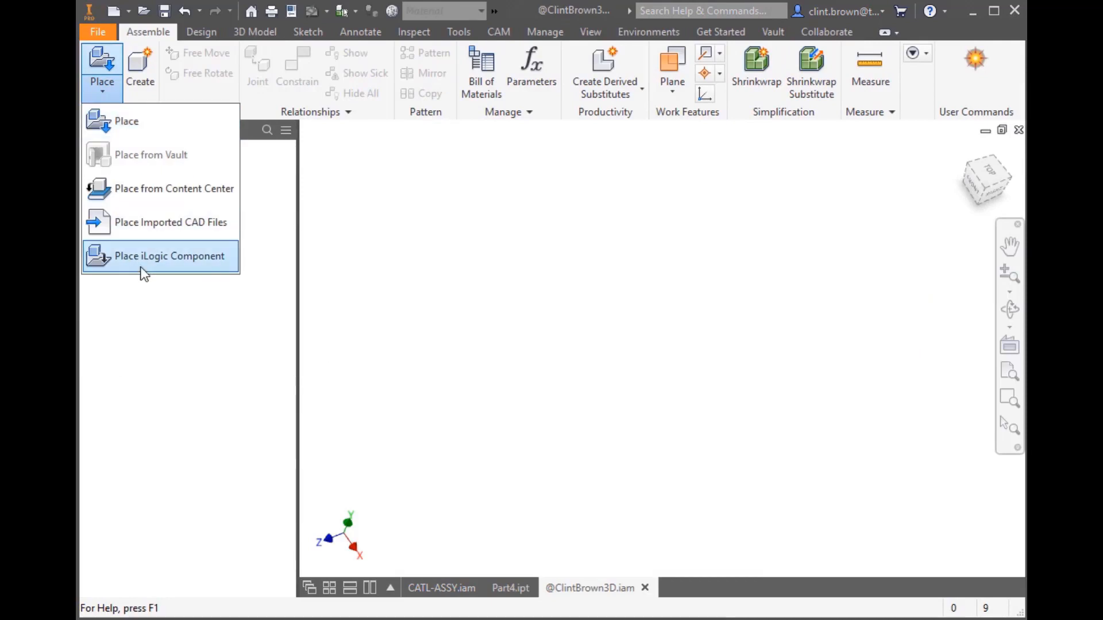
{"action": "left_click", "coordinate": [168, 255]}
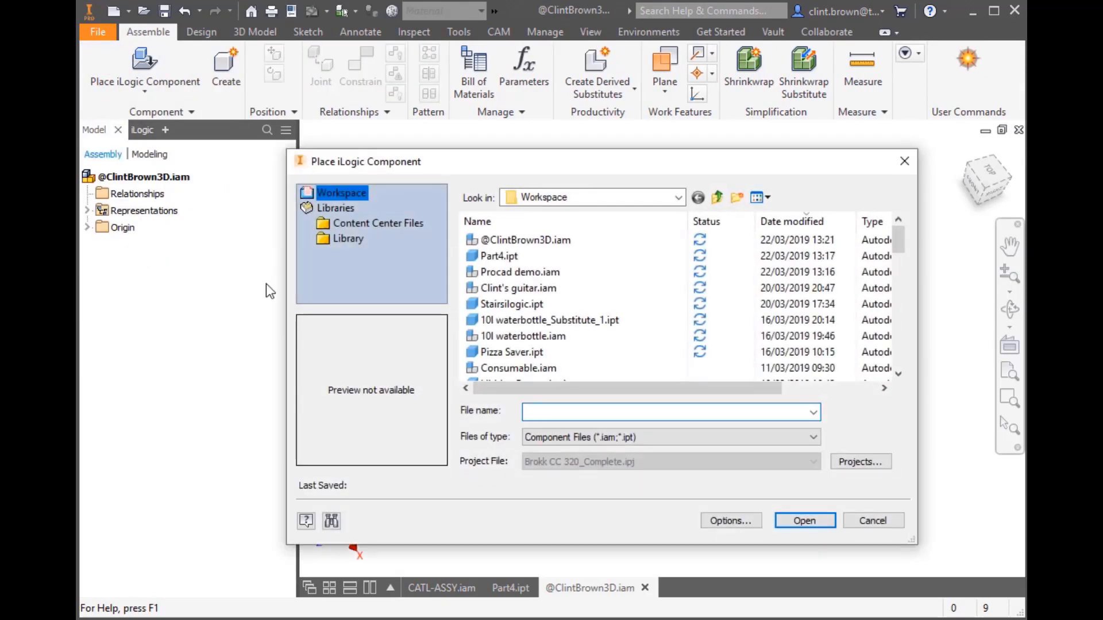
{"action": "left_click", "coordinate": [498, 257]}
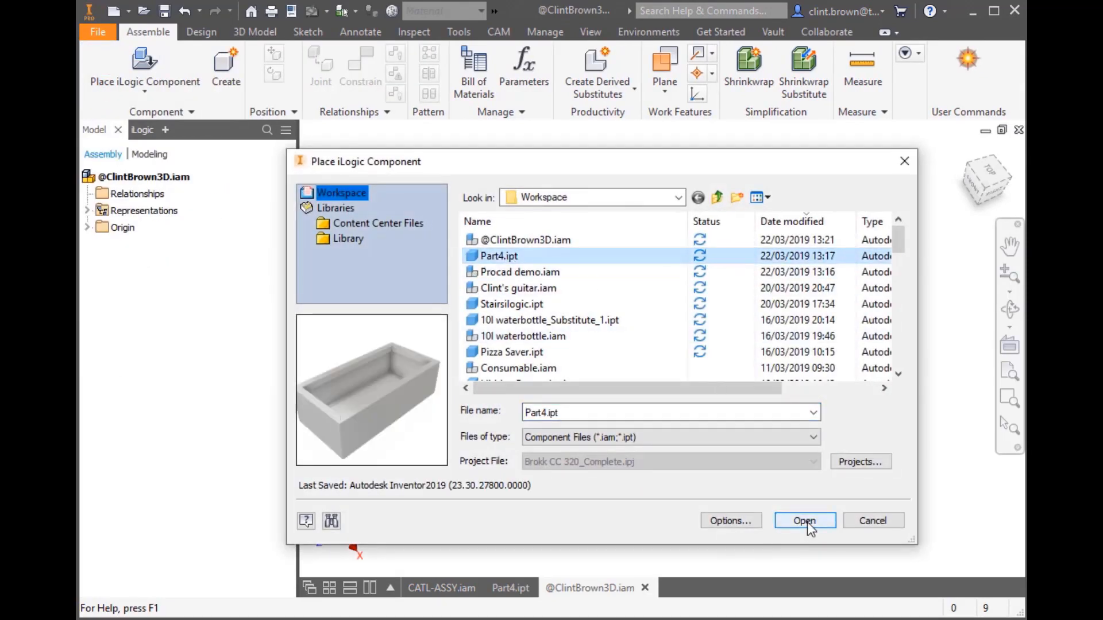
{"action": "left_click", "coordinate": [804, 520]}
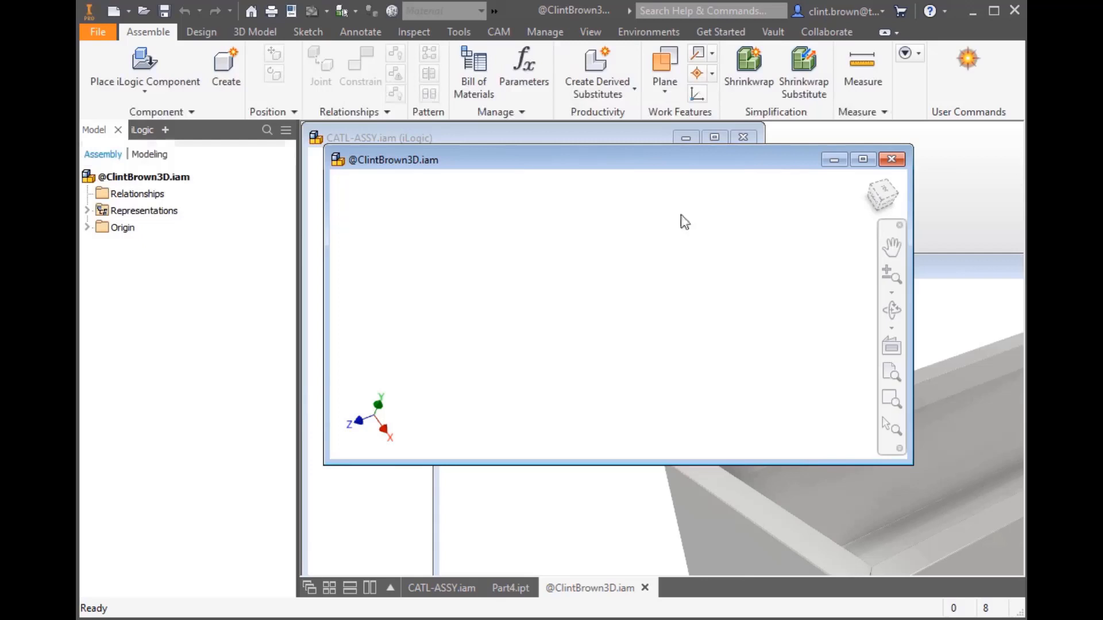
{"action": "left_click", "coordinate": [862, 159]}
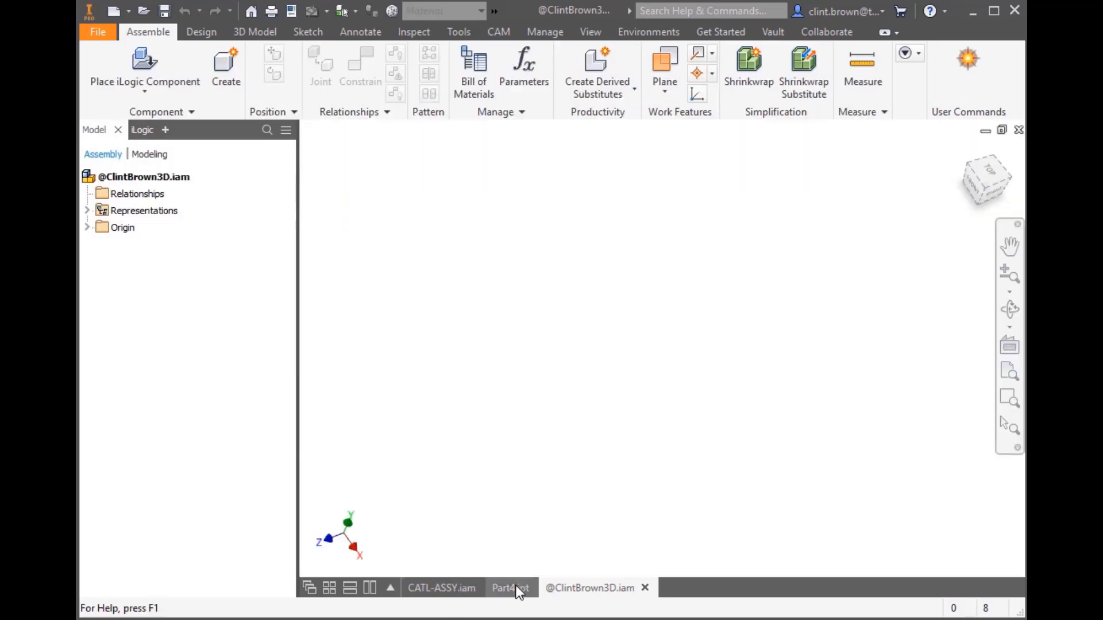
Step: In Part4, set the Box size form's Show on Place Component to True, then return to the assembly
{"action": "left_click", "coordinate": [510, 588]}
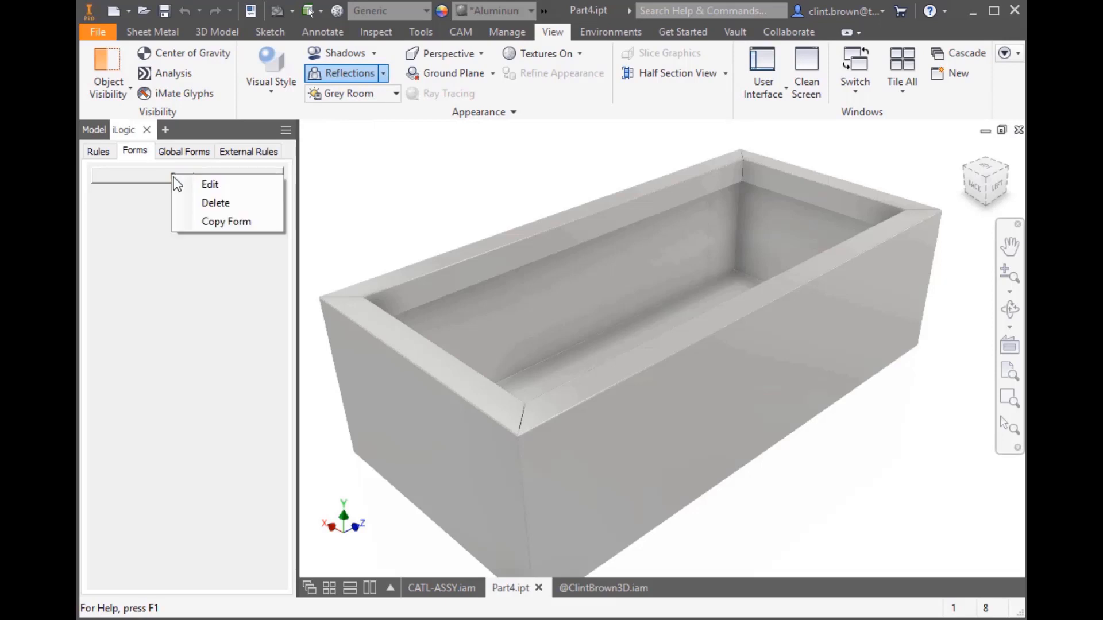
{"action": "left_click", "coordinate": [209, 184]}
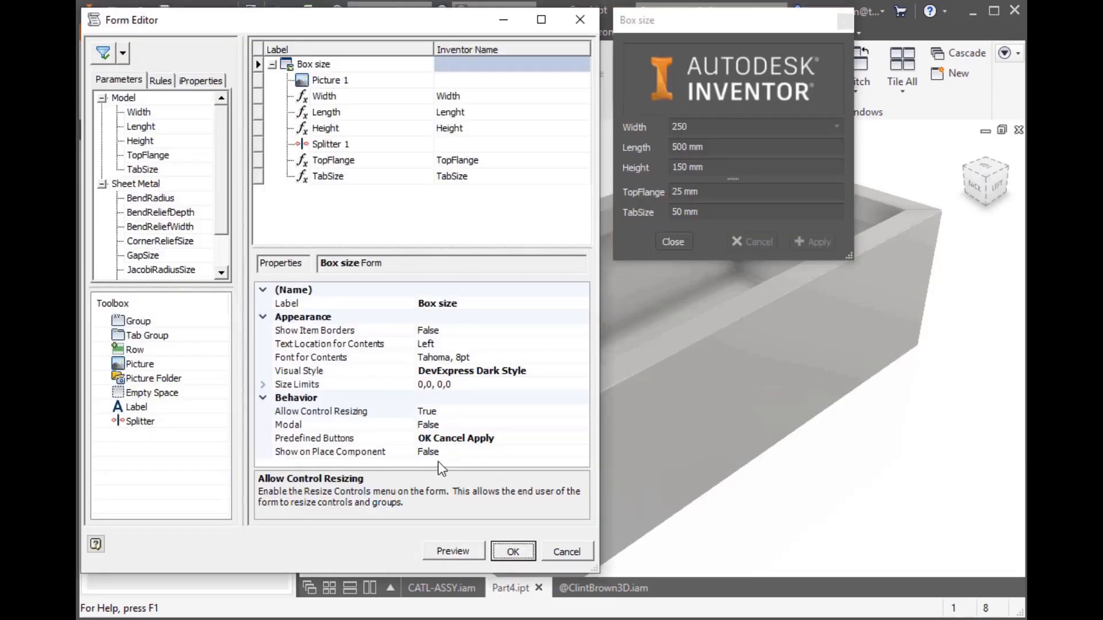
{"action": "left_click", "coordinate": [330, 452]}
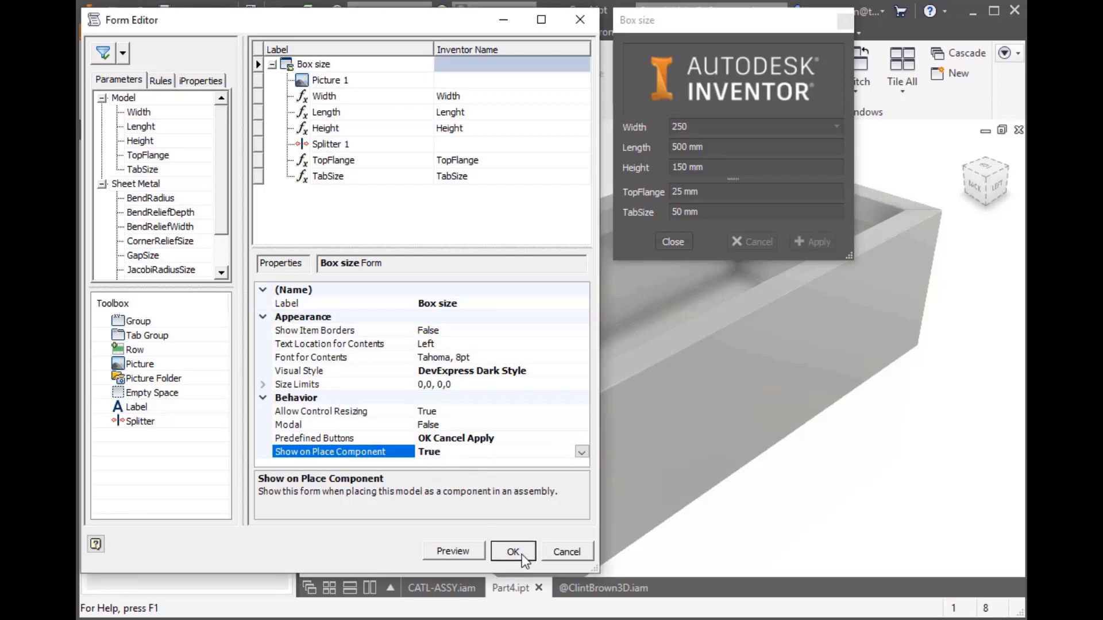
{"action": "left_click", "coordinate": [513, 551]}
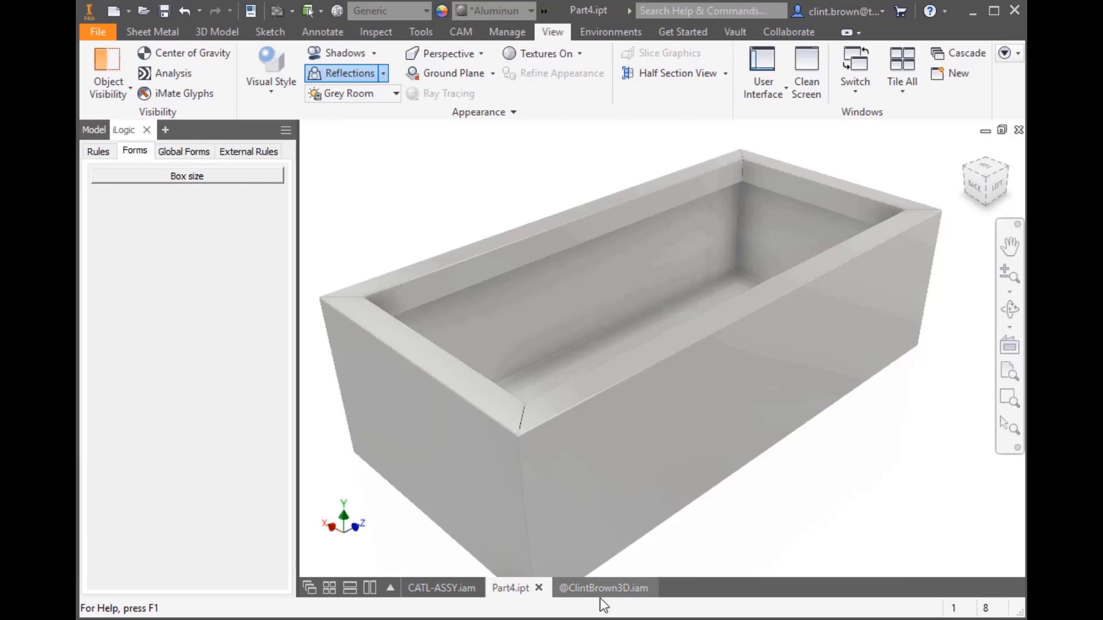
{"action": "left_click", "coordinate": [602, 588]}
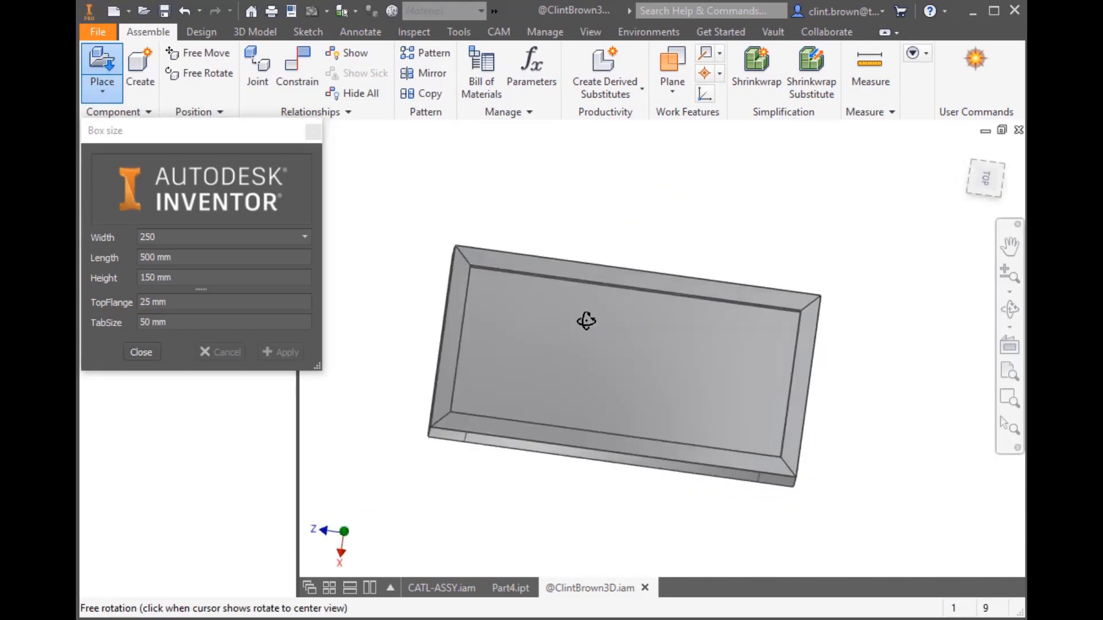
Step: Set width 300 and height 20 mm in Box size, place two trays, and close
{"action": "left_click_drag", "start_coordinate": [586, 320], "coordinate": [695, 270]}
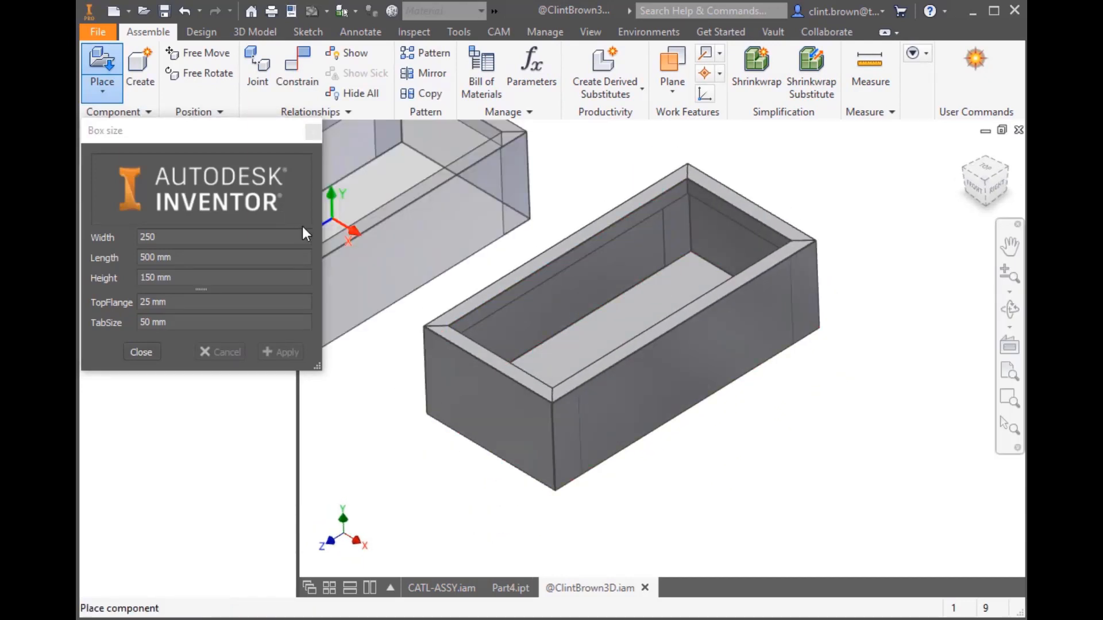
{"action": "left_click", "coordinate": [304, 237]}
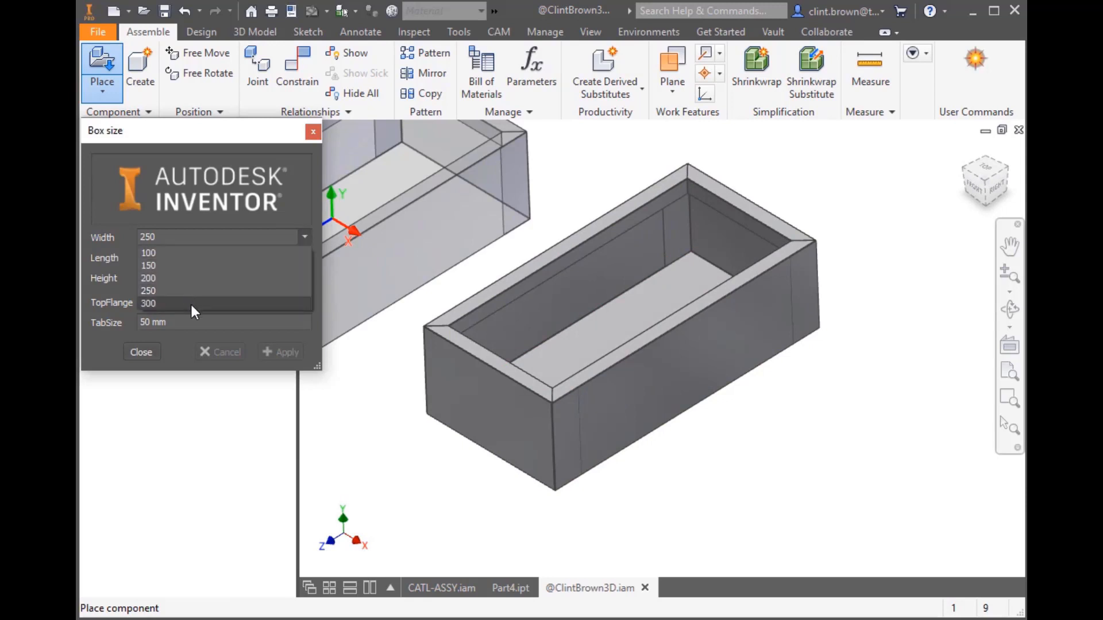
{"action": "left_click", "coordinate": [148, 303]}
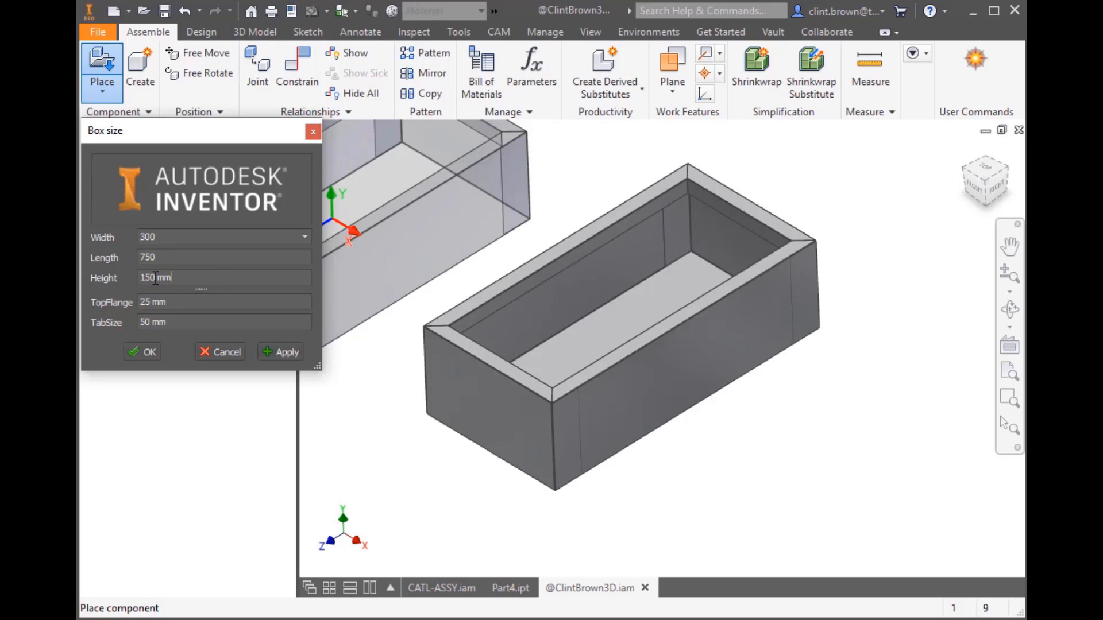
{"action": "type", "text": "20"}
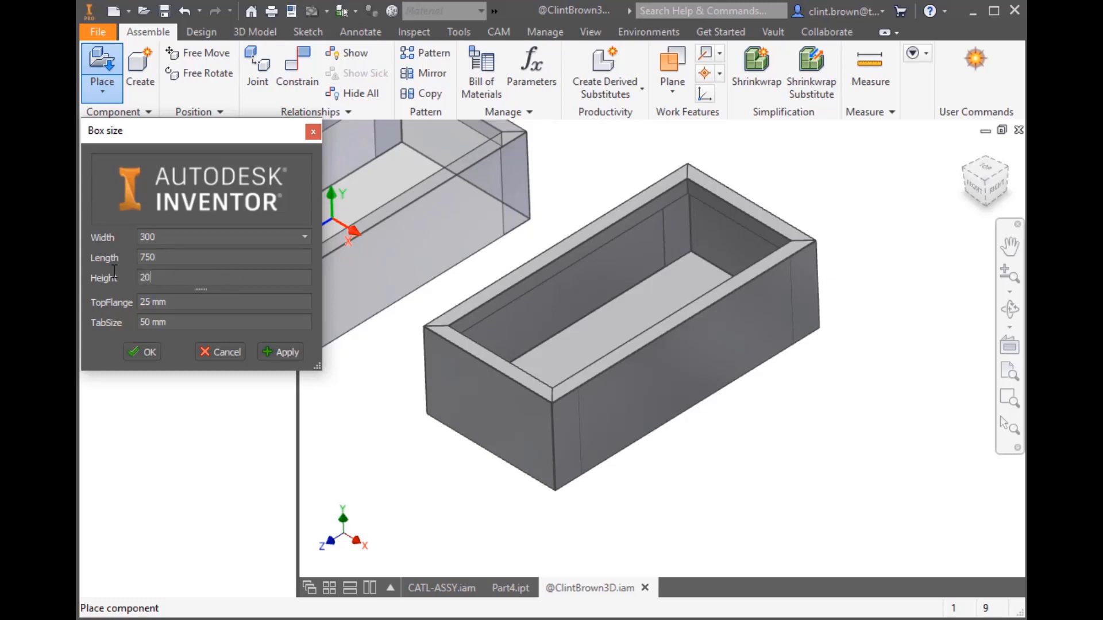
{"action": "left_click", "coordinate": [286, 351]}
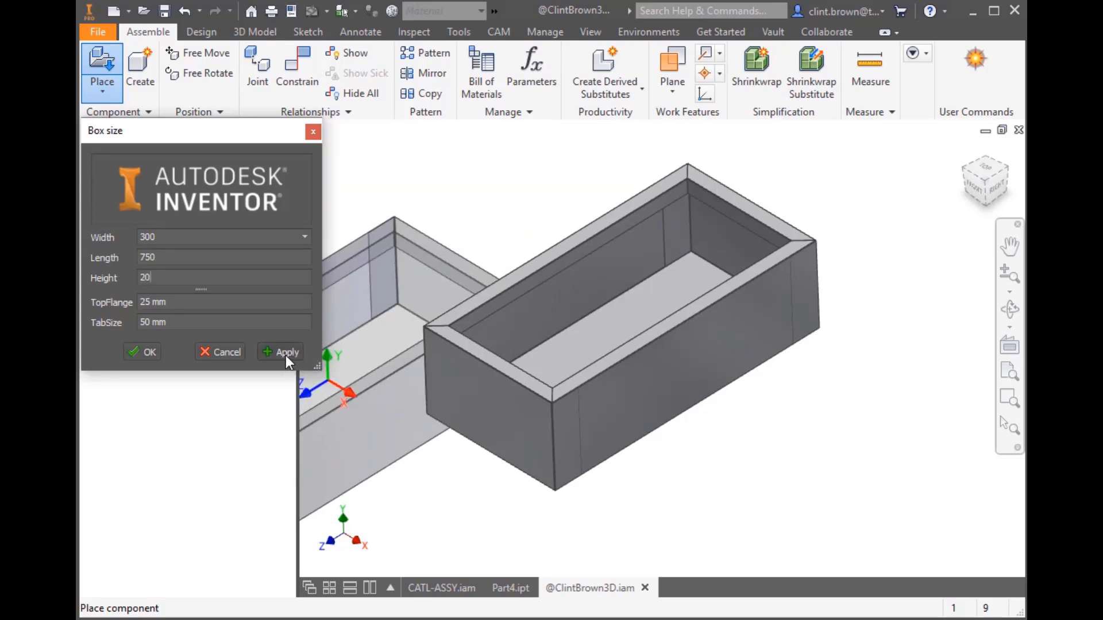
{"action": "left_click", "coordinate": [285, 352]}
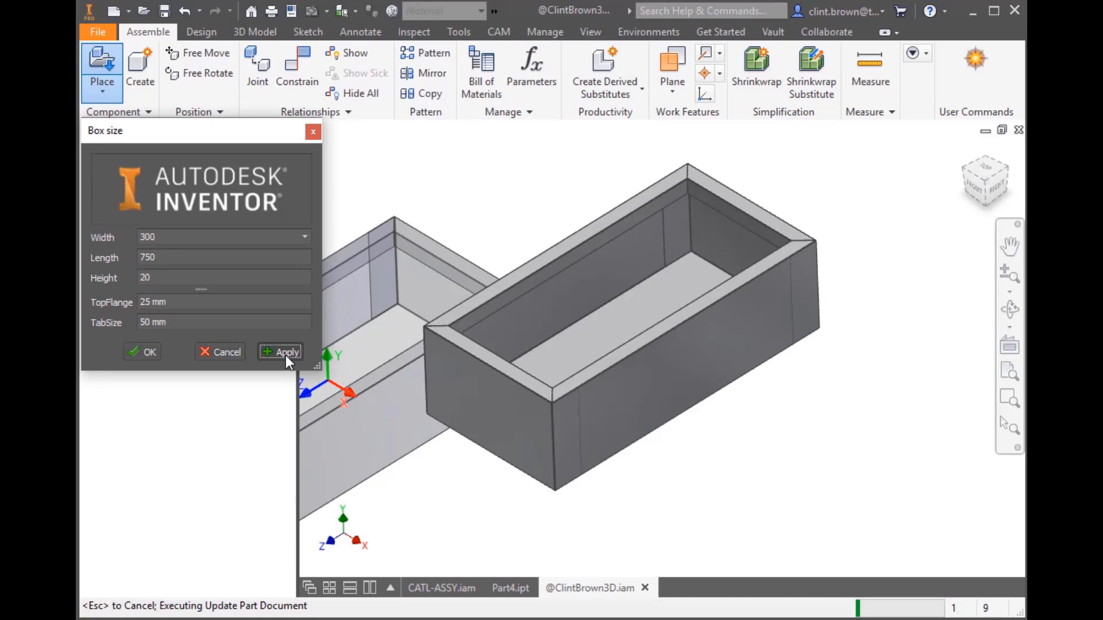
{"action": "left_click", "coordinate": [281, 352]}
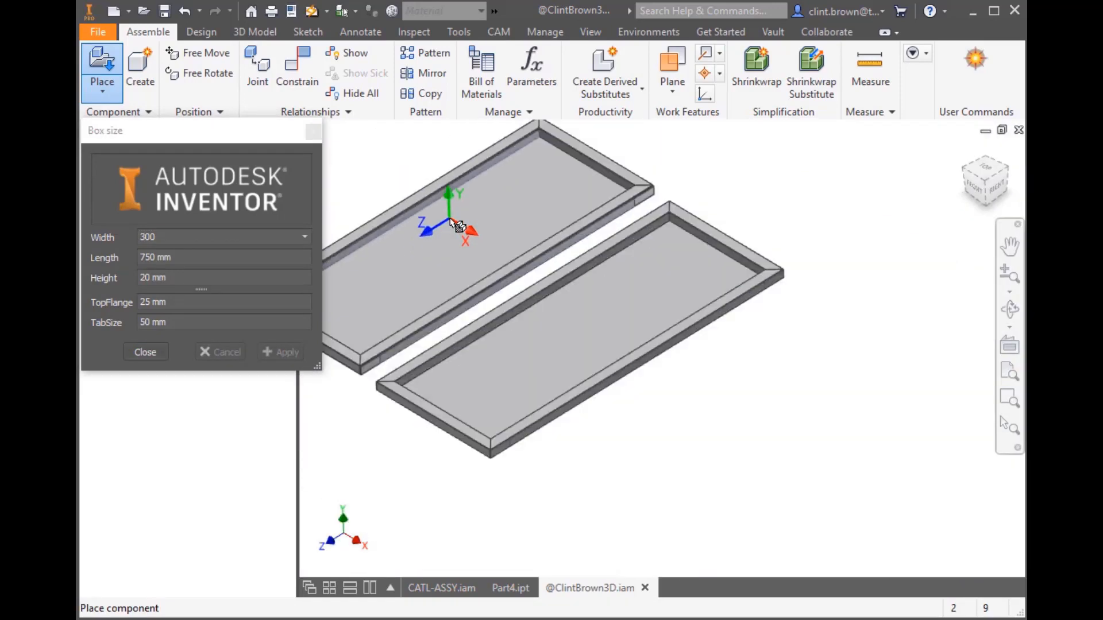
{"action": "left_click", "coordinate": [145, 351]}
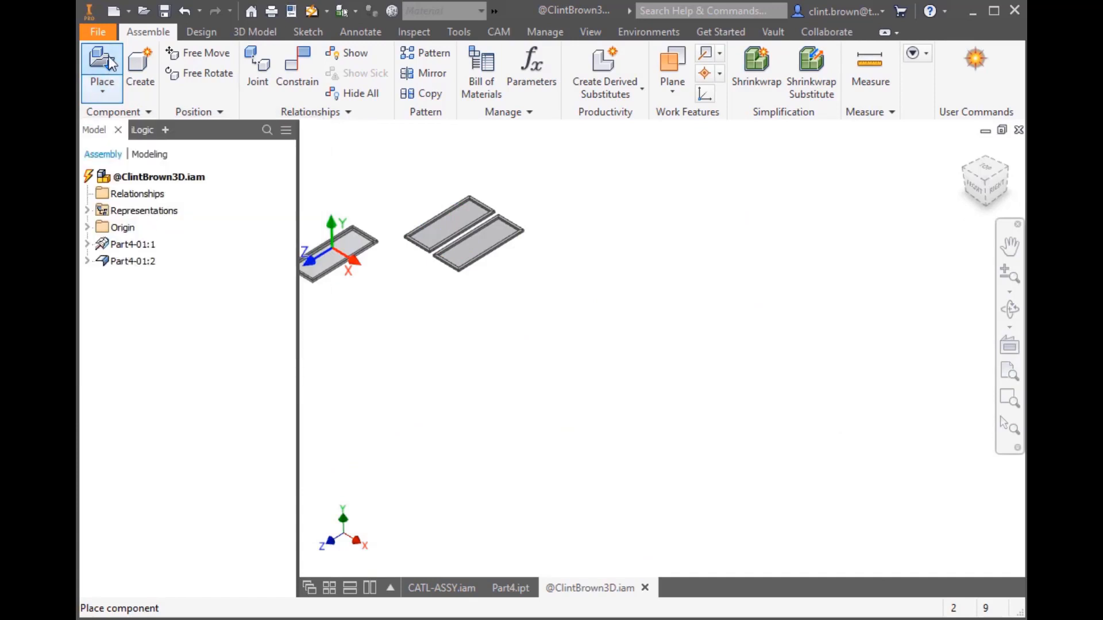
Step: Place Part4.ipt as an iLogic component sized Width 300, Length 750, Height 500
{"action": "left_click", "coordinate": [102, 83]}
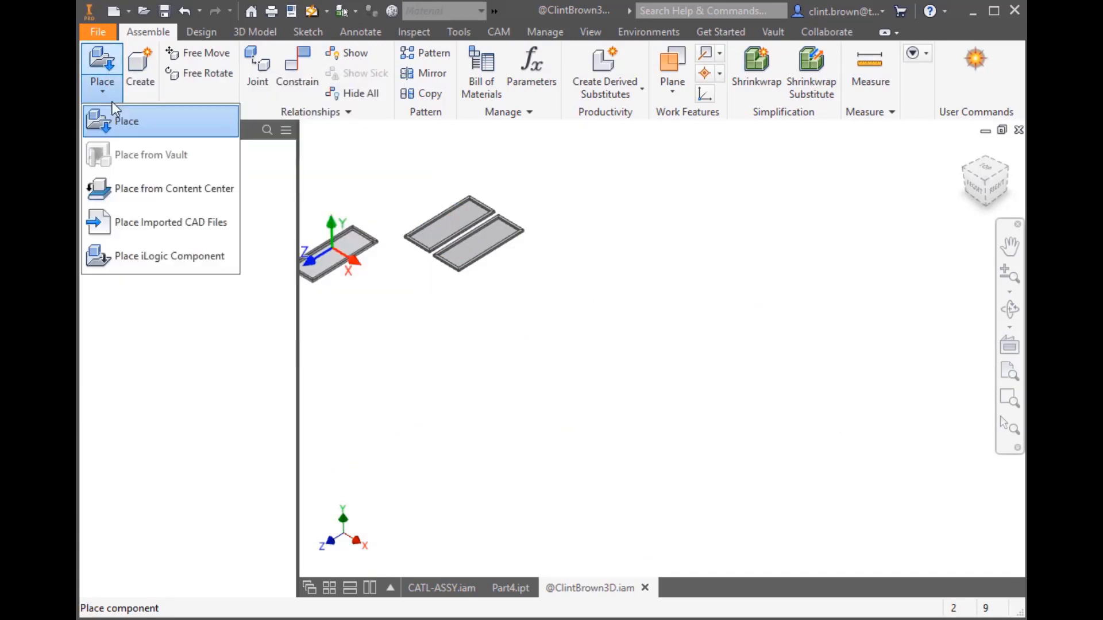
{"action": "left_click", "coordinate": [169, 255]}
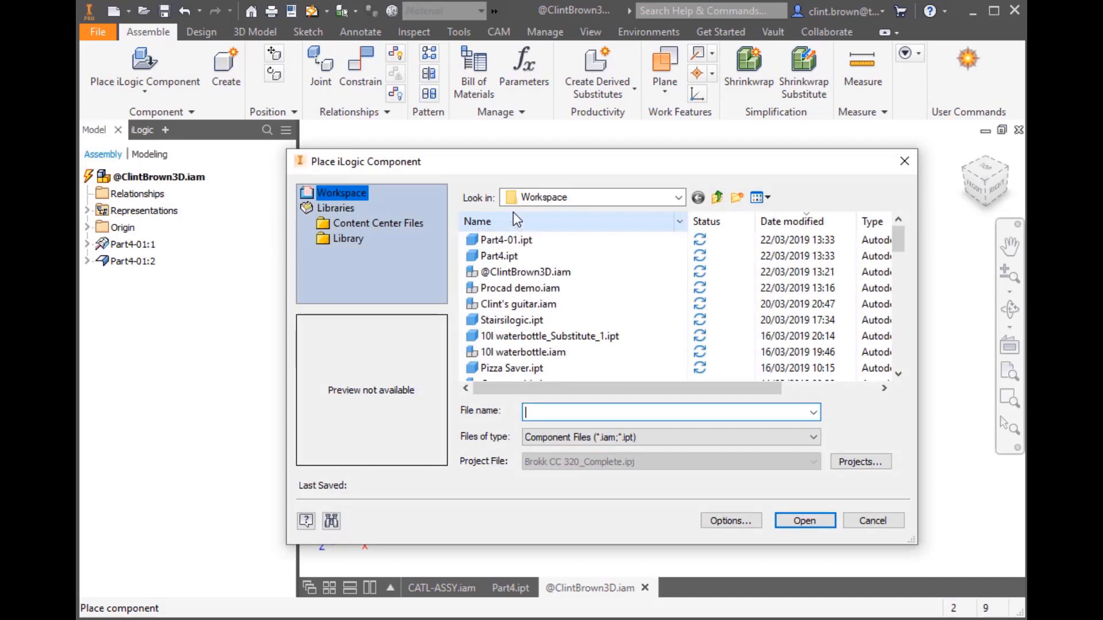
{"action": "left_click", "coordinate": [498, 256]}
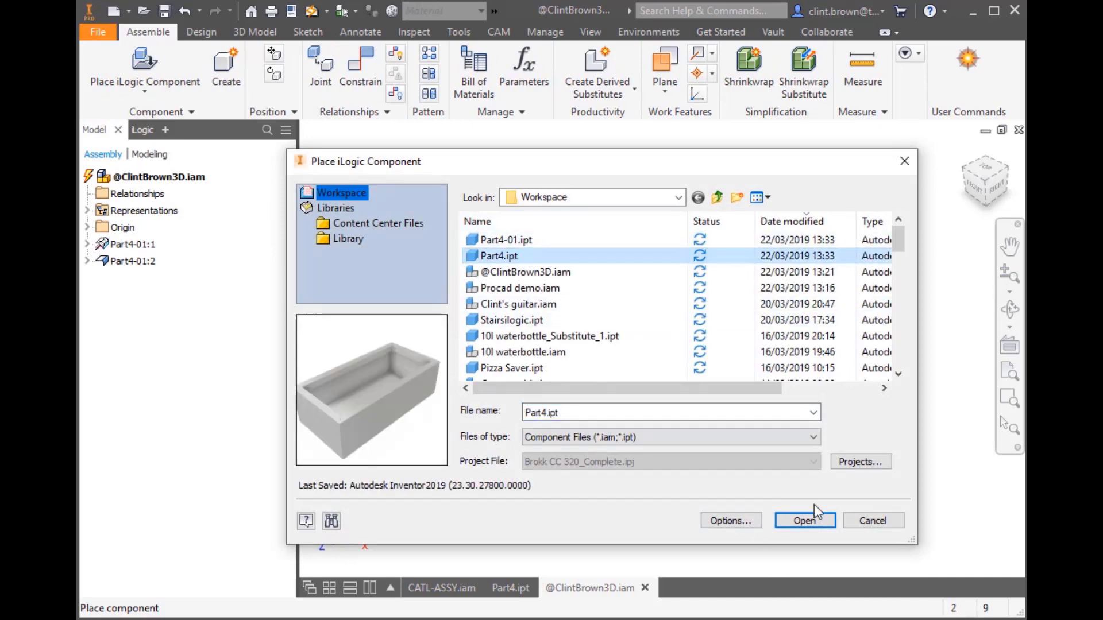
{"action": "left_click", "coordinate": [804, 520]}
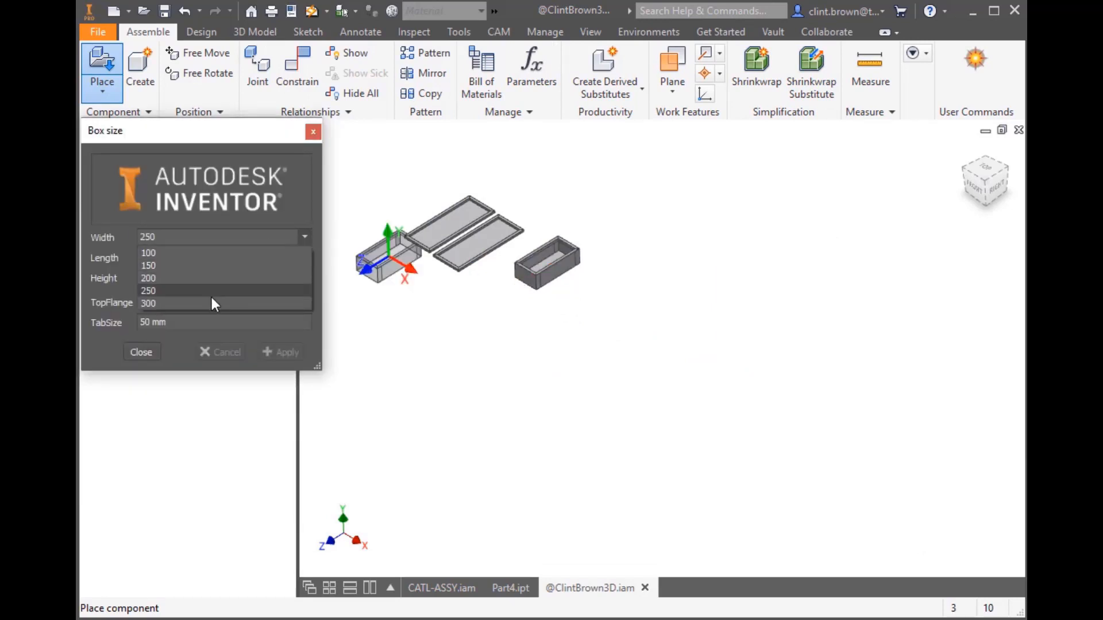
{"action": "left_click", "coordinate": [147, 304]}
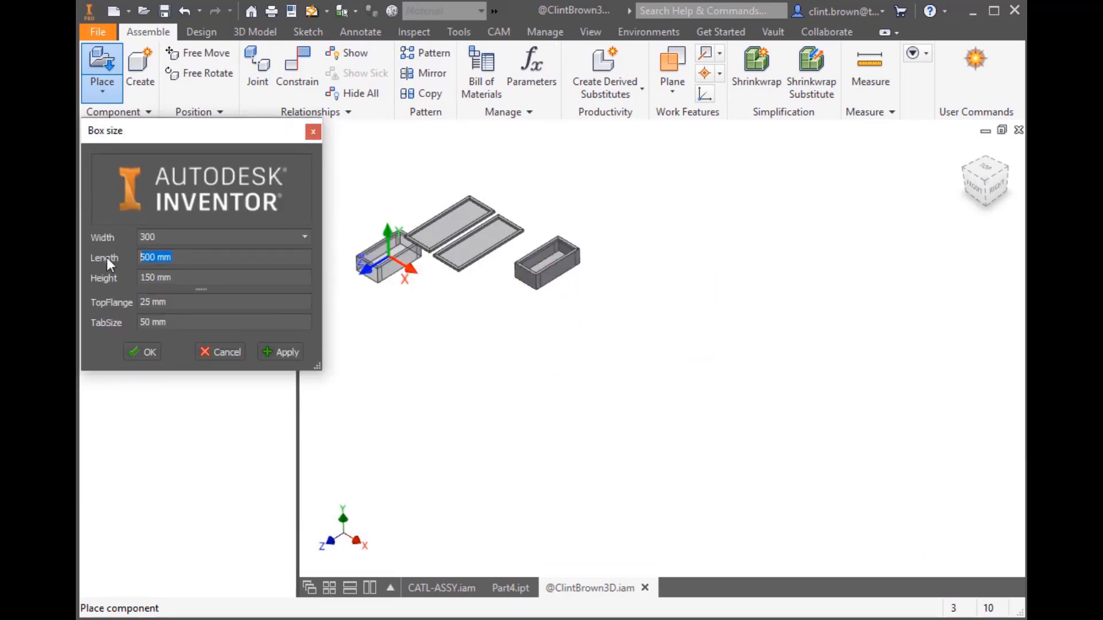
{"action": "type", "text": "750"}
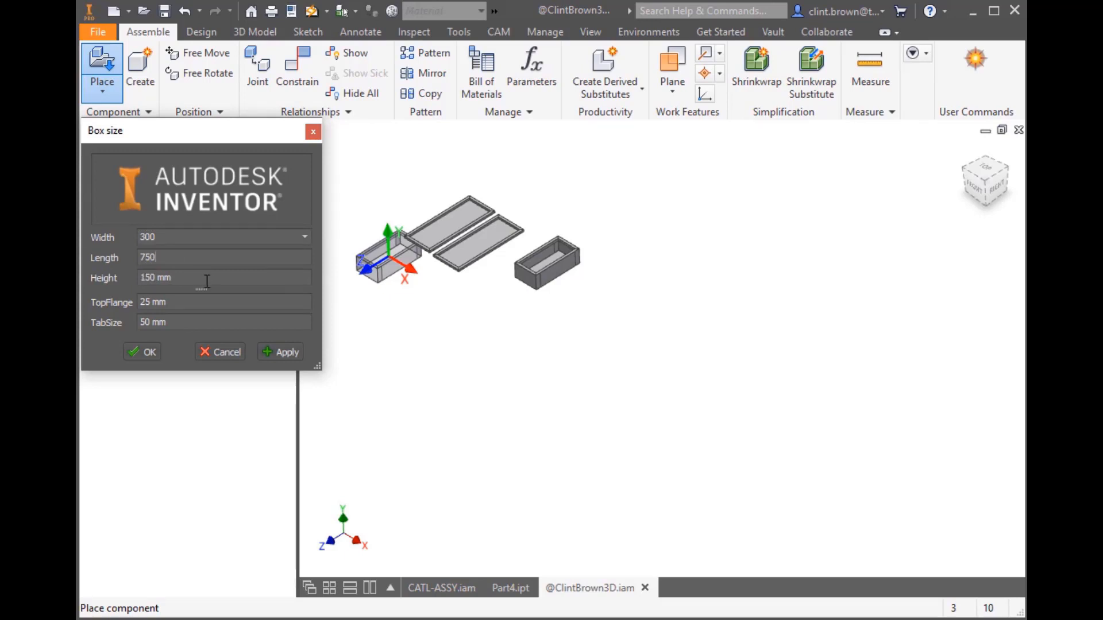
{"action": "type", "text": "5"}
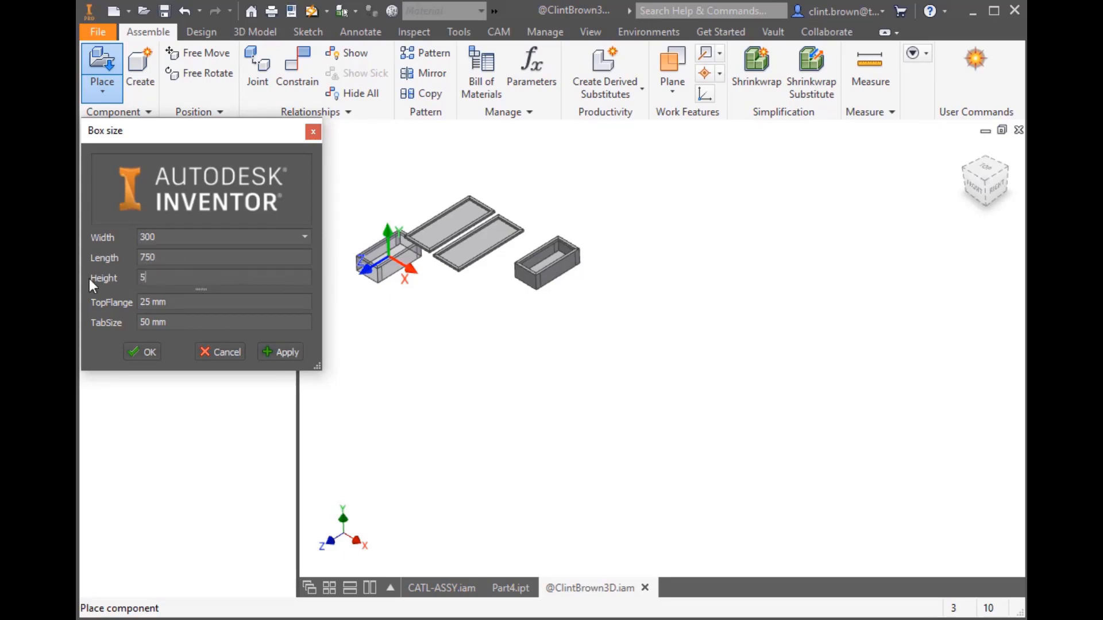
{"action": "left_click", "coordinate": [280, 351]}
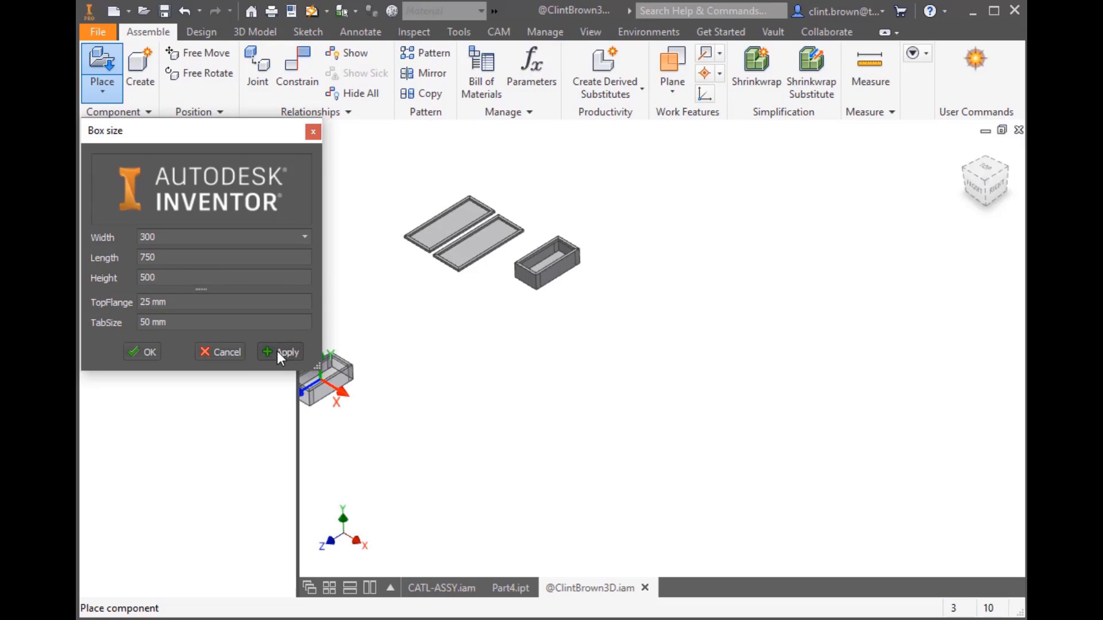
{"action": "left_click", "coordinate": [280, 351]}
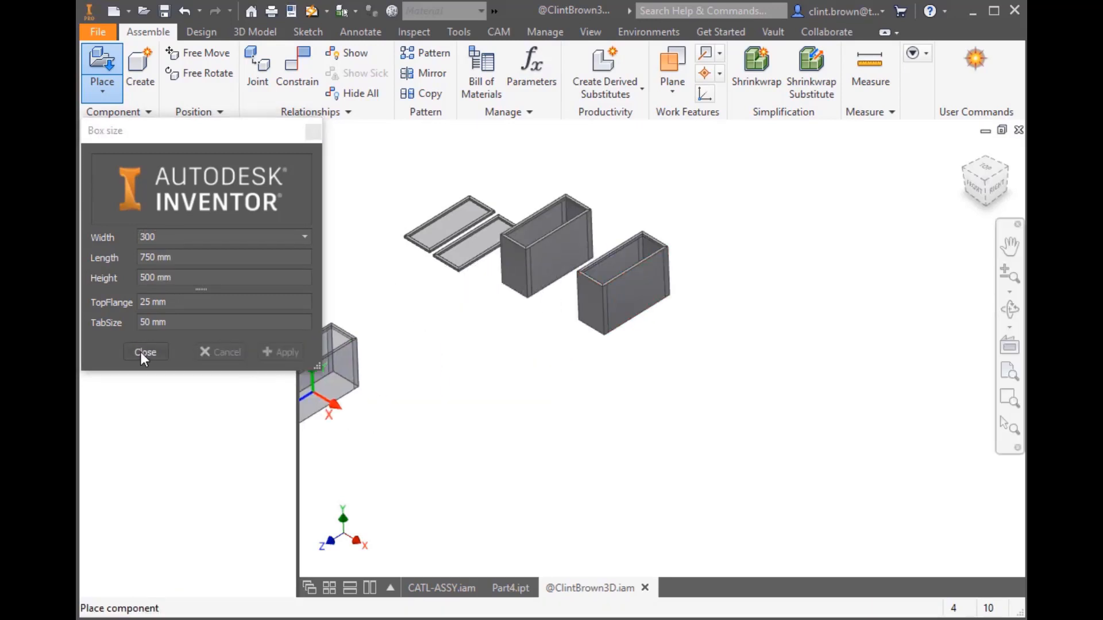
{"action": "left_click", "coordinate": [144, 351]}
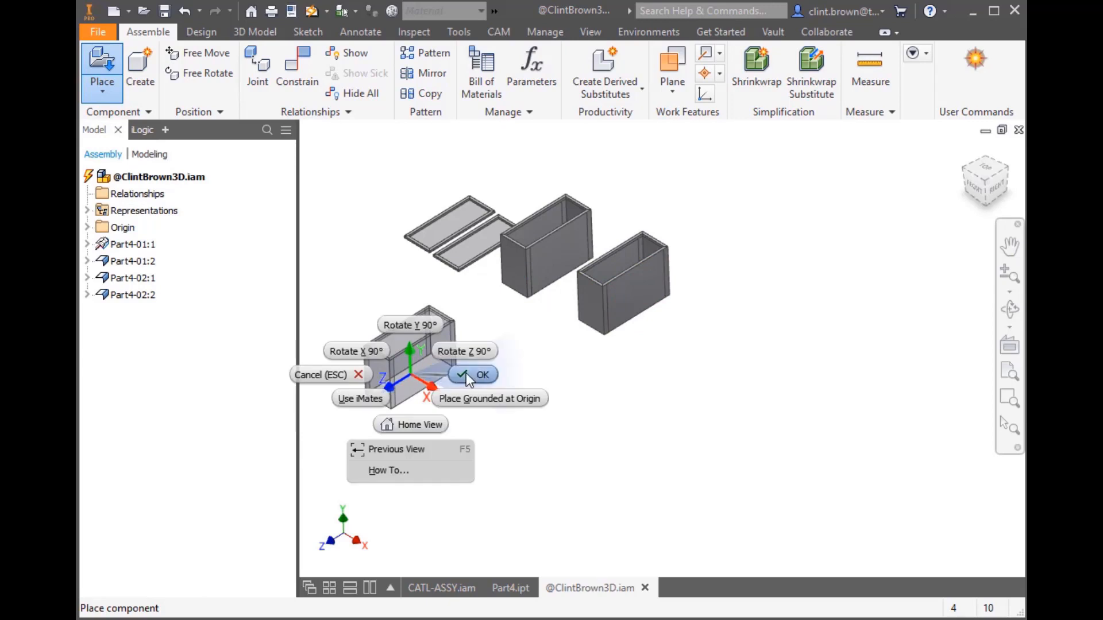
Step: Finish placing the tall boxes, then select the Part4 box in the browser
{"action": "left_click", "coordinate": [481, 374]}
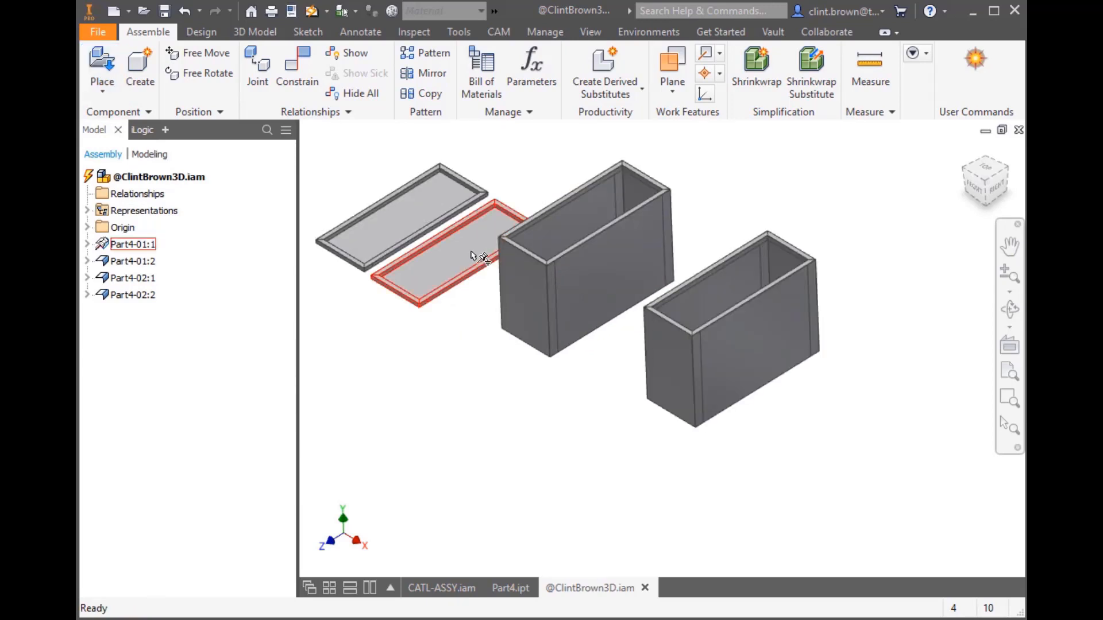
{"action": "left_click_drag", "start_coordinate": [479, 254], "coordinate": [494, 323]}
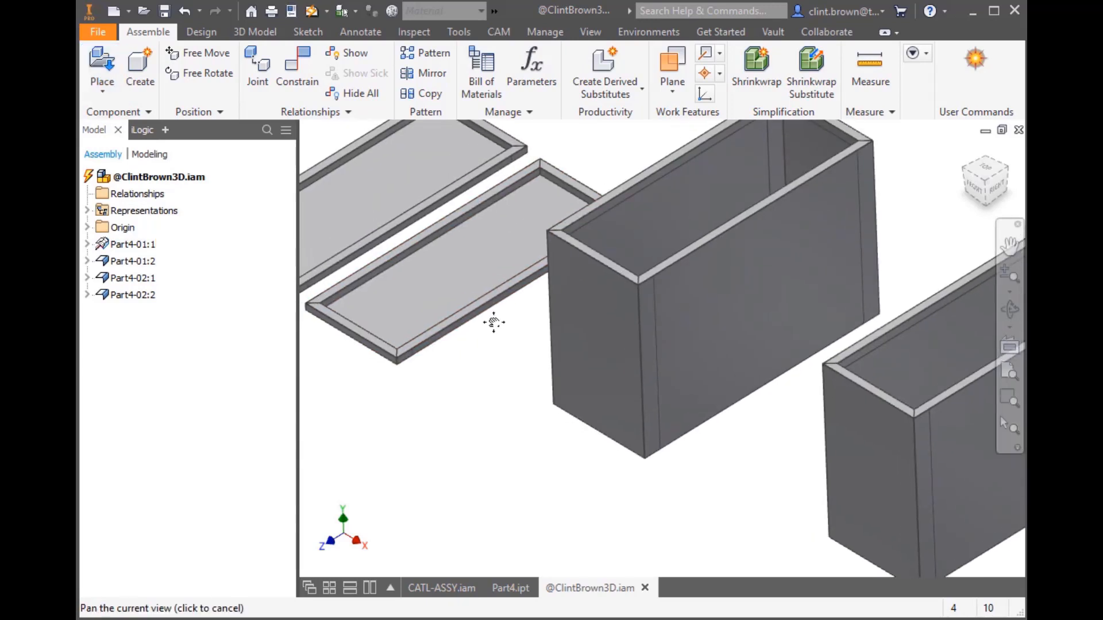
{"action": "left_click", "coordinate": [132, 278]}
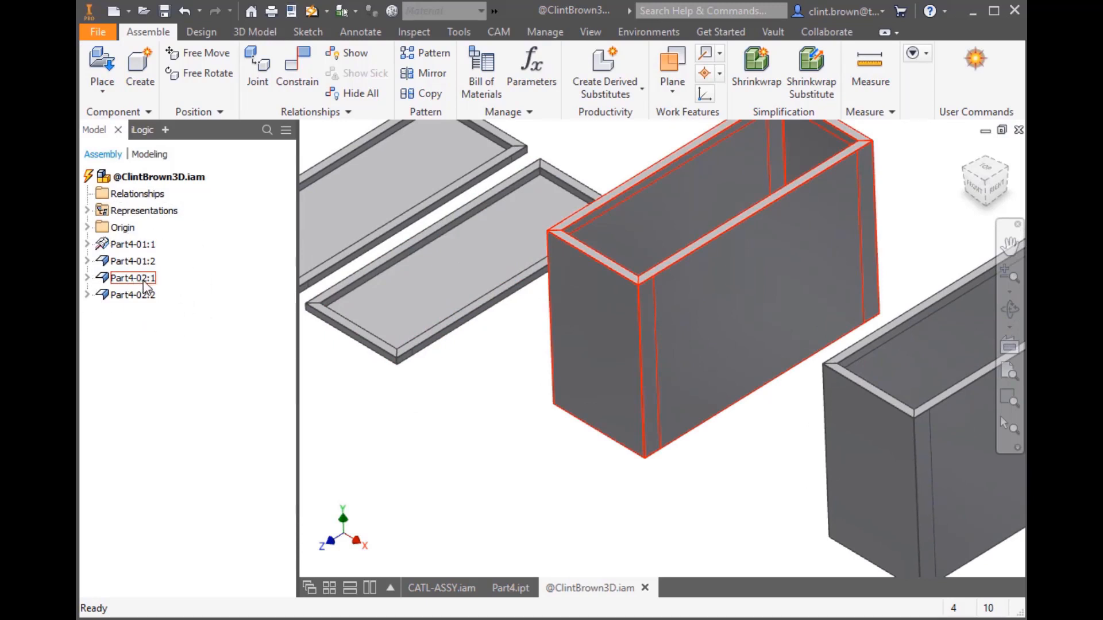
{"action": "left_click", "coordinate": [132, 295]}
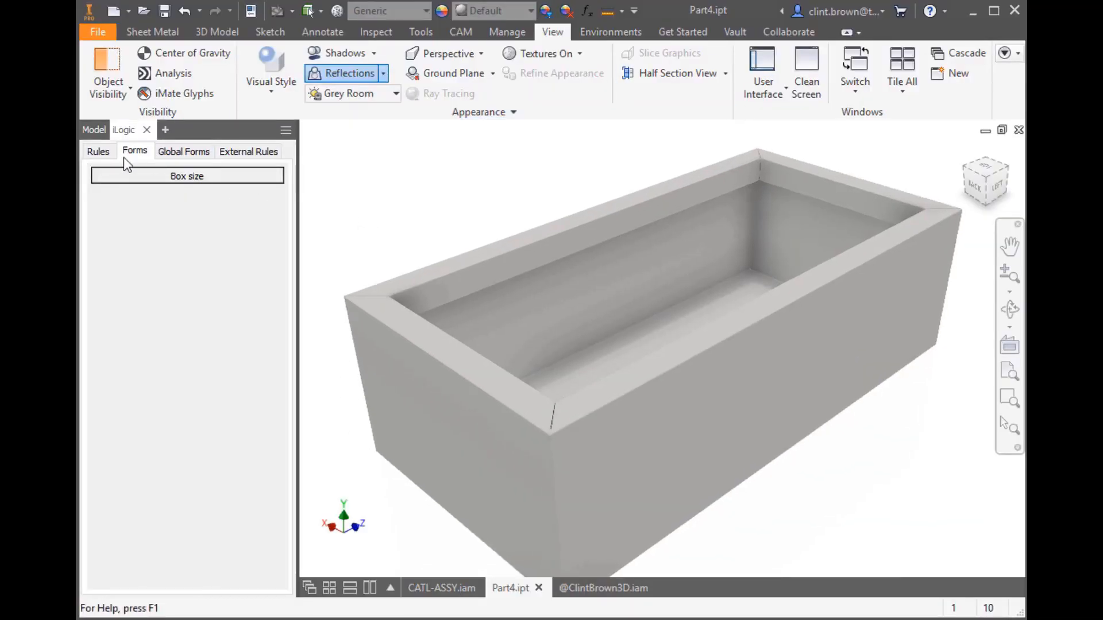
Step: Add a new iLogic rule named MFG to Part4
{"action": "left_click", "coordinate": [98, 151]}
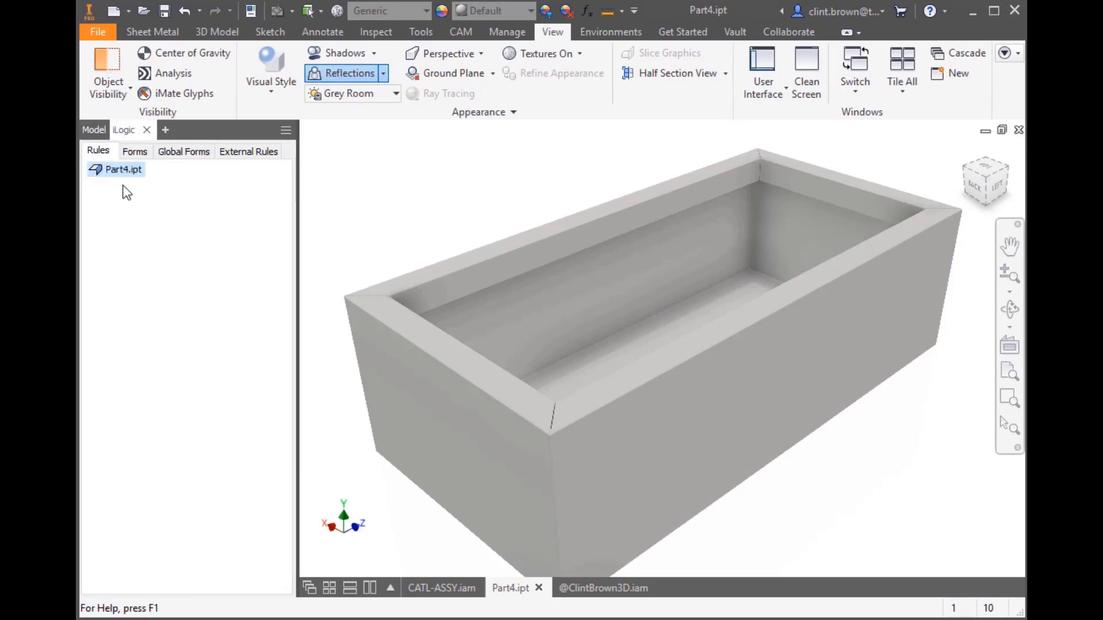
{"action": "right_click", "coordinate": [123, 169]}
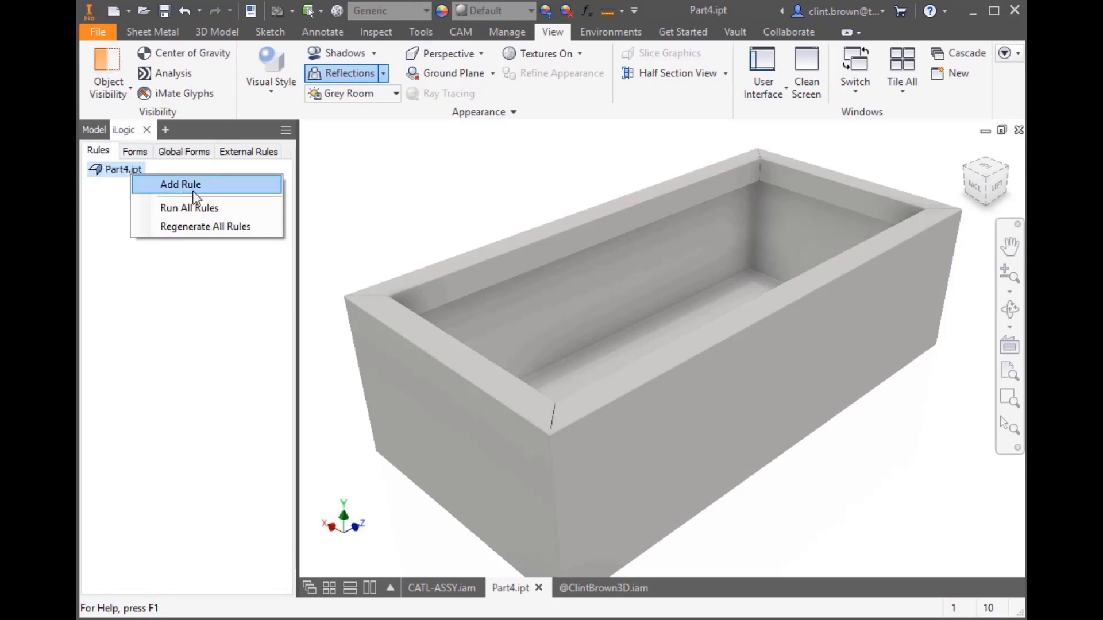
{"action": "left_click", "coordinate": [180, 184]}
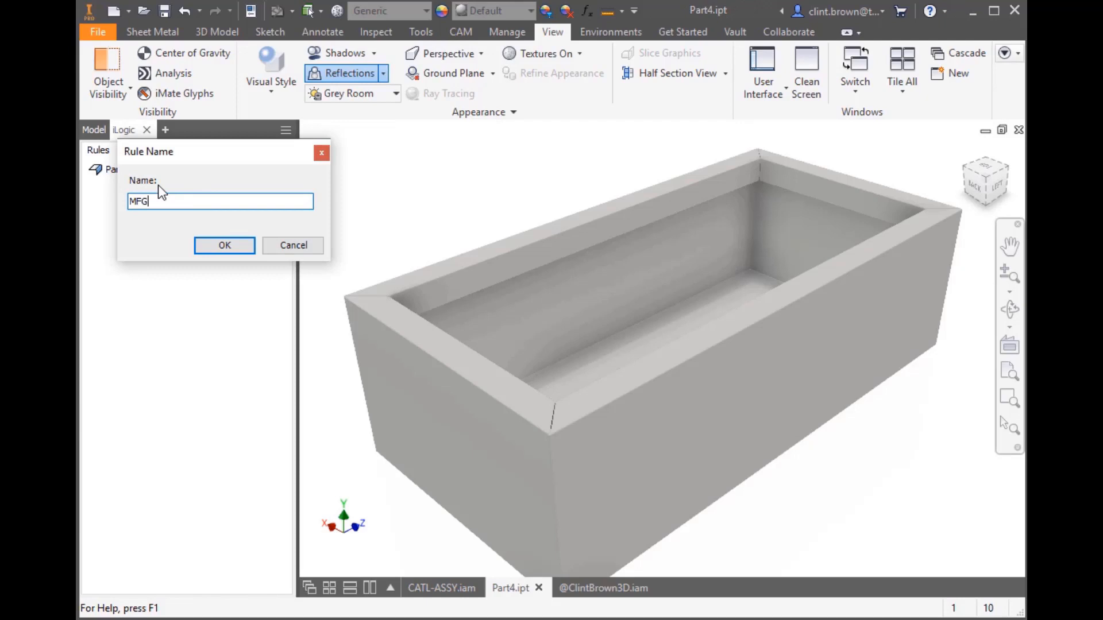
{"action": "left_click", "coordinate": [225, 244]}
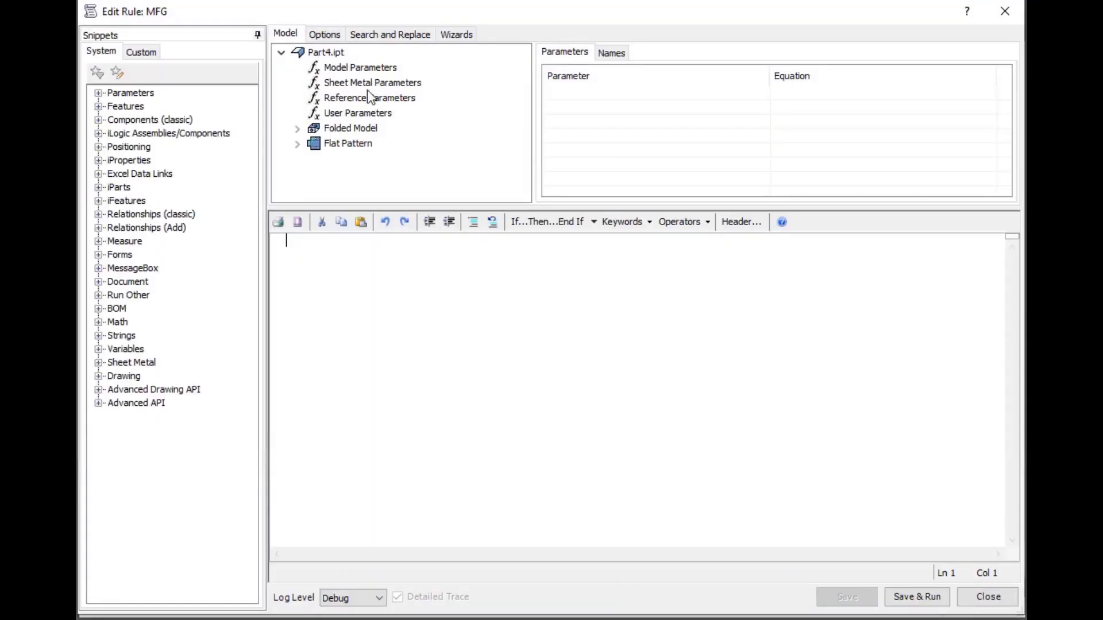
{"action": "left_click", "coordinate": [360, 67]}
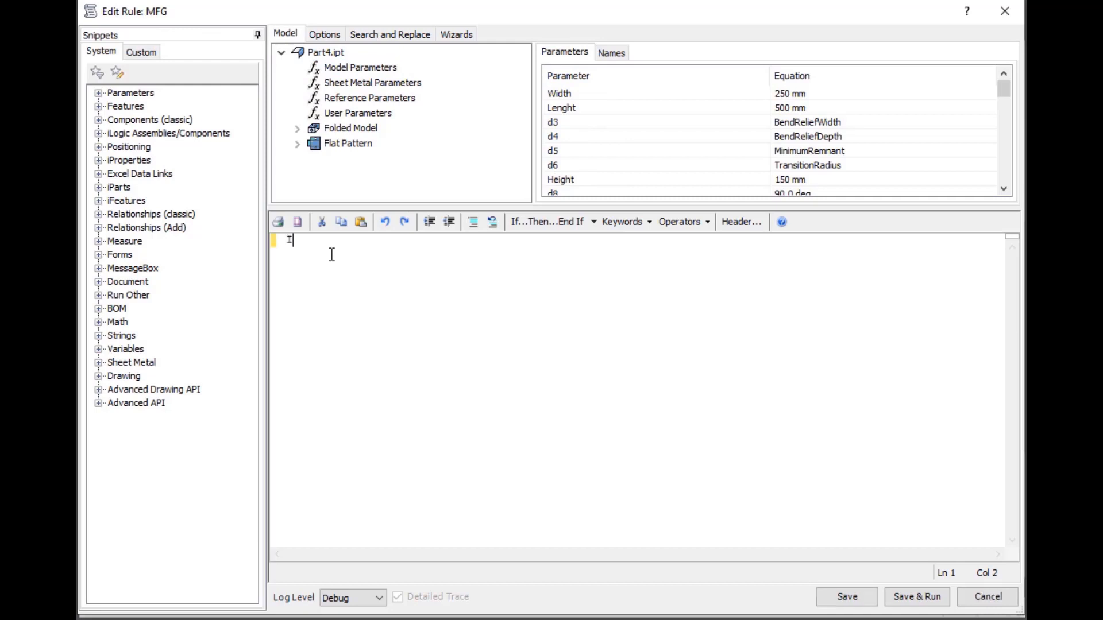
Step: Code MFG: if Lenght > 750, show a warning and set Lenght = 750; save
{"action": "type", "text": "If Lenght >"}
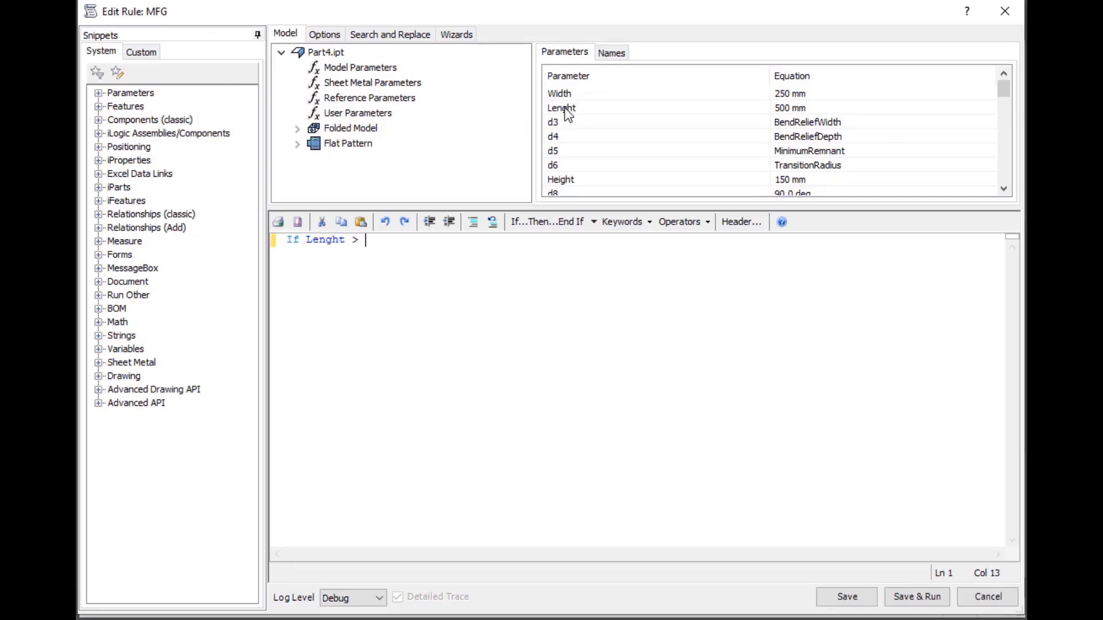
{"action": "type", "text": "750 Then"}
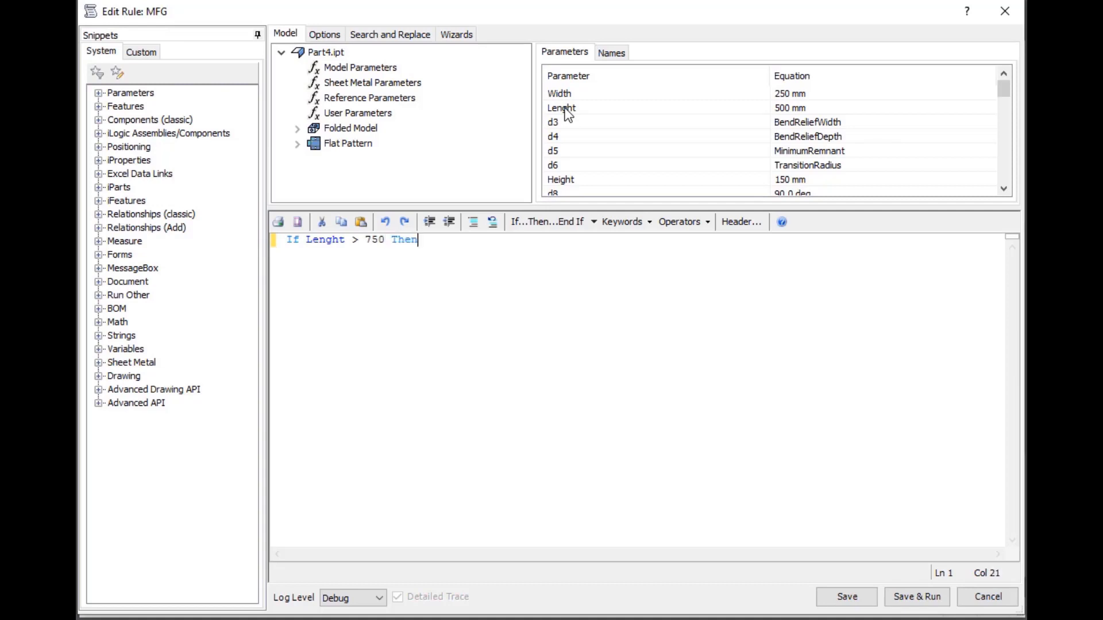
{"action": "type", "text": "m"}
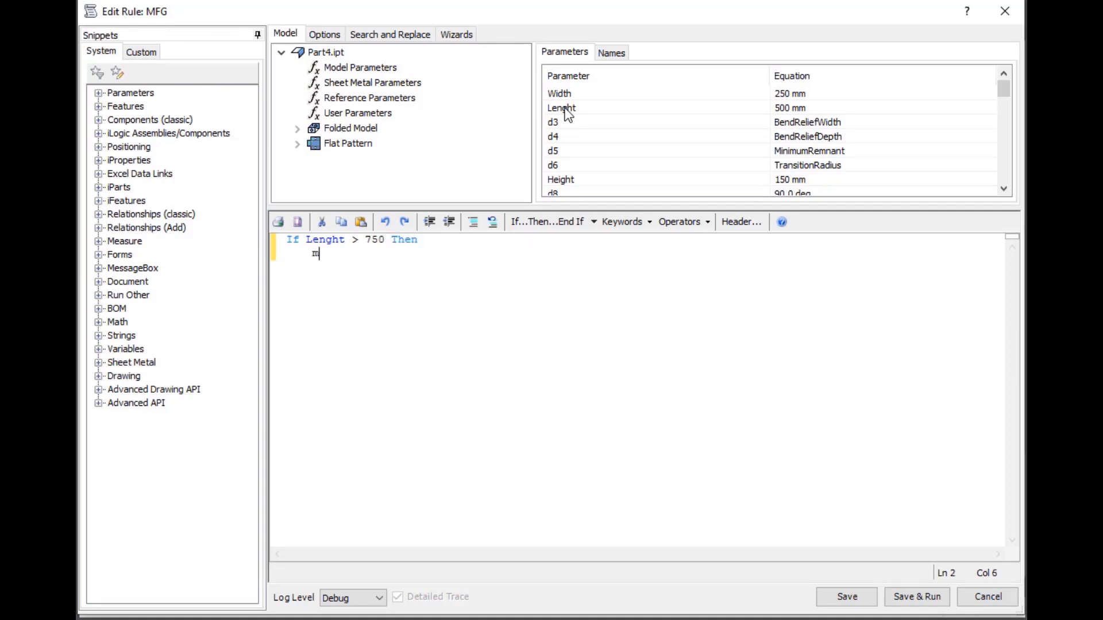
{"action": "type", "text": "sgbo"}
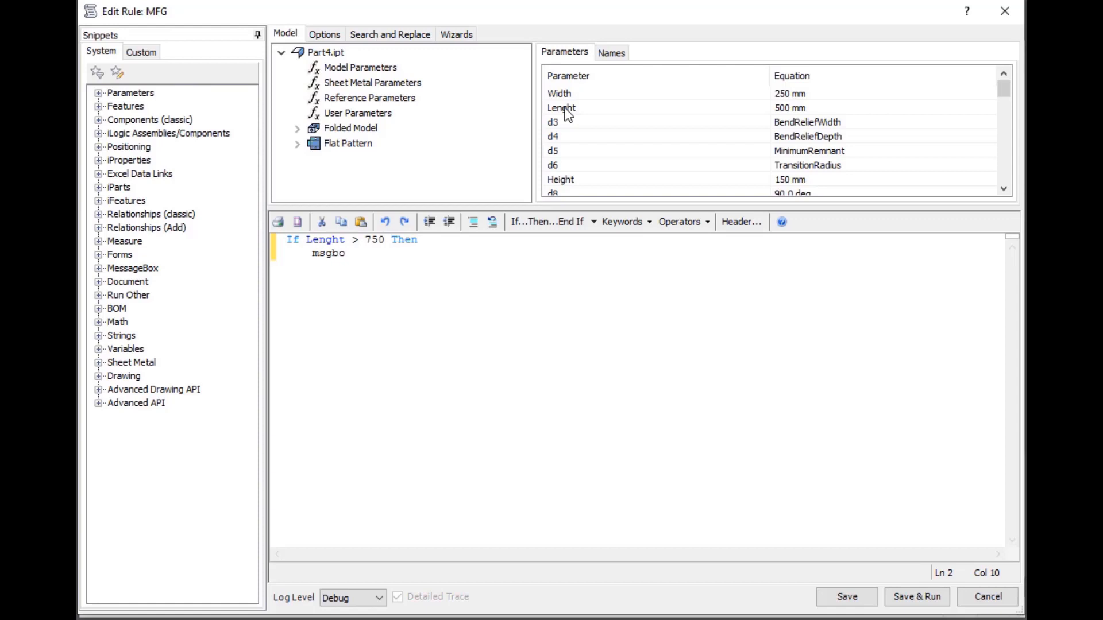
{"action": "type", "text": "x (\"Maximum Len"}
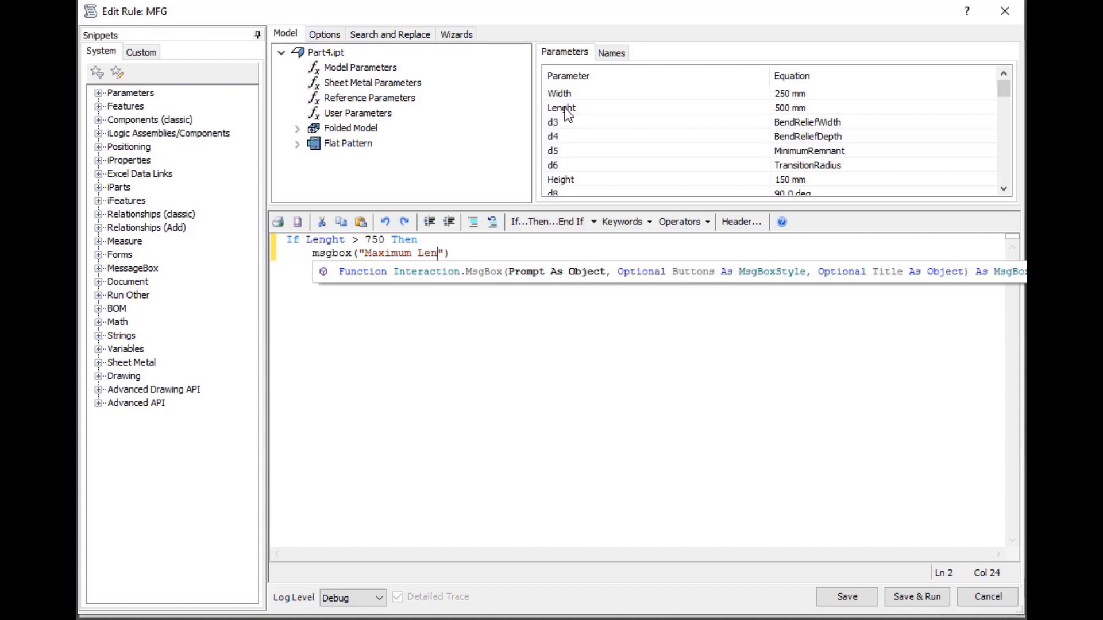
{"action": "type", "text": "gth"}
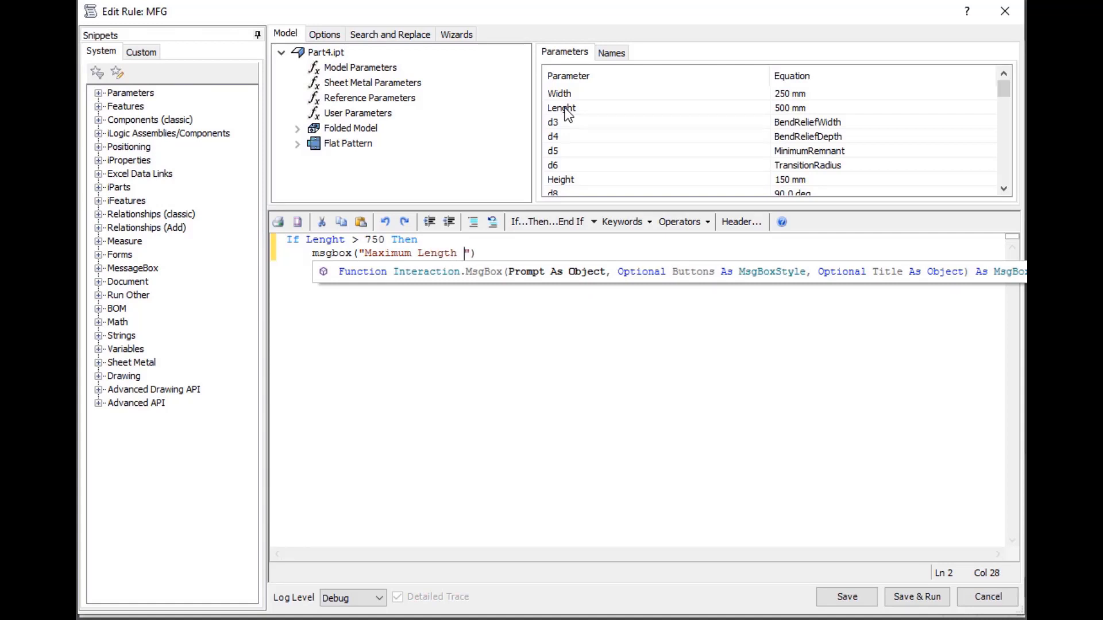
{"action": "type", "text": "is 750mm"}
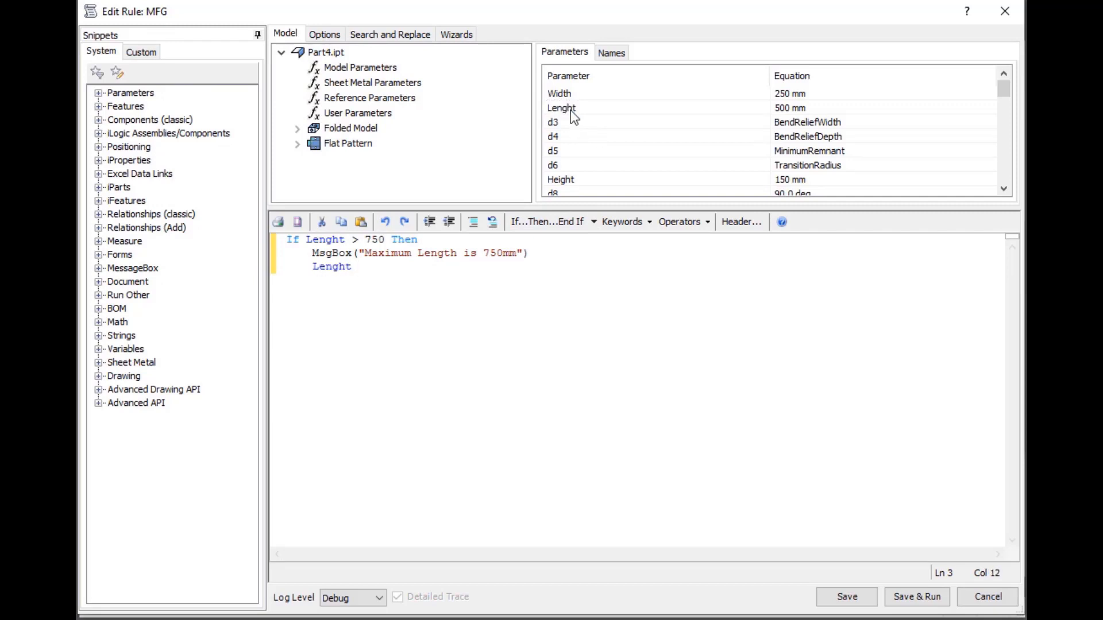
{"action": "type", "text": "= 750"}
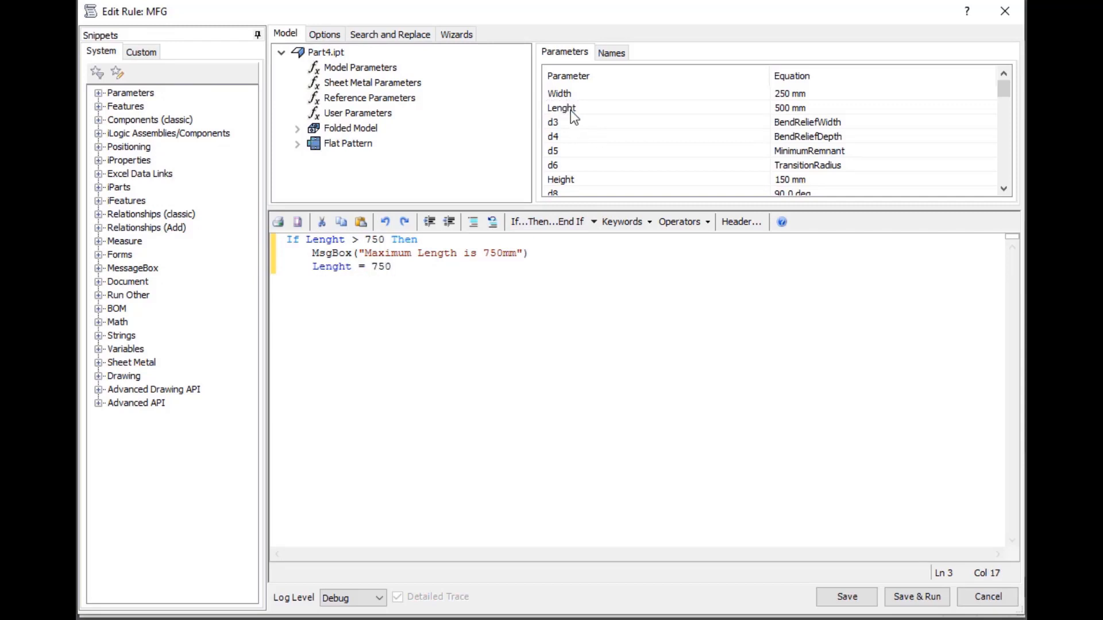
{"action": "type", "text": "End If"}
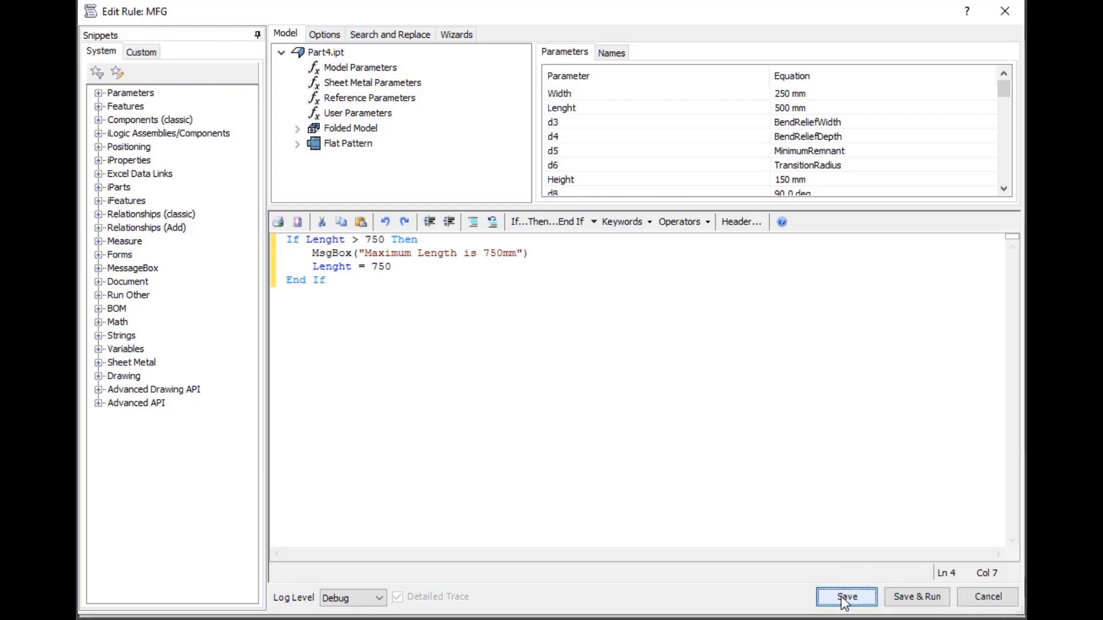
{"action": "left_click", "coordinate": [846, 596]}
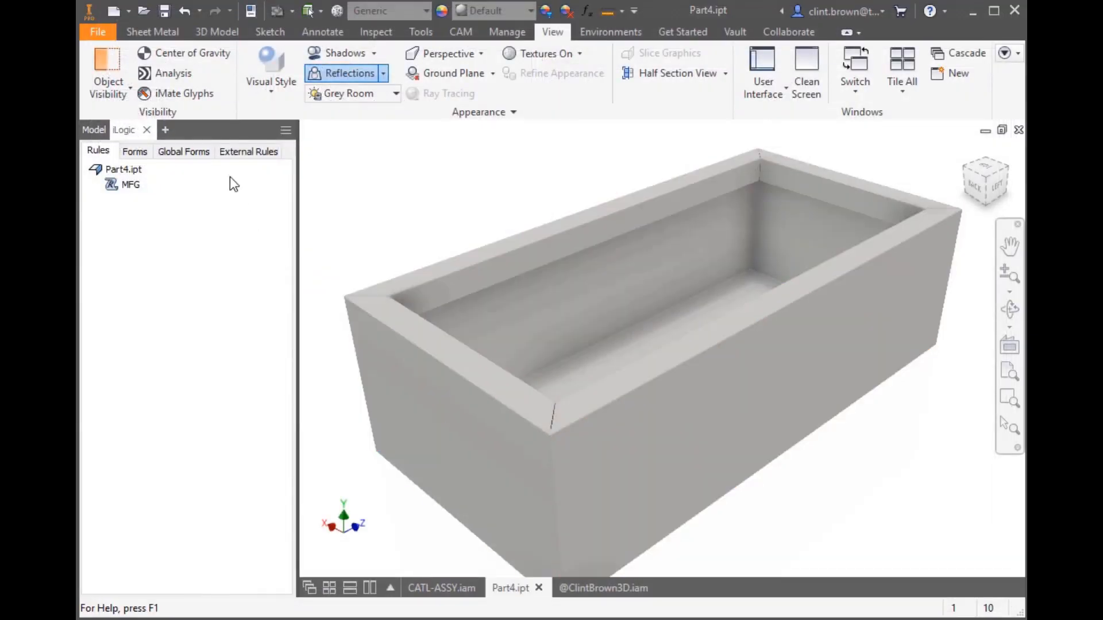
Step: Enter Length 800 in the Box size form, dismiss the warning, and see it capped at 750
{"action": "double_click", "coordinate": [130, 184]}
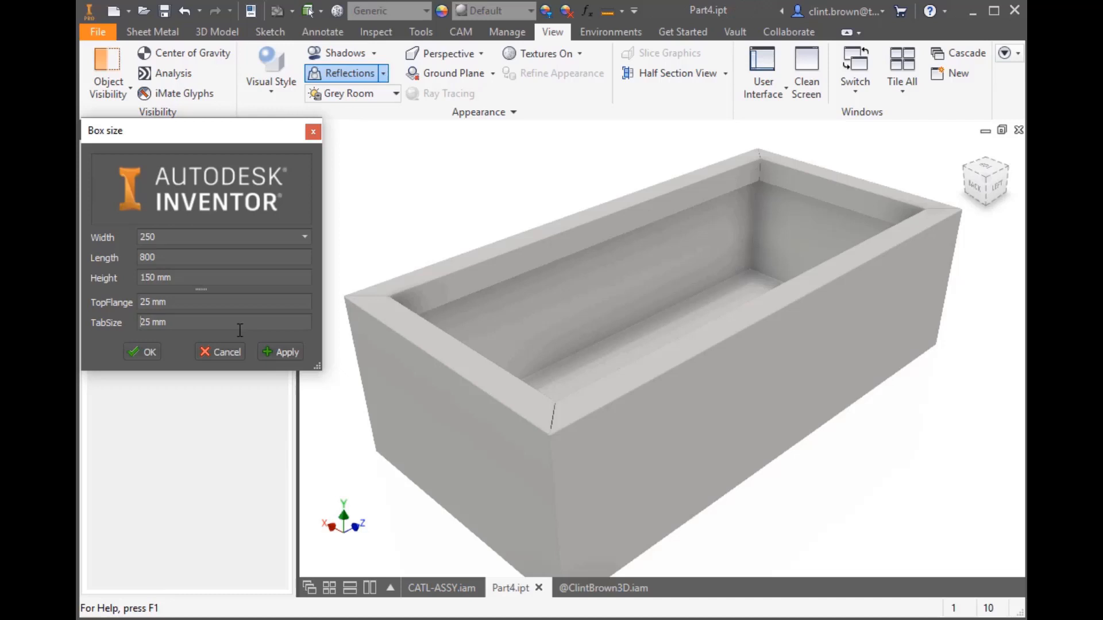
{"action": "left_click", "coordinate": [286, 351]}
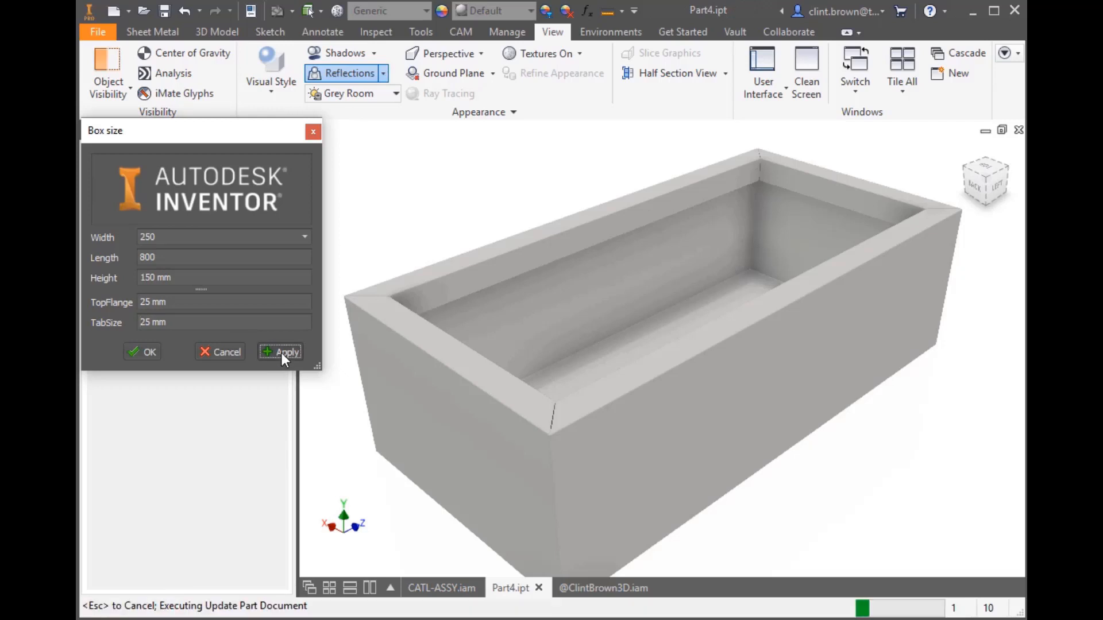
{"action": "left_click", "coordinate": [280, 351]}
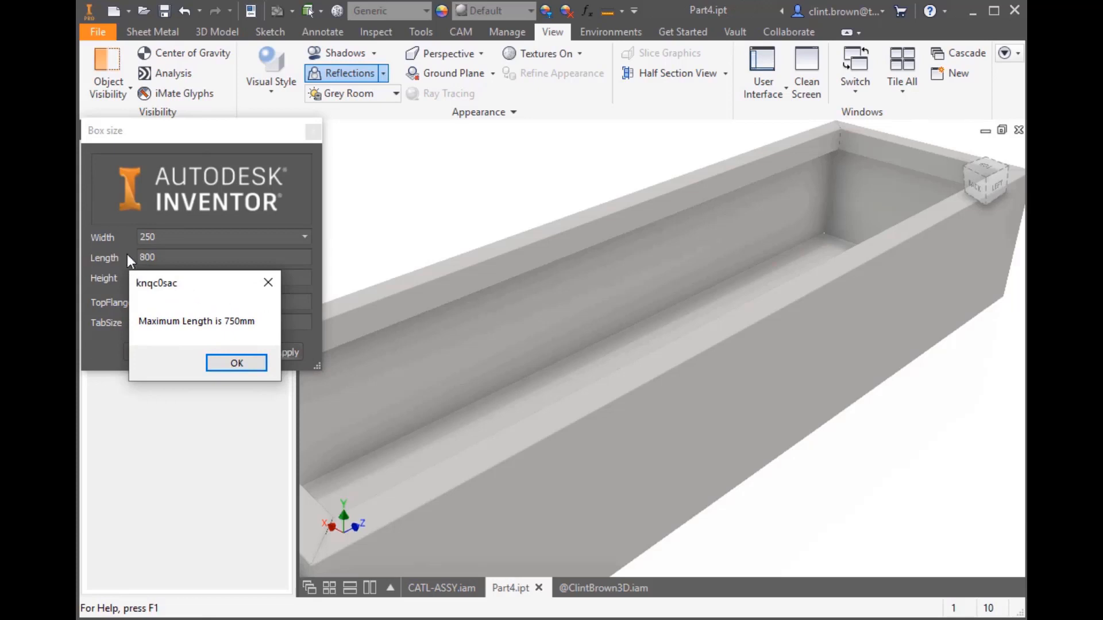
{"action": "left_click", "coordinate": [236, 362]}
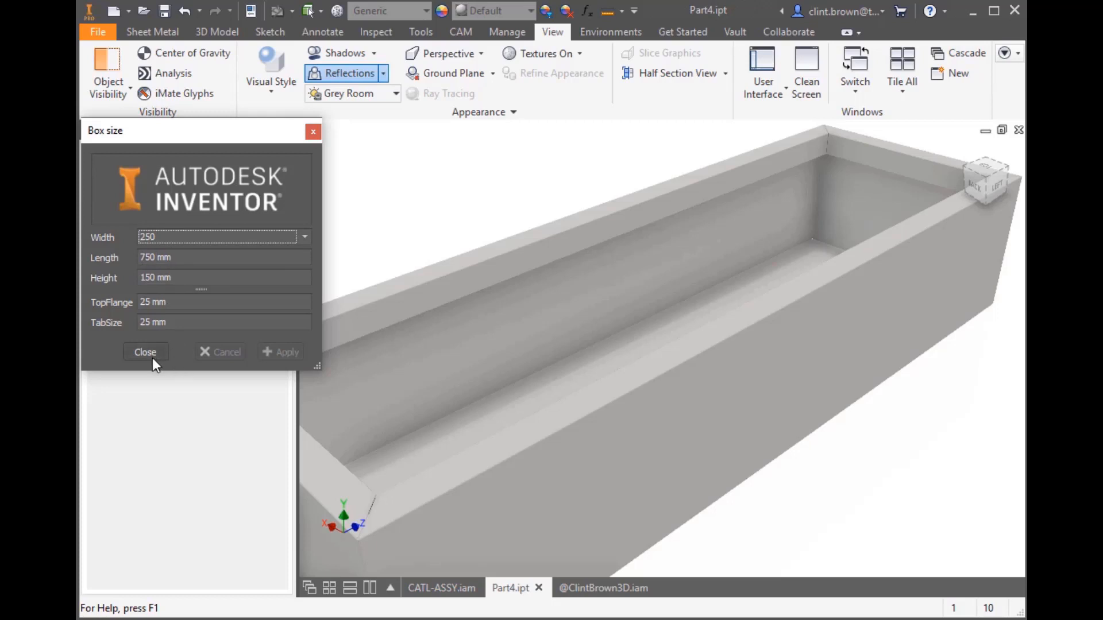
{"action": "left_click", "coordinate": [144, 351]}
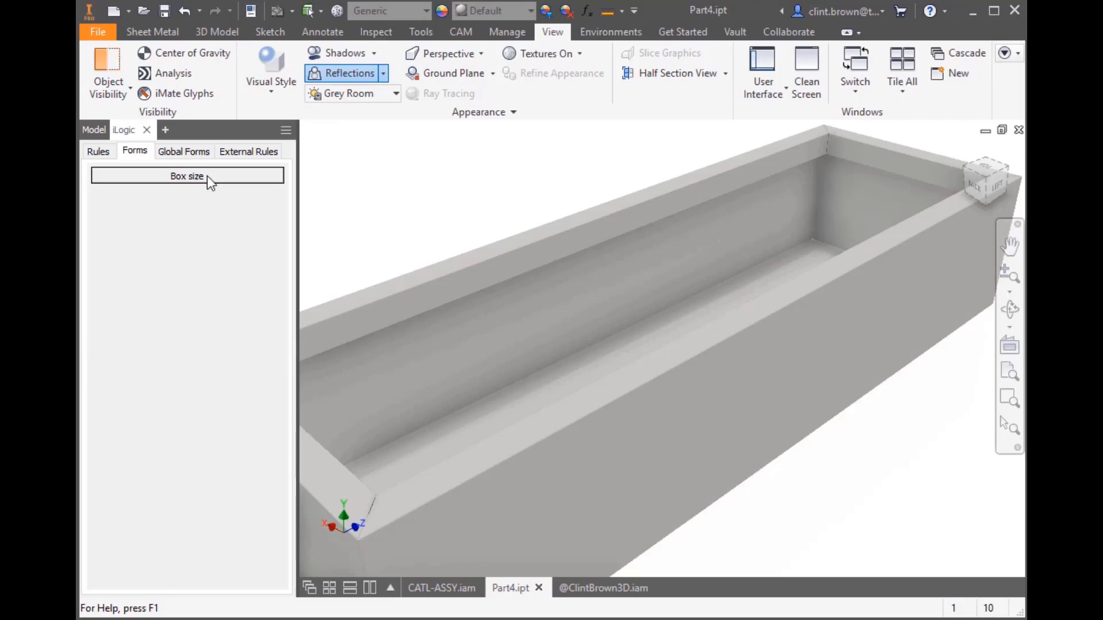
{"action": "right_click", "coordinate": [130, 184]}
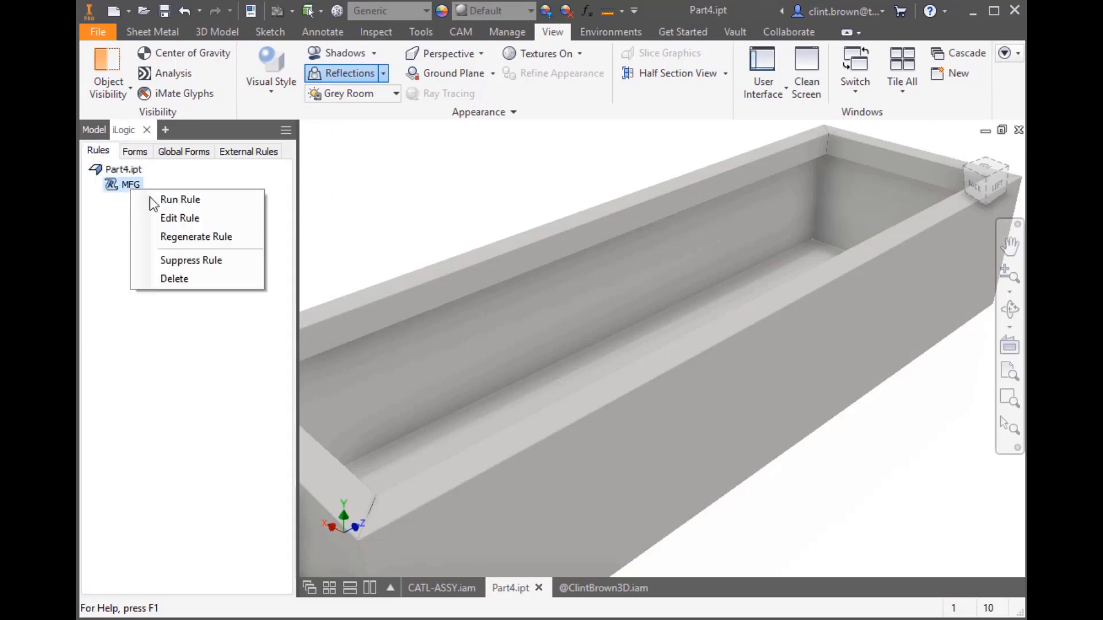
Step: Make MFG set Description to Lenght & " x " & Width & " x " & Height, then save and run
{"action": "left_click", "coordinate": [179, 217]}
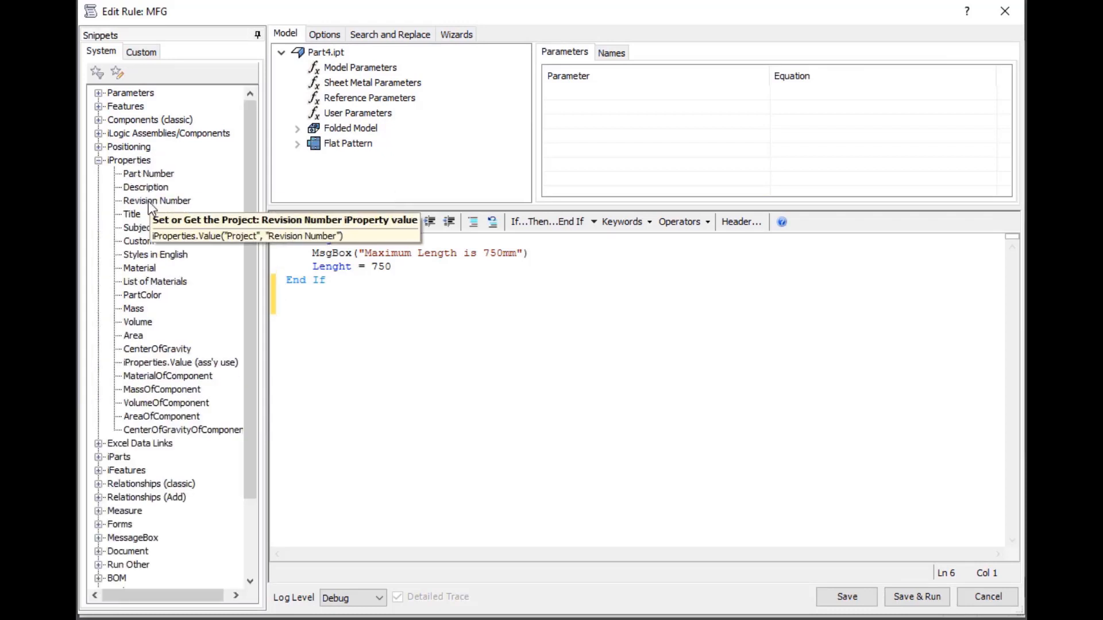
{"action": "double_click", "coordinate": [145, 187]}
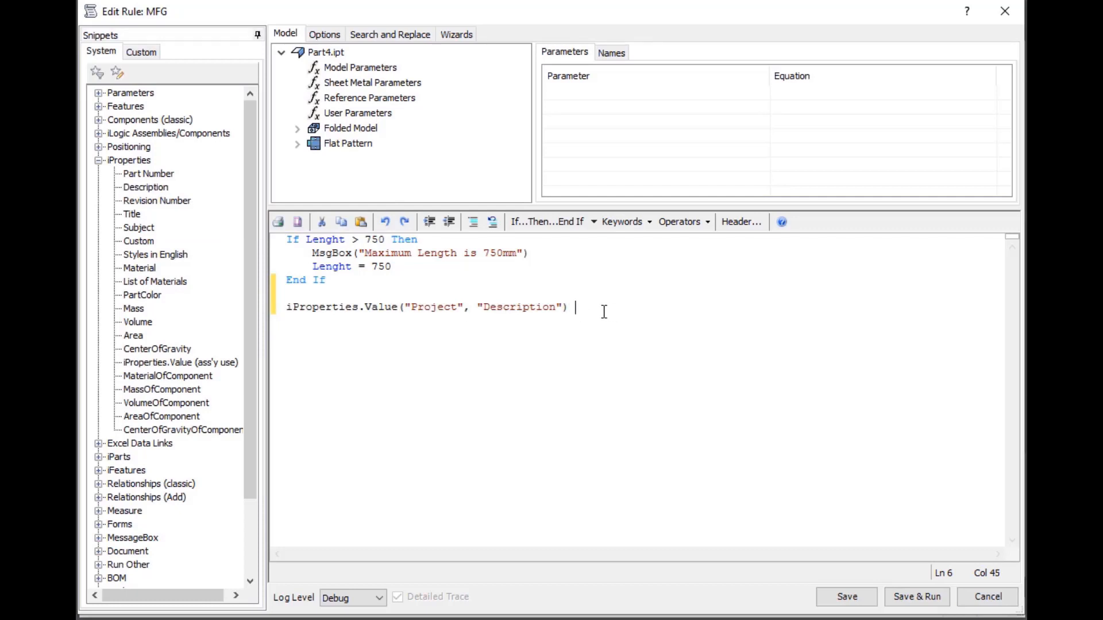
{"action": "type", "text": "= Lenght"}
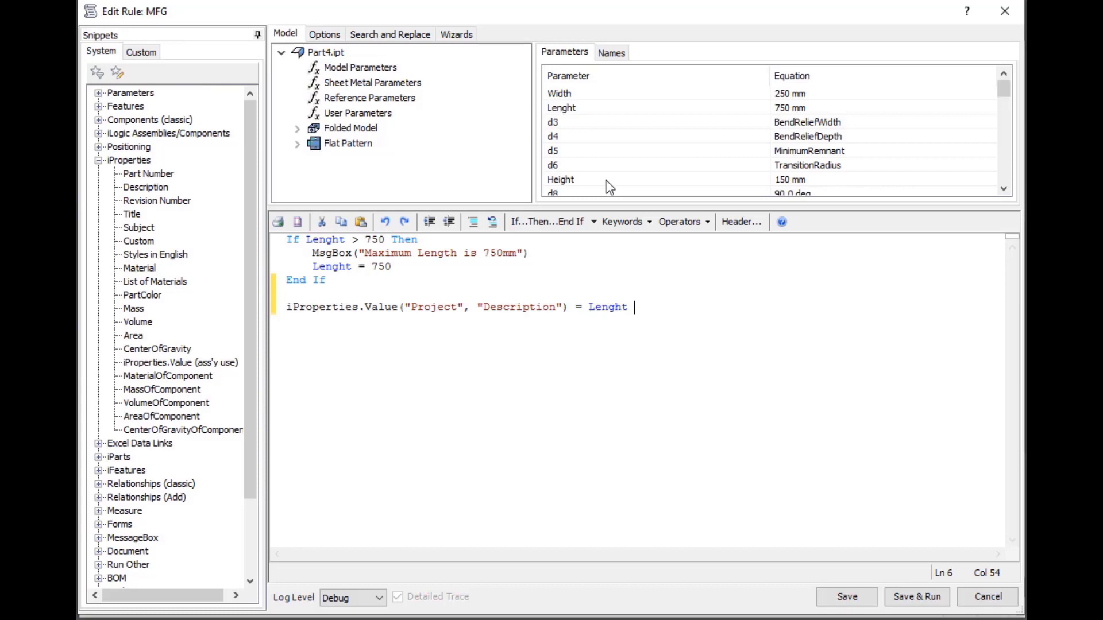
{"action": "type", "text": "& \""}
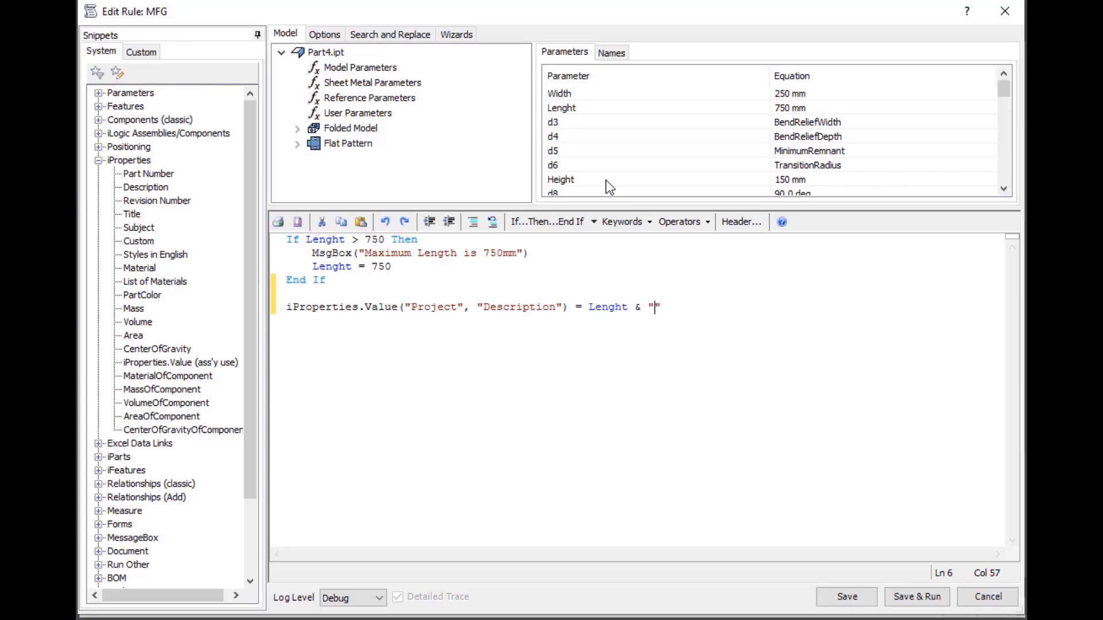
{"action": "type", "text": "x"}
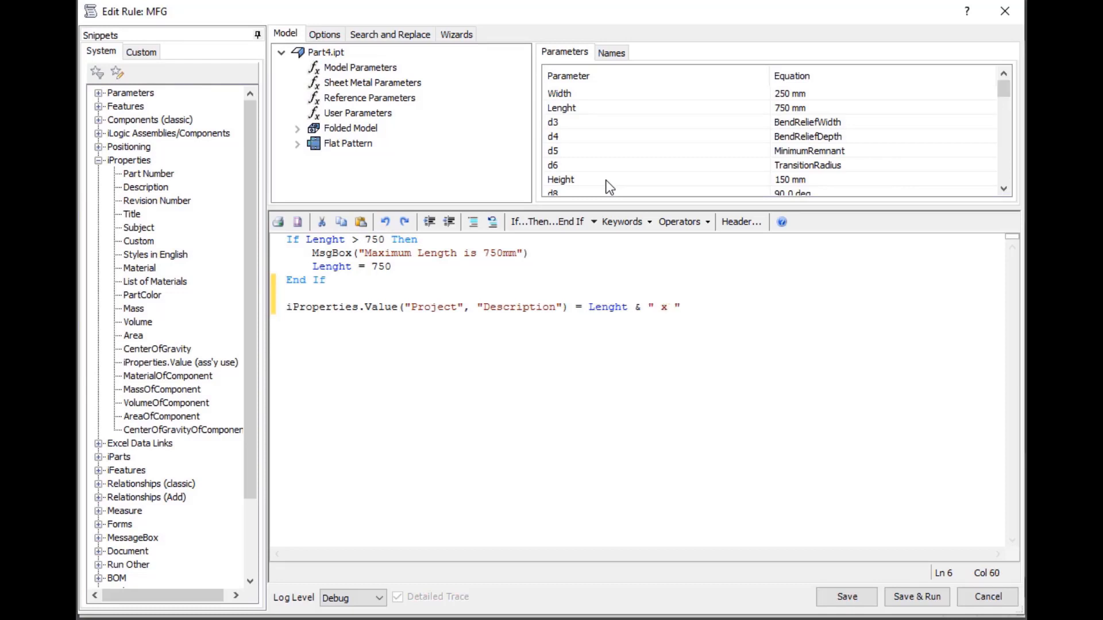
{"action": "type", "text": "&"}
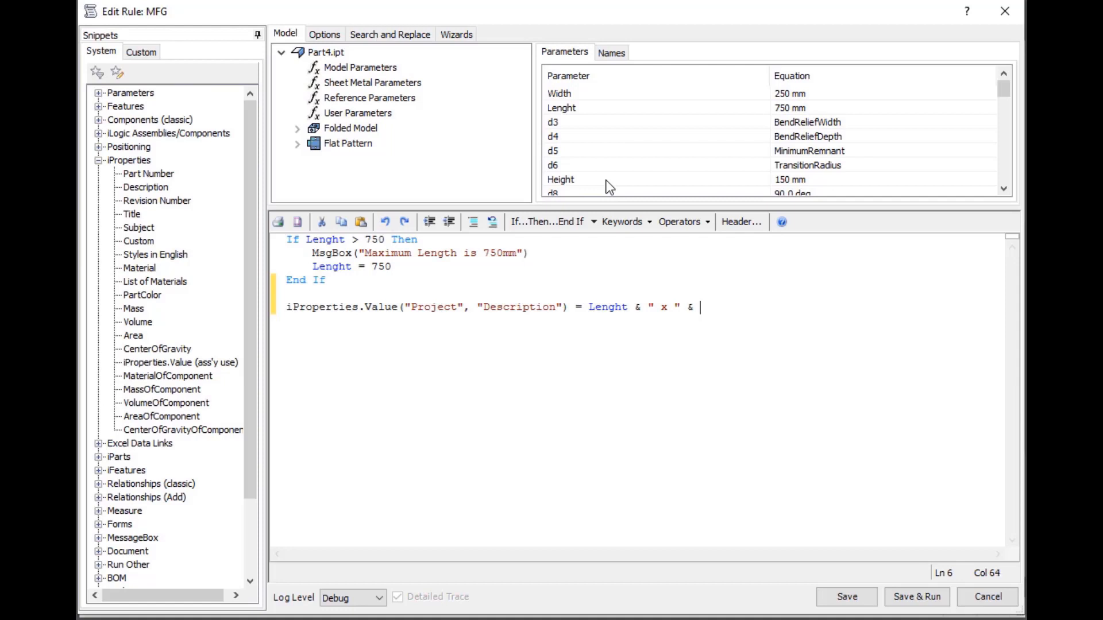
{"action": "type", "text": "Width"}
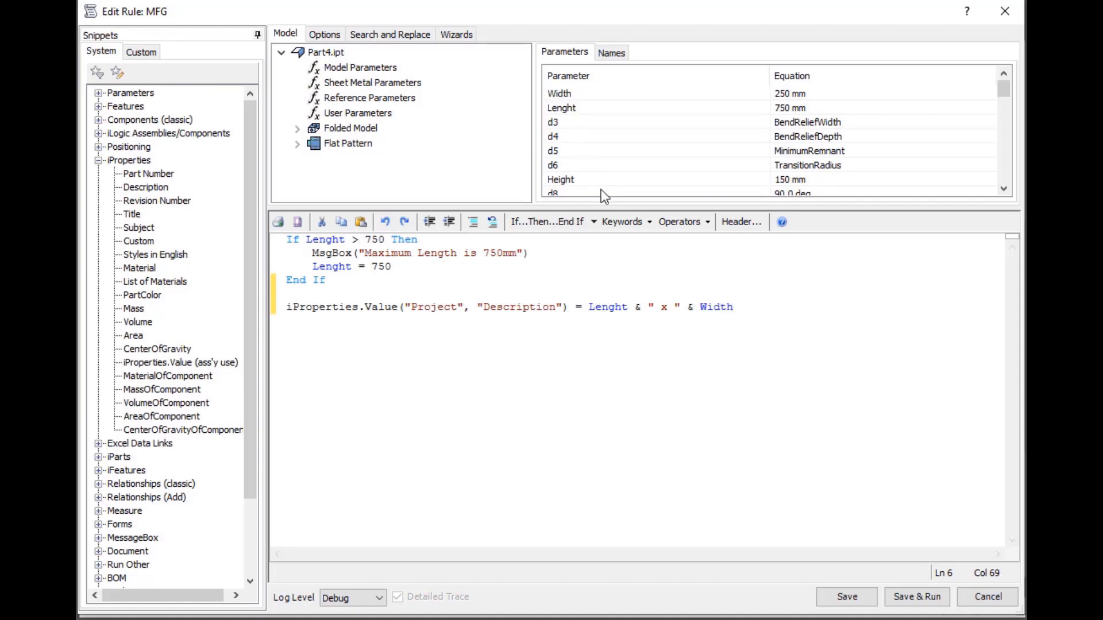
{"action": "type", "text": "&"}
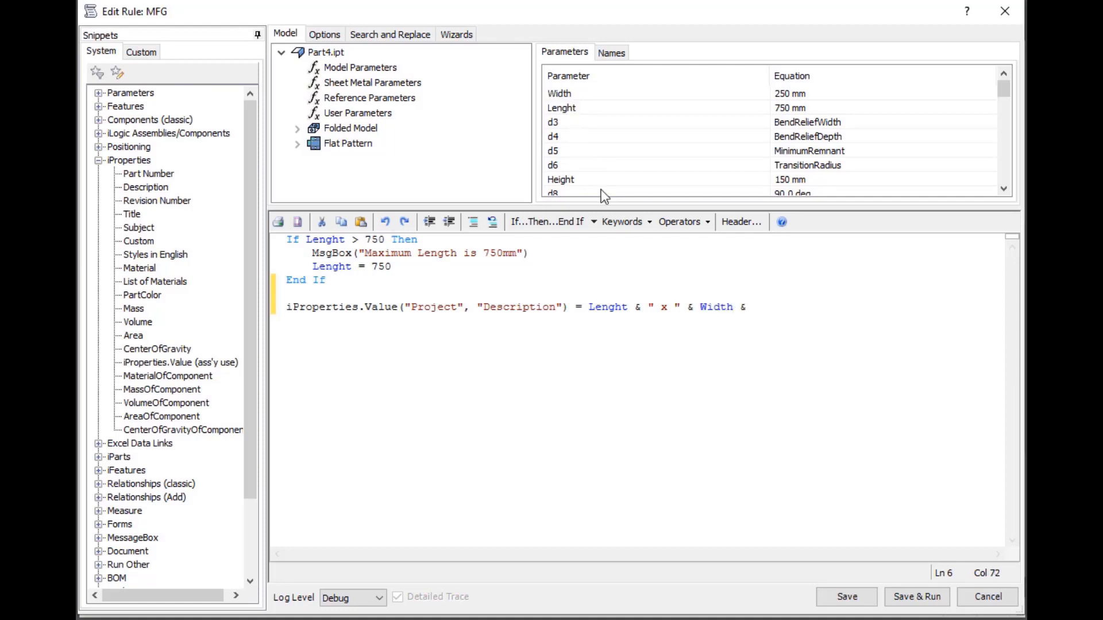
{"action": "type", "text": "\" x \""}
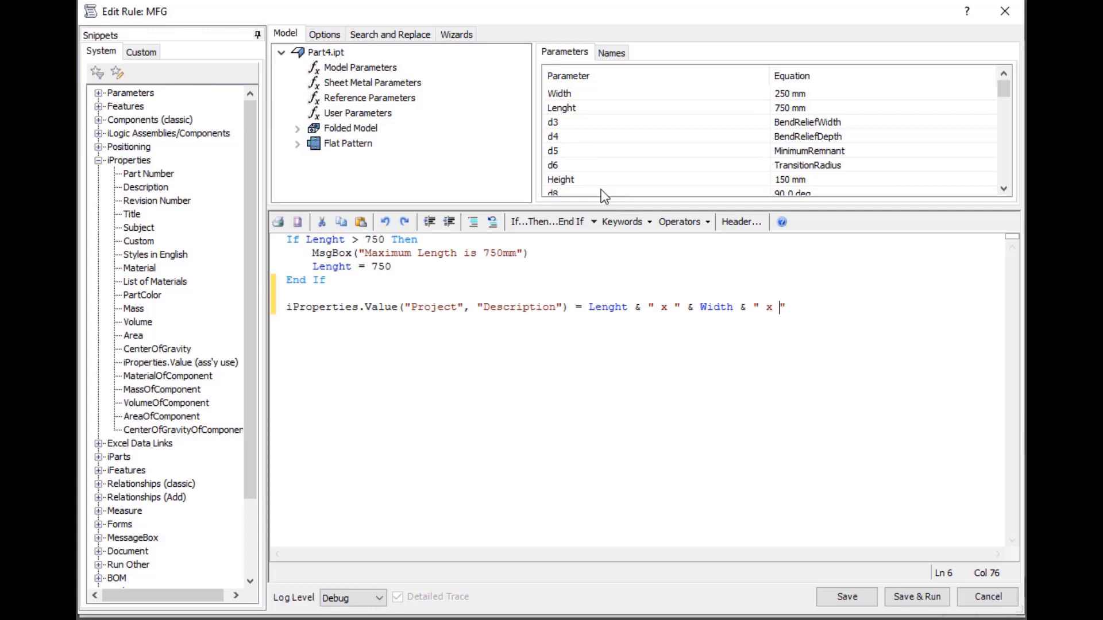
{"action": "mouse_move", "coordinate": [567, 188]}
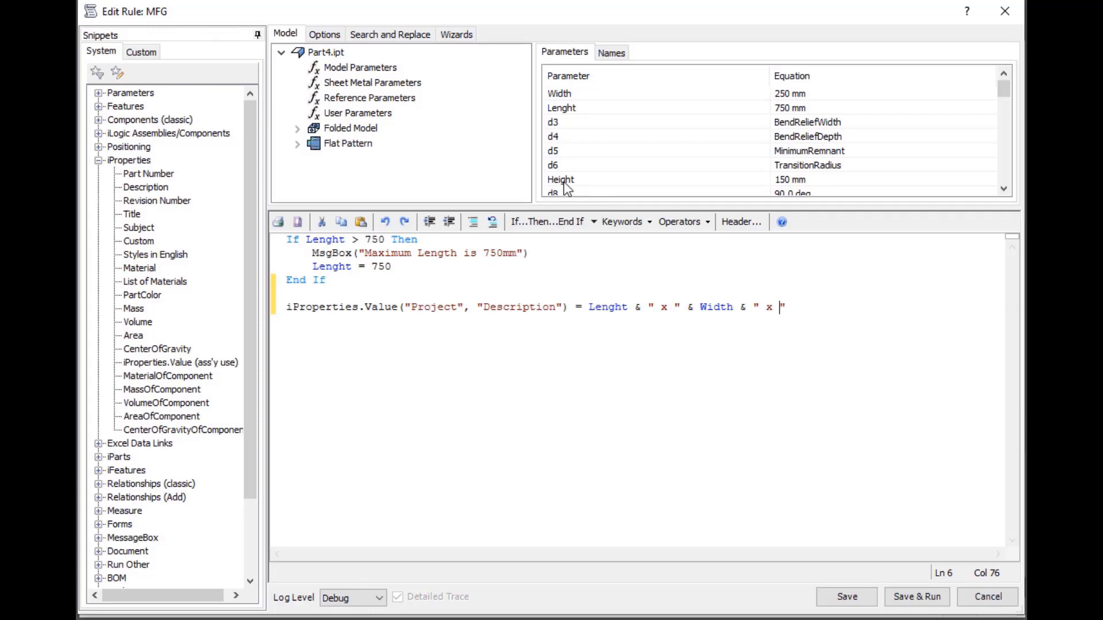
{"action": "type", "text": "*"}
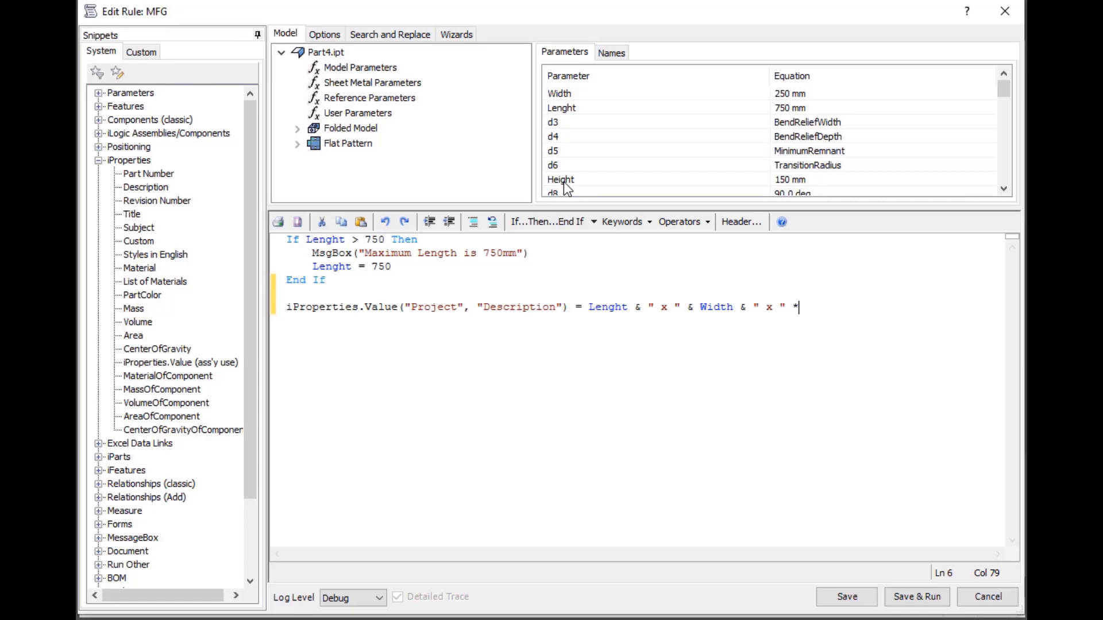
{"action": "type", "text": "&"}
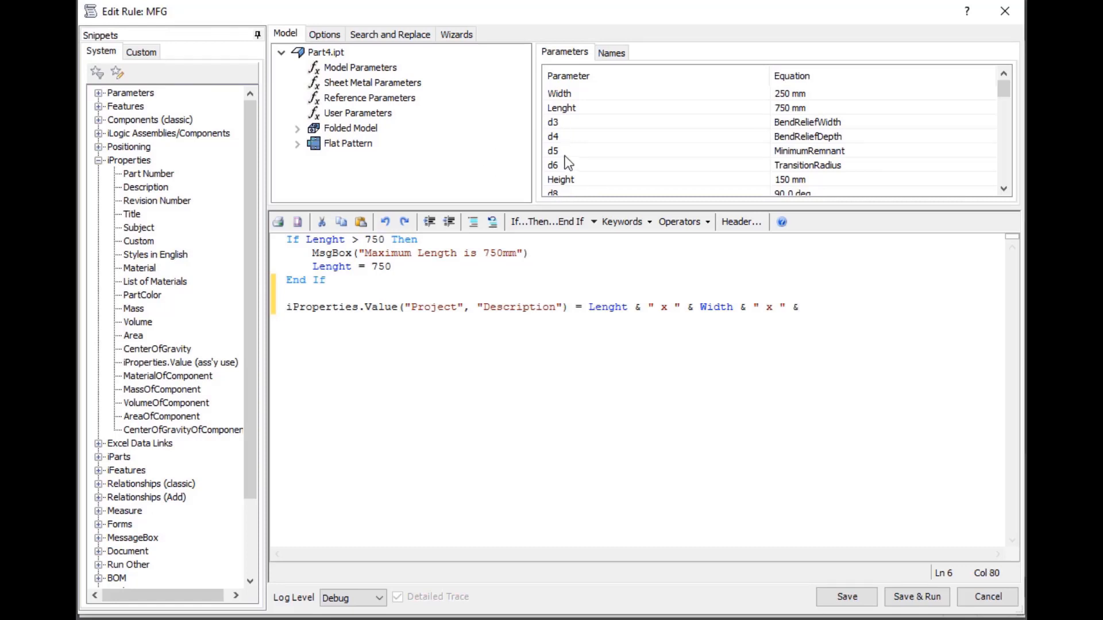
{"action": "type", "text": "Height"}
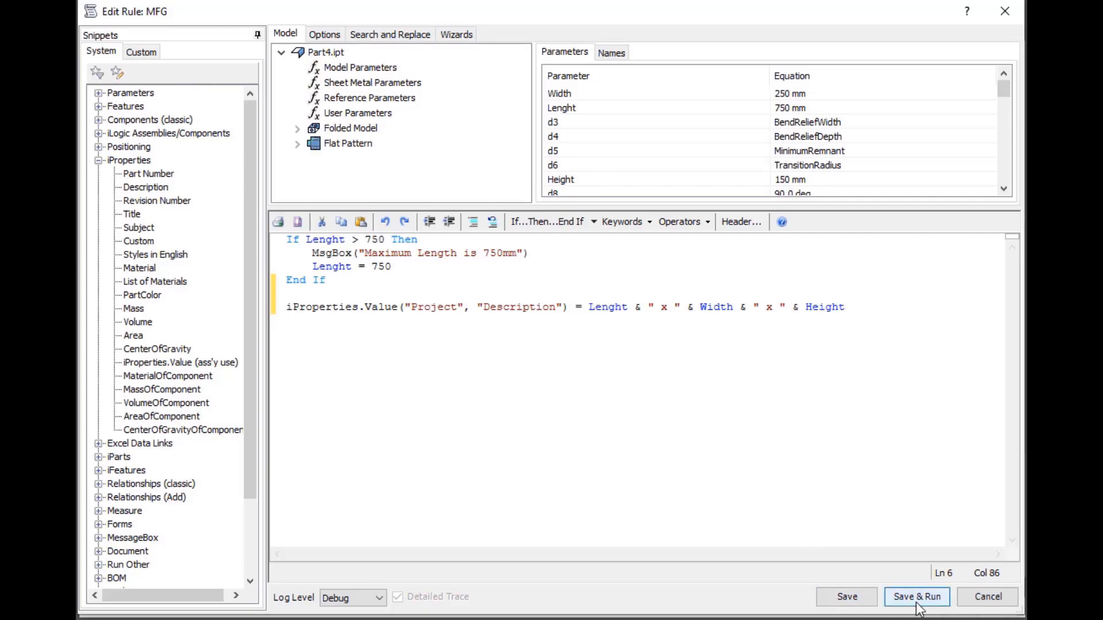
{"action": "left_click", "coordinate": [917, 596]}
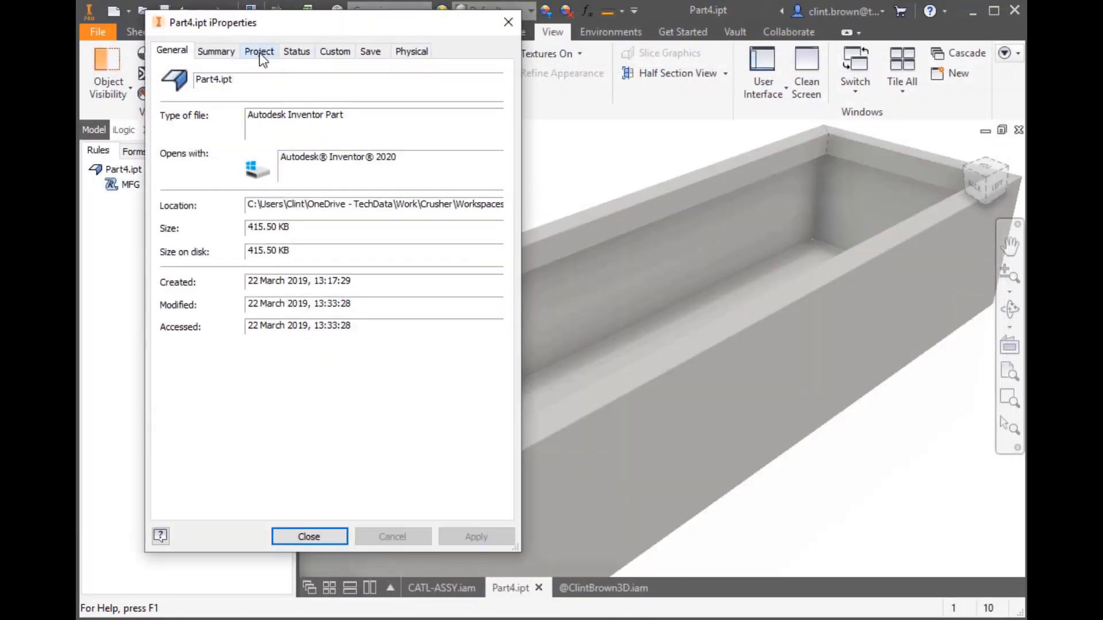
Step: Overwrite Description with TEST, save the part, and confirm it returns to 750 x 250 x 150
{"action": "left_click", "coordinate": [259, 51]}
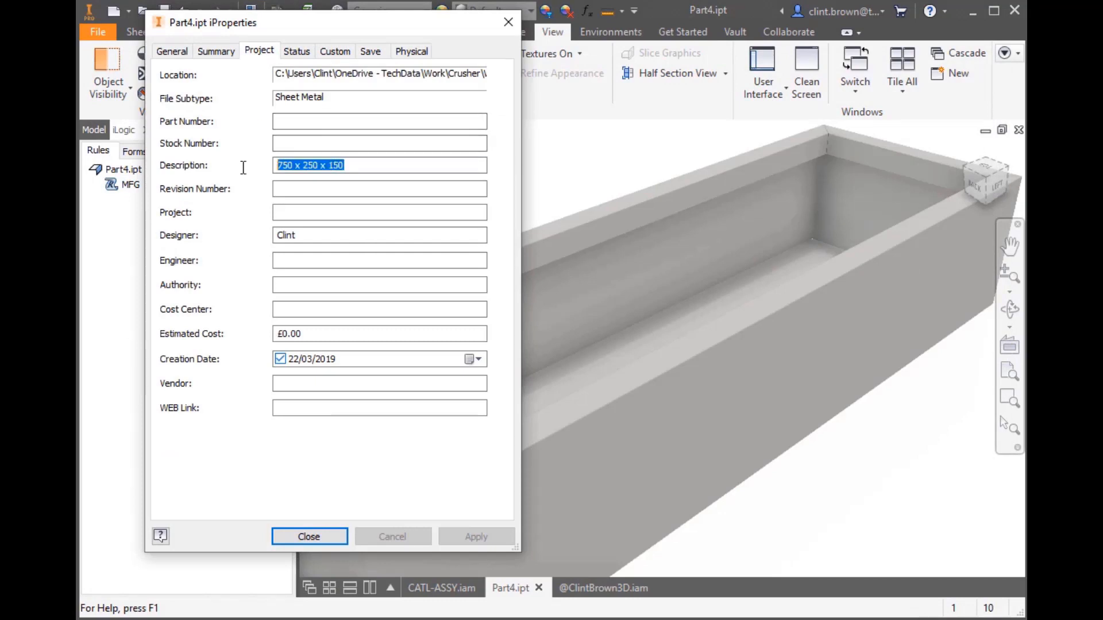
{"action": "type", "text": "TEST"}
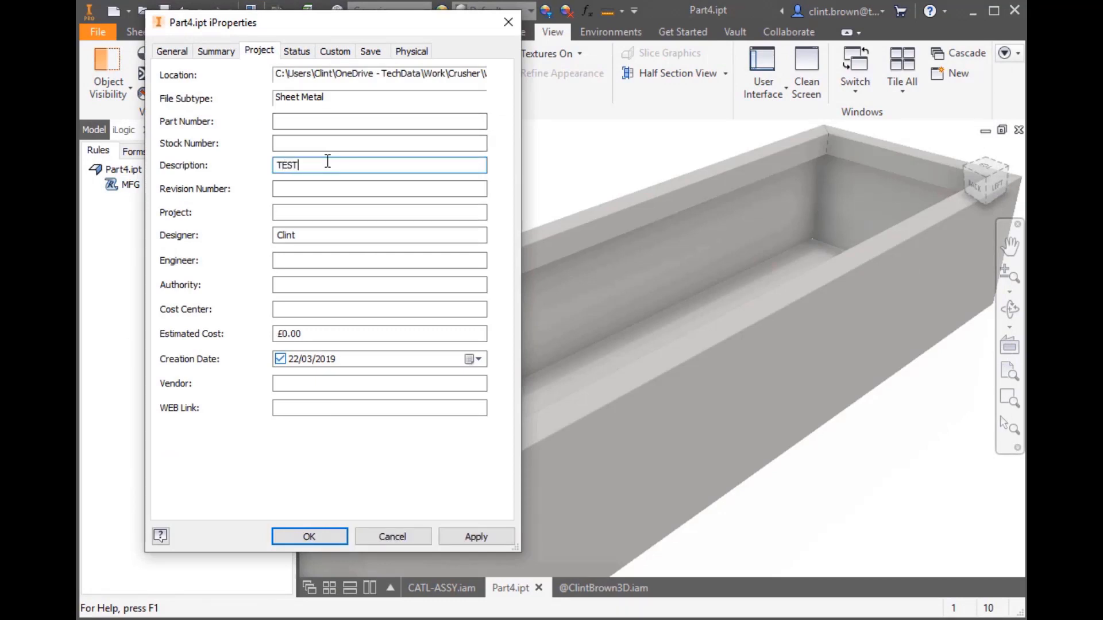
{"action": "left_click", "coordinate": [477, 536]}
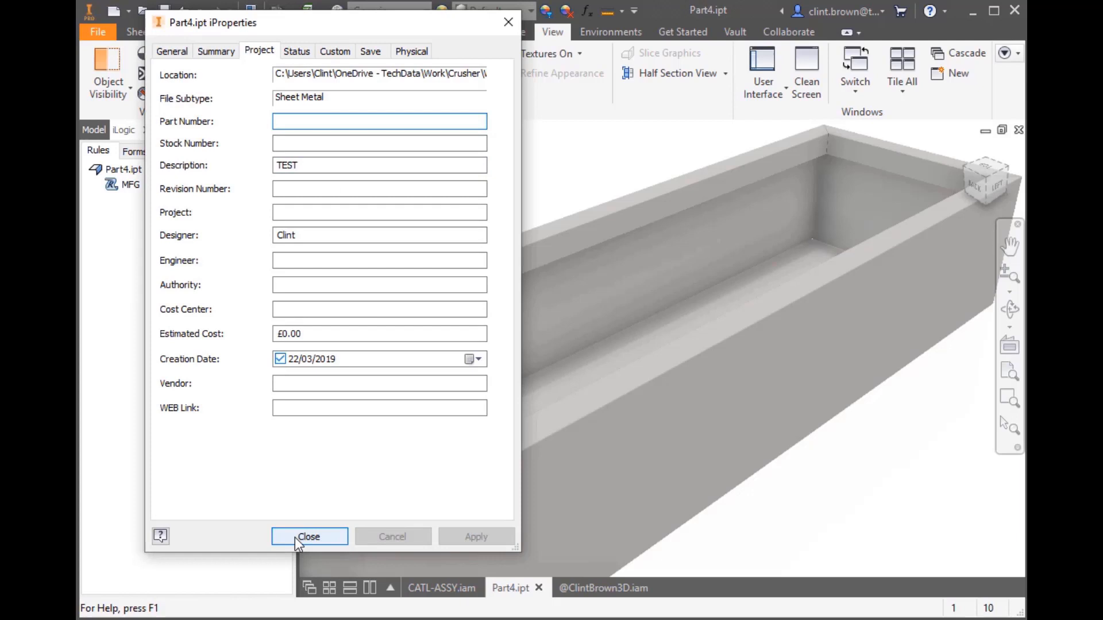
{"action": "left_click", "coordinate": [308, 536]}
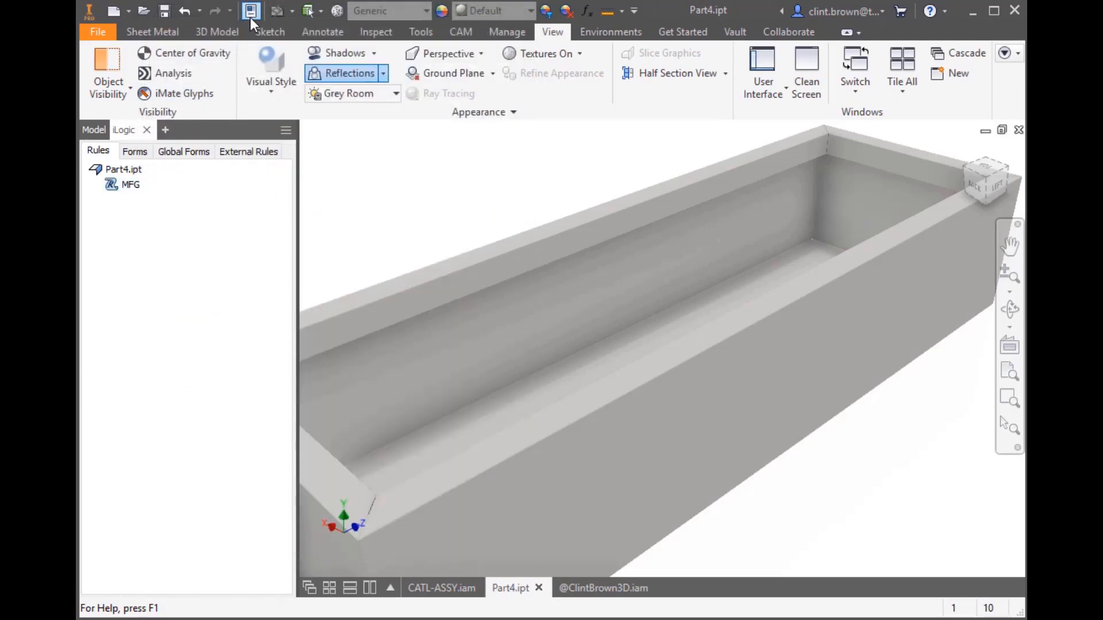
{"action": "left_click", "coordinate": [250, 11]}
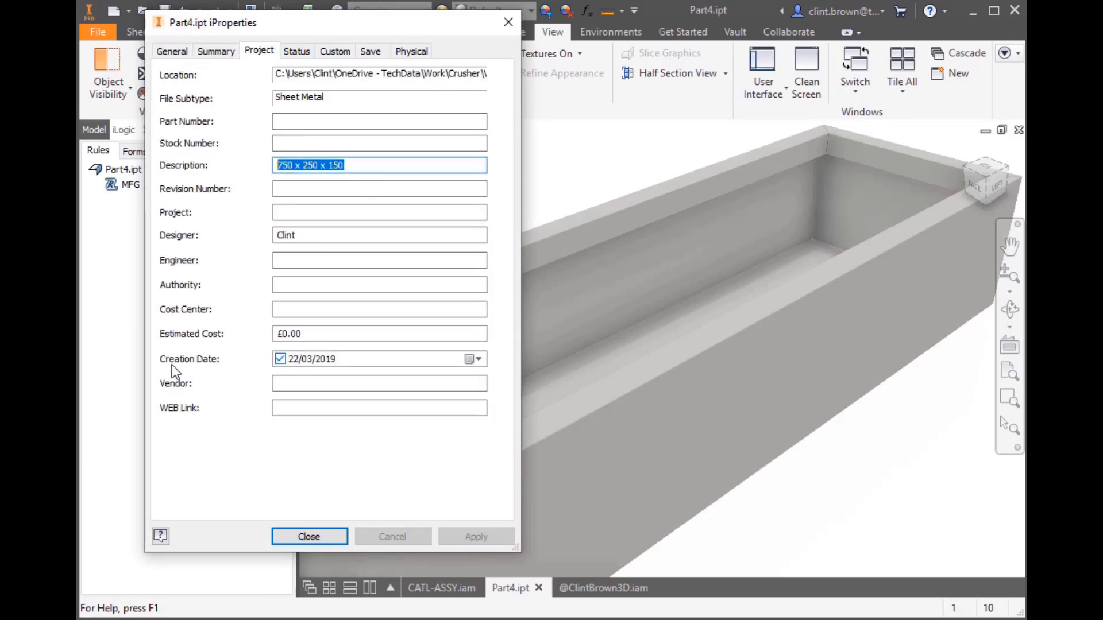
{"action": "left_click", "coordinate": [308, 536]}
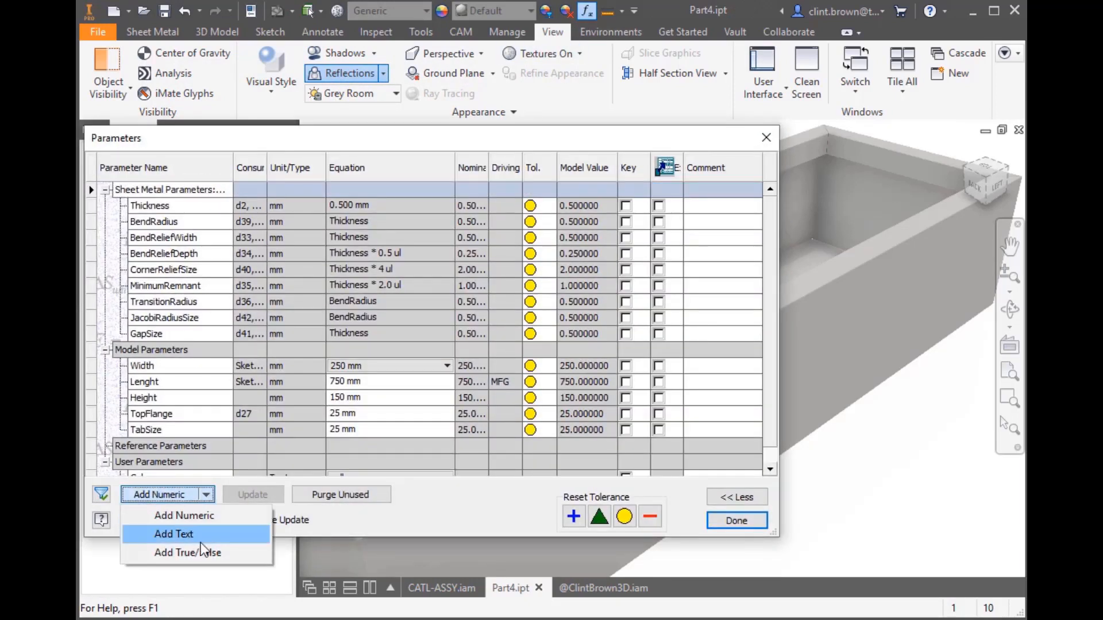
Step: Add a multi-value text user parameter Colour with a colour list, set to Orange
{"action": "left_click", "coordinate": [173, 533]}
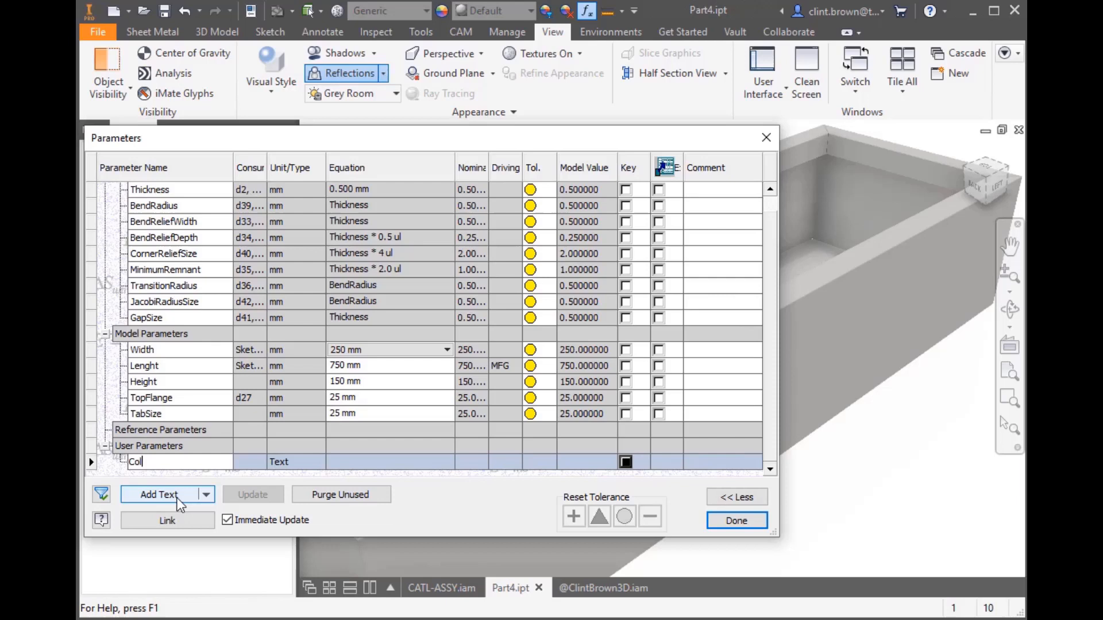
{"action": "type", "text": "our"}
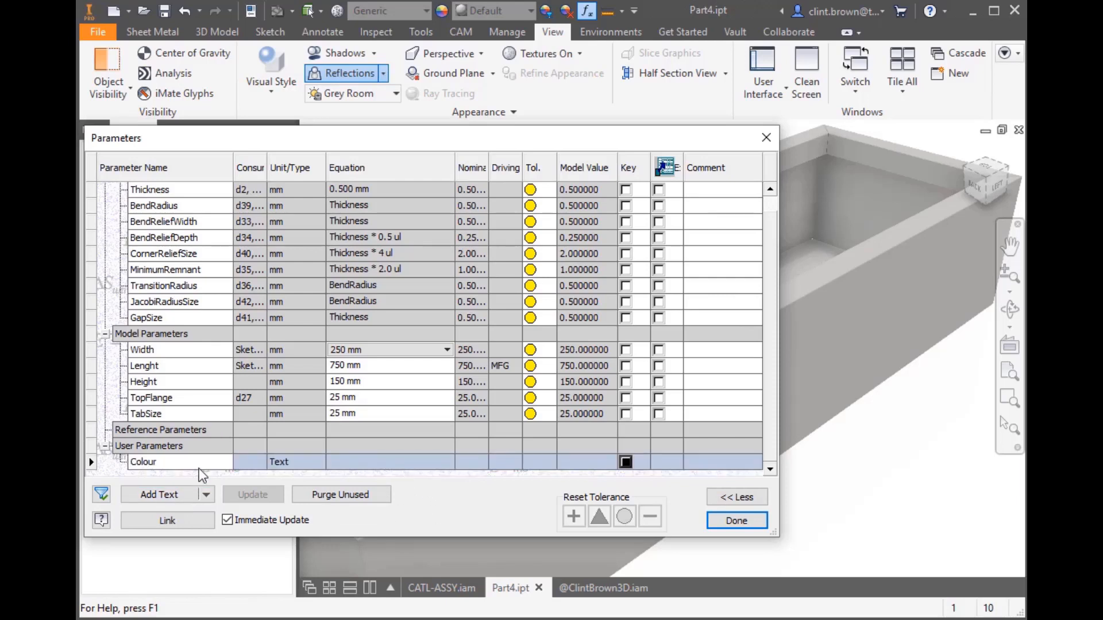
{"action": "left_click", "coordinate": [625, 462]}
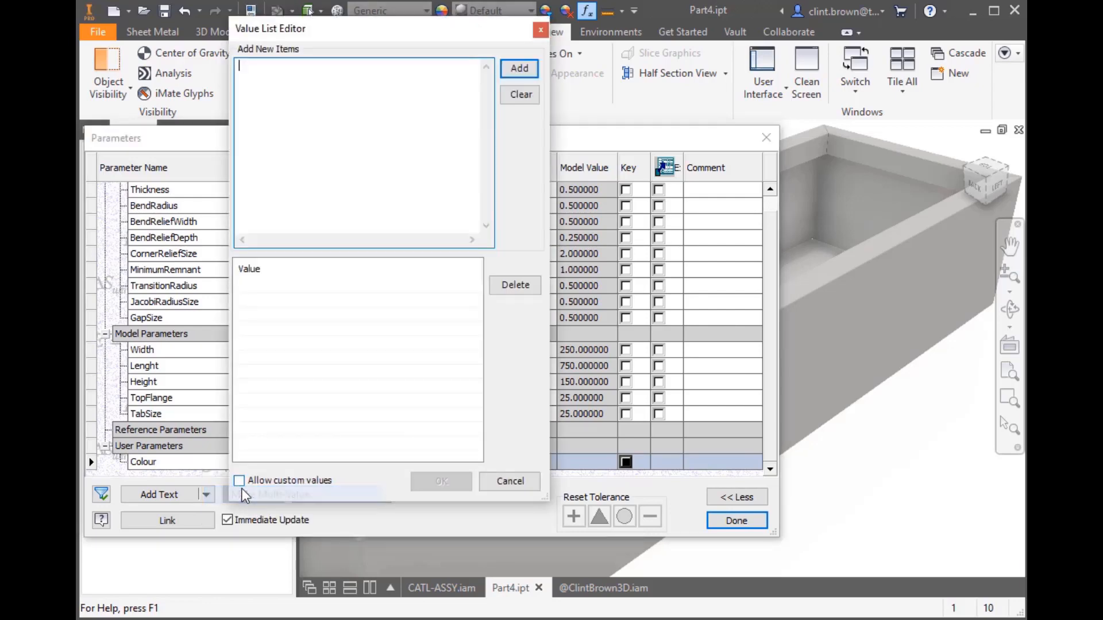
{"action": "left_click", "coordinate": [518, 68]}
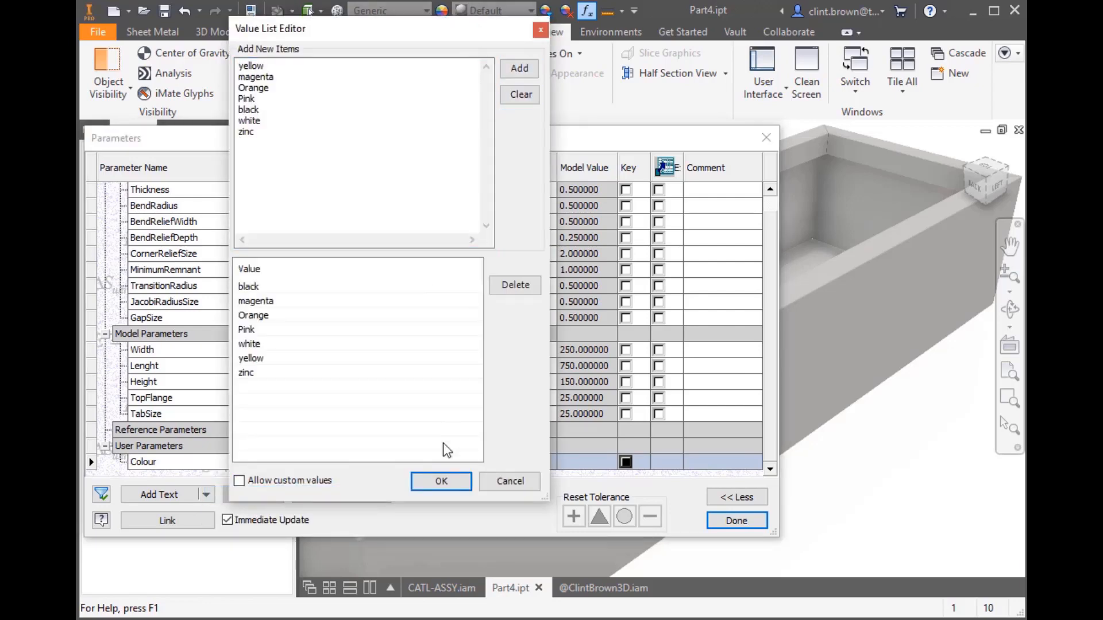
{"action": "left_click", "coordinate": [441, 481]}
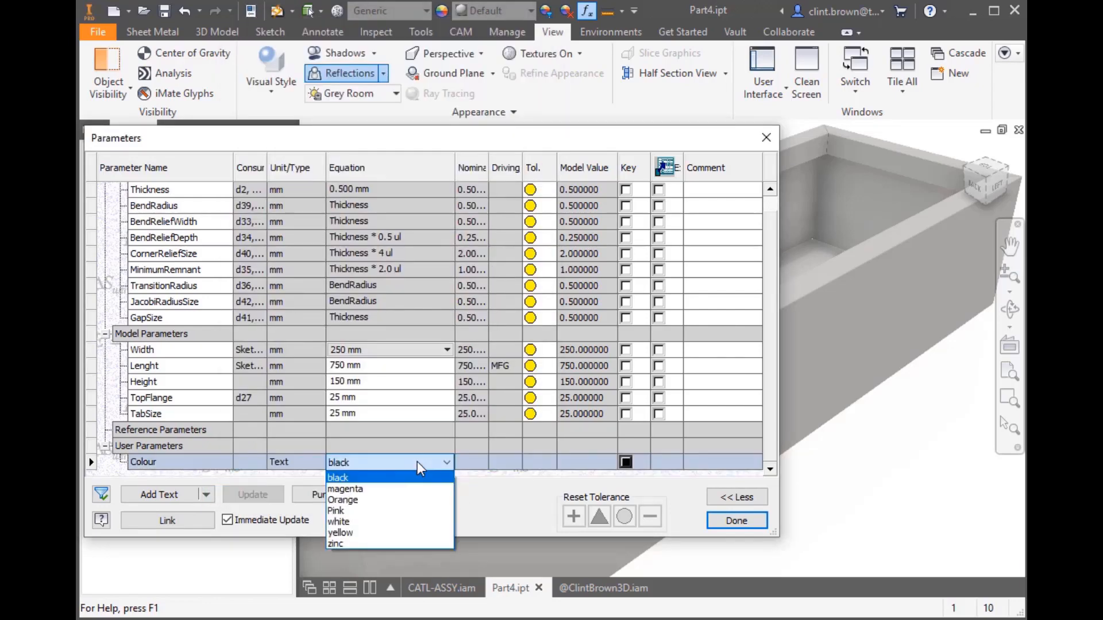
{"action": "left_click", "coordinate": [343, 499]}
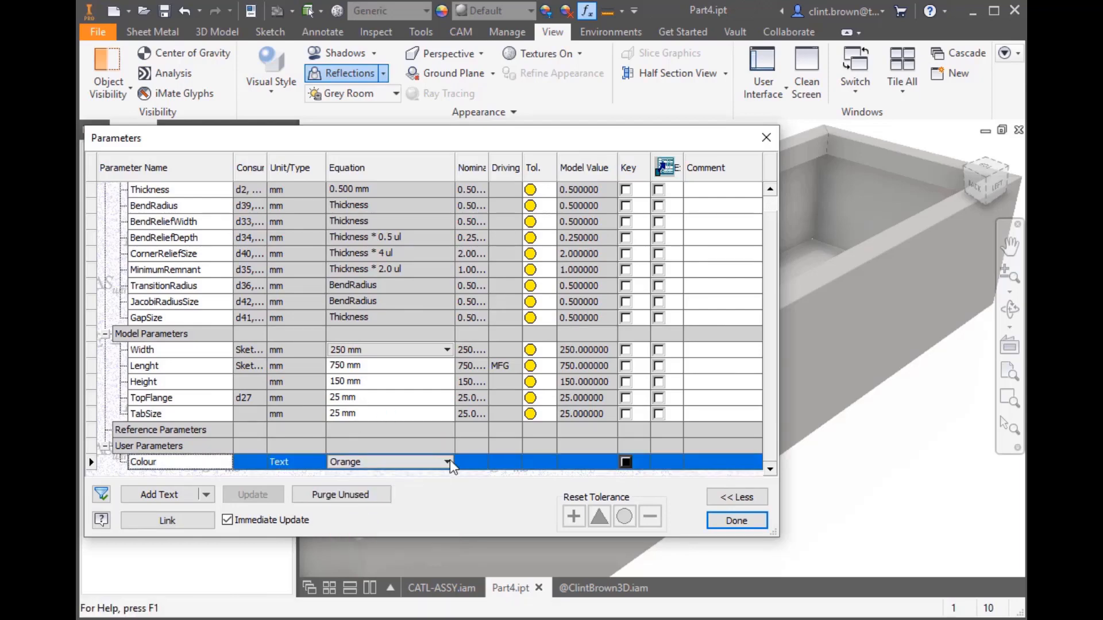
{"action": "left_click", "coordinate": [736, 520]}
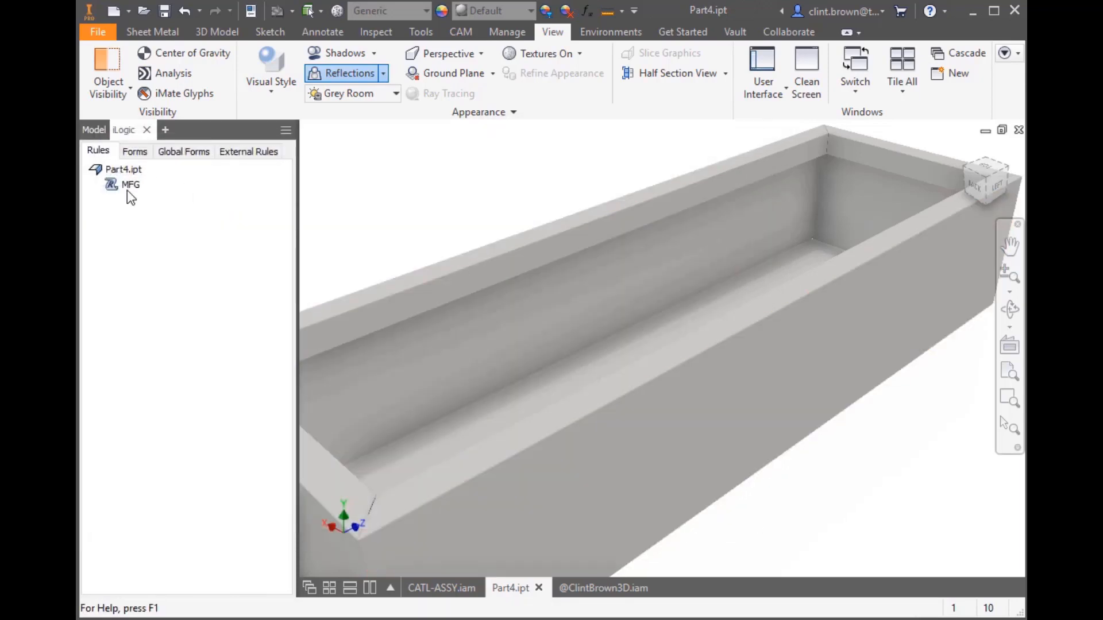
{"action": "double_click", "coordinate": [130, 185]}
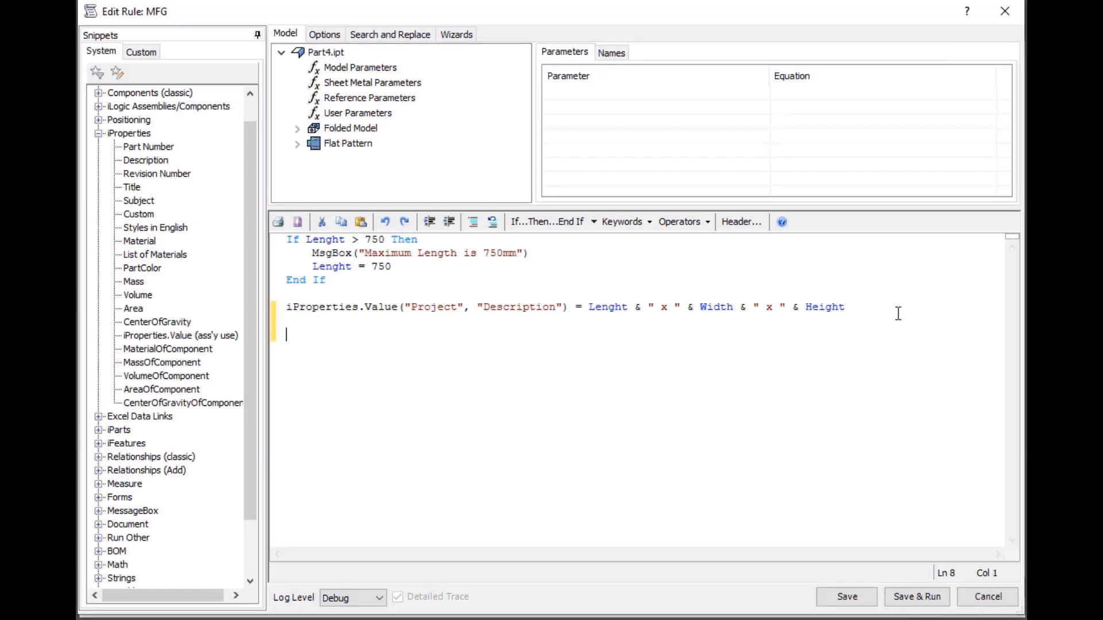
{"action": "mouse_move", "coordinate": [141, 268]}
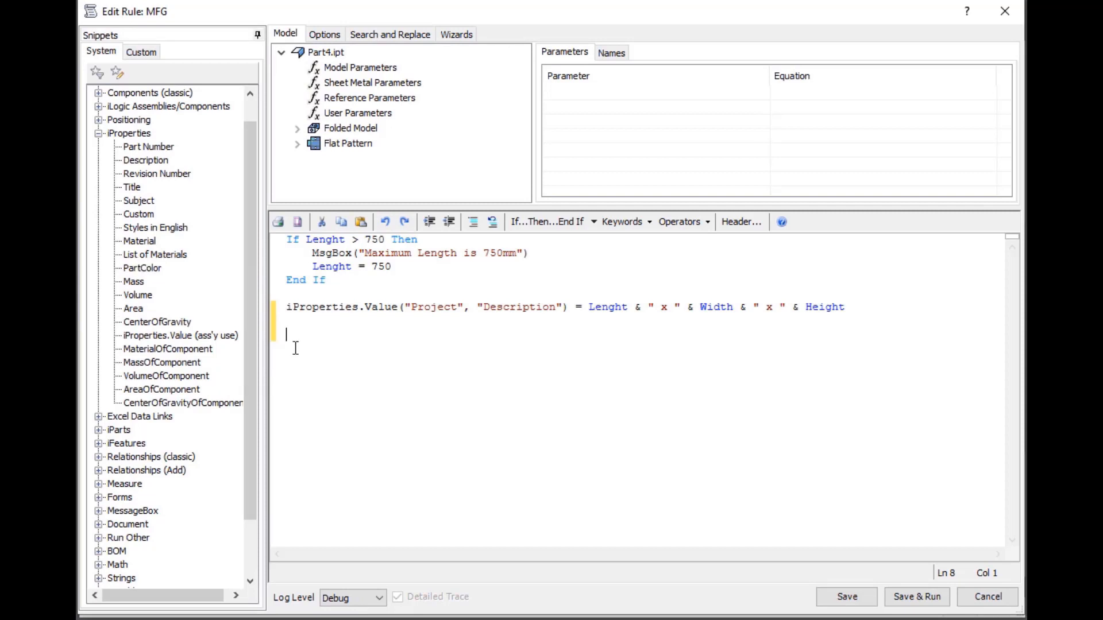
Step: Add iProperties.PartColor = Colour to the MFG rule and save and run it
{"action": "type", "text": "iProperties.PartColor"}
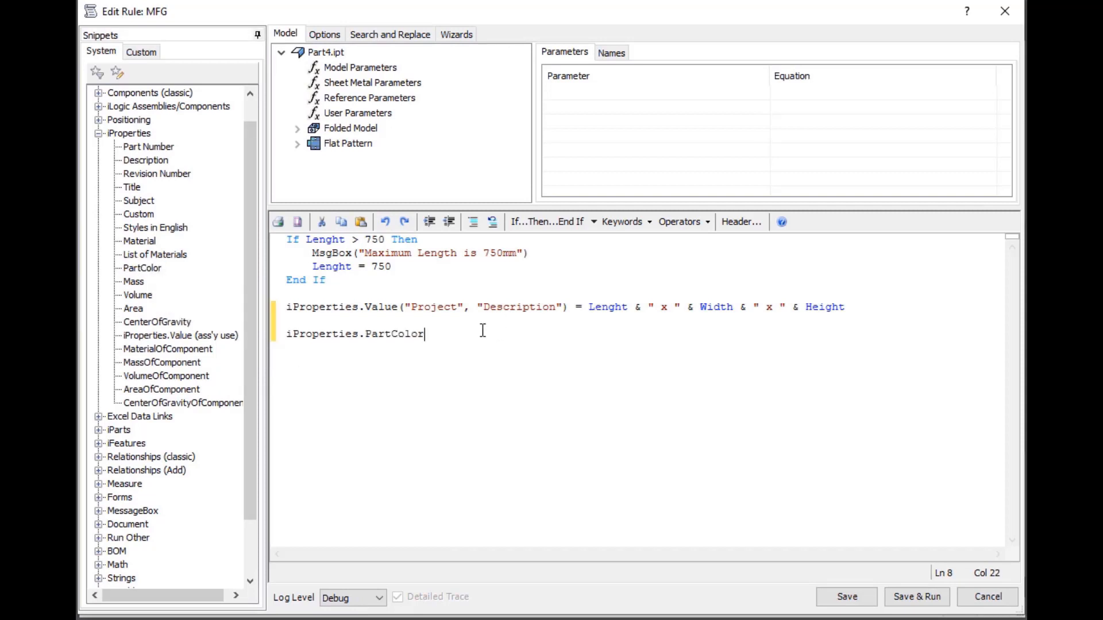
{"action": "type", "text": "="}
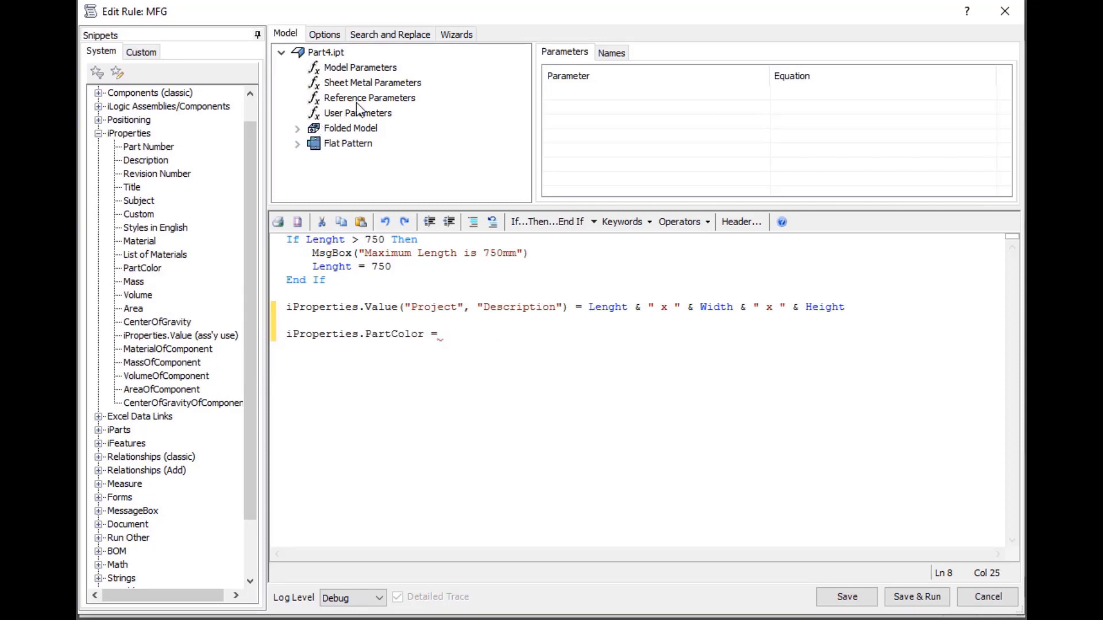
{"action": "left_click", "coordinate": [359, 67]}
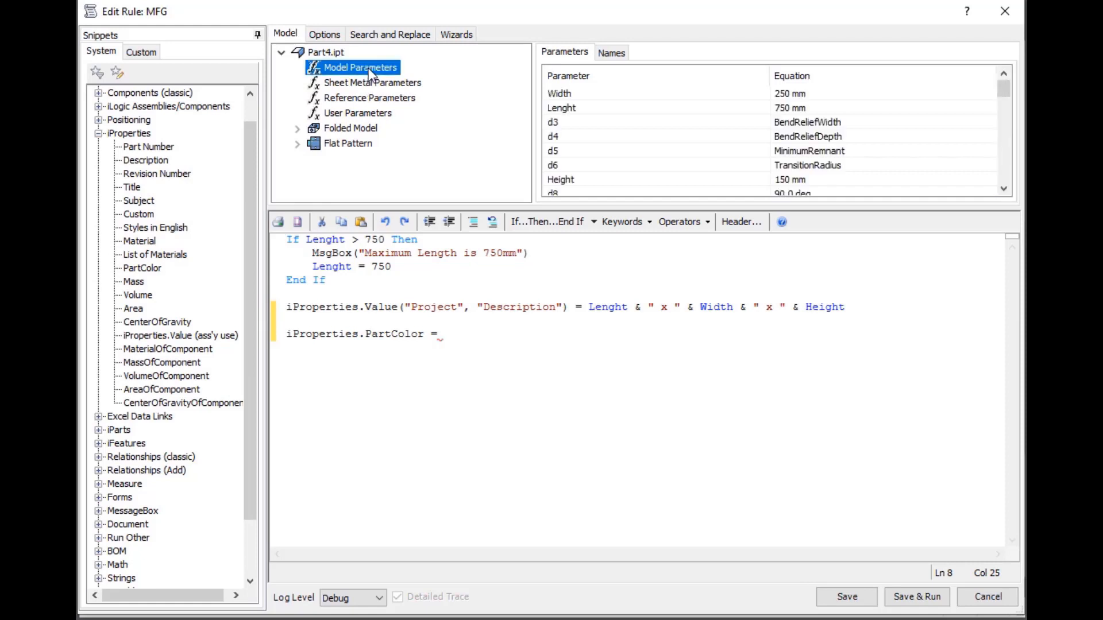
{"action": "left_click", "coordinate": [357, 113]}
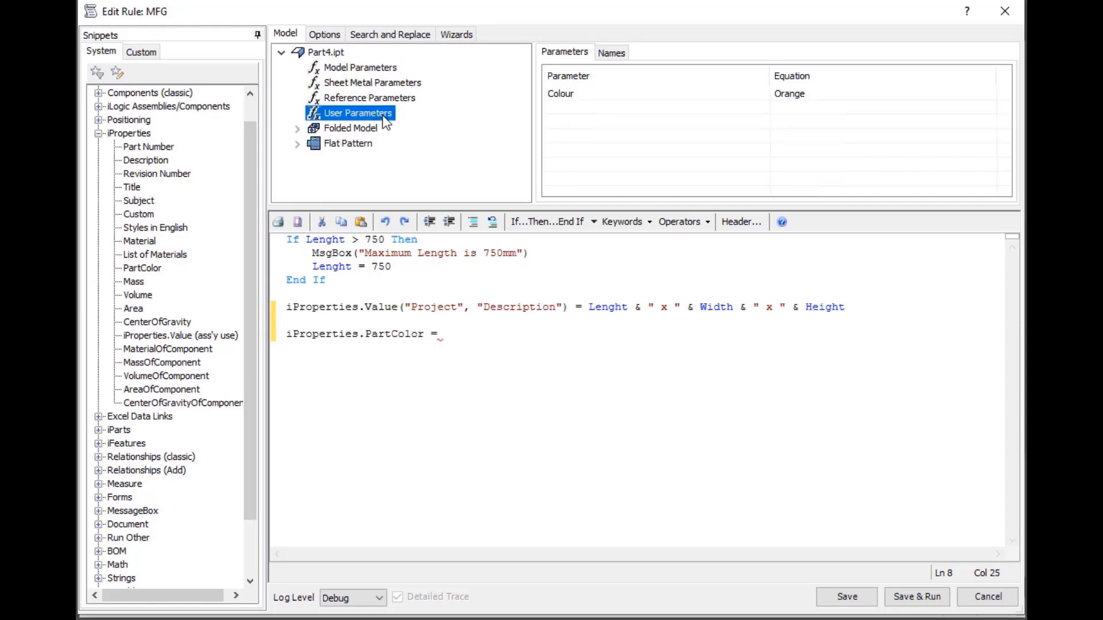
{"action": "type", "text": "Colour"}
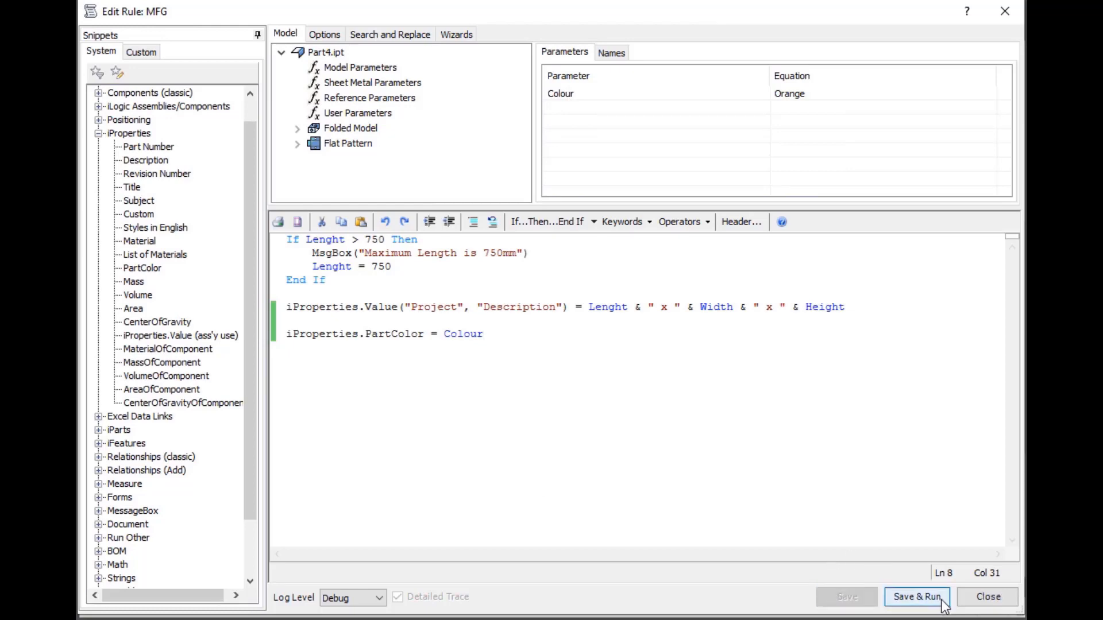
{"action": "left_click", "coordinate": [916, 596]}
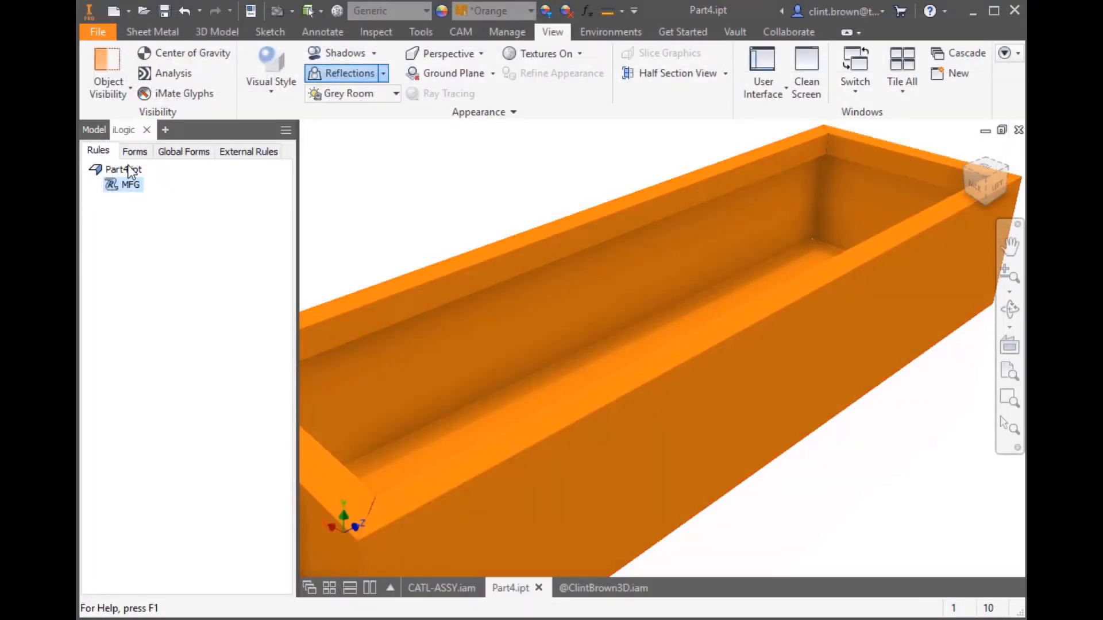
{"action": "left_click", "coordinate": [135, 151]}
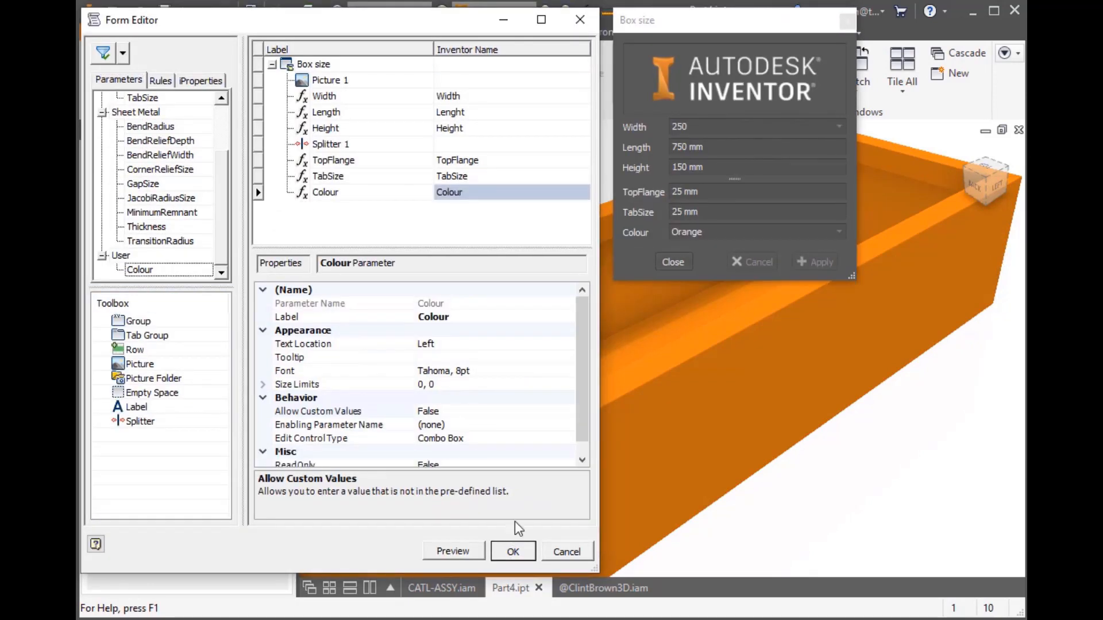
Step: Save the Box size form with the Colour field, then apply yellow from it
{"action": "left_click", "coordinate": [513, 551]}
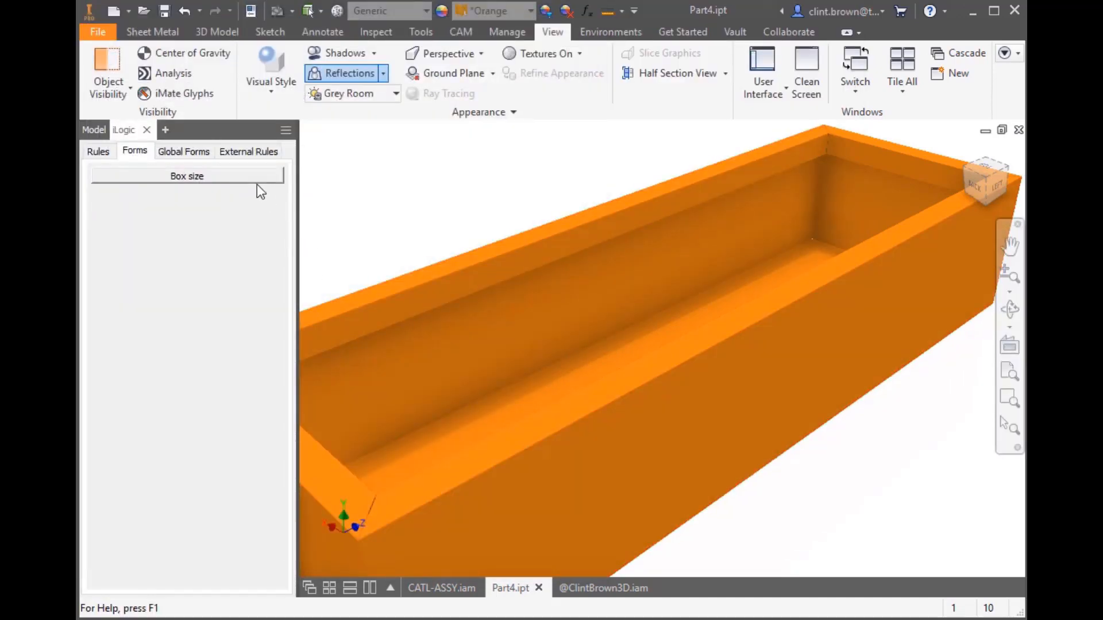
{"action": "left_click", "coordinate": [186, 176]}
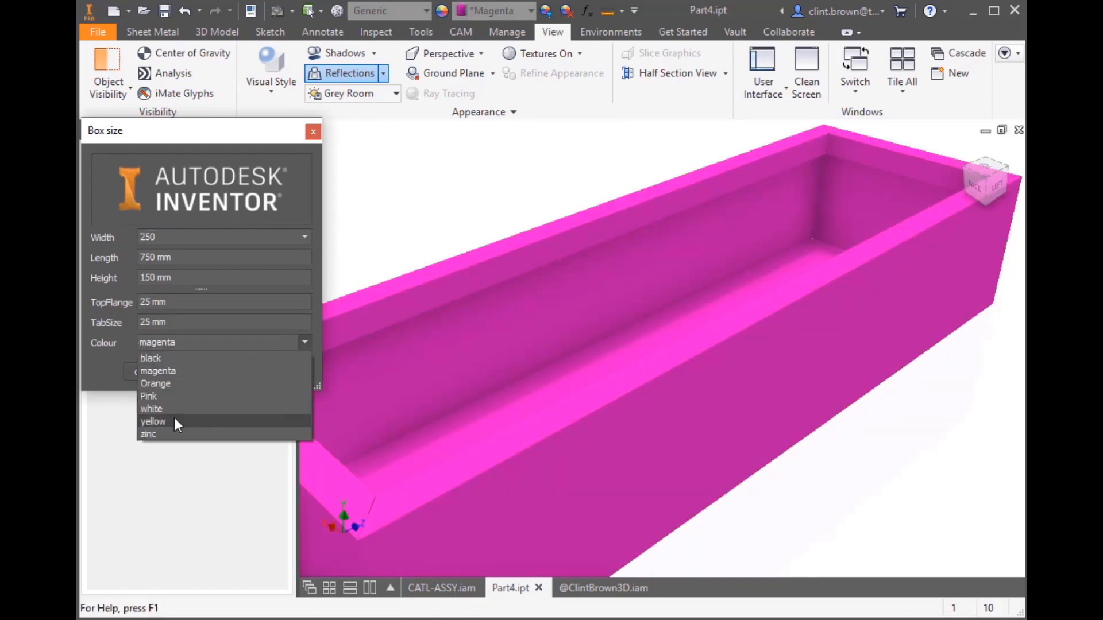
{"action": "left_click", "coordinate": [153, 421]}
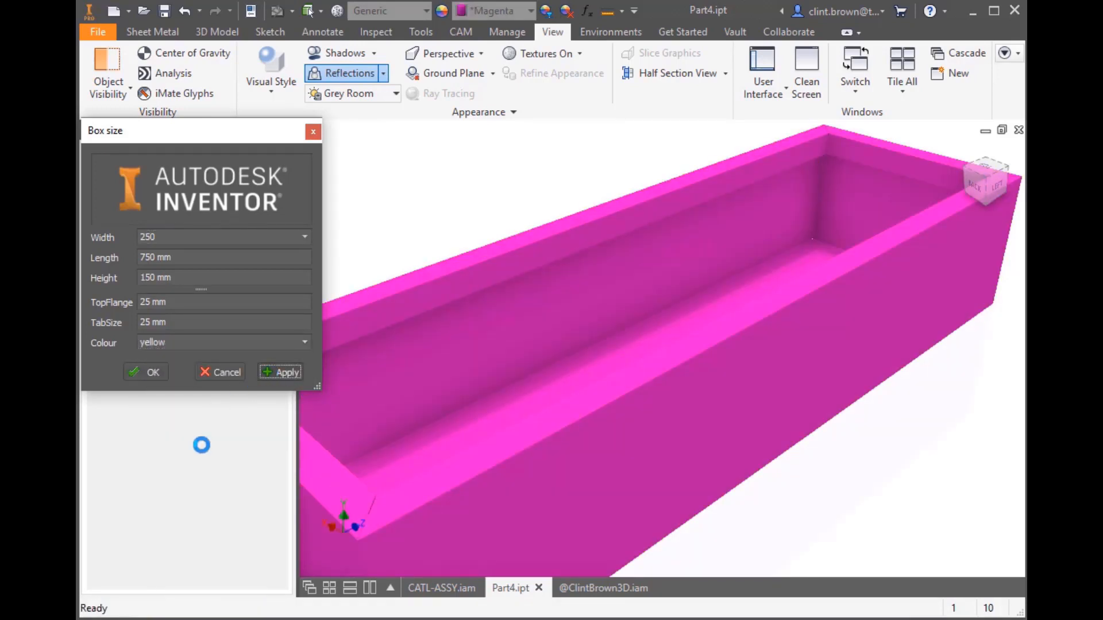
{"action": "left_click", "coordinate": [279, 372]}
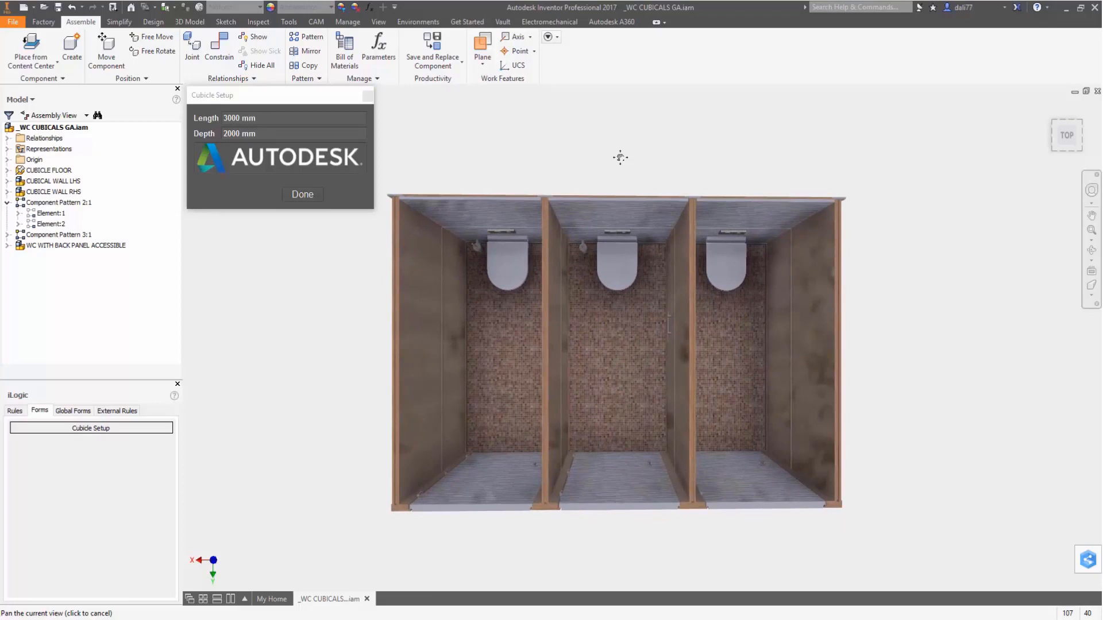
Step: Submit the Cubicle Setup values and acknowledge the 2000 minimum-value warning
{"action": "left_click", "coordinate": [238, 118]}
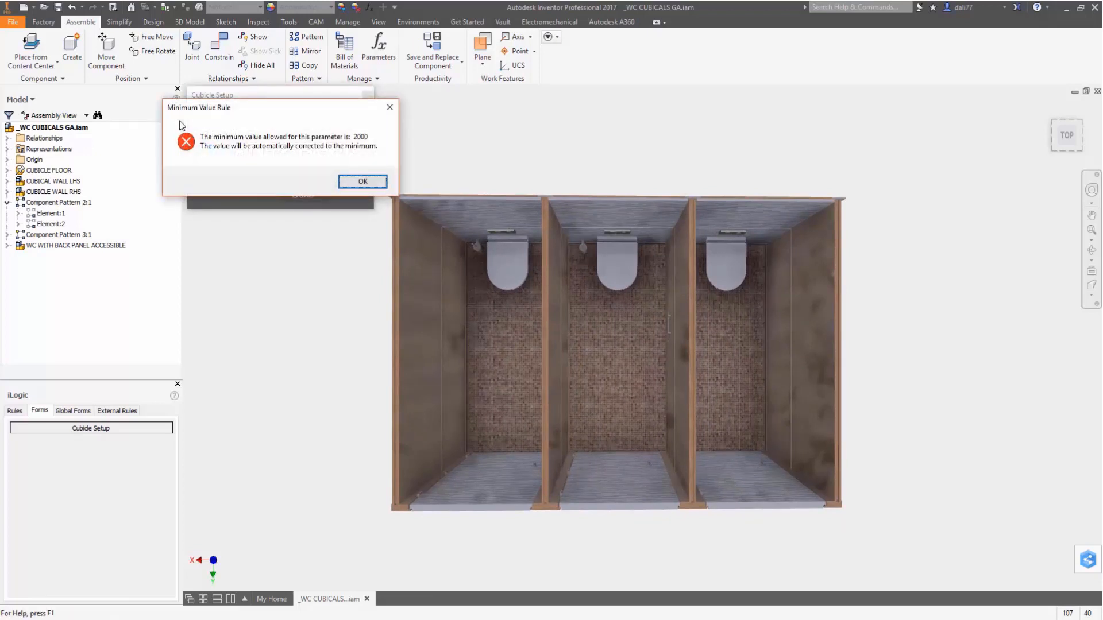
{"action": "left_click", "coordinate": [363, 181]}
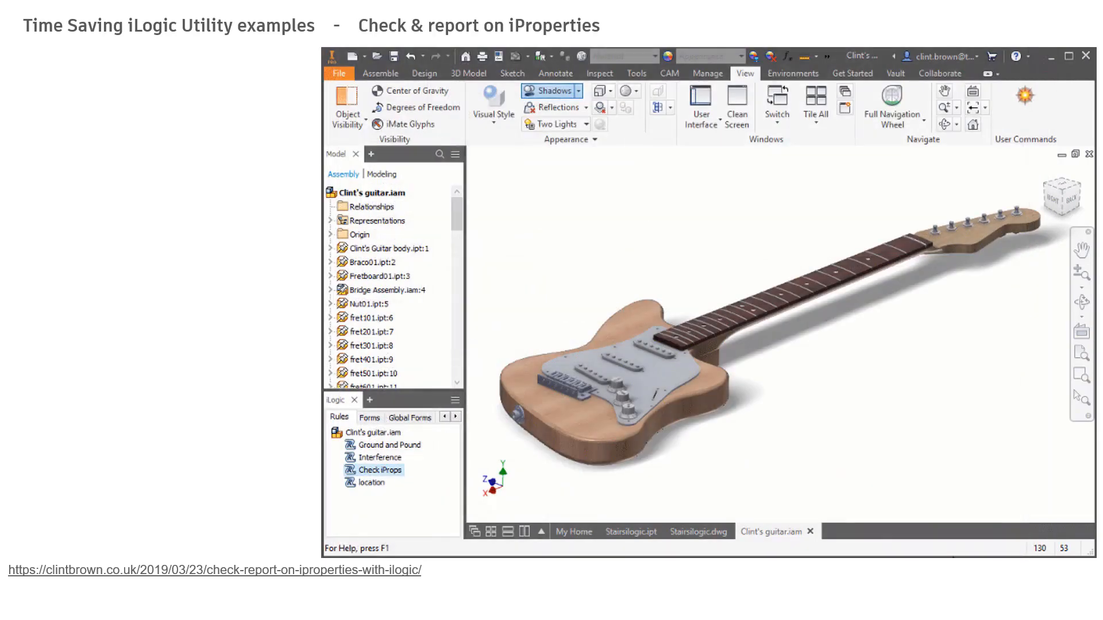
Step: Run the Check iProps rule to bring up the C:/TEMP/iProperties.txt report
{"action": "right_click", "coordinate": [377, 470]}
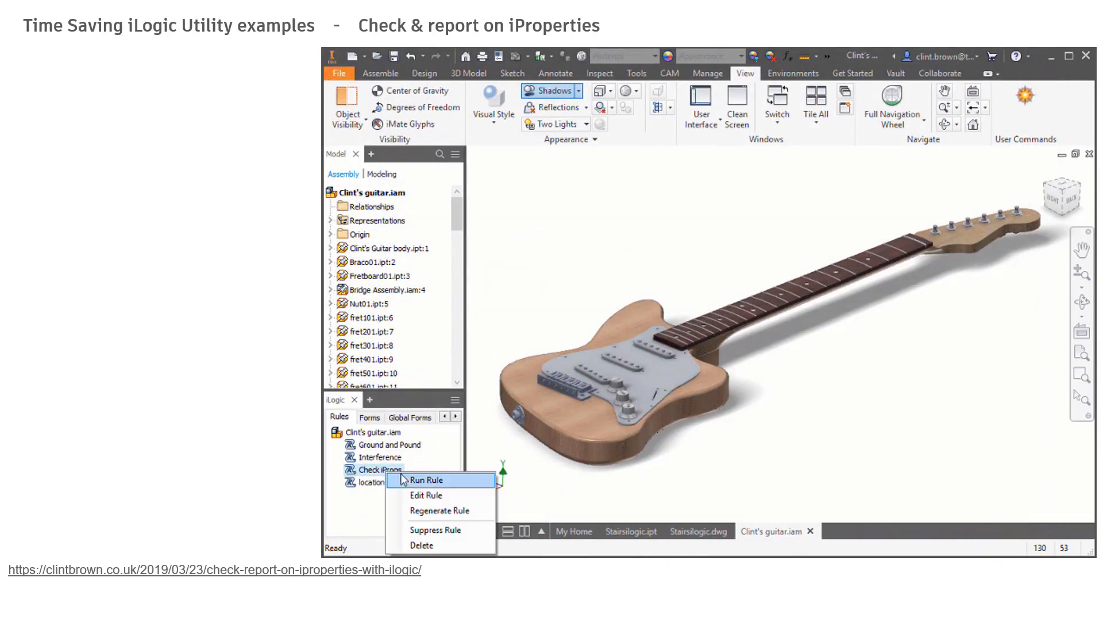
{"action": "left_click", "coordinate": [426, 480]}
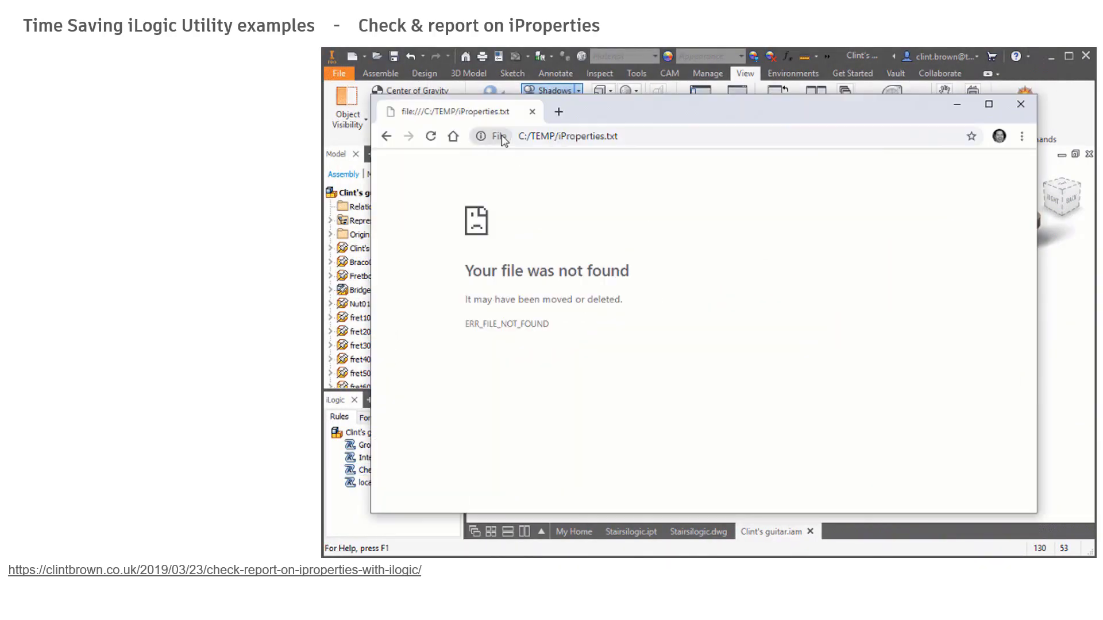
{"action": "left_click", "coordinate": [430, 135]}
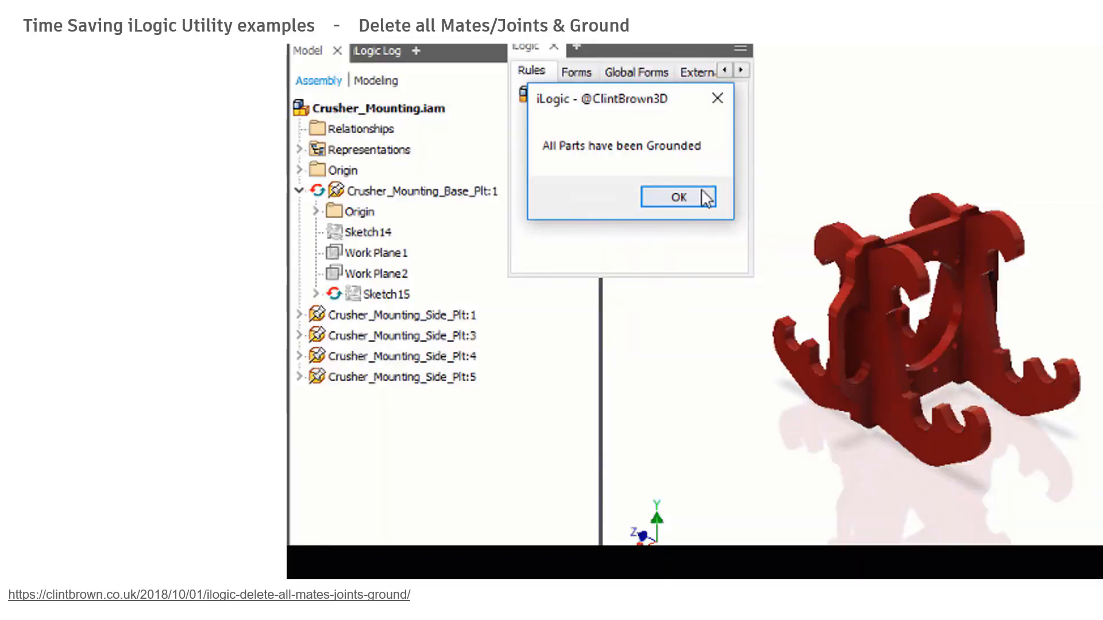
Step: Run Delete all Mates/Joints & Ground, removing 3 constraints and 2 joints and grounding all parts
{"action": "left_click", "coordinate": [677, 197]}
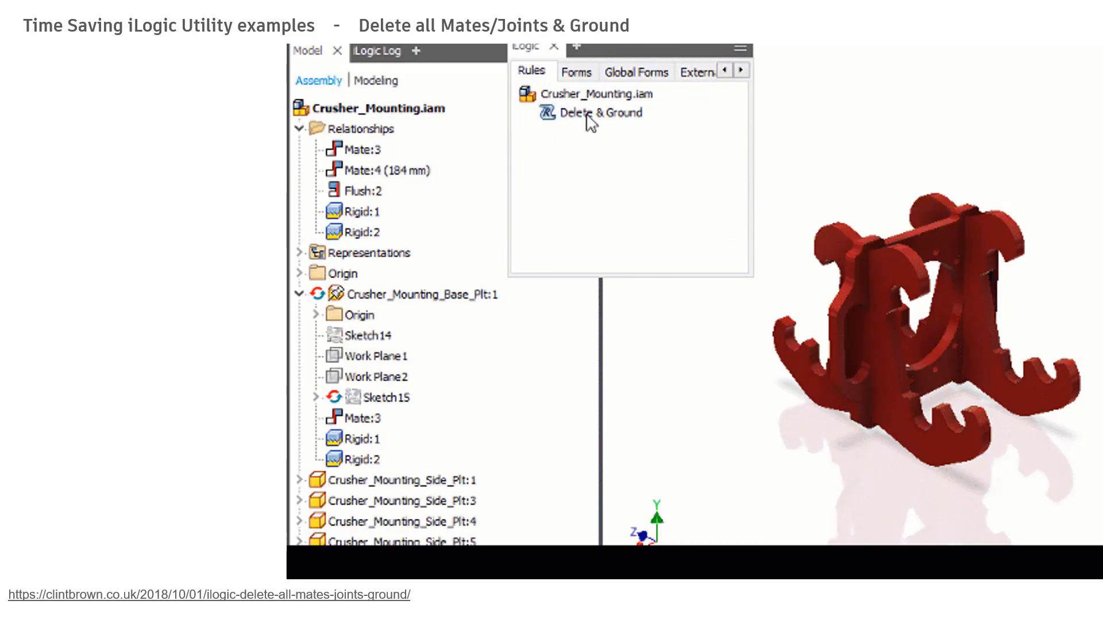
{"action": "double_click", "coordinate": [601, 113]}
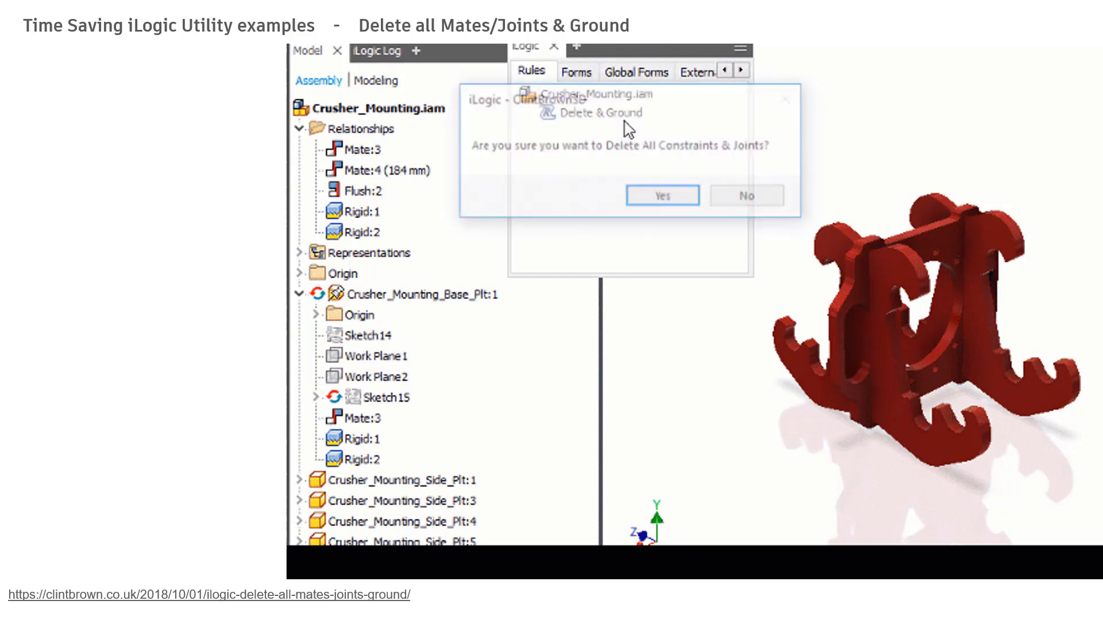
{"action": "left_click", "coordinate": [661, 196]}
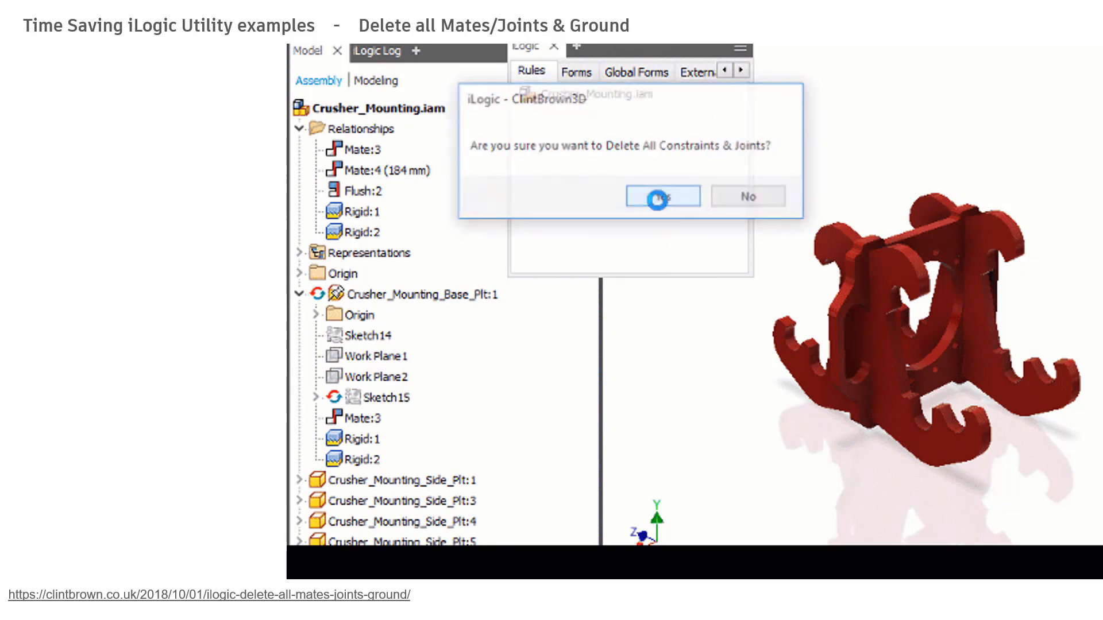
{"action": "left_click", "coordinate": [660, 197]}
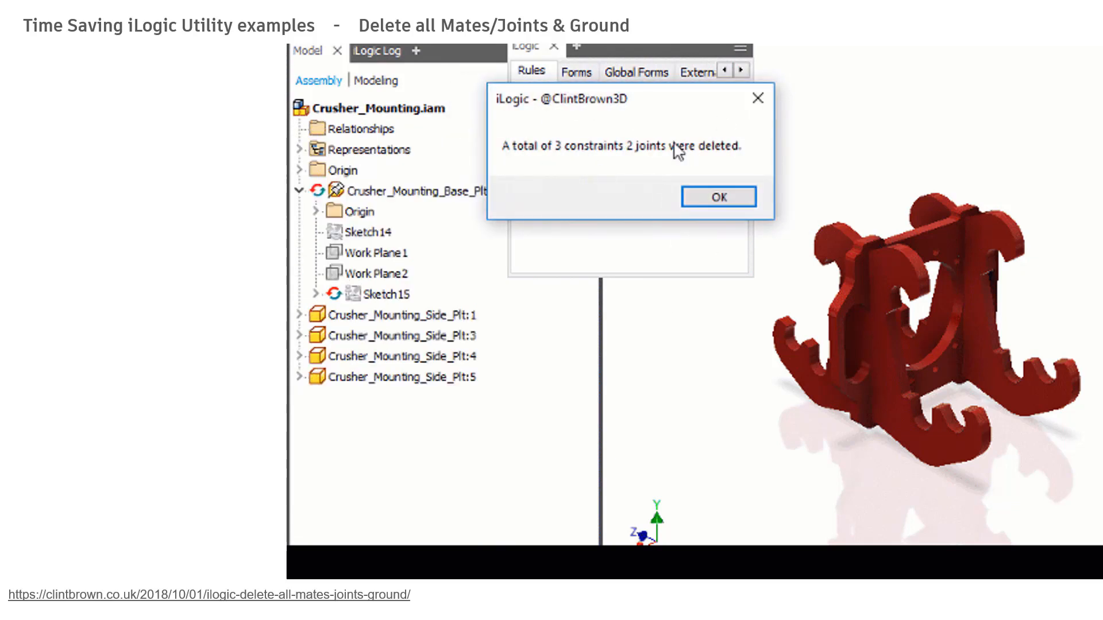
{"action": "left_click", "coordinate": [718, 197]}
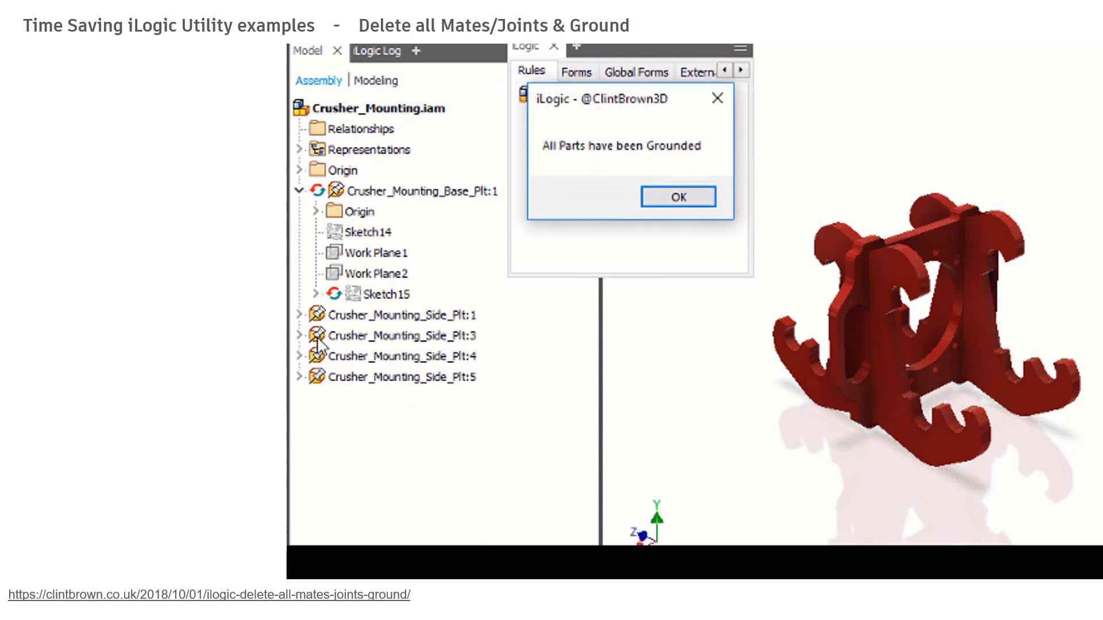
{"action": "left_click", "coordinate": [676, 196]}
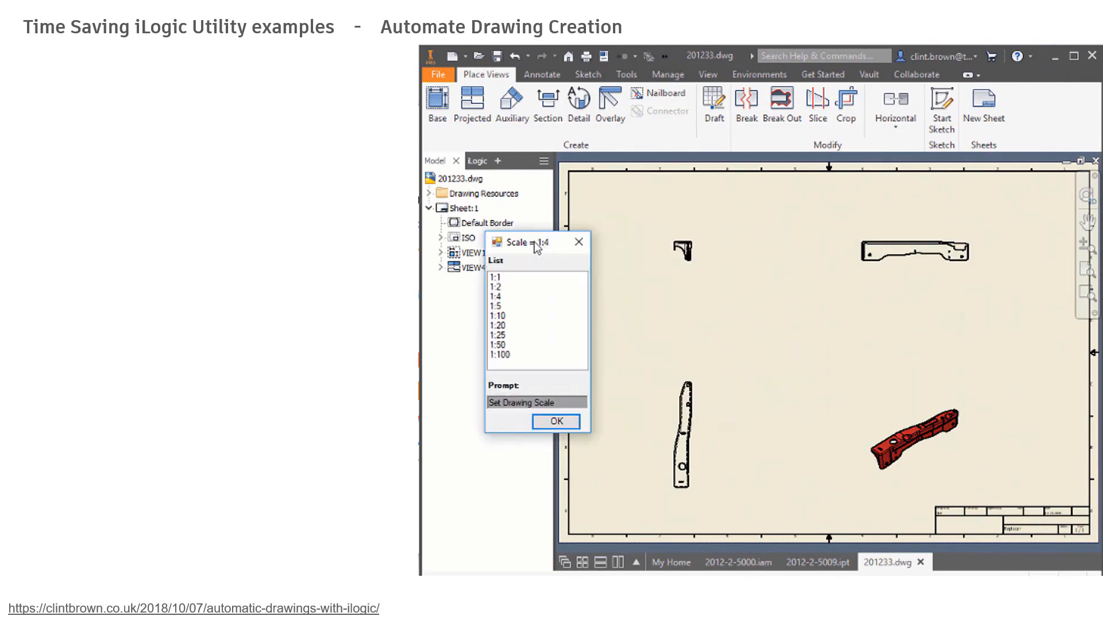
Step: Generate the bent bracket drawing at 1:4 and the seat frame drawing at 1:2
{"action": "left_click", "coordinate": [555, 421]}
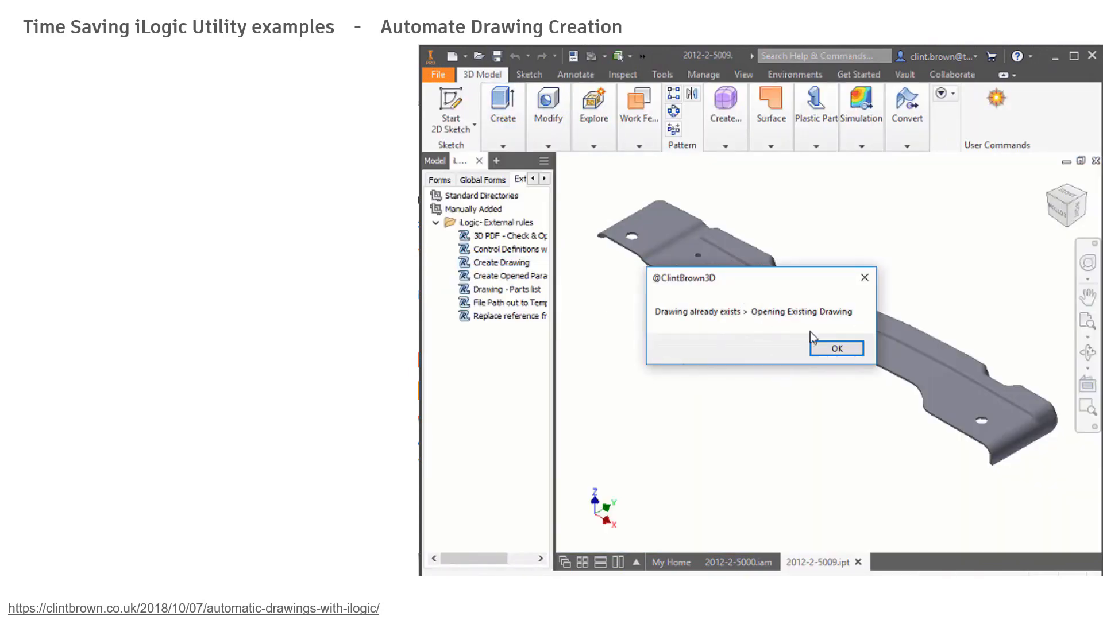
{"action": "left_click", "coordinate": [836, 348]}
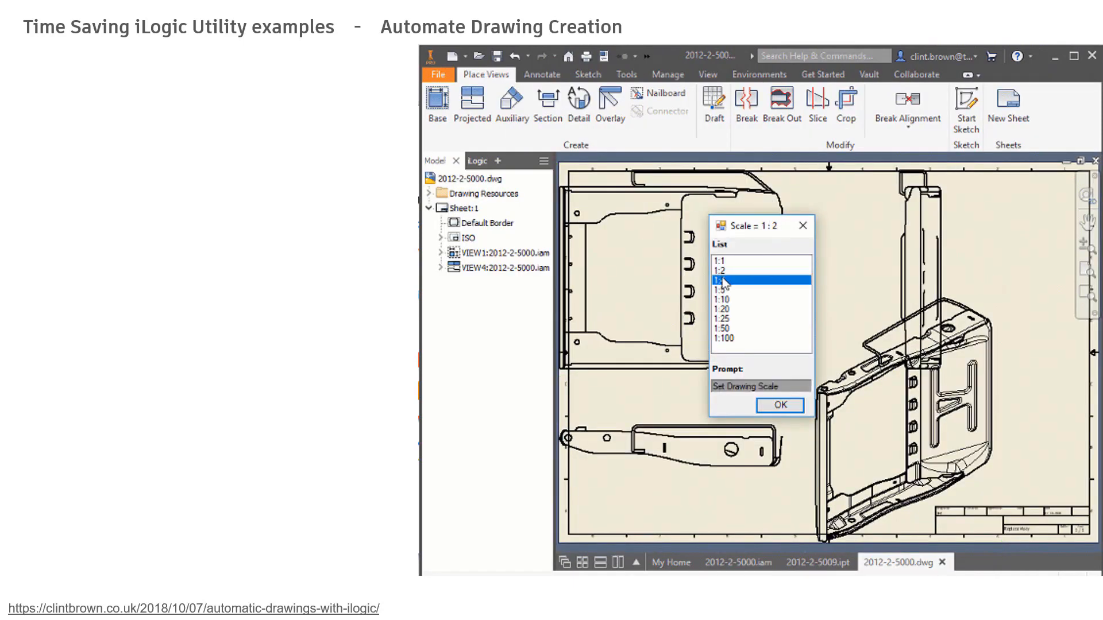
{"action": "left_click", "coordinate": [779, 405]}
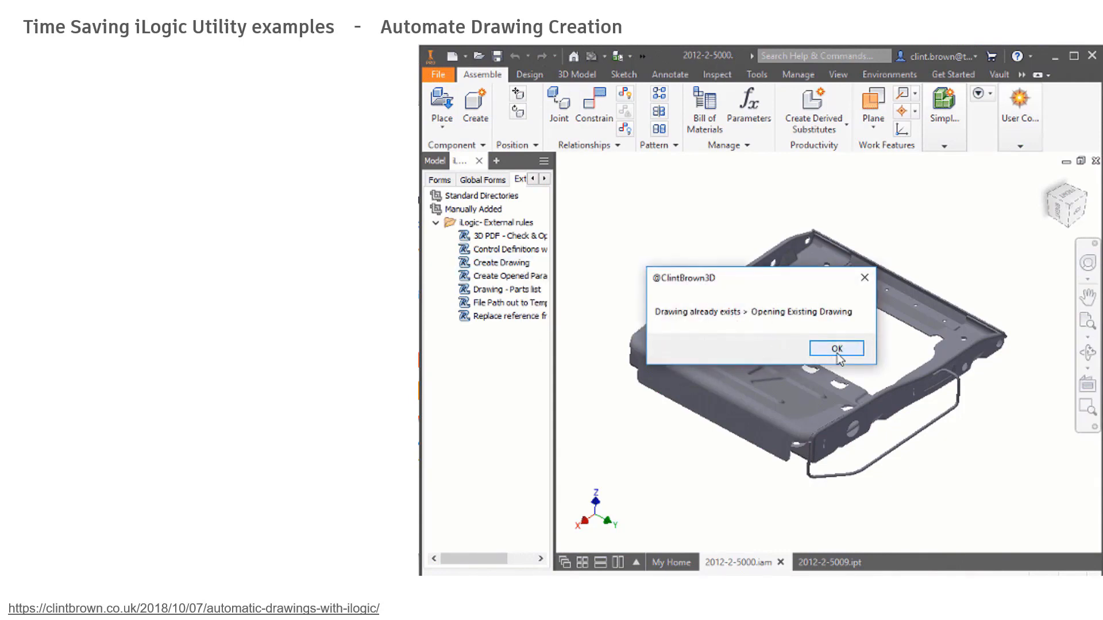
{"action": "left_click", "coordinate": [836, 349]}
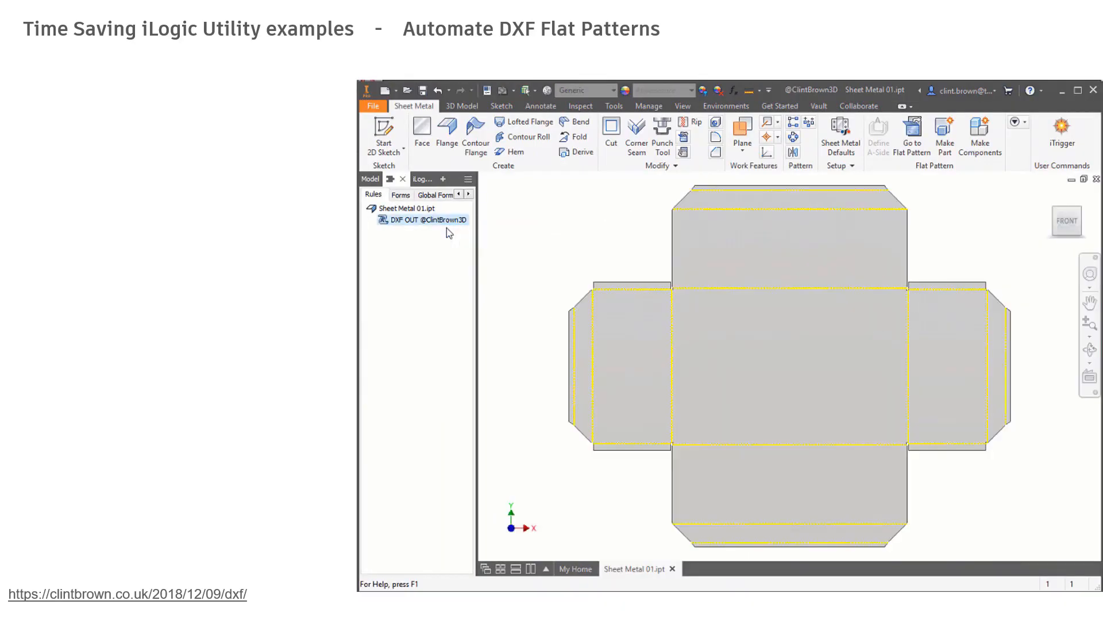
Step: Run the DXF OUT rule to export the flat pattern as Sheet Metal 01.dxf
{"action": "double_click", "coordinate": [420, 219]}
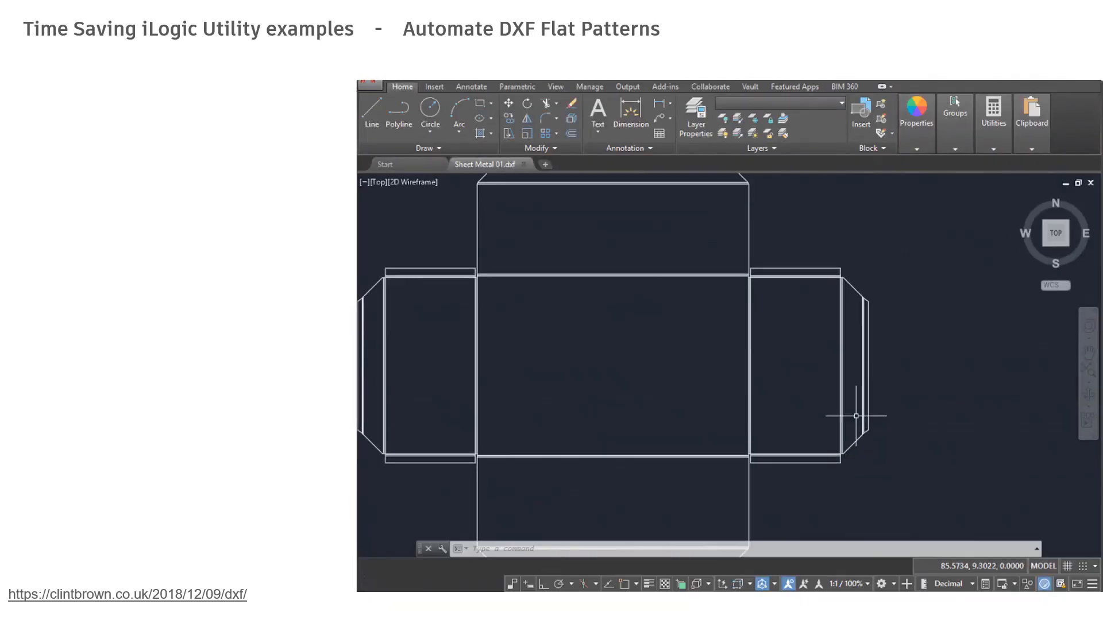
{"action": "right_click", "coordinate": [425, 219]}
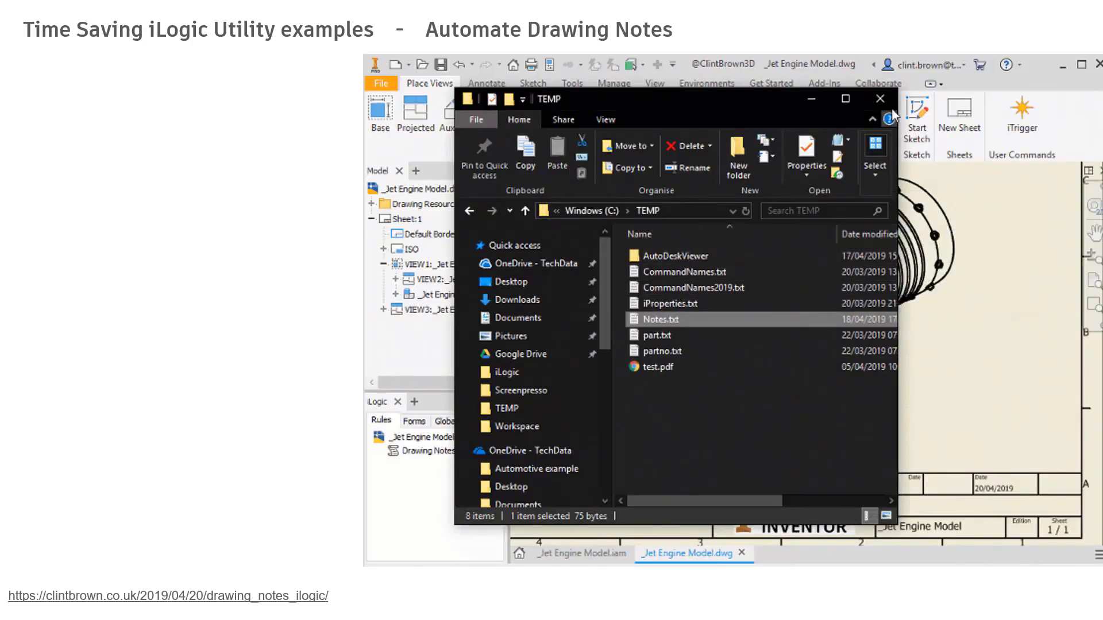
Step: Add a '- Even More Notes' line to C:\TEMP\Notes.txt and save it on closing
{"action": "right_click", "coordinate": [422, 451]}
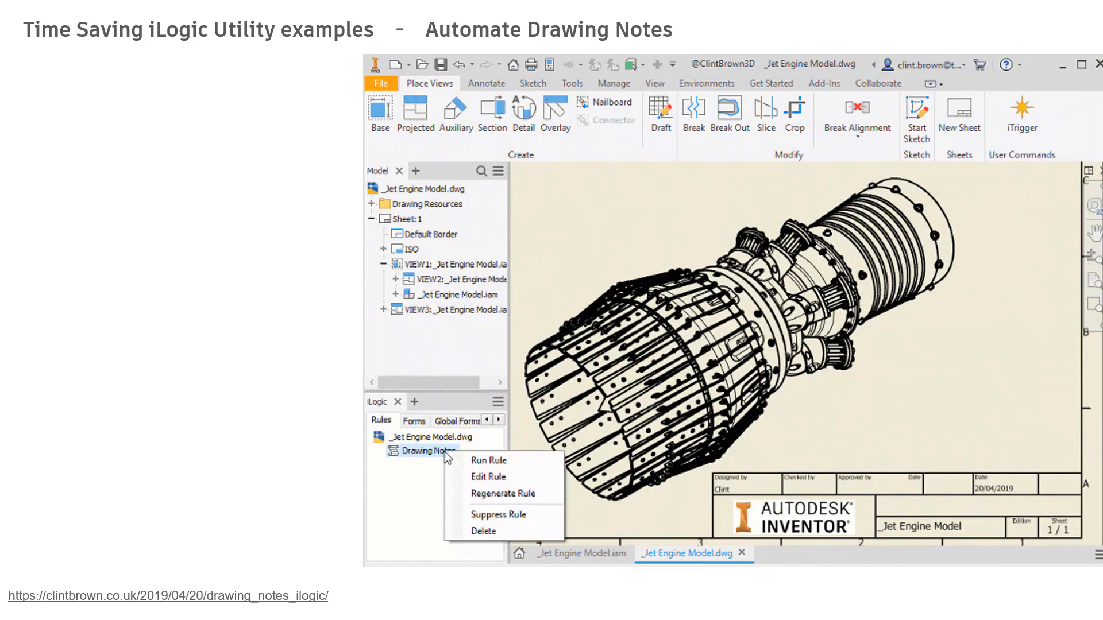
{"action": "left_click", "coordinate": [488, 460]}
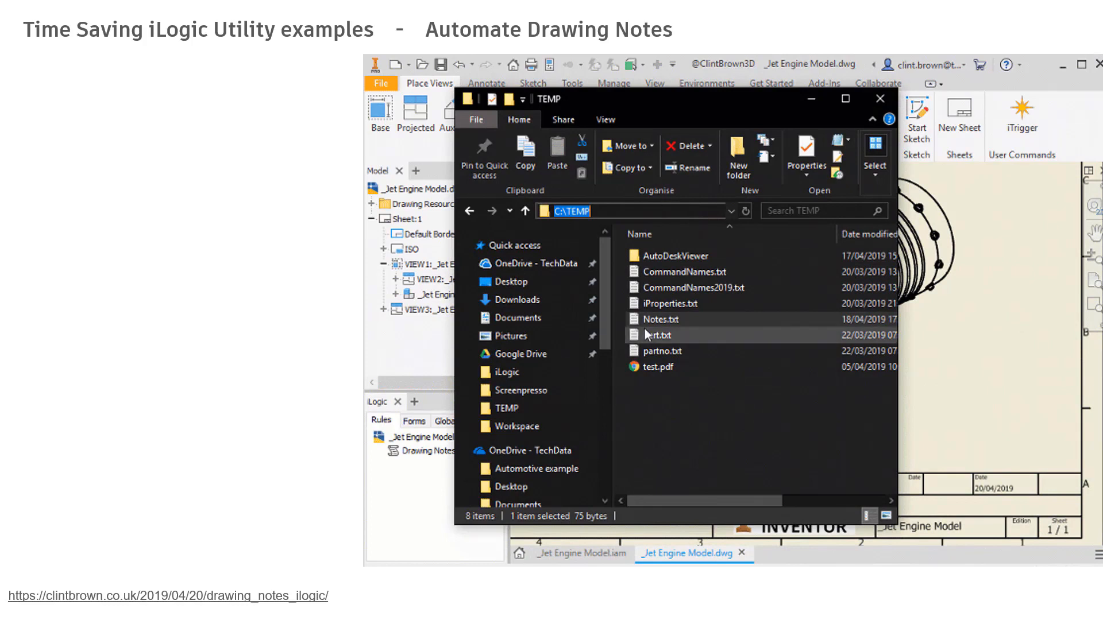
{"action": "double_click", "coordinate": [658, 317]}
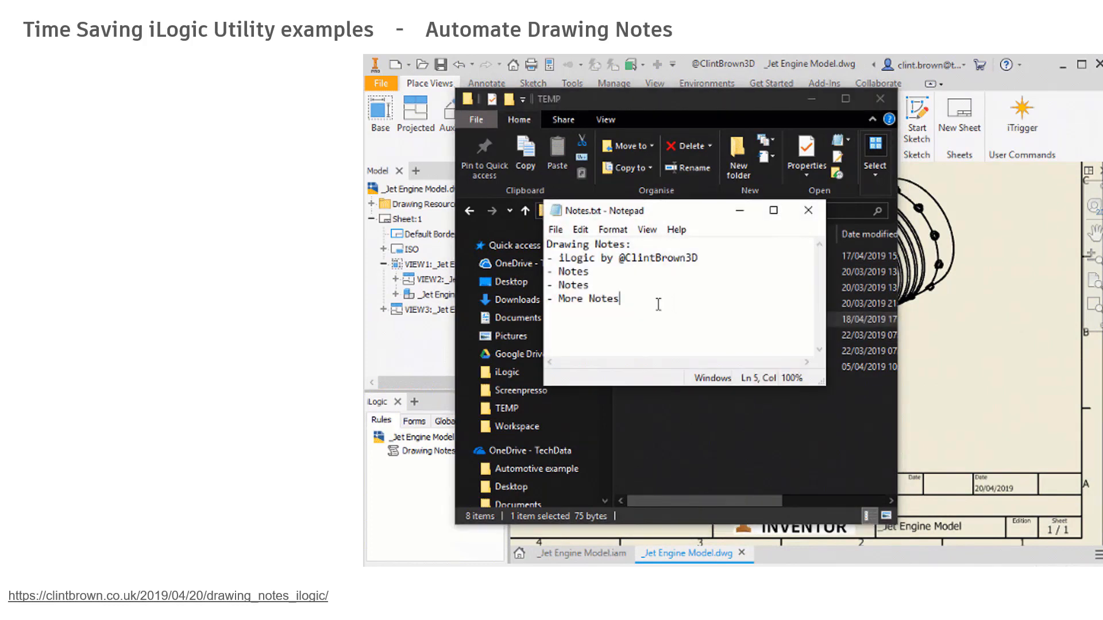
{"action": "type", "text": "- Even More Notes"}
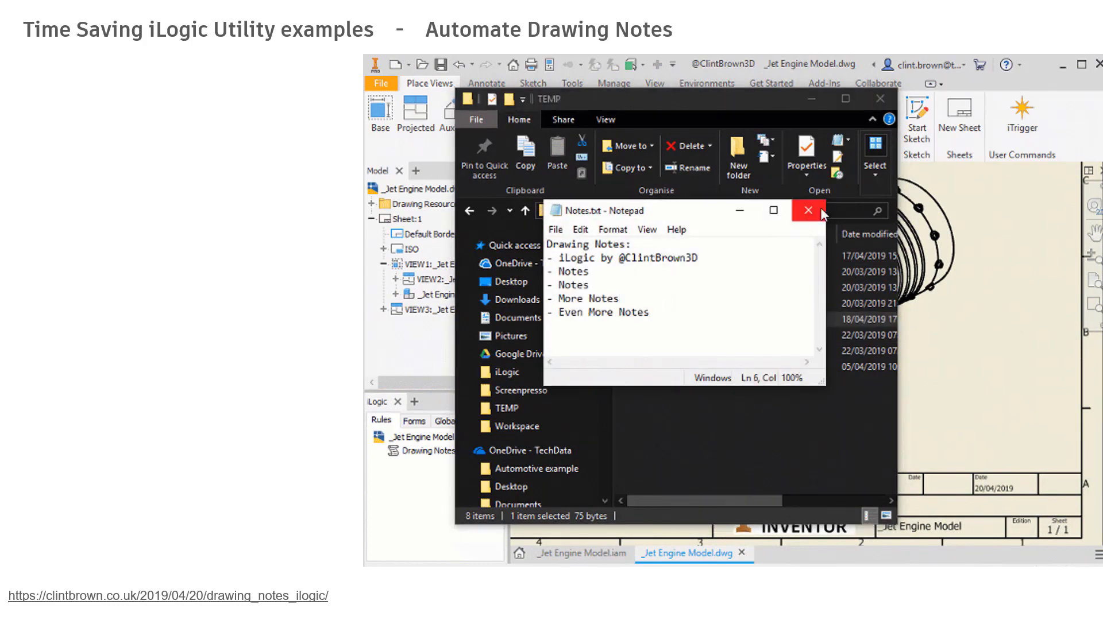
{"action": "left_click", "coordinate": [808, 210]}
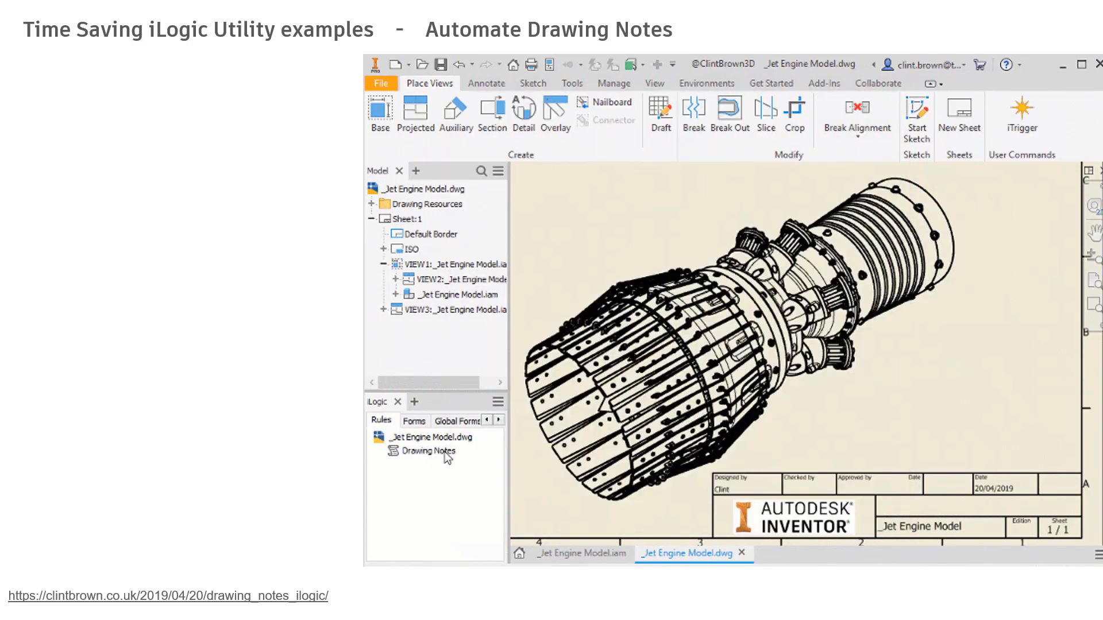
Step: Rerun the Drawing Notes rule to insert the updated notes block on the sheet
{"action": "double_click", "coordinate": [427, 451]}
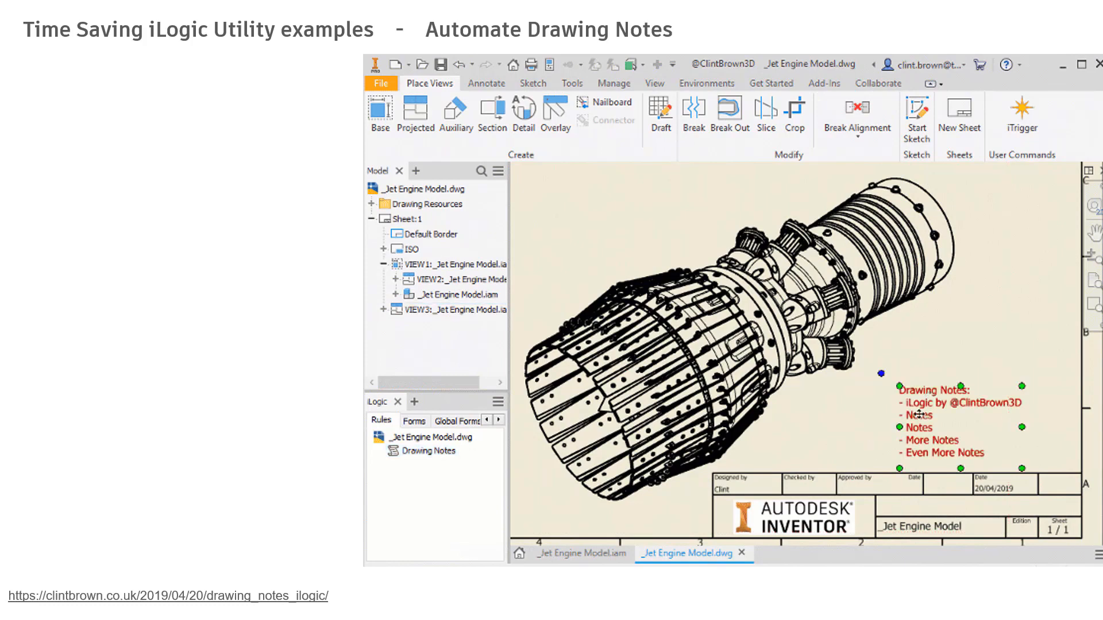
{"action": "double_click", "coordinate": [936, 391]}
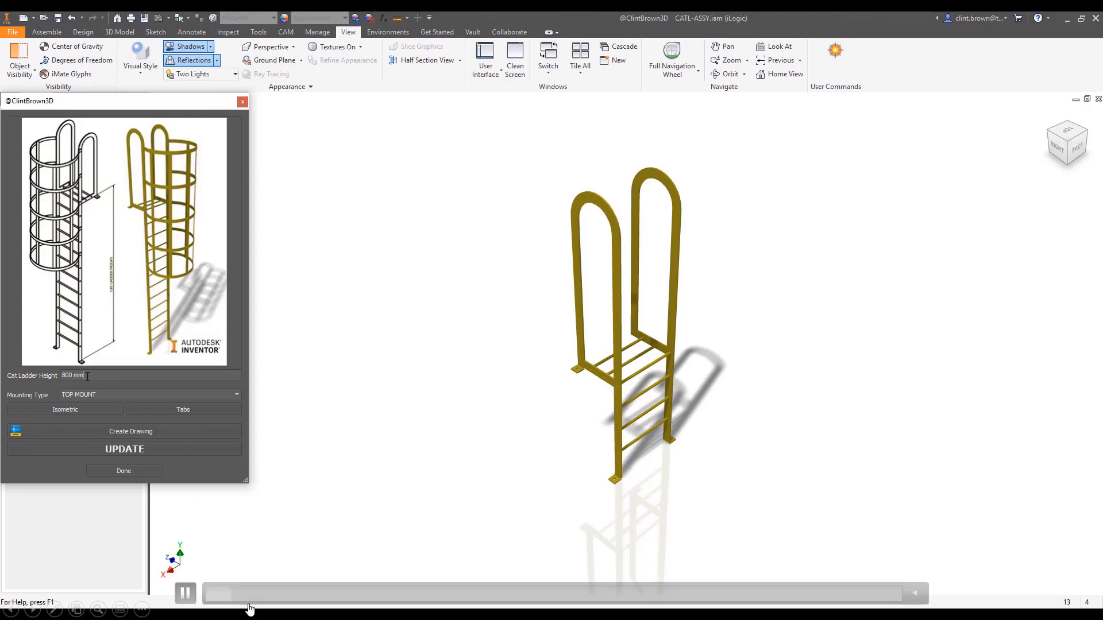
Step: Try ladder heights 500 and 6000 mm, accepting corrections to 800 and 5000 mm
{"action": "triple_click", "coordinate": [72, 375]}
{"action": "type", "text": "500"}
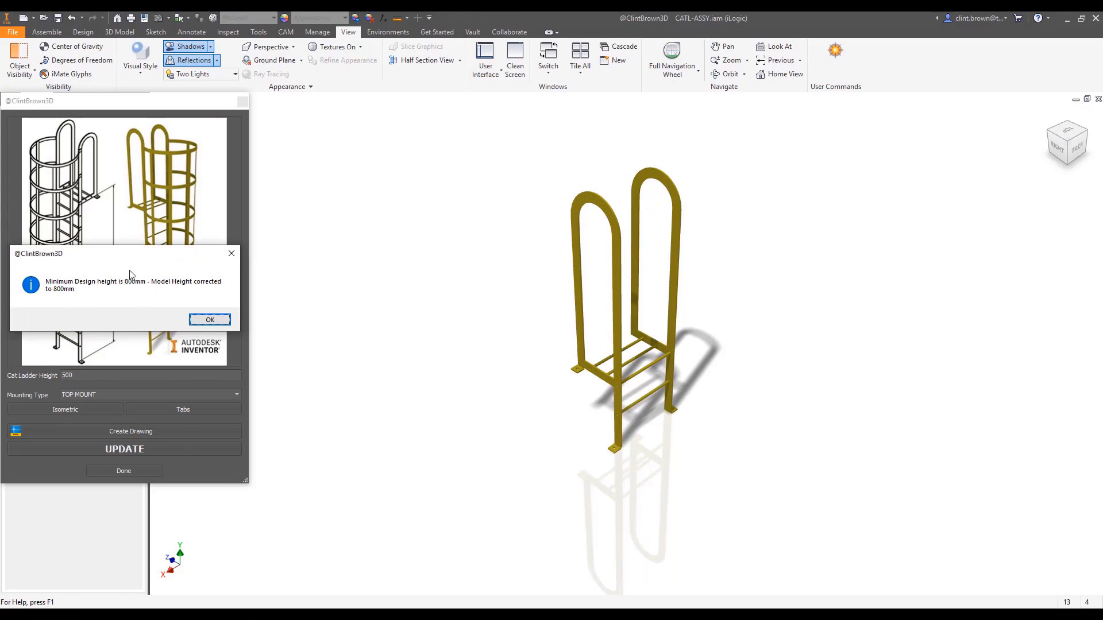
{"action": "left_click", "coordinate": [209, 319]}
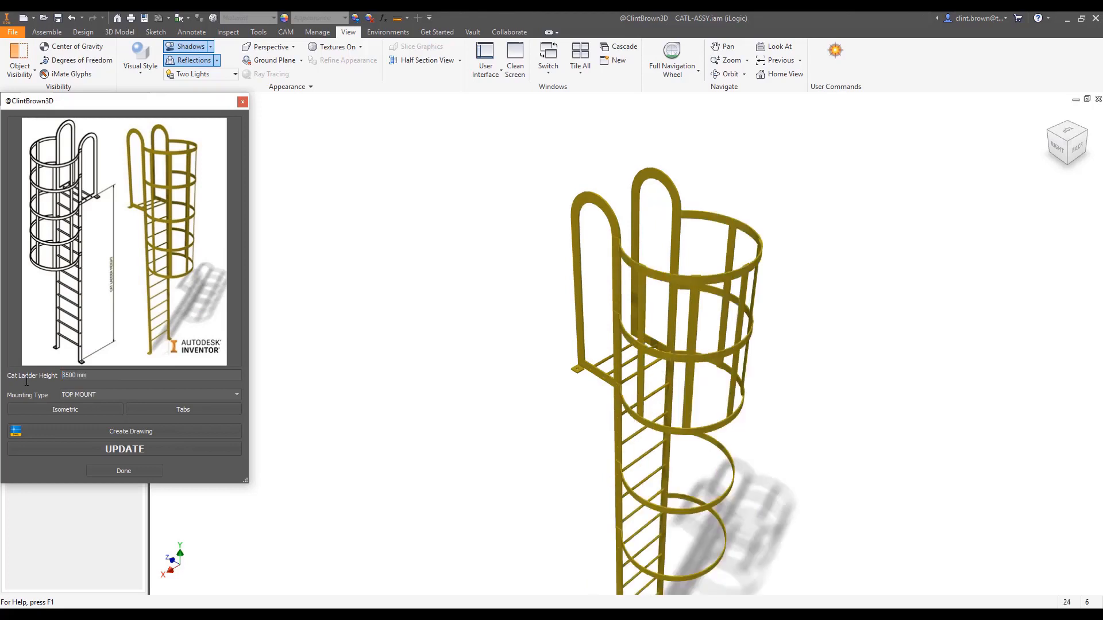
{"action": "left_click", "coordinate": [124, 448]}
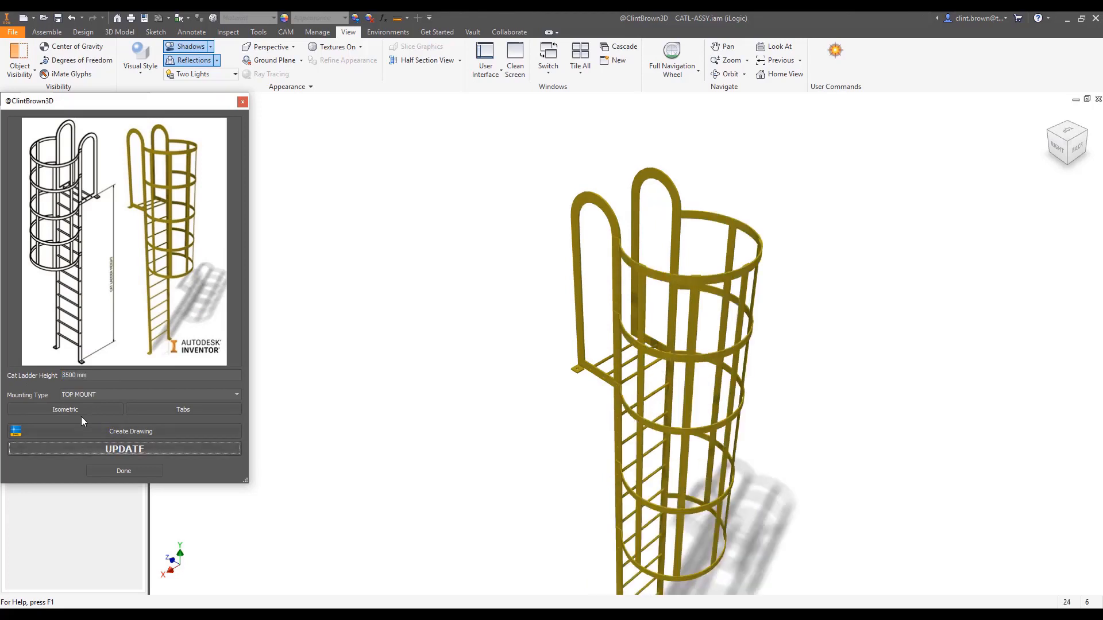
{"action": "left_click", "coordinate": [65, 410]}
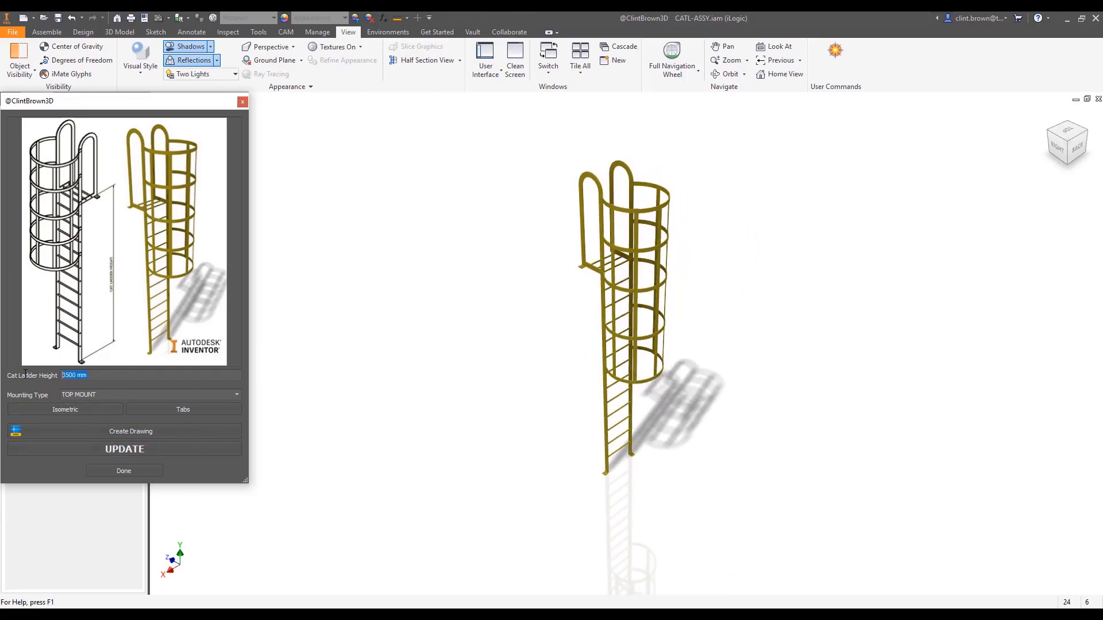
{"action": "type", "text": "6000"}
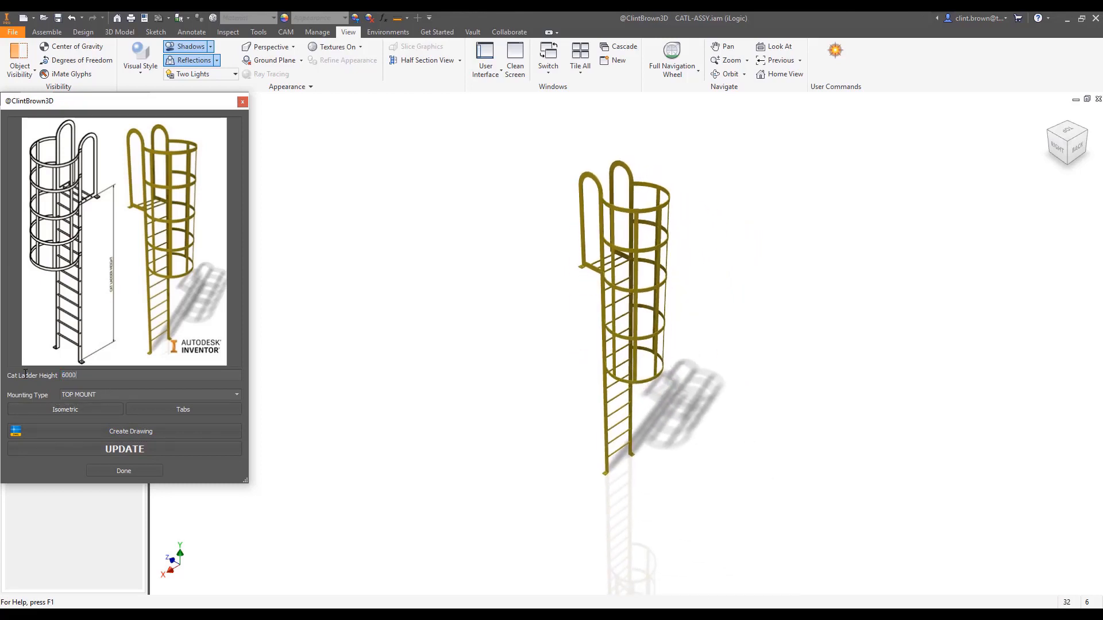
{"action": "left_click", "coordinate": [124, 448]}
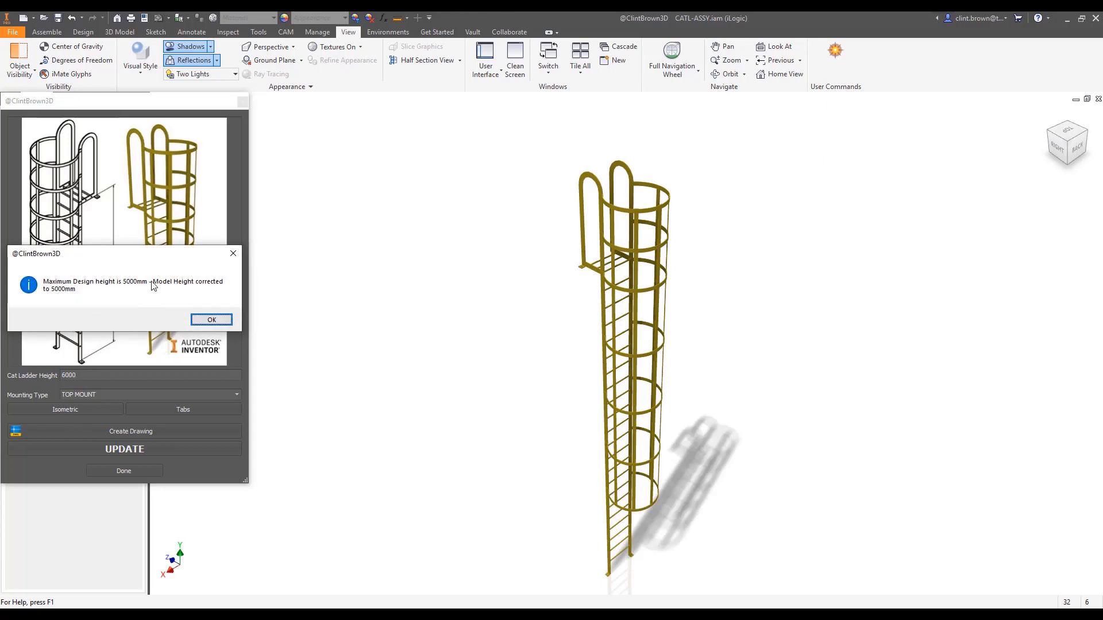
{"action": "left_click", "coordinate": [211, 319]}
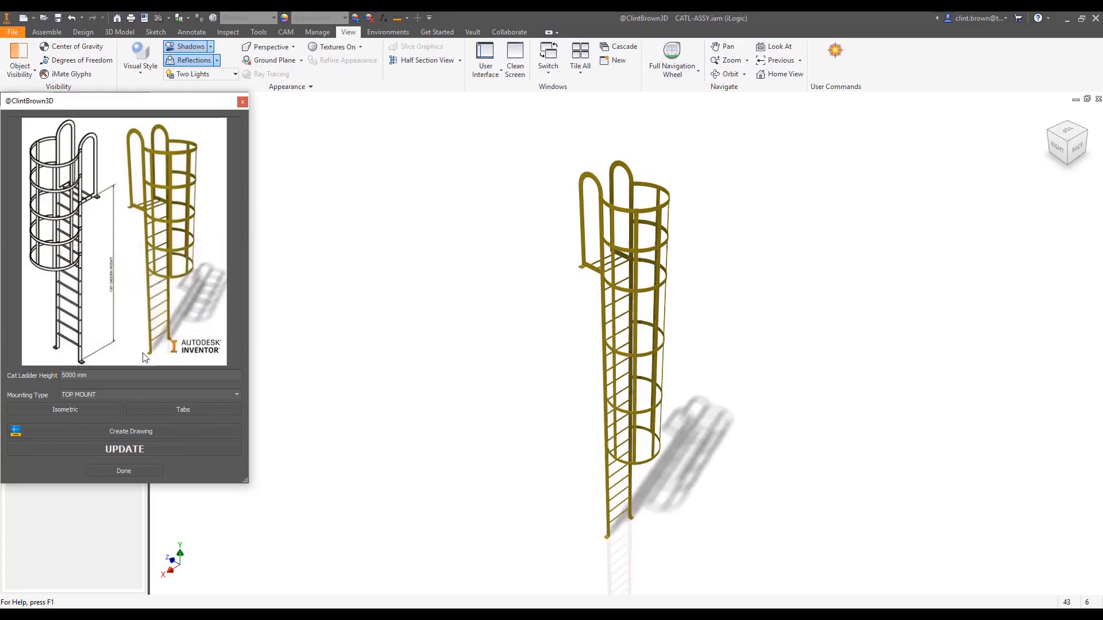
Step: Set the cat ladder height to 4255 mm
{"action": "left_click", "coordinate": [65, 410]}
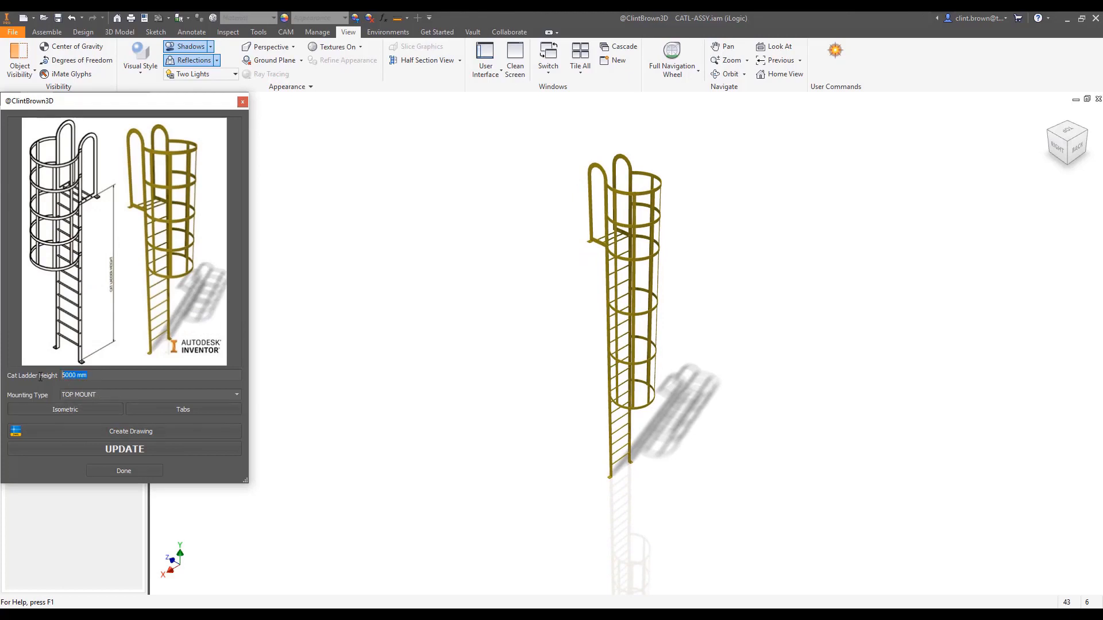
{"action": "type", "text": "4255"}
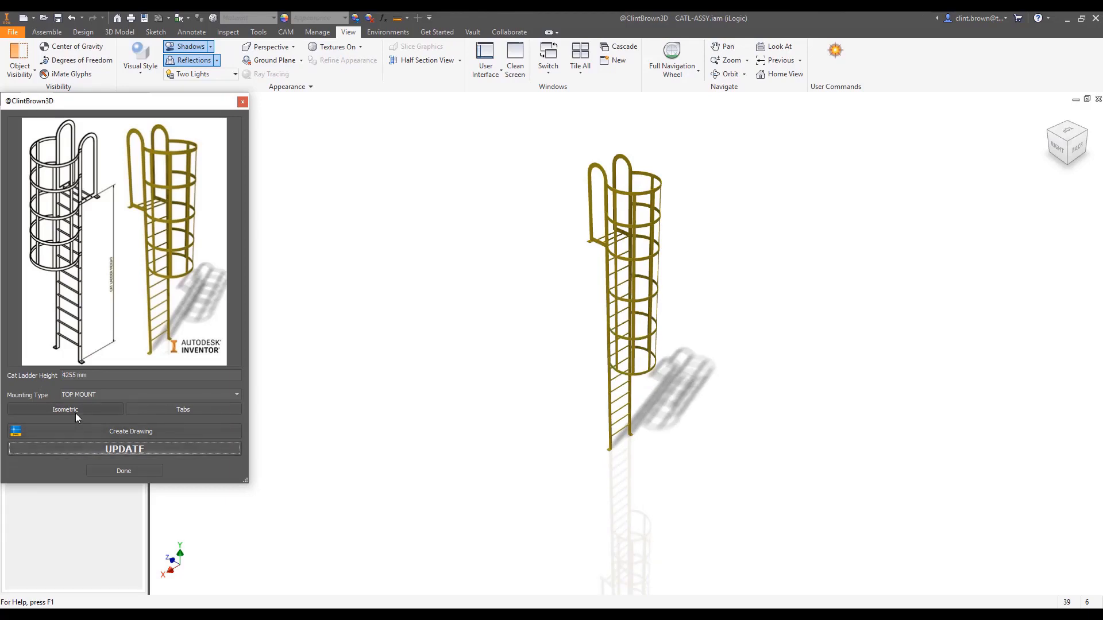
{"action": "left_click", "coordinate": [124, 448]}
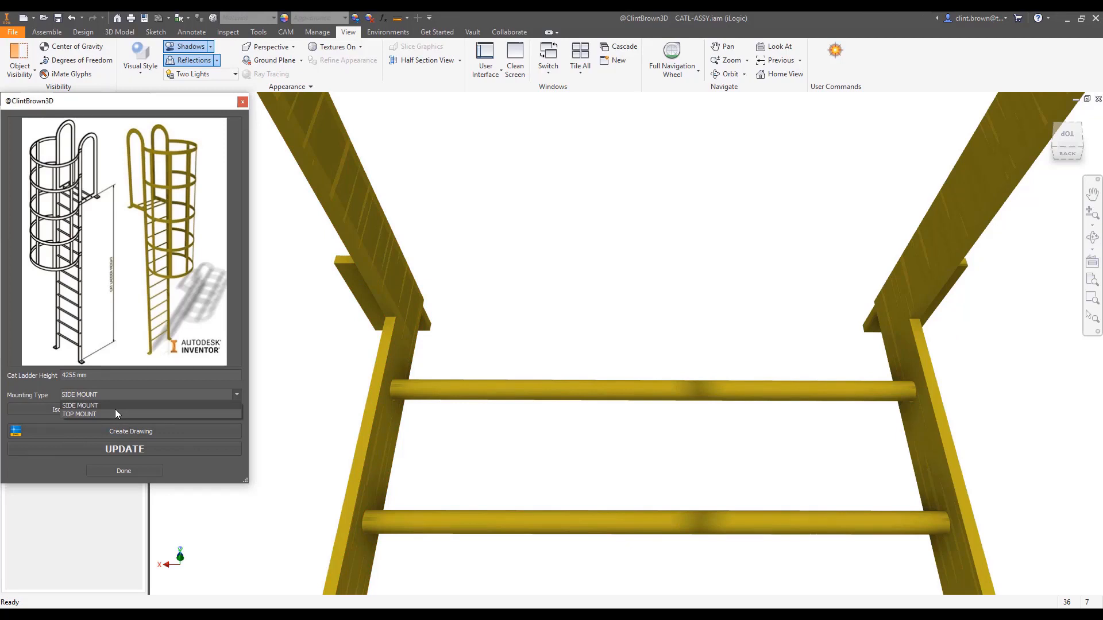
{"action": "mouse_move", "coordinate": [97, 414]}
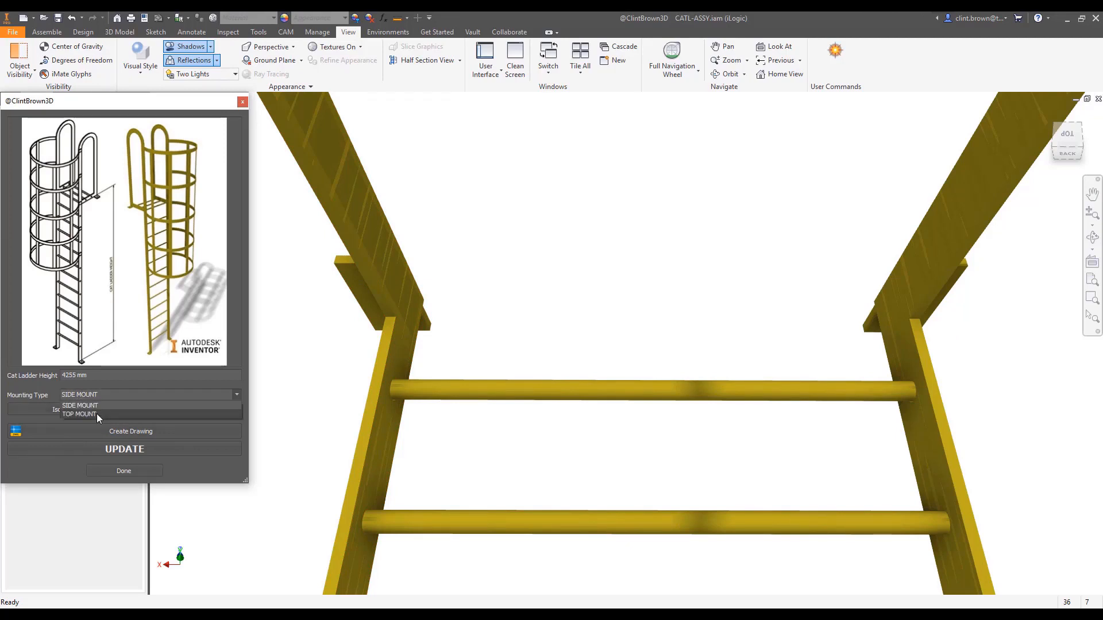
Step: Set Mounting Type to SIDE MOUNT, update the ladder, and generate its drawing
{"action": "left_click", "coordinate": [79, 415]}
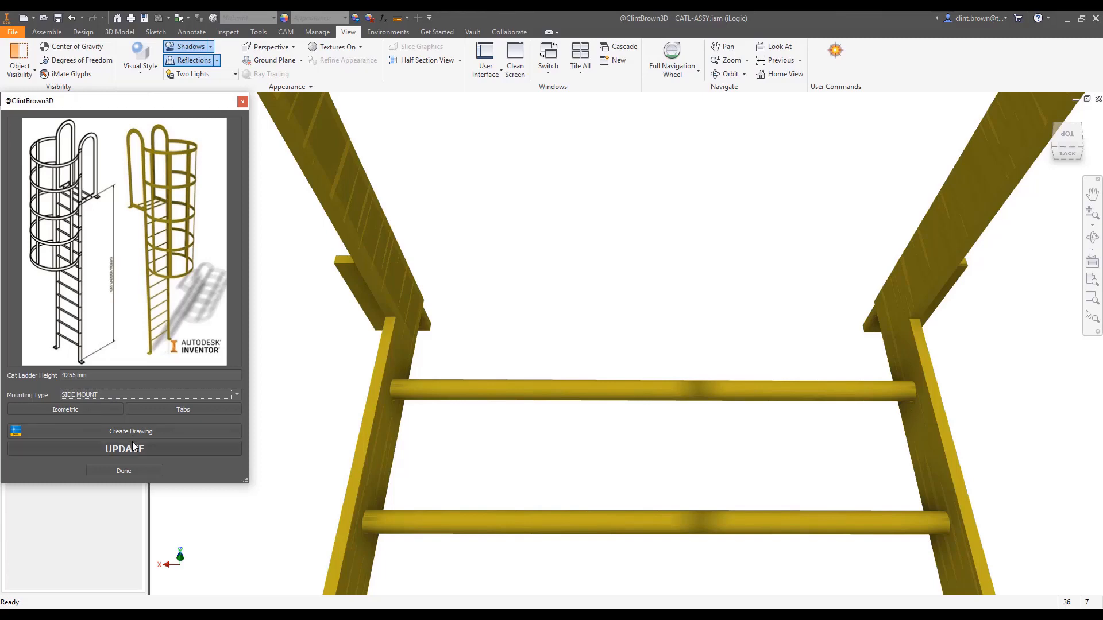
{"action": "left_click", "coordinate": [65, 409]}
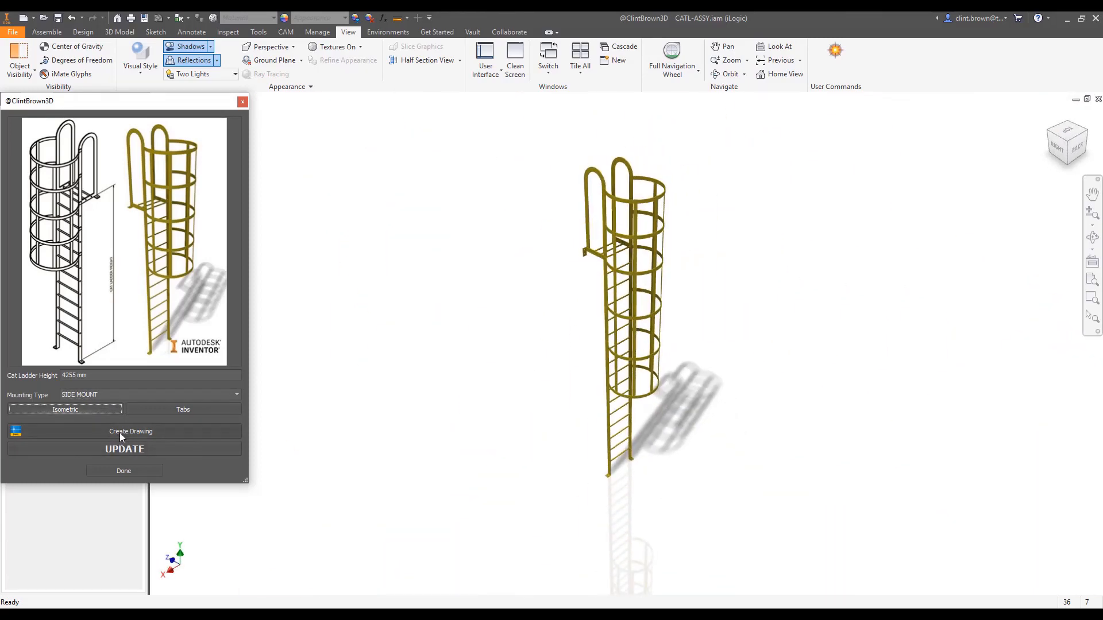
{"action": "left_click", "coordinate": [131, 432]}
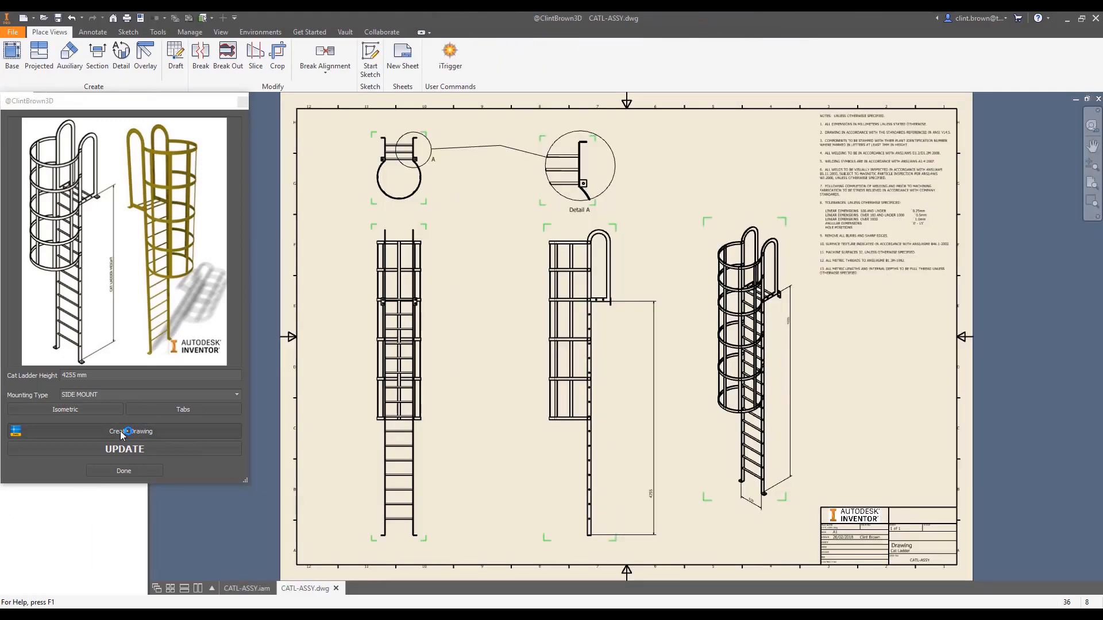
Step: Dimension the ladder's overall height on the side view and export the sheet to PDF
{"action": "left_click", "coordinate": [130, 431]}
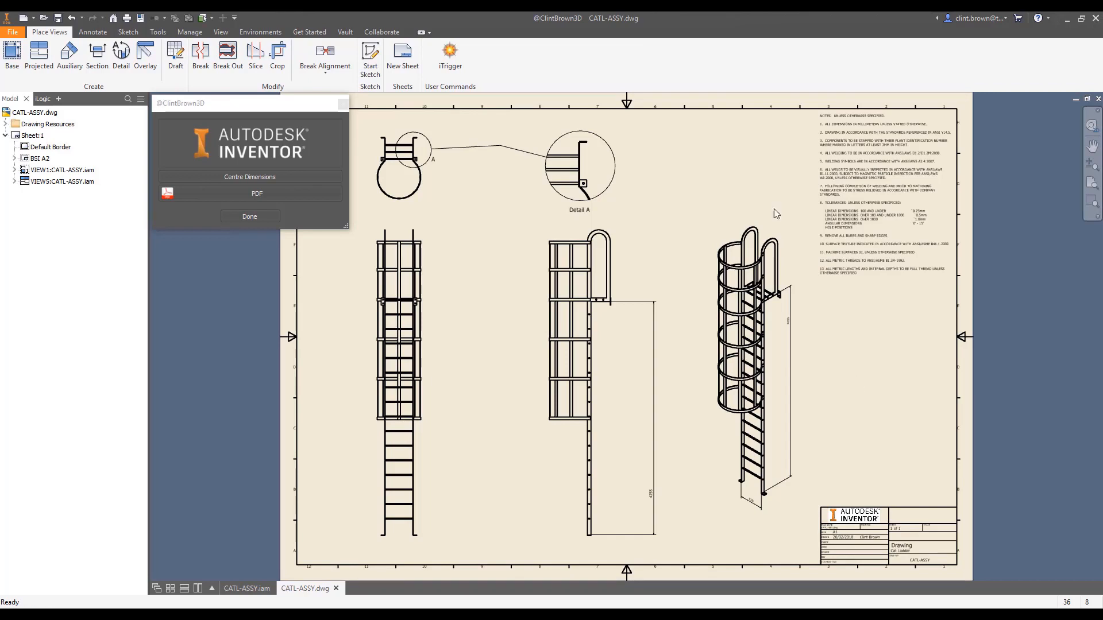
{"action": "mouse_move", "coordinate": [237, 202]}
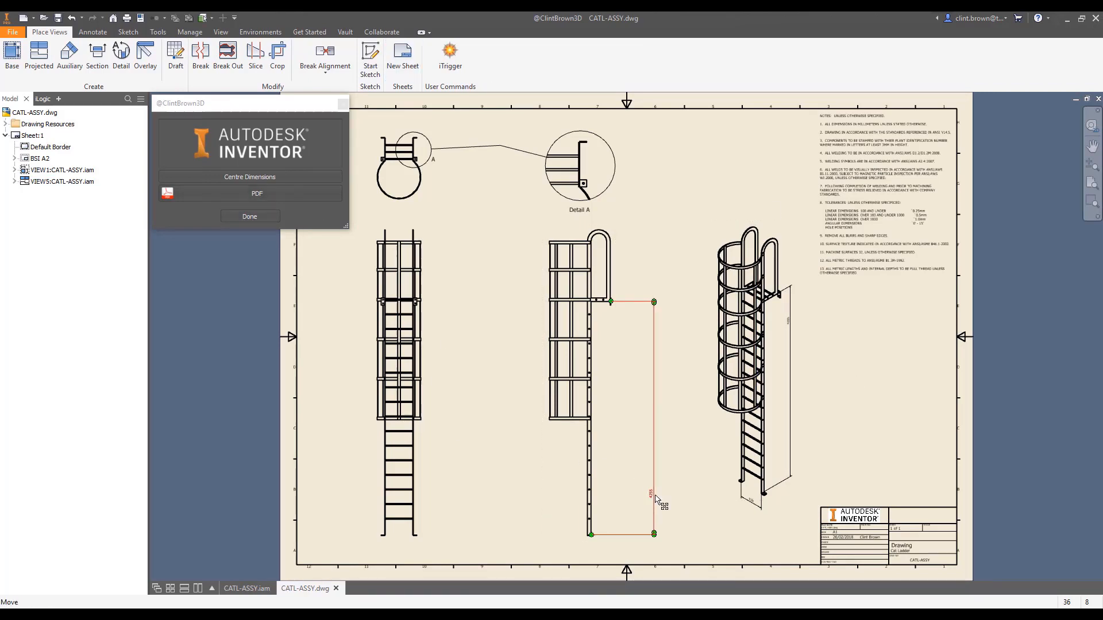
{"action": "left_click", "coordinate": [249, 177]}
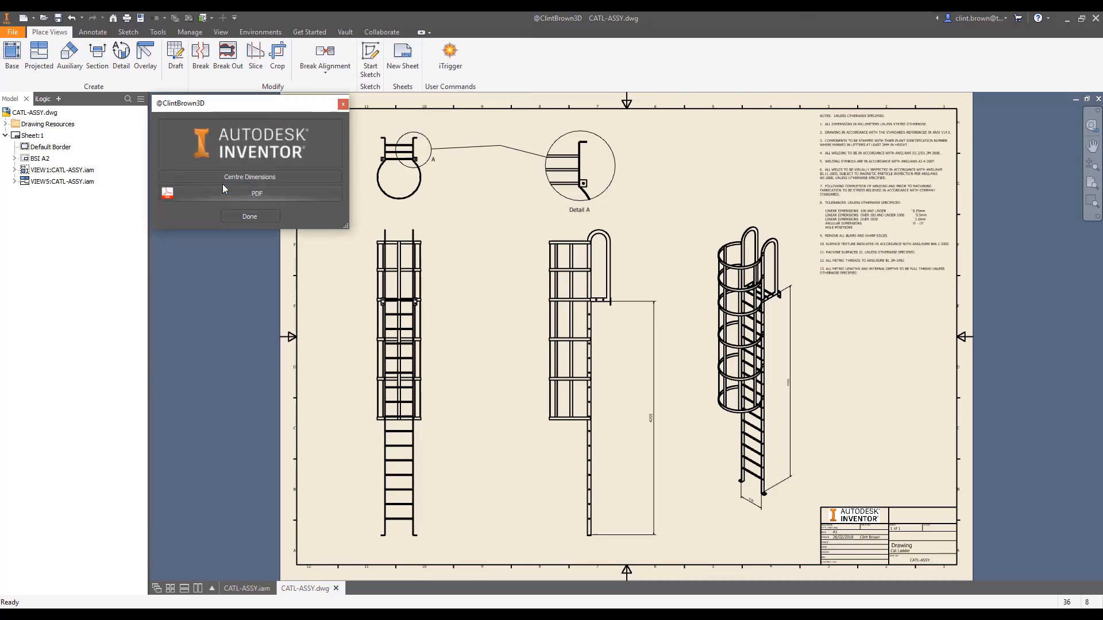
{"action": "left_click", "coordinate": [256, 193]}
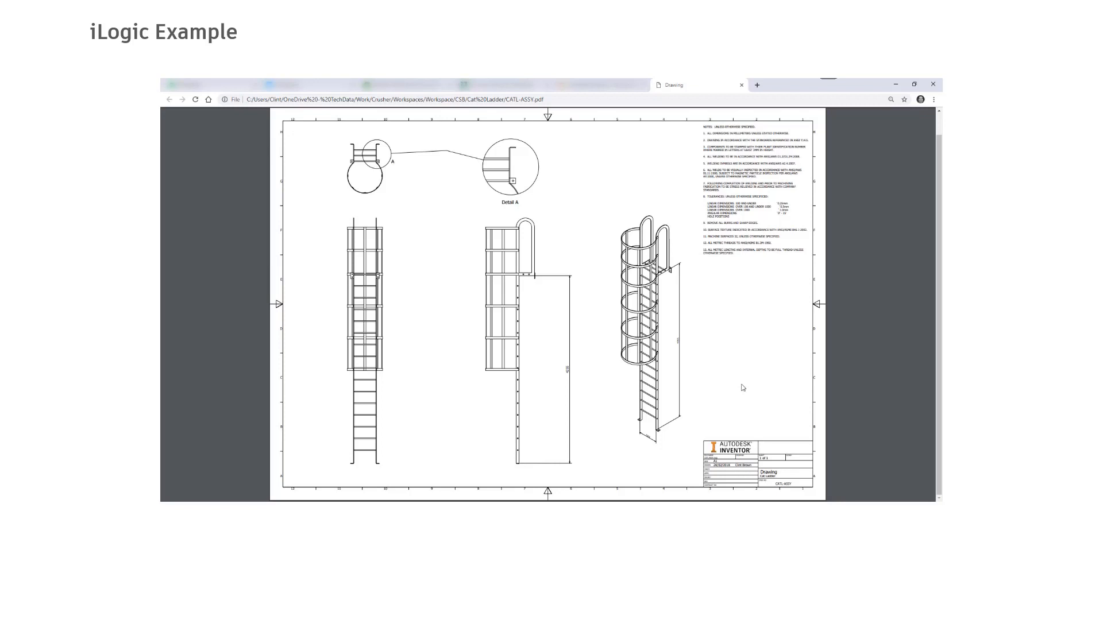
Step: Page through the exported CATL-ASSY.pdf drawing in Chrome
{"action": "key", "text": "Right"}
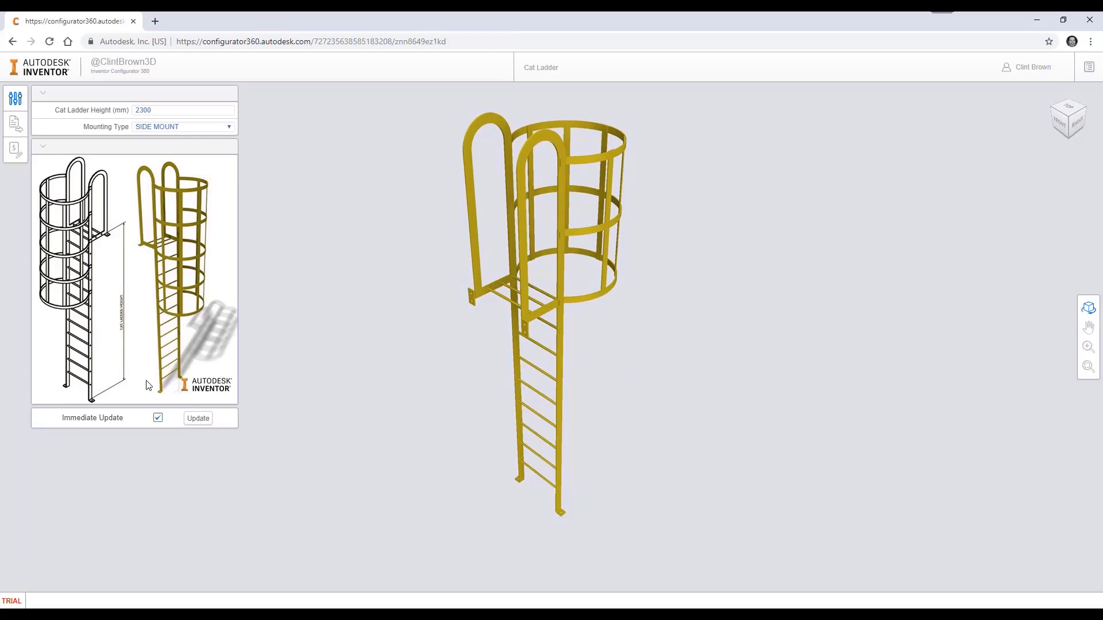
Step: Set Cat Ladder Height to 4525 mm and Mounting Type to TOP MOUNT, then show Outputs
{"action": "left_click", "coordinate": [183, 110]}
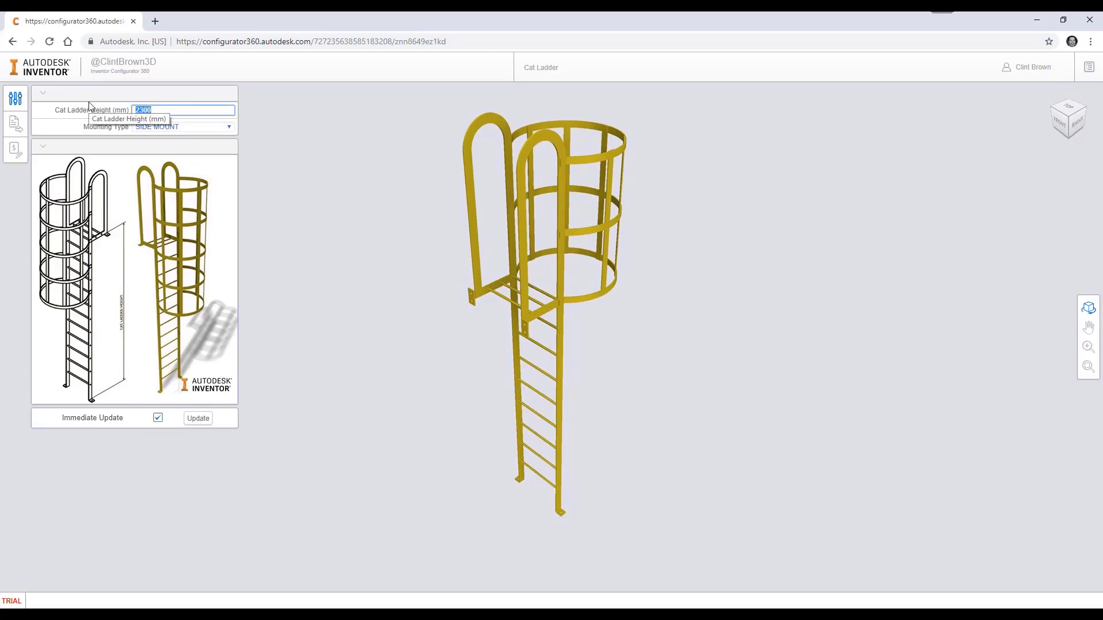
{"action": "type", "text": "4525"}
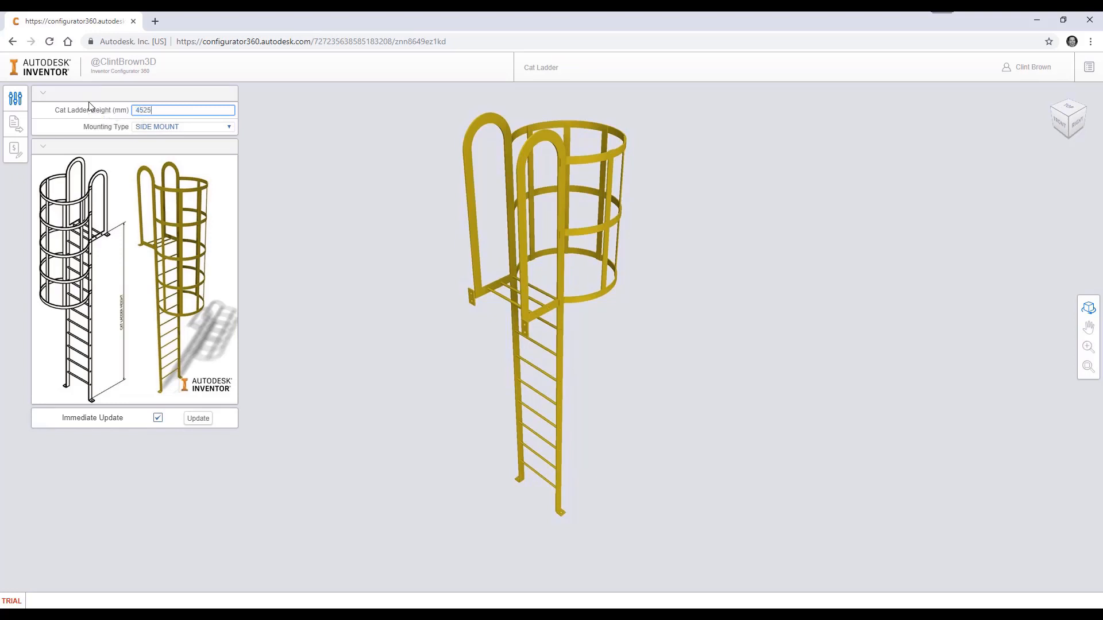
{"action": "mouse_move", "coordinate": [204, 131]}
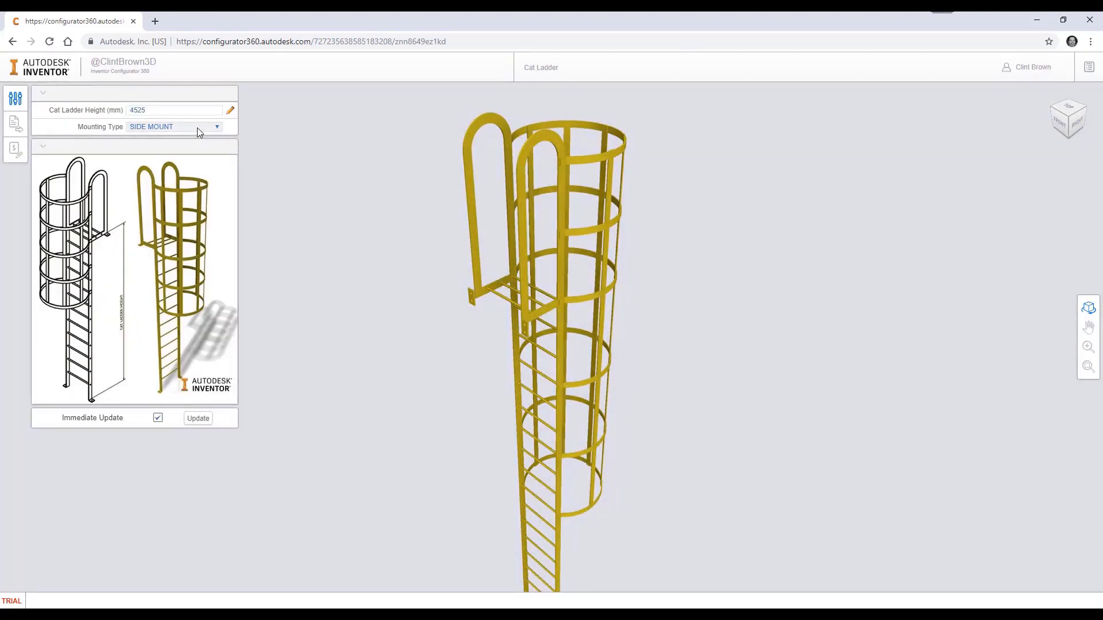
{"action": "left_click", "coordinate": [174, 126]}
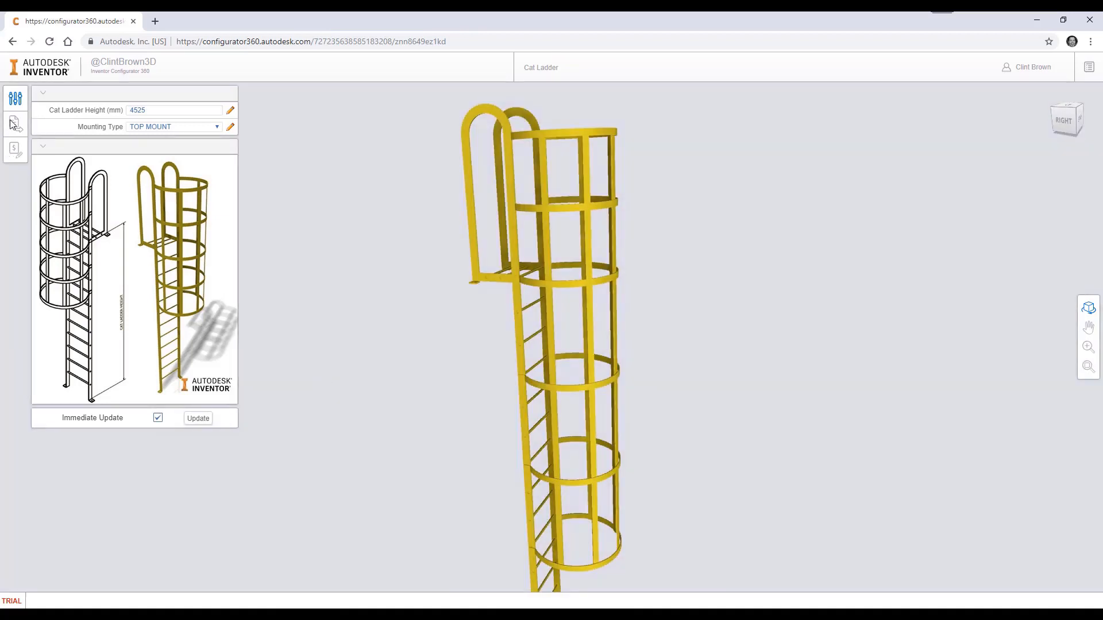
{"action": "left_click", "coordinate": [15, 125]}
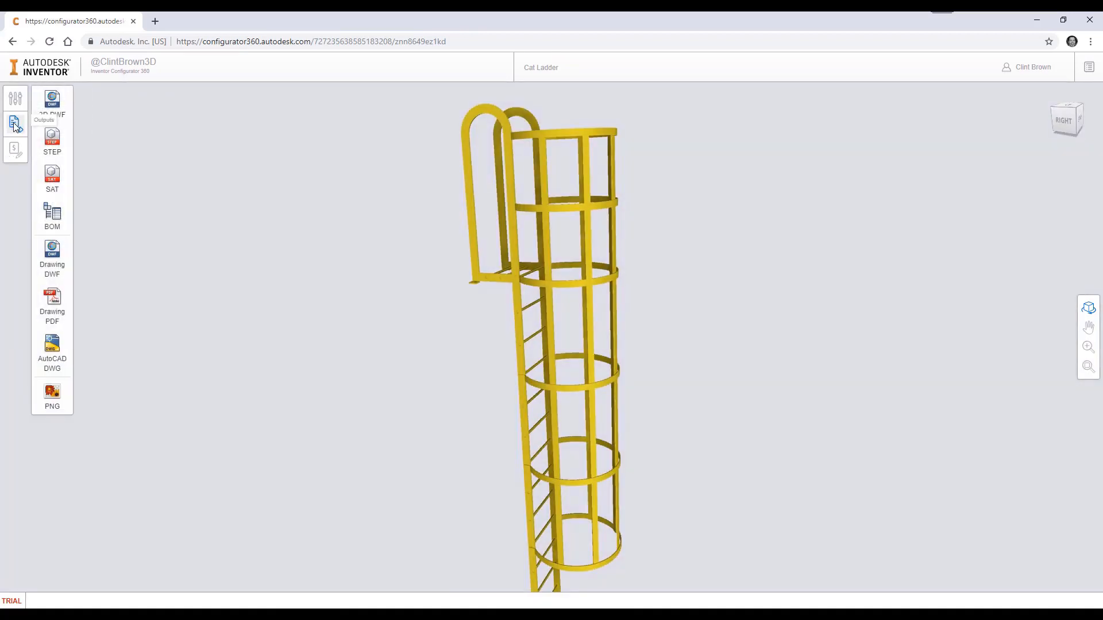
Step: Generate the Drawing PDF, view it fitted to page, then reopen the Outputs list
{"action": "left_click", "coordinate": [51, 303]}
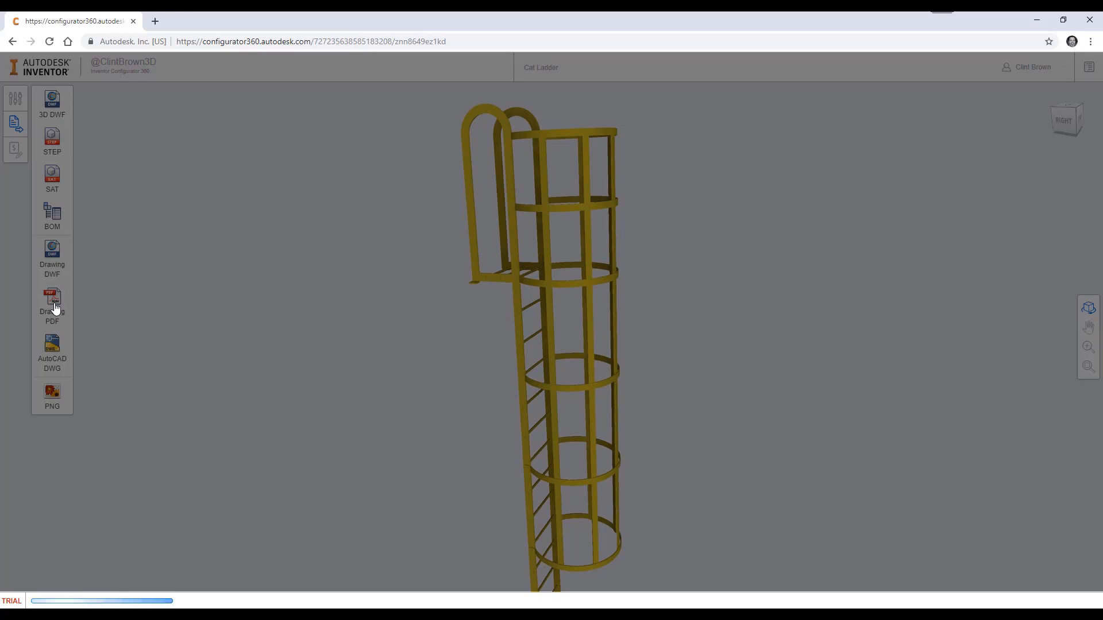
{"action": "left_click", "coordinate": [51, 303]}
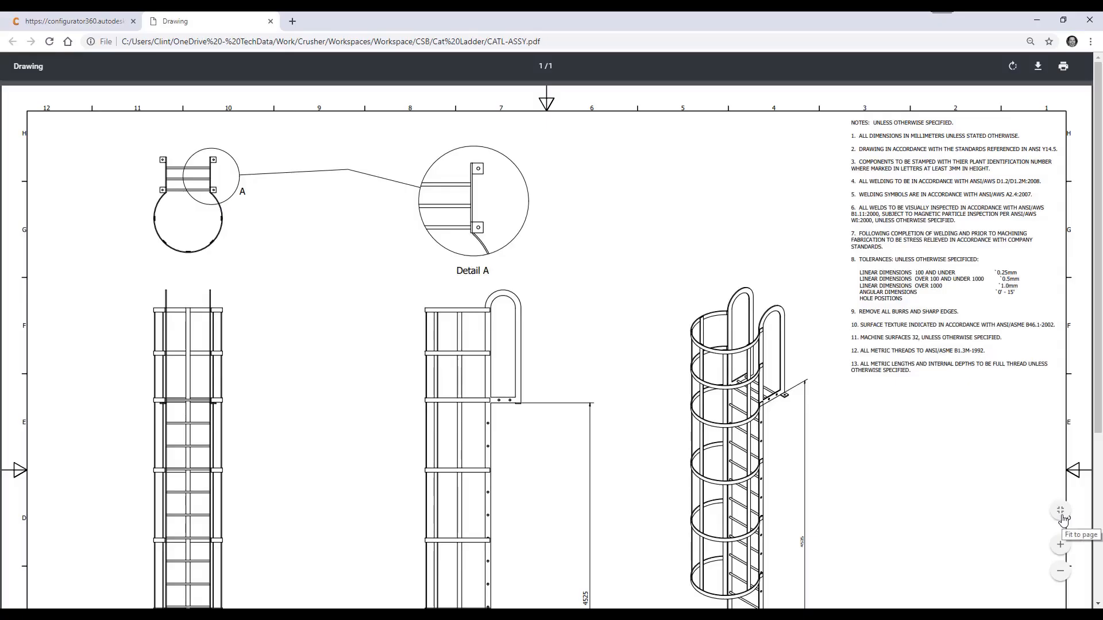
{"action": "left_click", "coordinate": [1060, 510]}
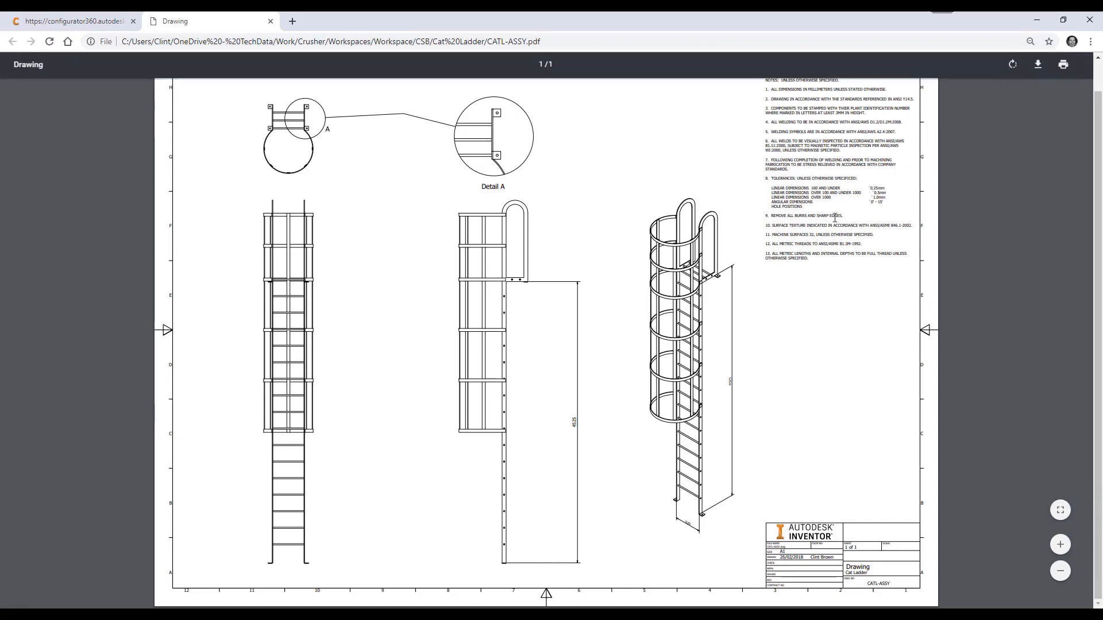
{"action": "mouse_move", "coordinate": [464, 578]}
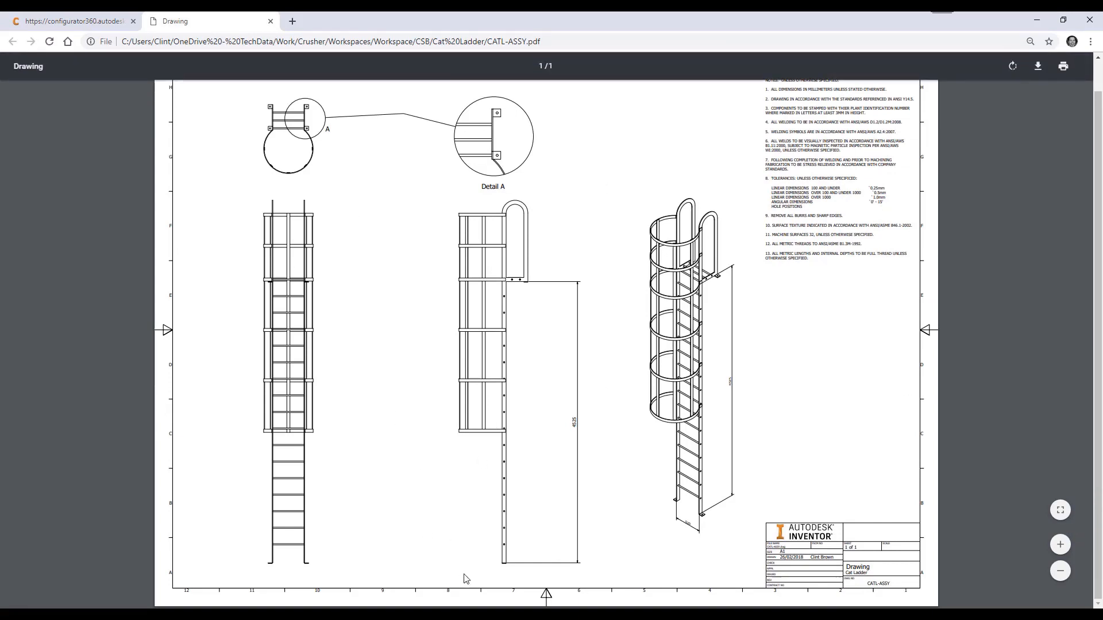
{"action": "left_click", "coordinate": [70, 20]}
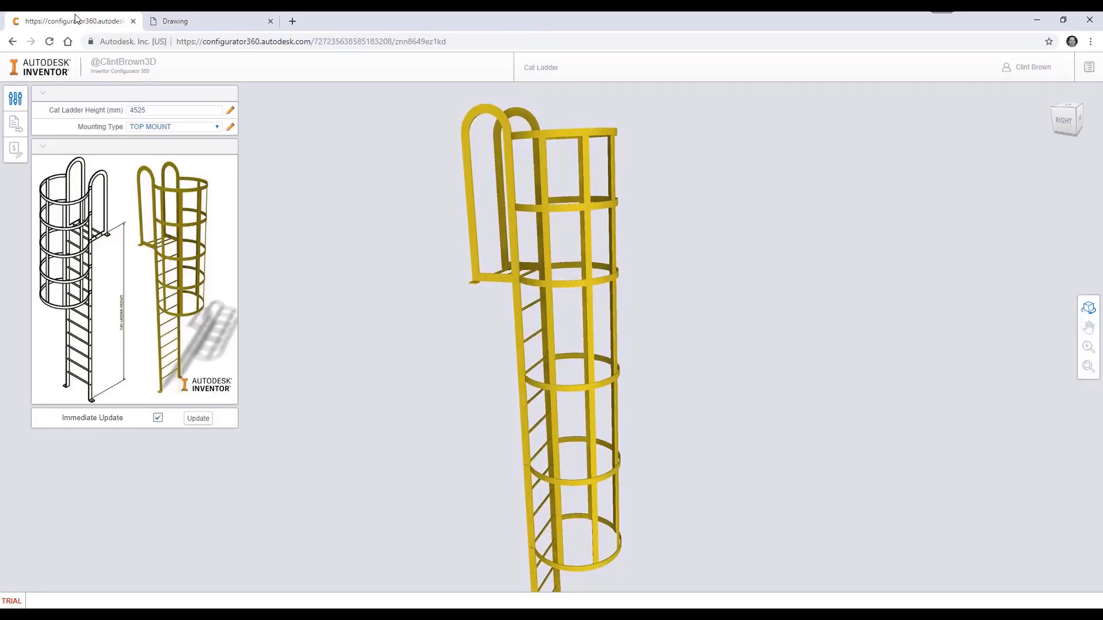
{"action": "left_click", "coordinate": [15, 123]}
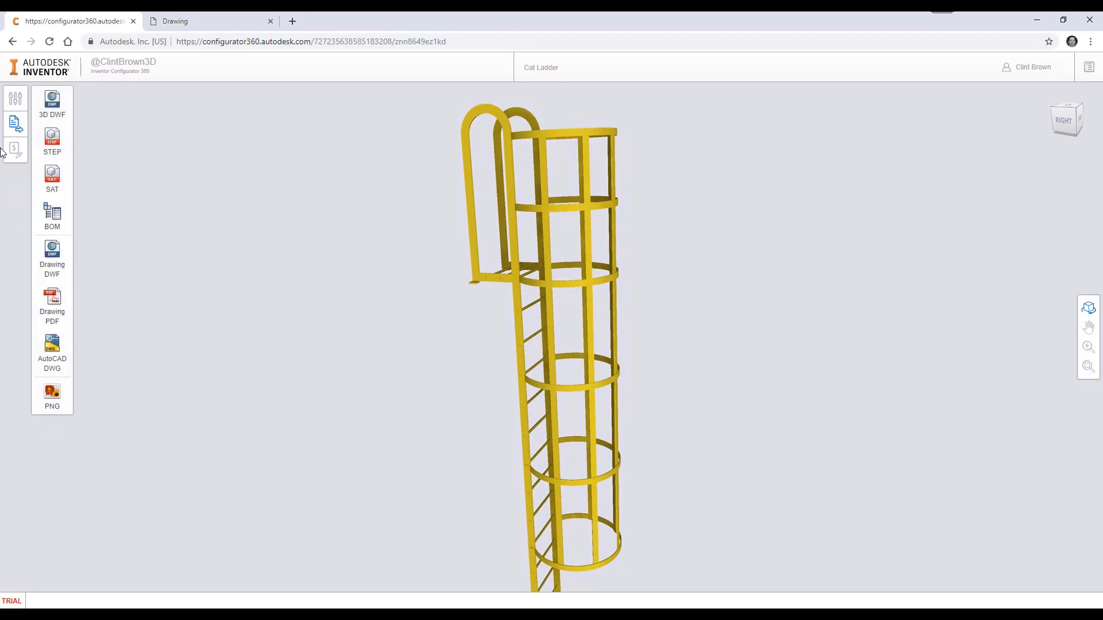
Step: Fill the Get Quote form with the comment 'Please send me a quote for 6 of t…'
{"action": "left_click", "coordinate": [14, 148]}
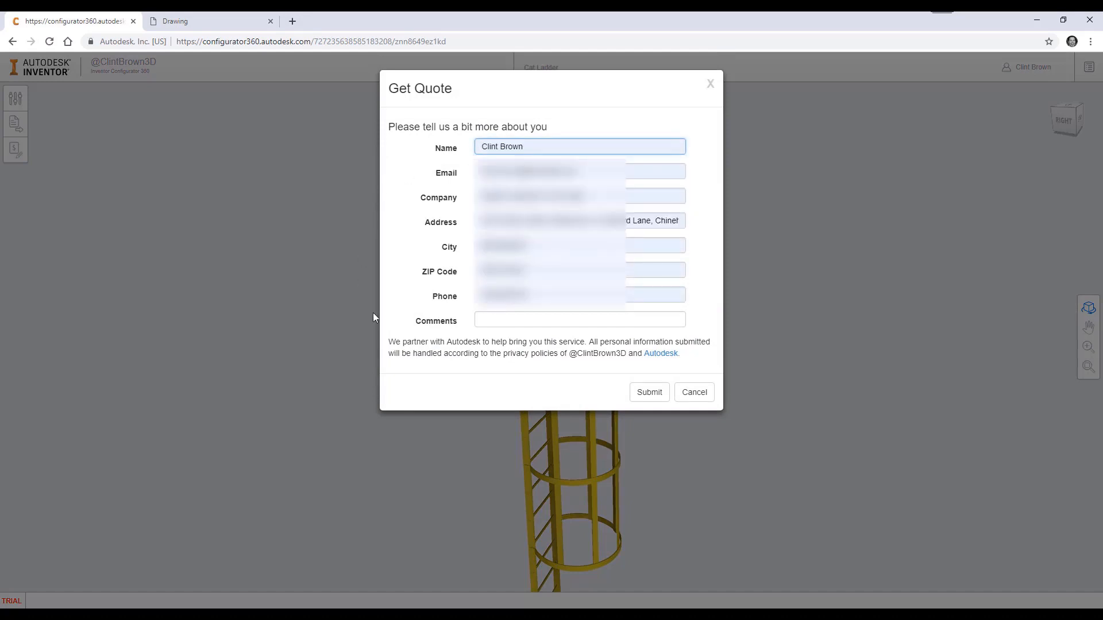
{"action": "left_click", "coordinate": [579, 319]}
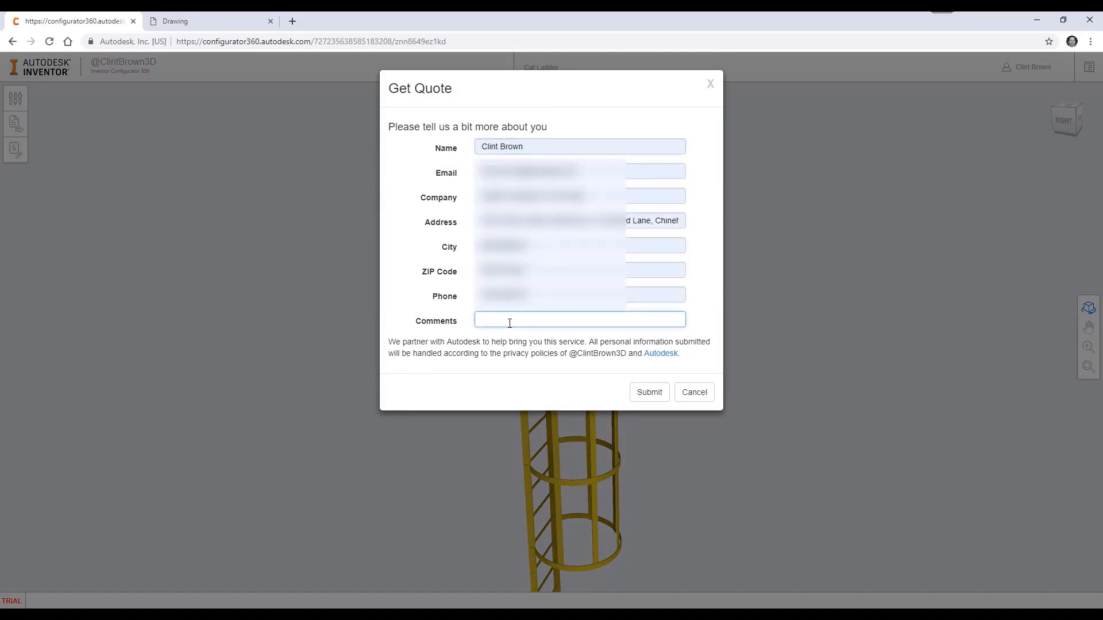
{"action": "type", "text": "Please send"}
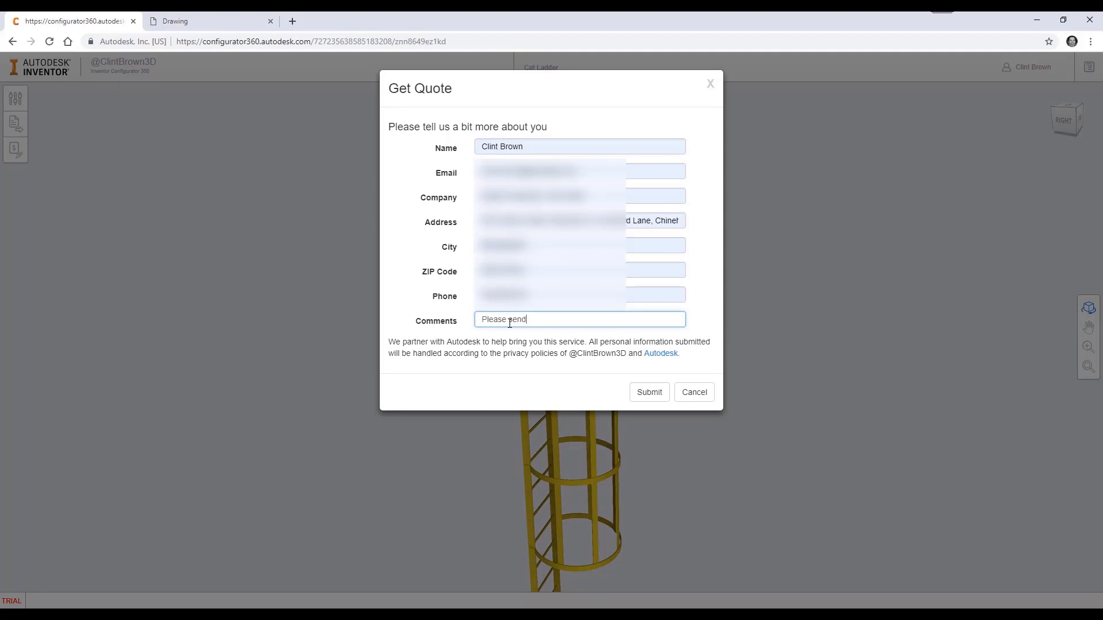
{"action": "type", "text": "me a quote"}
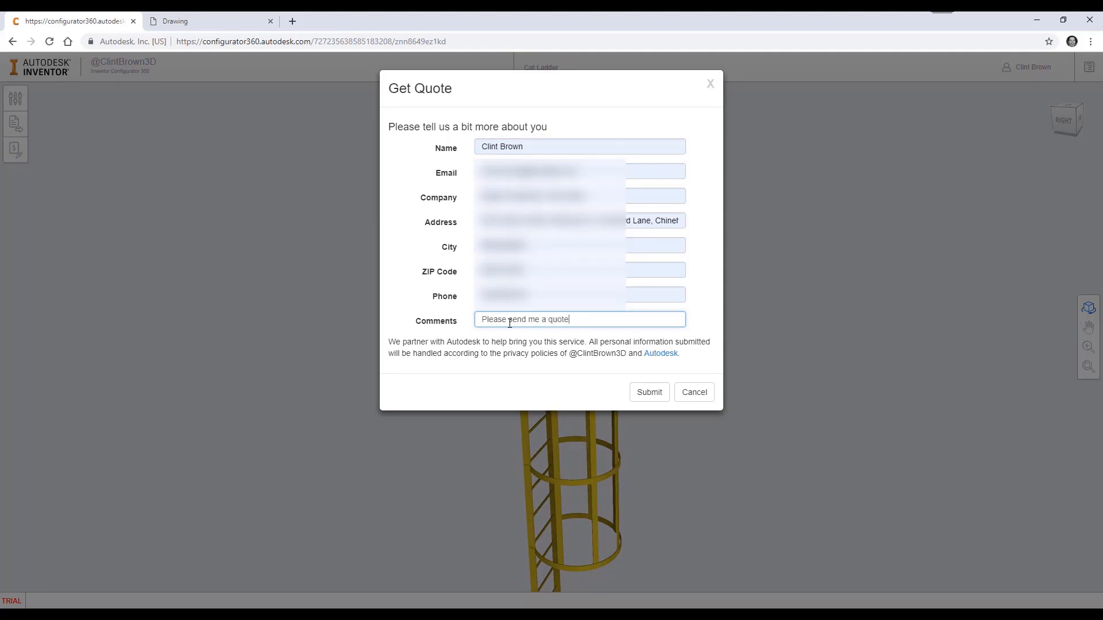
{"action": "type", "text": "for 6 of t"}
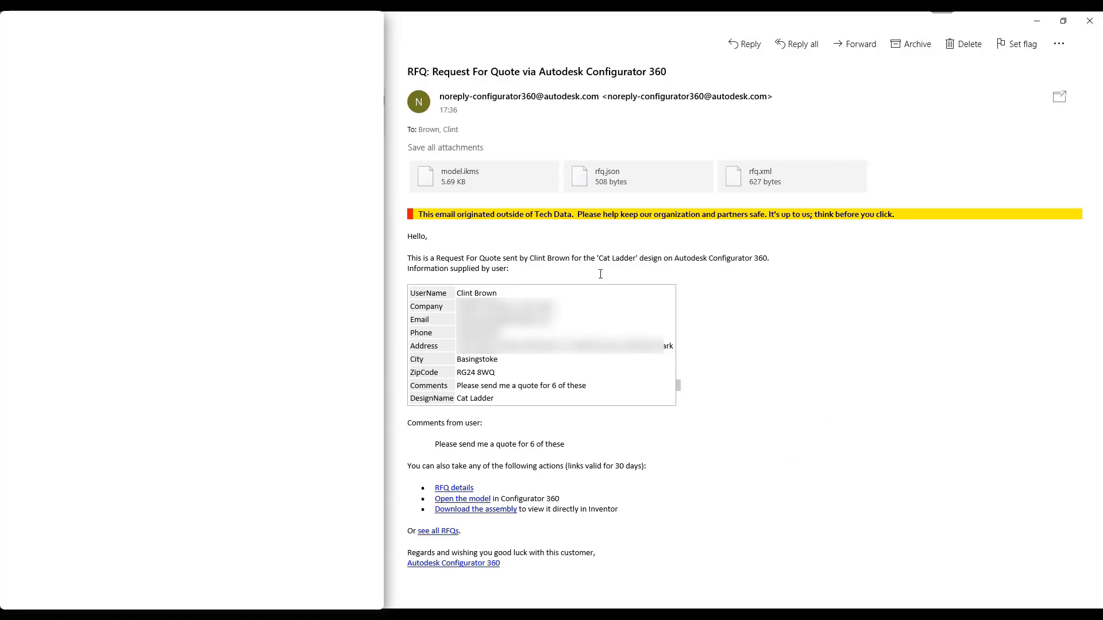
{"action": "mouse_move", "coordinate": [799, 335]}
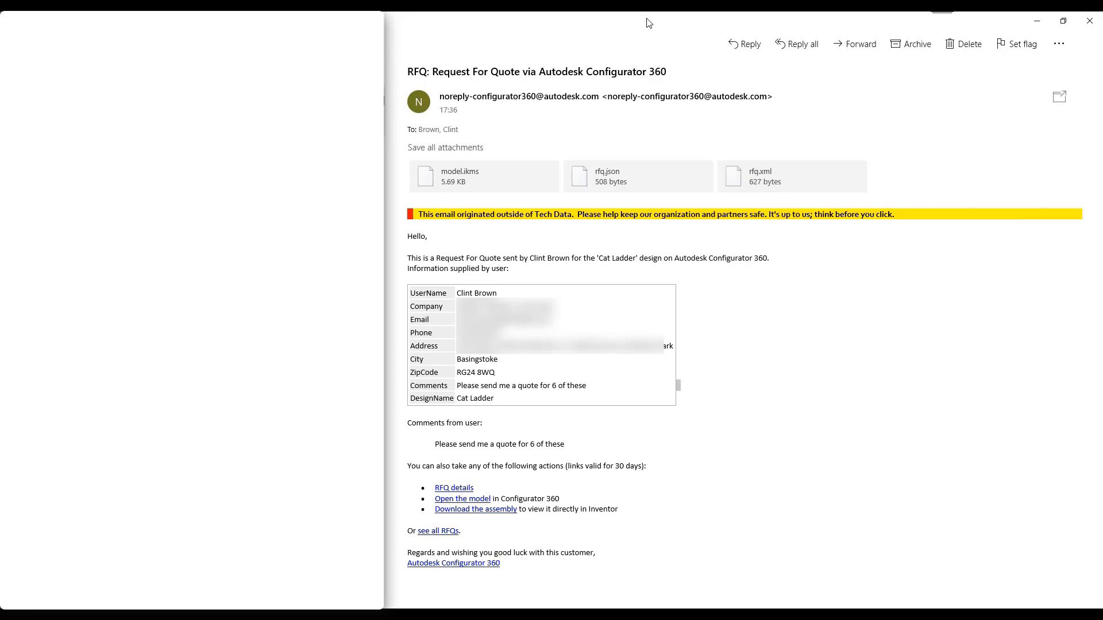
{"action": "mouse_move", "coordinate": [465, 482]}
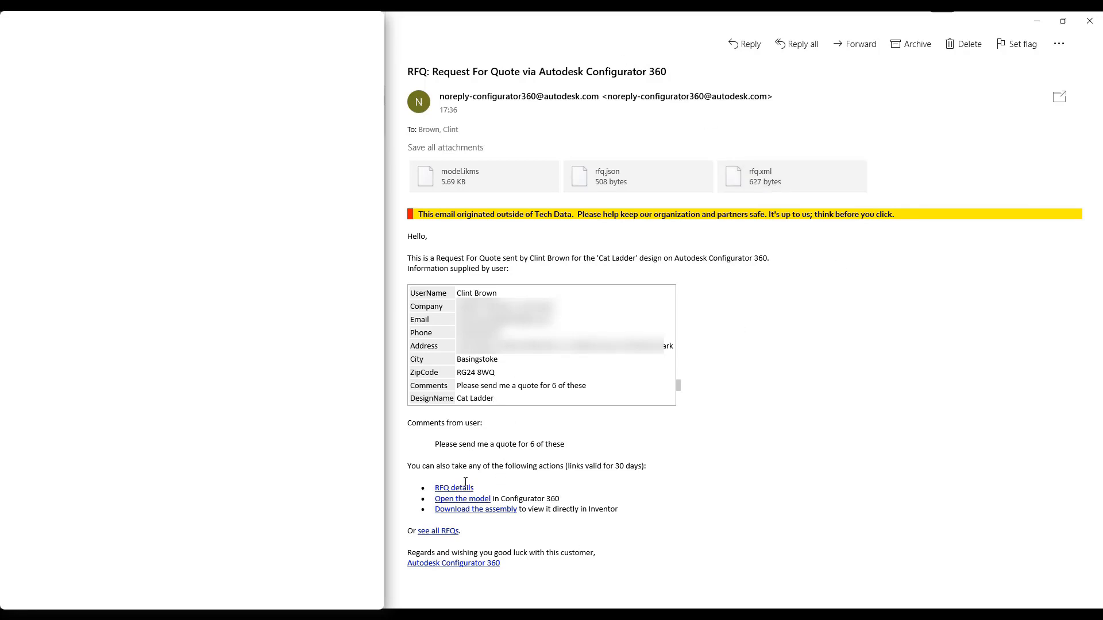
{"action": "mouse_move", "coordinate": [454, 488]}
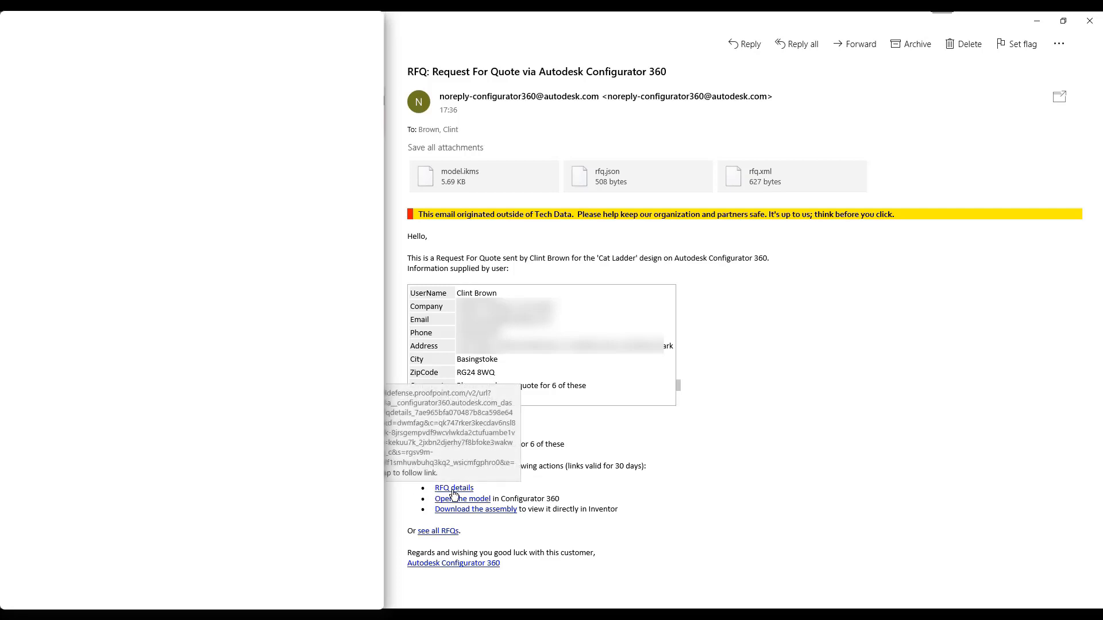
Step: Follow the RFQ details link and highlight the comment asking for six ladders
{"action": "left_click", "coordinate": [454, 488]}
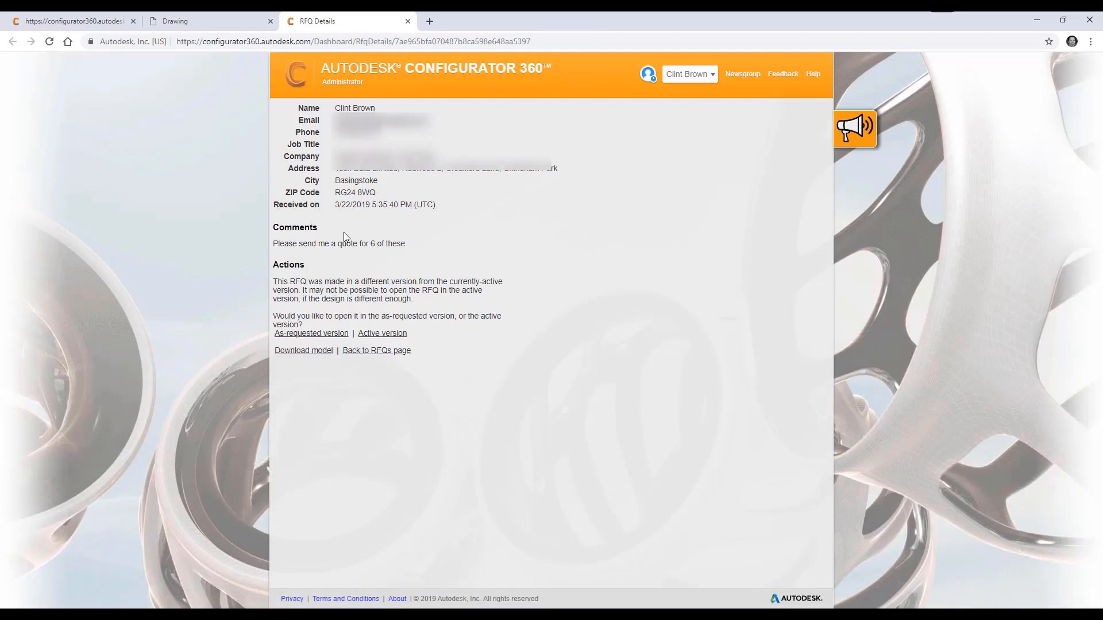
{"action": "left_click_drag", "start_coordinate": [273, 244], "coordinate": [385, 244]}
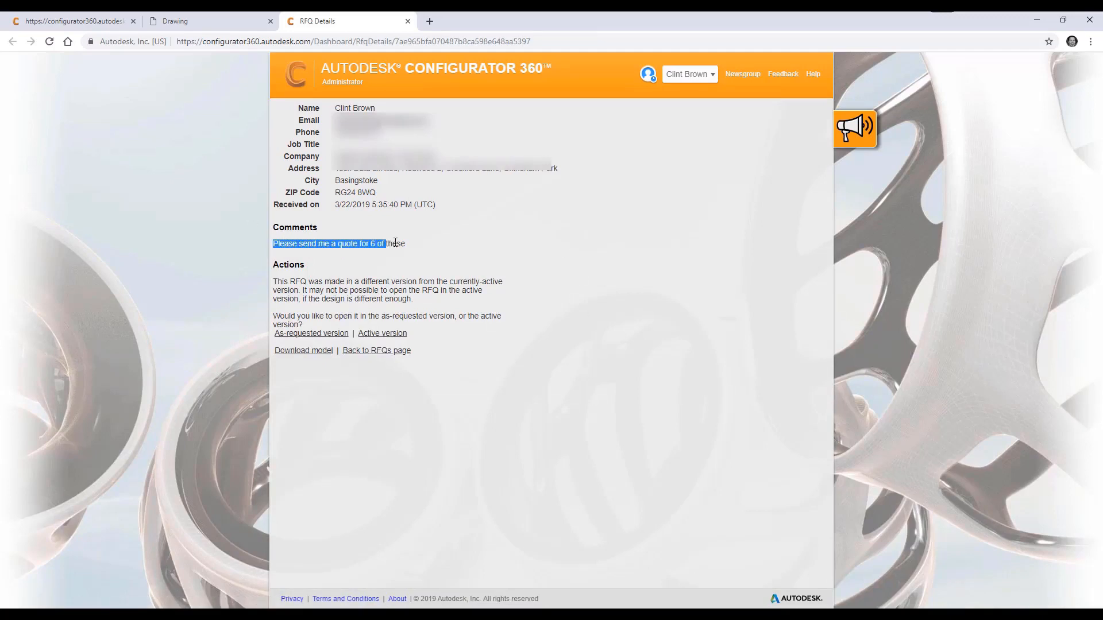